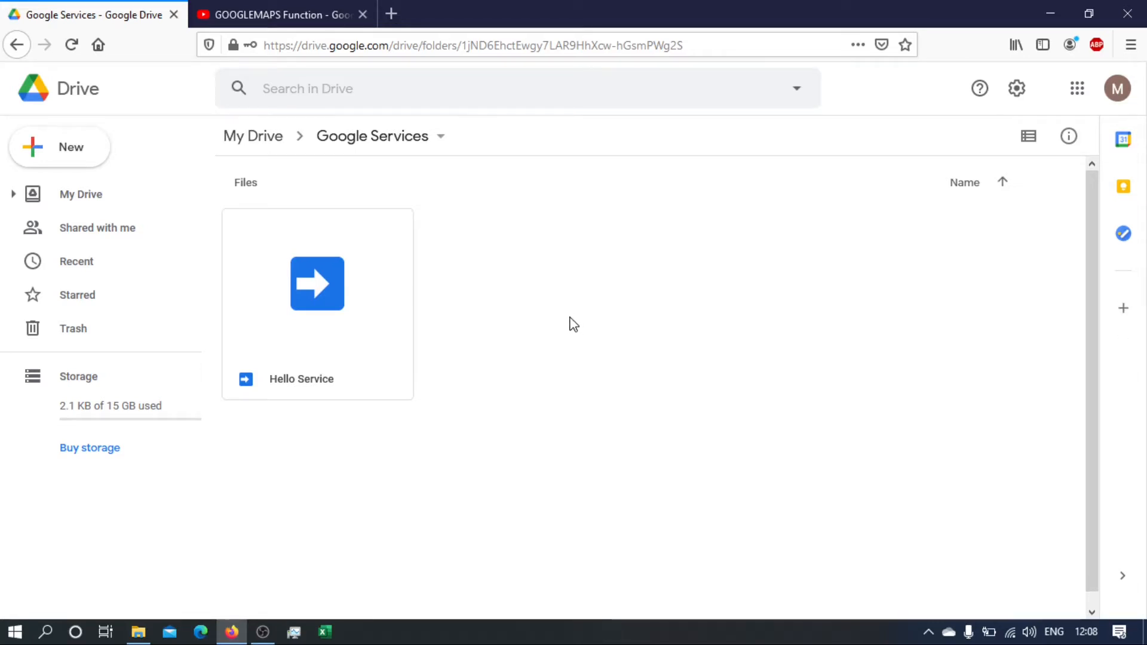
{"action": "mouse_move", "coordinate": [469, 216]}
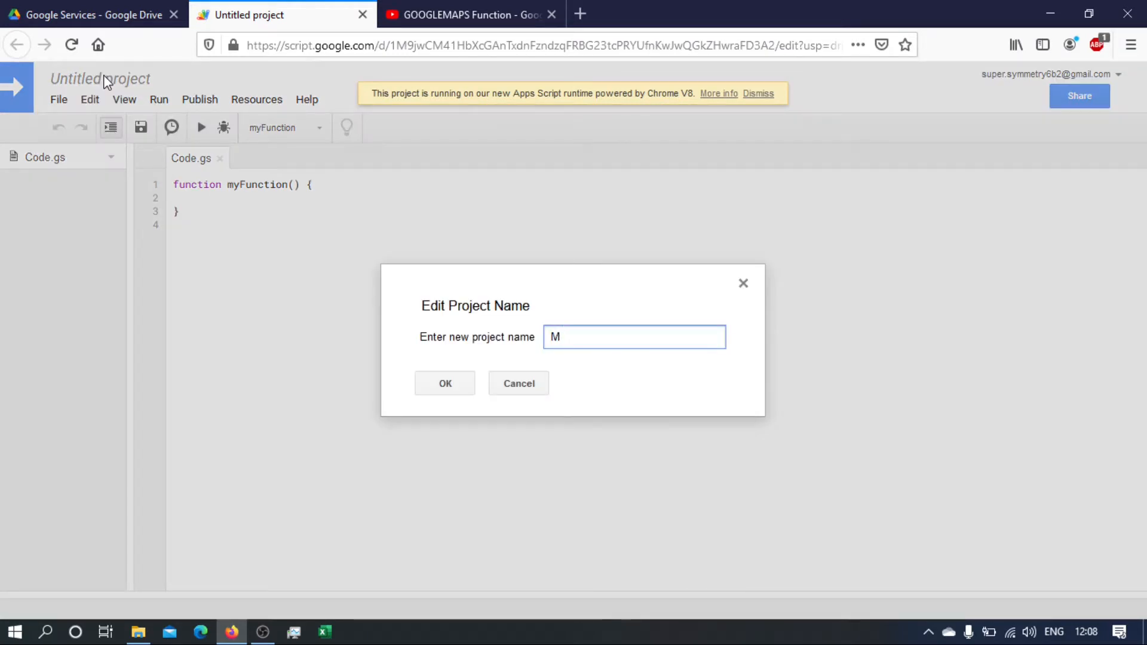
Name the new Apps Script project 'Maps Service', correcting the first mistyped attempt.
{"action": "type", "text": "aps Servic"}
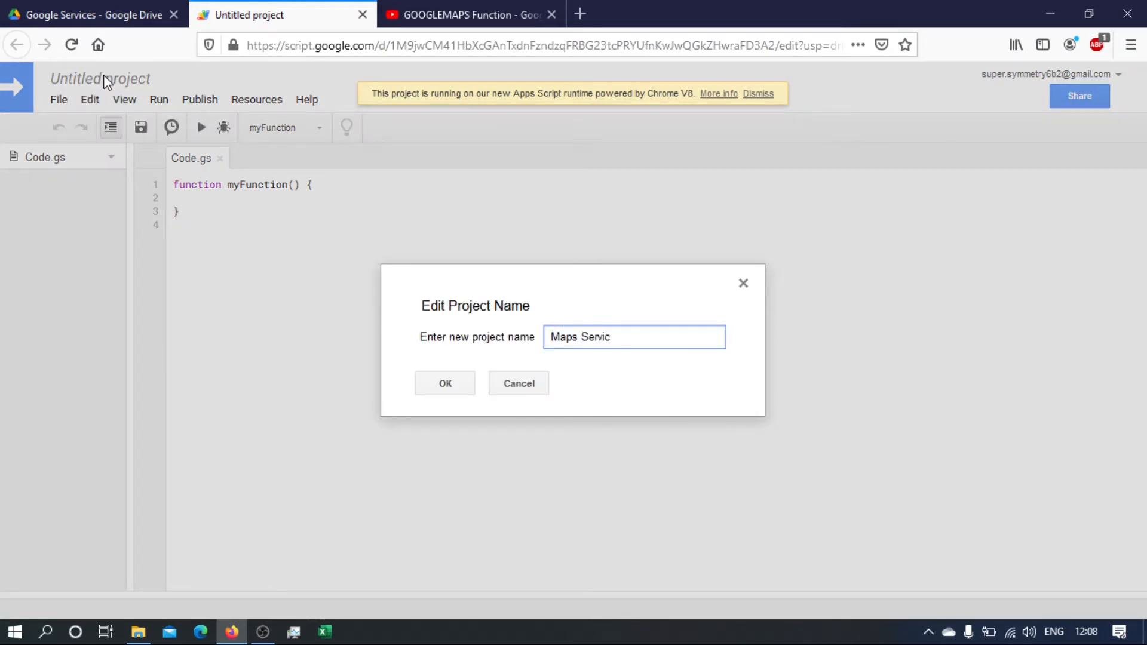
{"action": "left_click", "coordinate": [444, 384]}
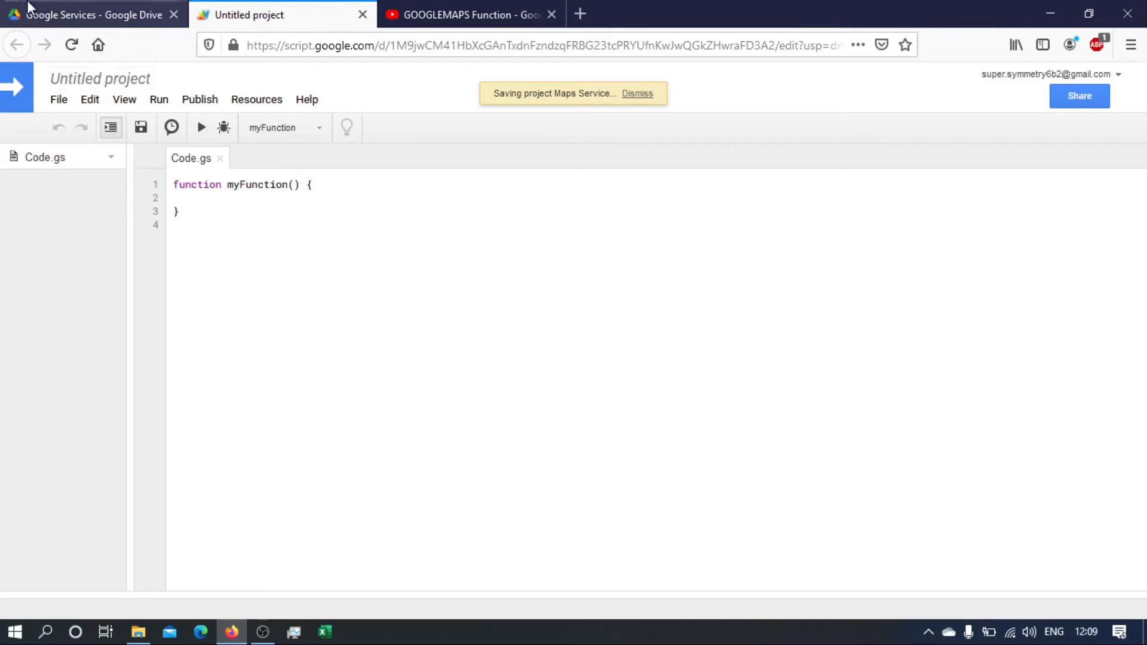
{"action": "left_click", "coordinate": [99, 79]}
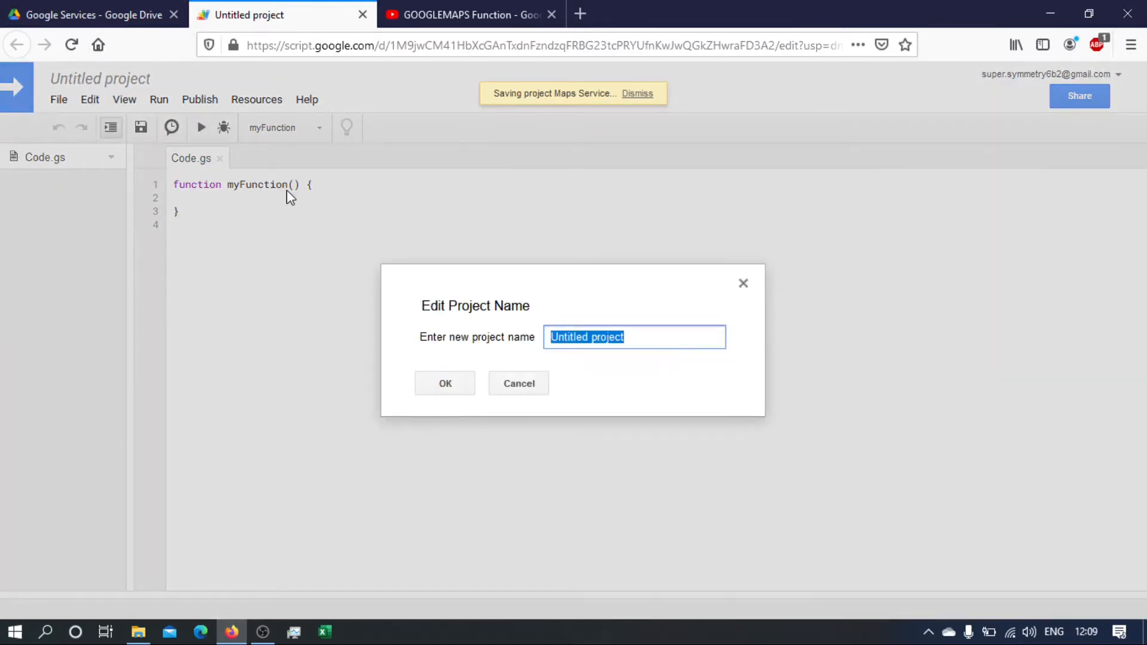
{"action": "type", "text": "Maps Servic"}
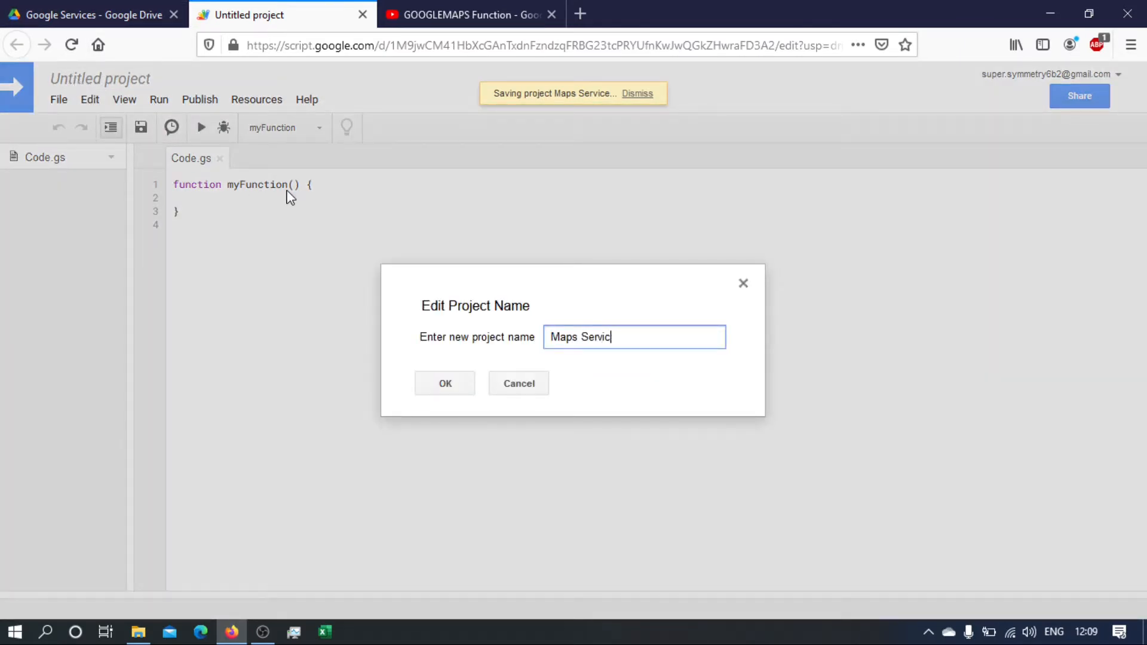
{"action": "left_click", "coordinate": [444, 382]}
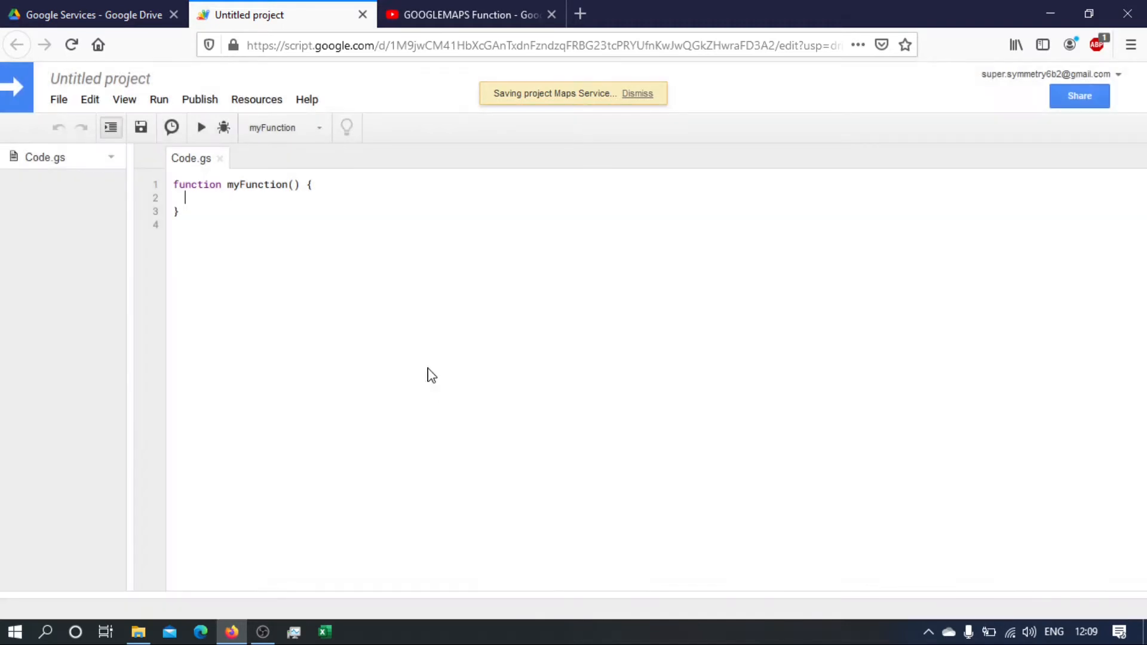
{"action": "mouse_move", "coordinate": [246, 184]}
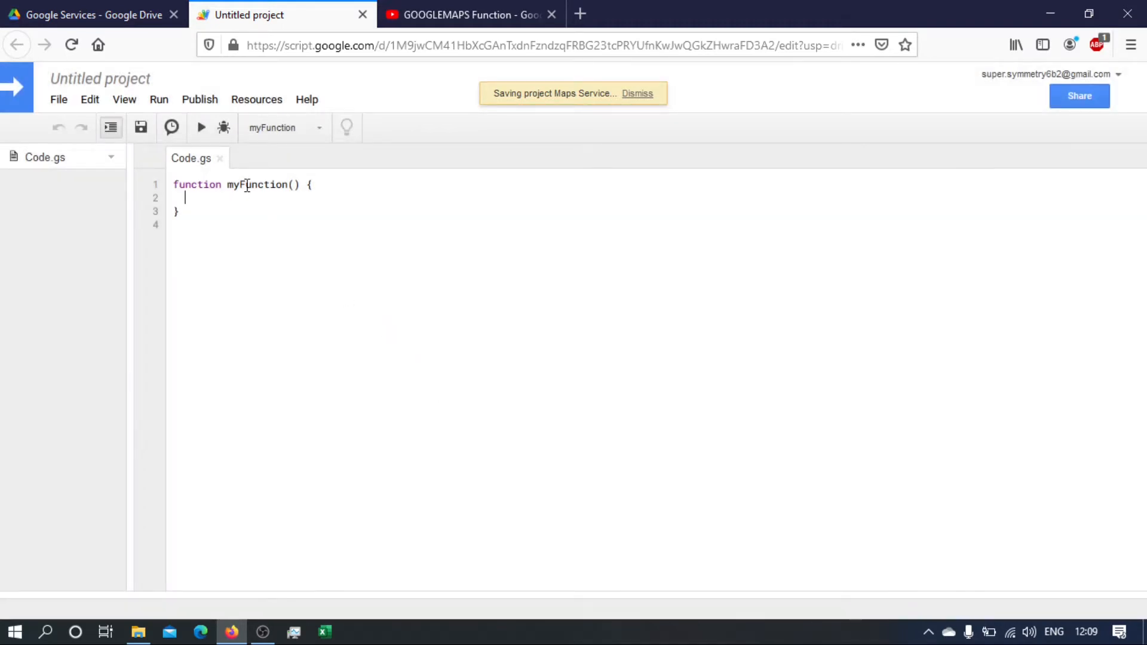
Rename the starter function myFunction to doGet in Code.gs.
{"action": "type", "text": "d"}
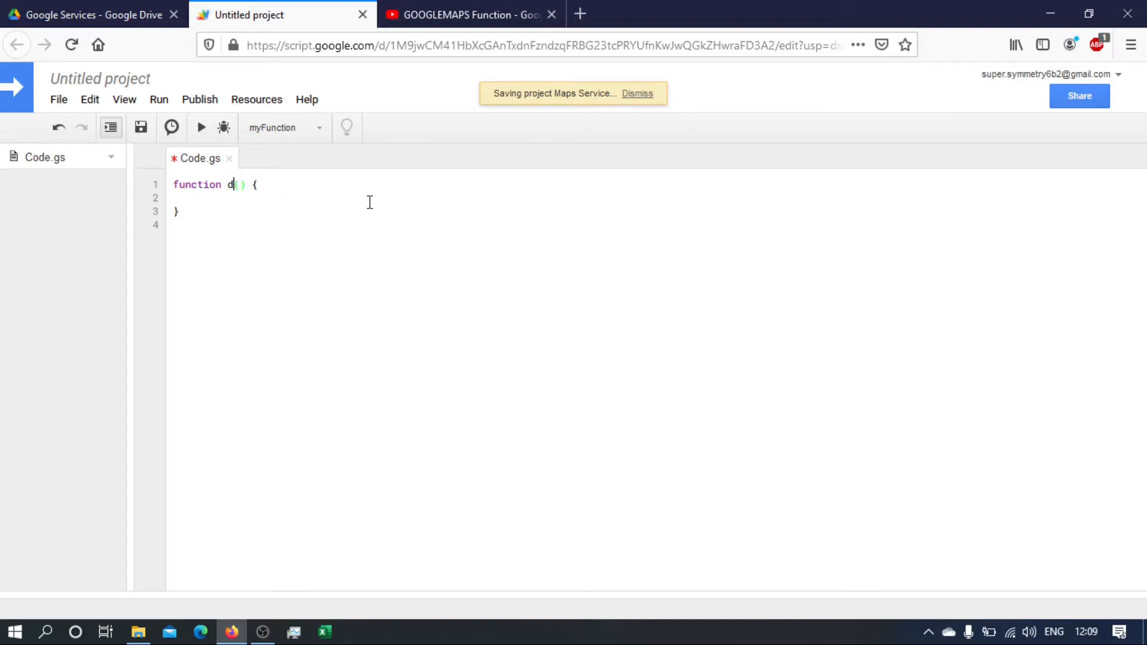
{"action": "type", "text": "oGet"}
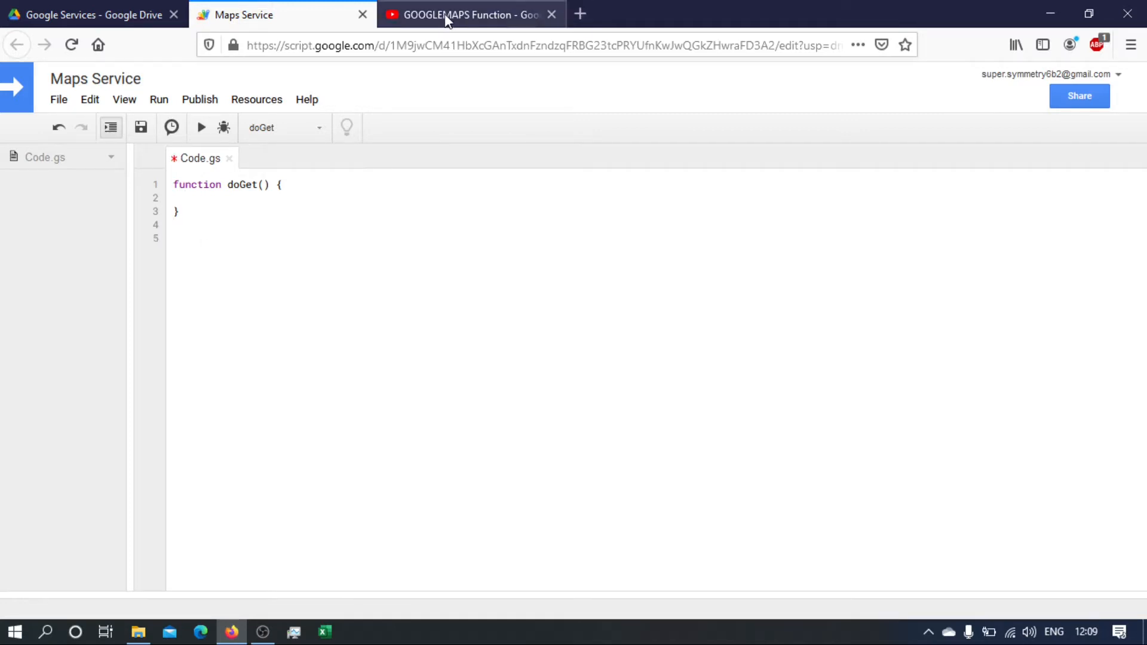
Switch to the GOOGLEMAPS Function YouTube tutorial and expand its description with the script link.
{"action": "left_click", "coordinate": [471, 14]}
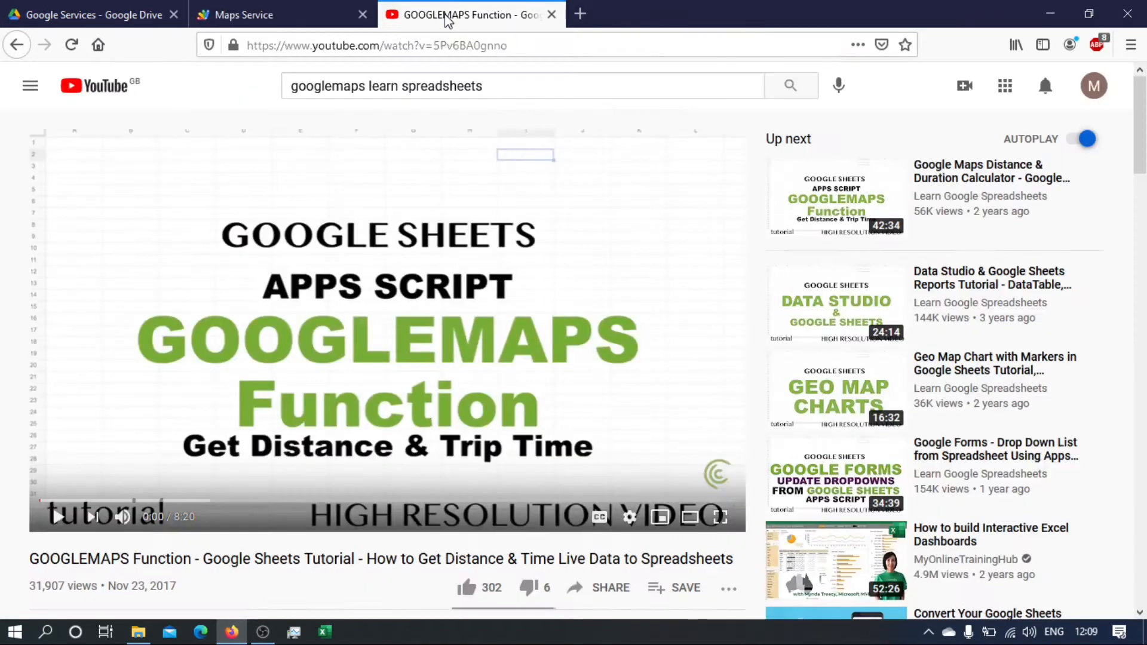
{"action": "mouse_move", "coordinate": [11, 279]}
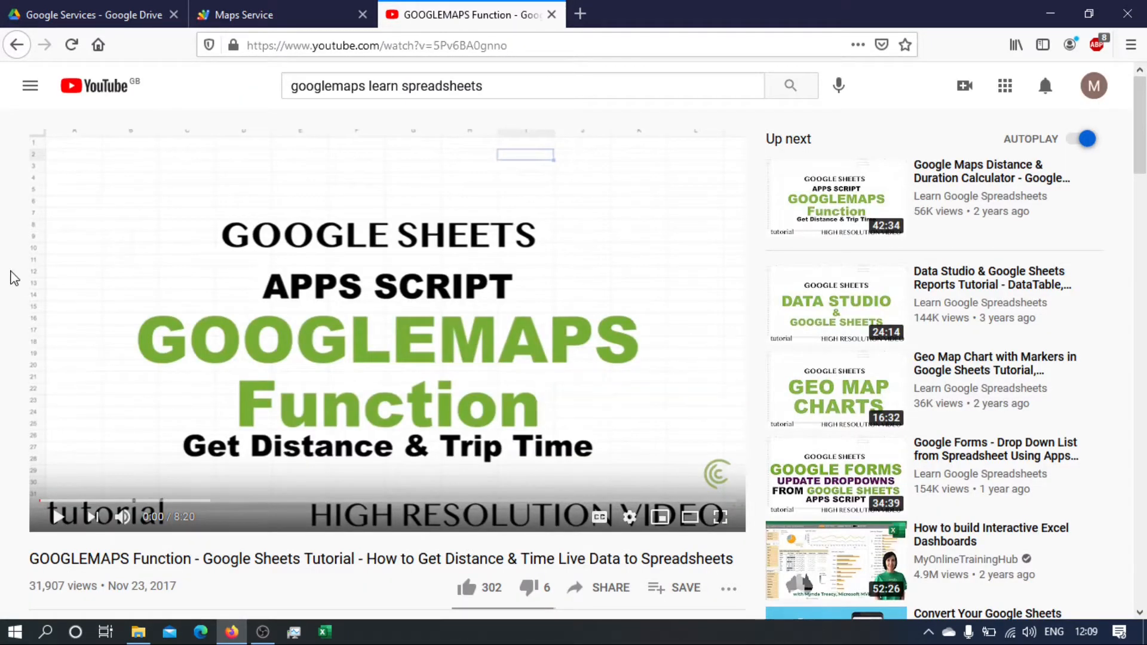
{"action": "scroll", "scroll_direction": "down", "scroll_amount": 3}
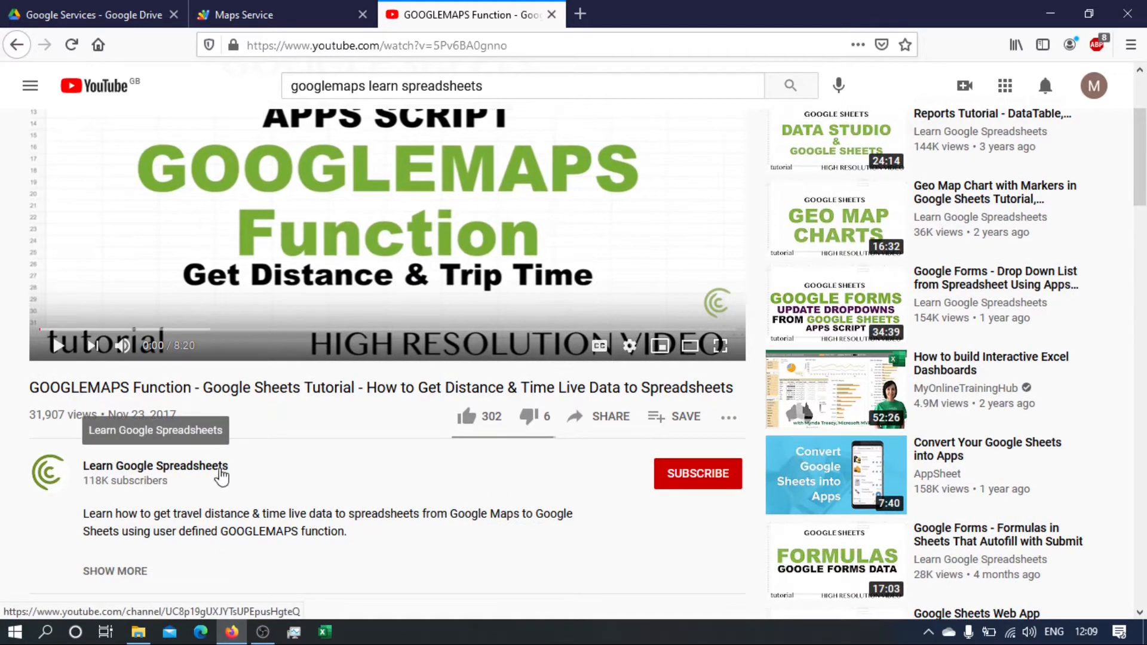
{"action": "mouse_move", "coordinate": [11, 472]}
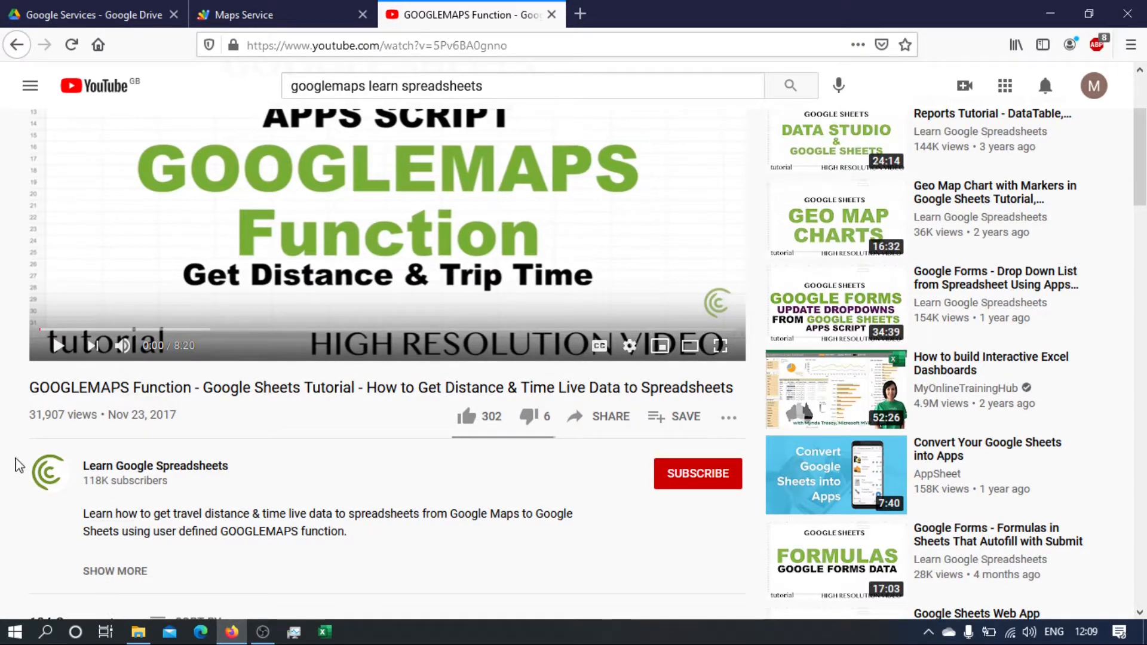
{"action": "scroll", "scroll_direction": "down", "scroll_amount": 3}
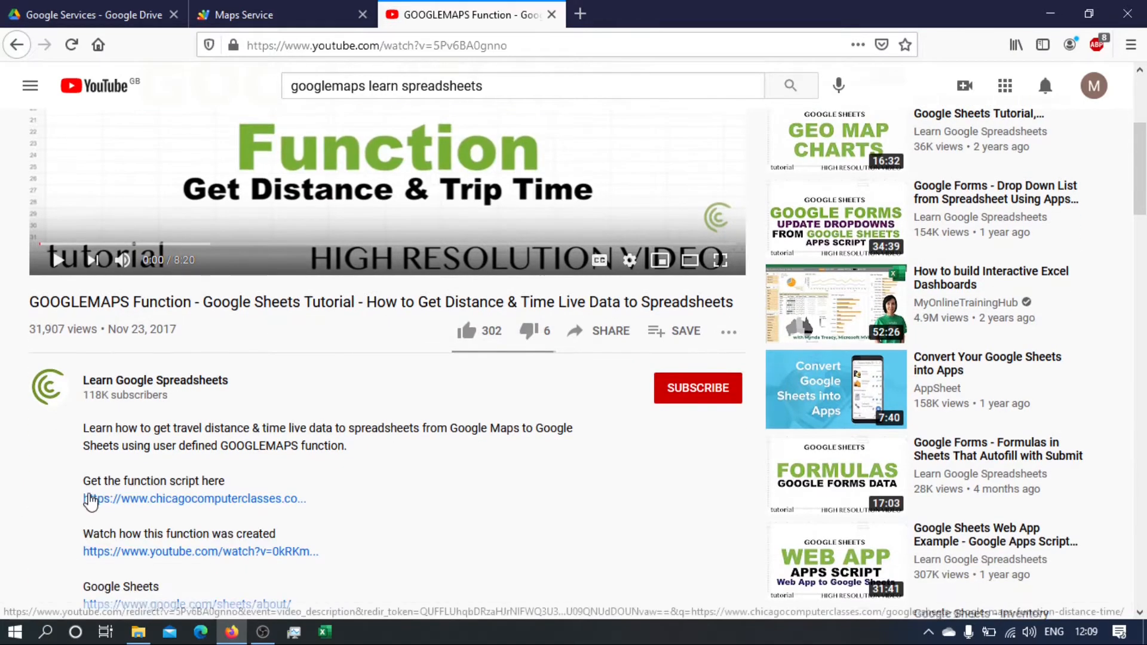
{"action": "mouse_move", "coordinate": [151, 503]}
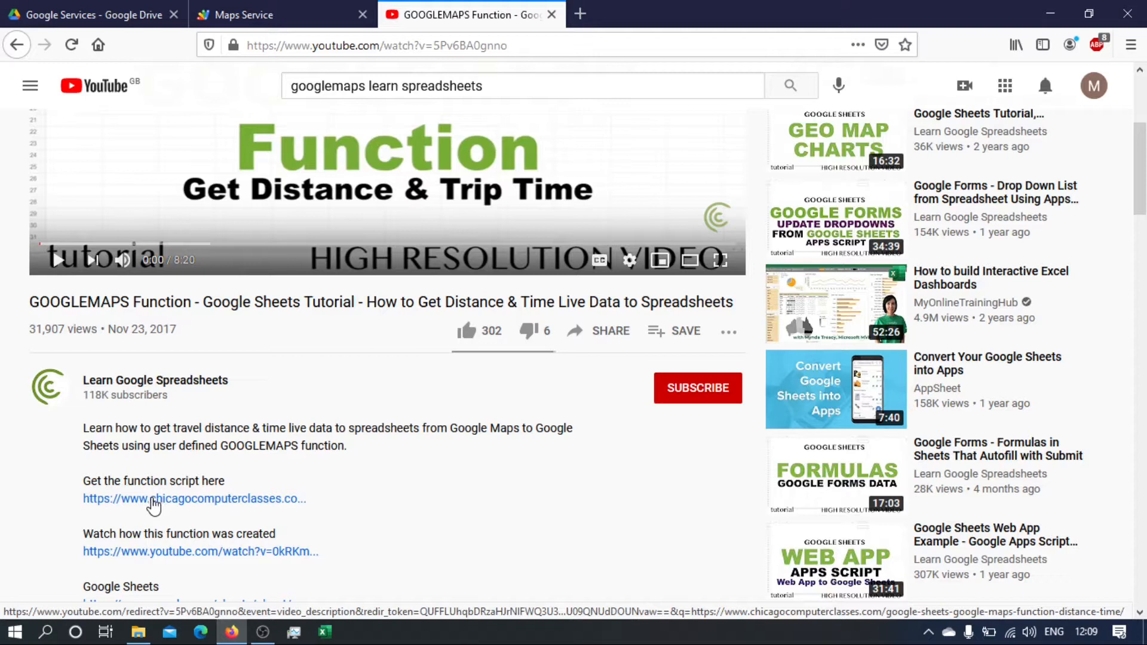
{"action": "double_click", "coordinate": [110, 302]}
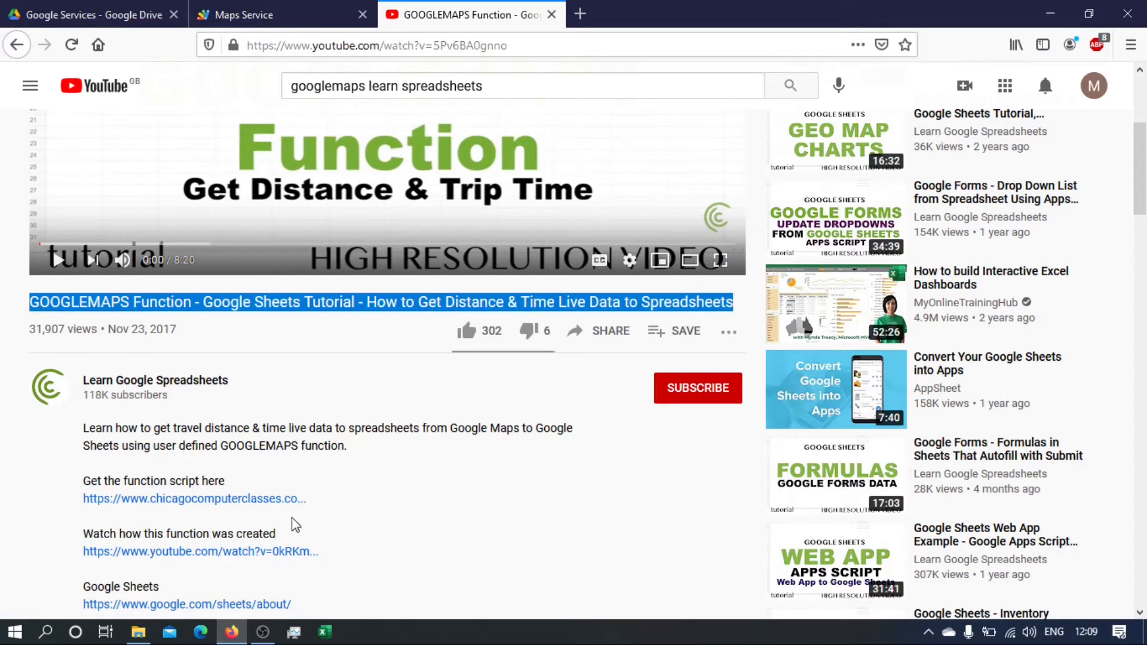
Open the chicagocomputerclasses.com GOOGLEMAPS article and scroll to its code block.
{"action": "left_click", "coordinate": [193, 498]}
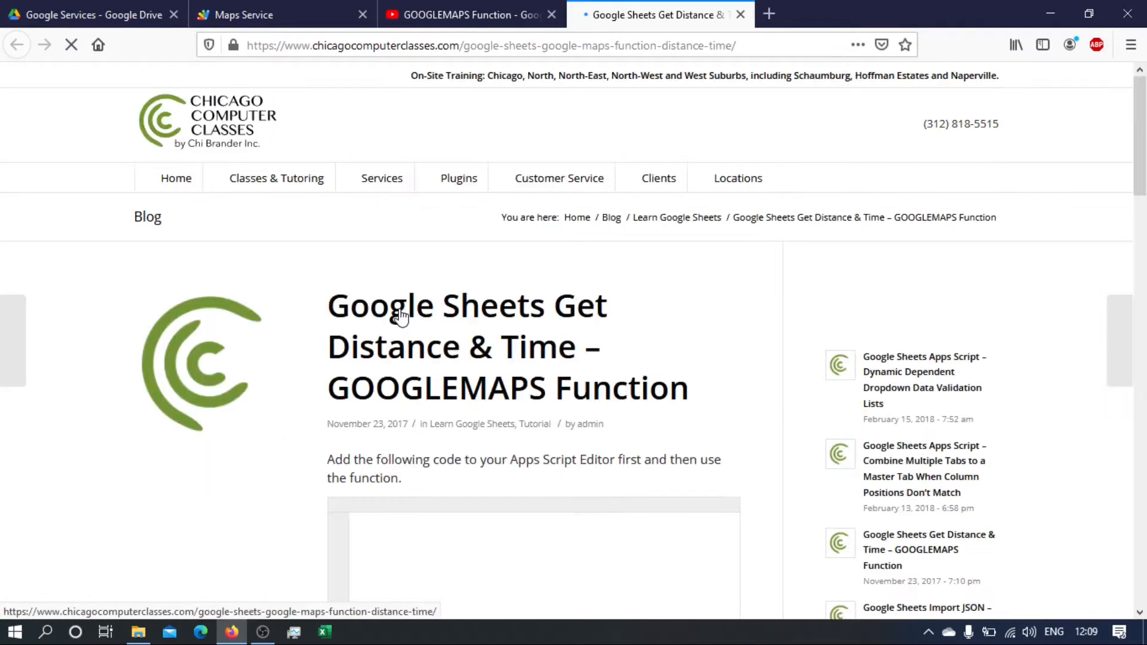
{"action": "scroll", "scroll_direction": "down", "scroll_amount": 3}
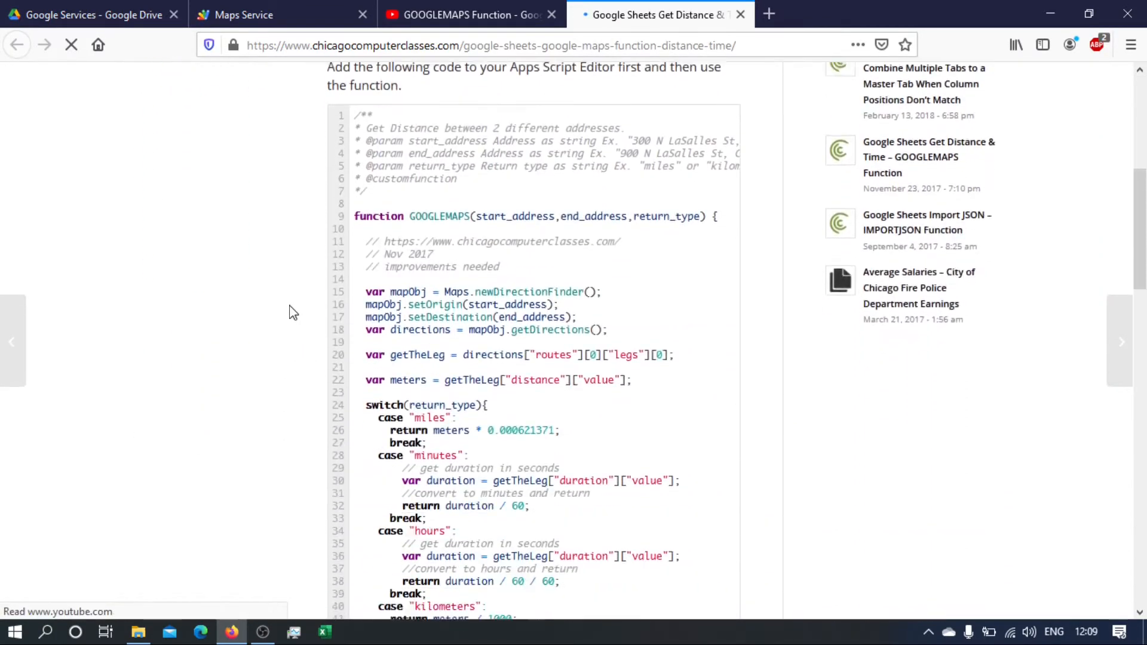
{"action": "scroll", "scroll_direction": "down", "scroll_amount": 3}
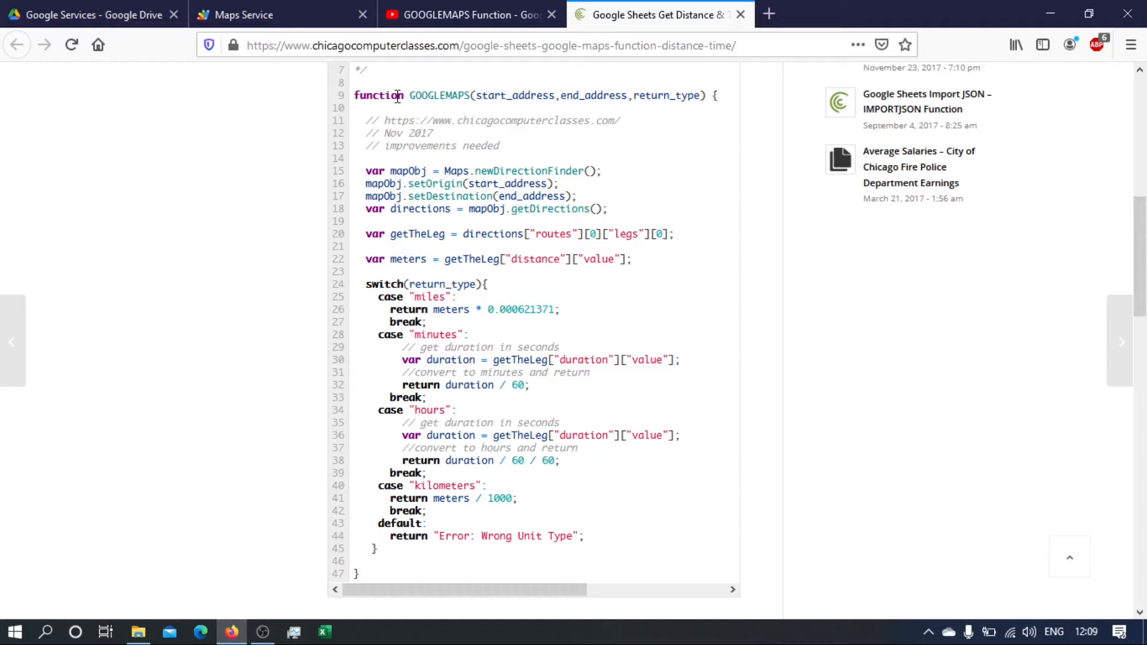
Review the function's start_address, miles and minutes parts, then return to the Maps Service project.
{"action": "double_click", "coordinate": [514, 95]}
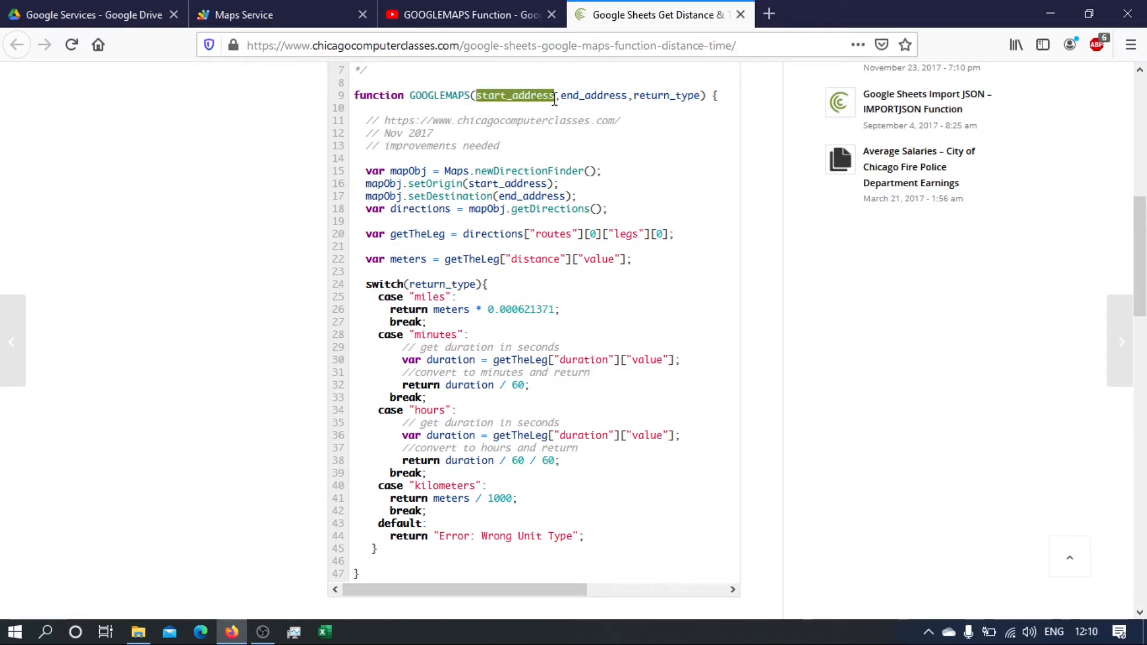
{"action": "double_click", "coordinate": [576, 96]}
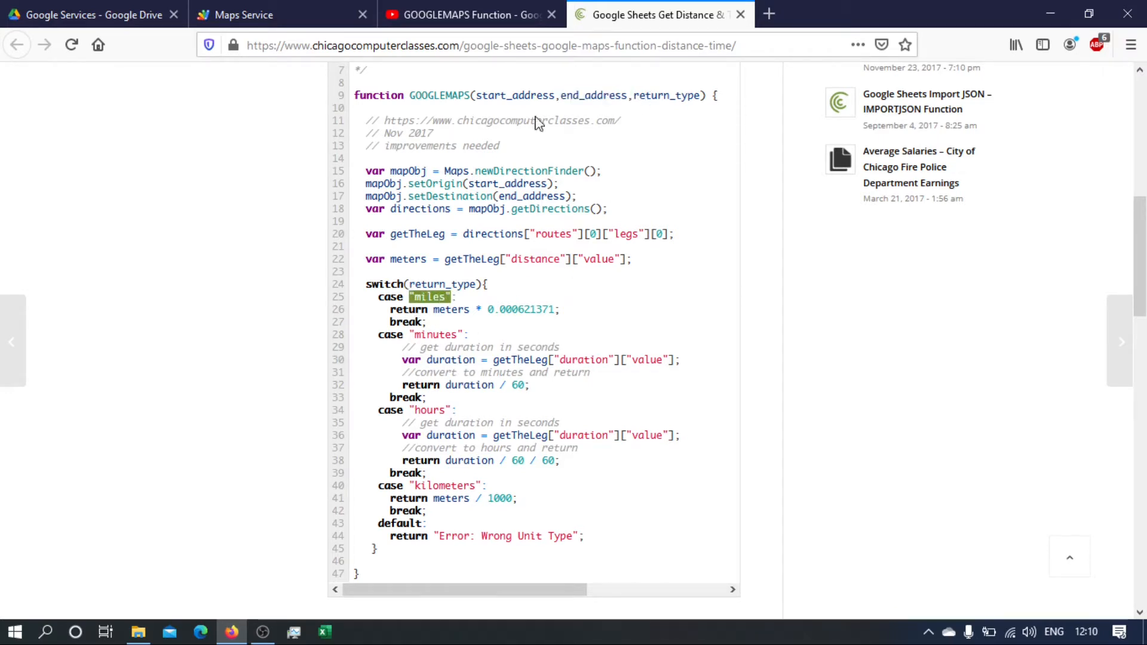
{"action": "mouse_move", "coordinate": [403, 340]}
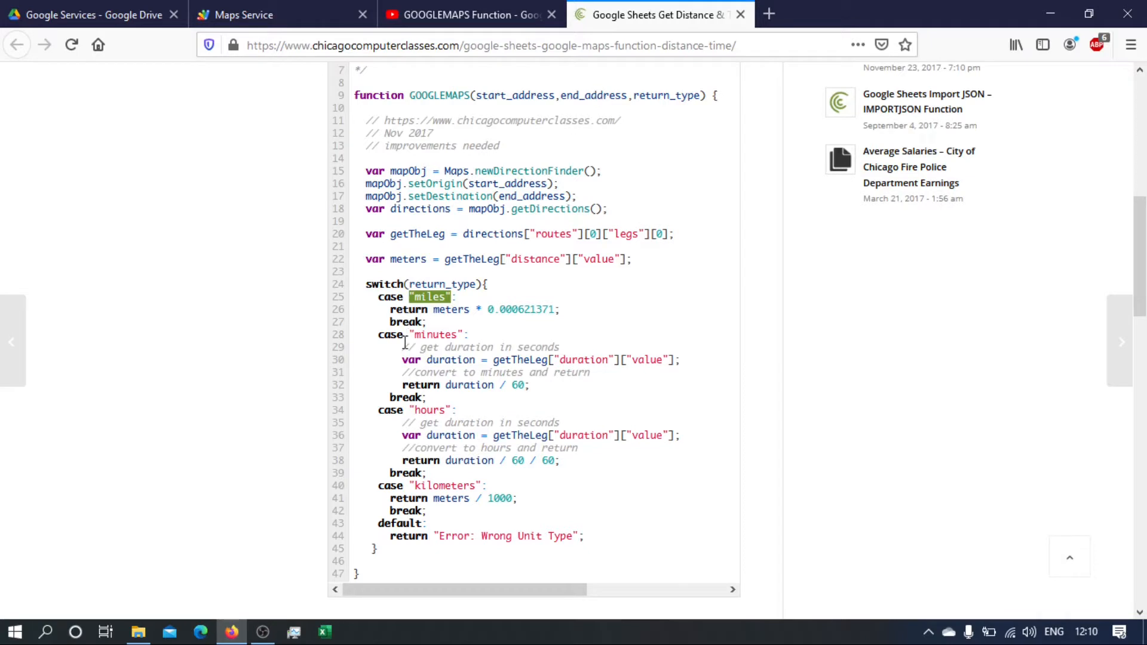
{"action": "double_click", "coordinate": [436, 335]}
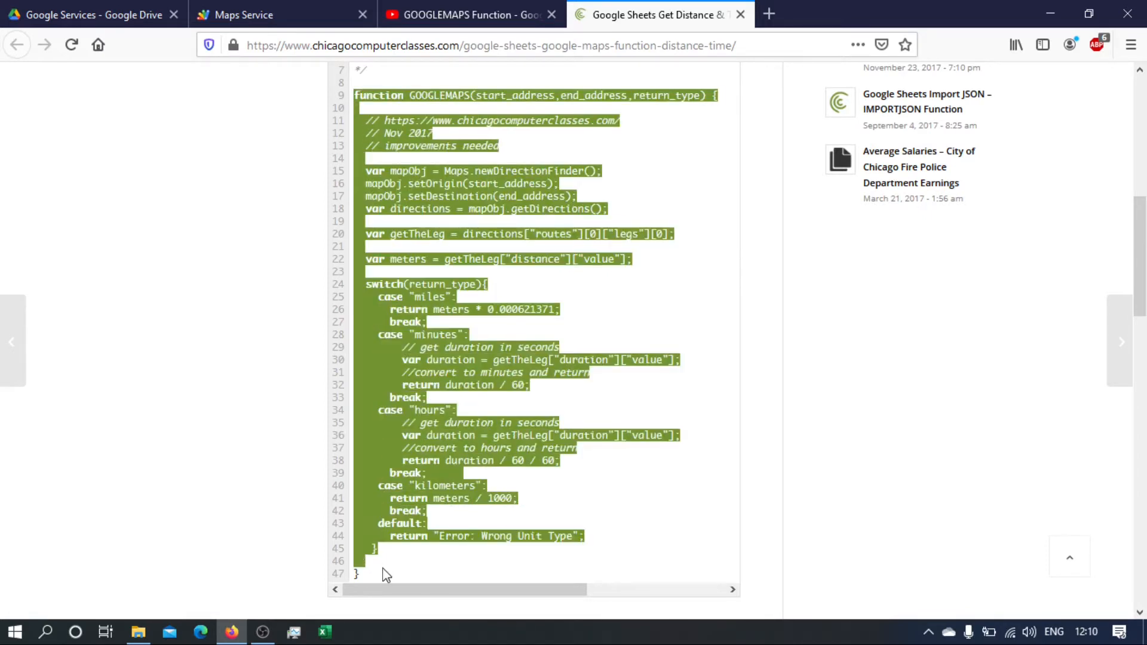
{"action": "mouse_move", "coordinate": [314, 461]}
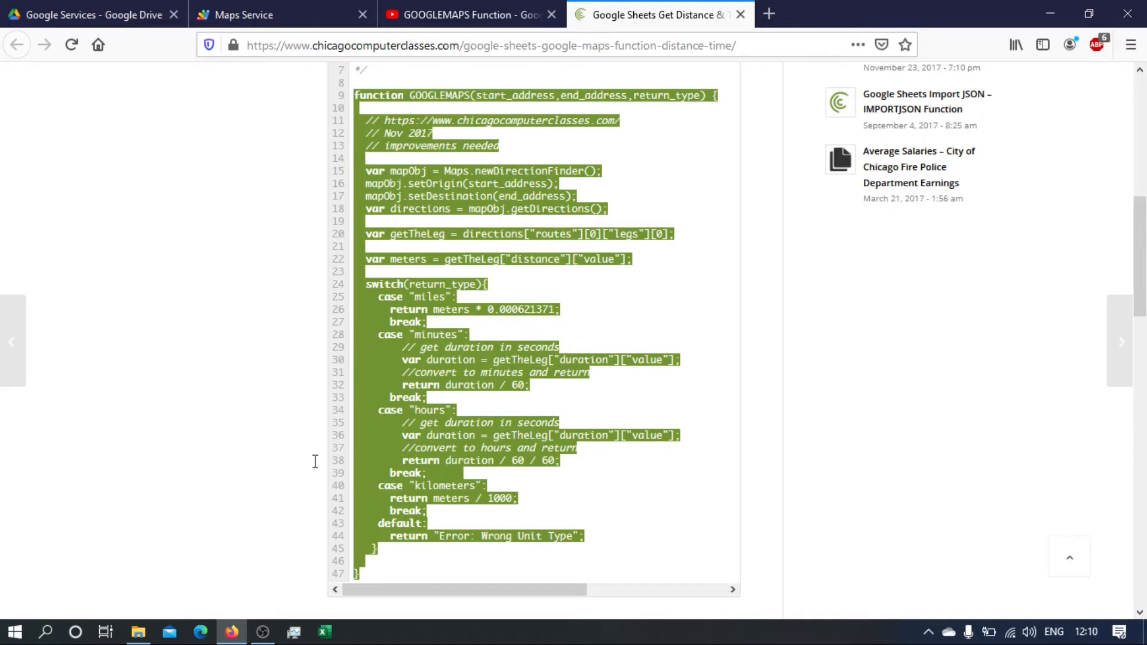
{"action": "left_click", "coordinate": [282, 14]}
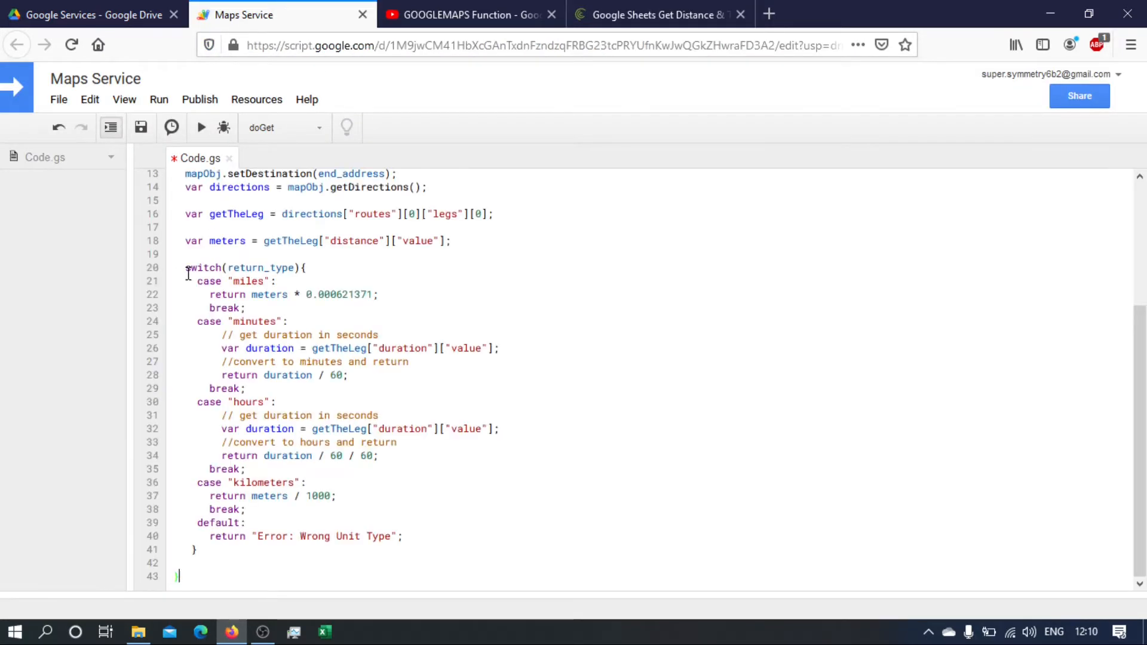
Remove the return_type parameter from GOOGLEMAPS and reword the credit comment to 'modified code from'.
{"action": "scroll", "scroll_direction": "up", "scroll_amount": 3}
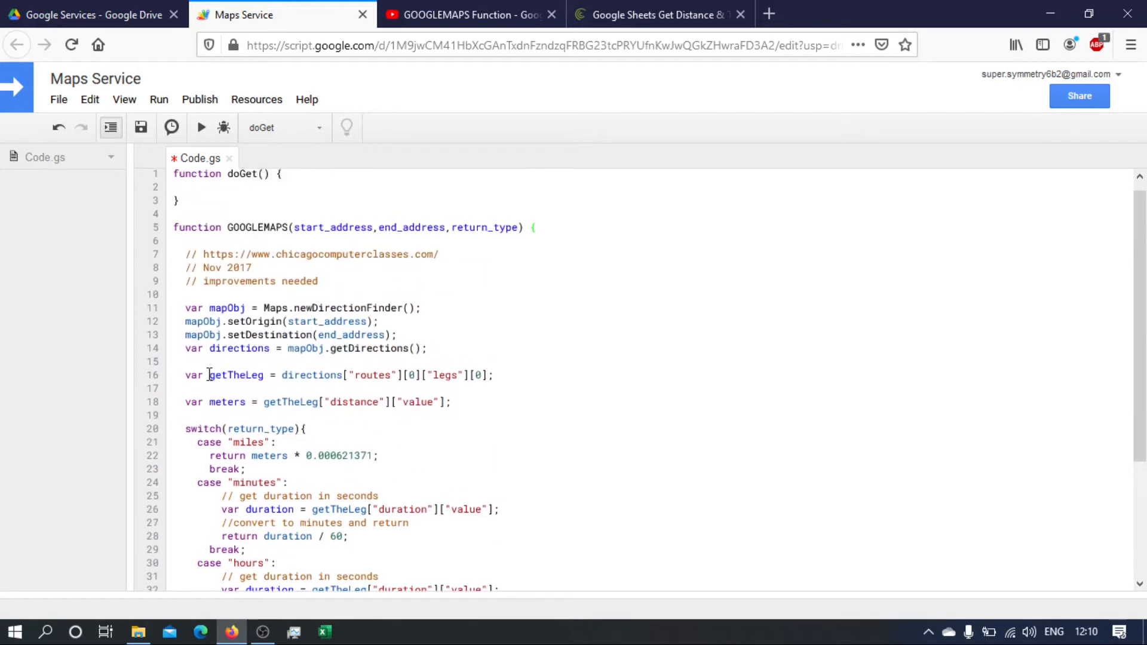
{"action": "left_click", "coordinate": [511, 227]}
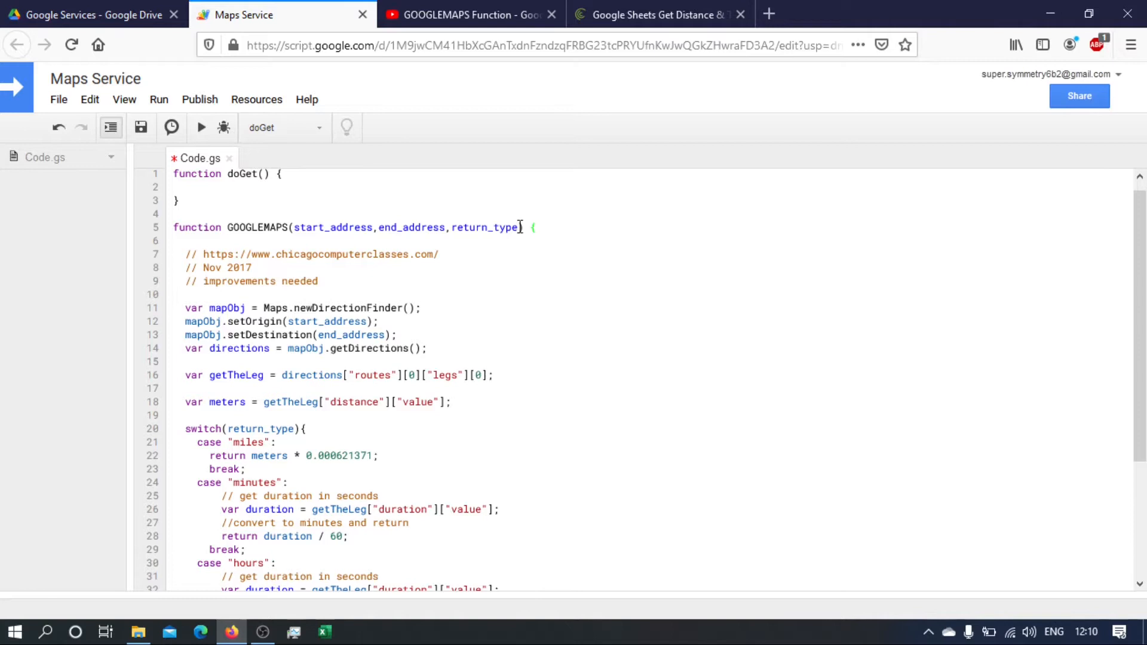
{"action": "double_click", "coordinate": [483, 227]}
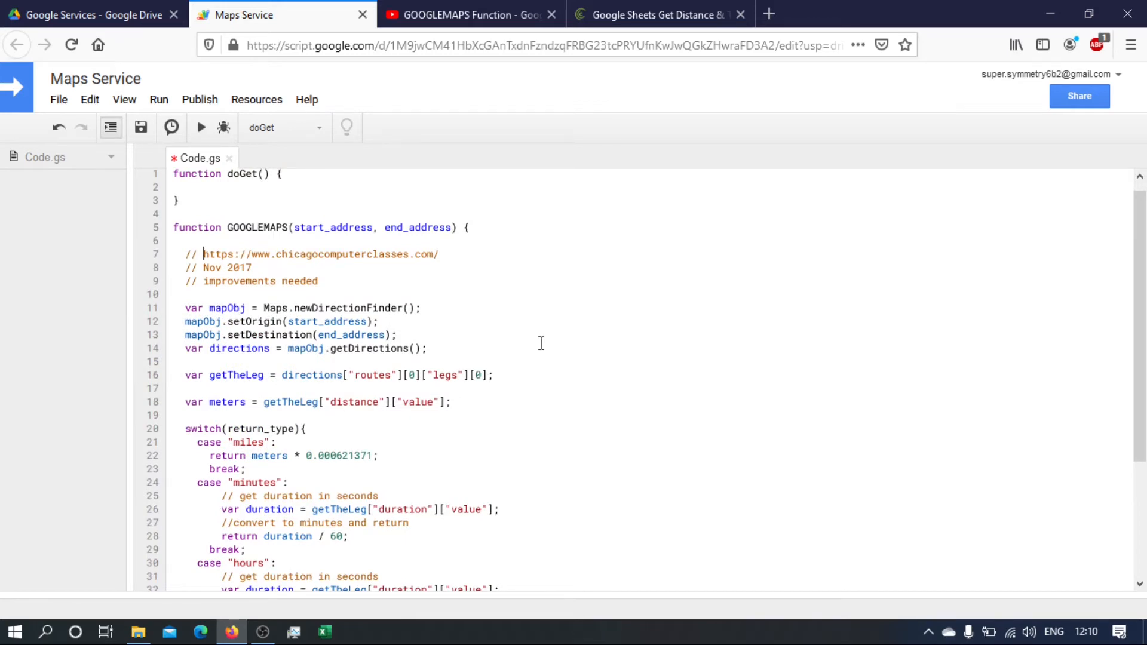
{"action": "type", "text": "mod"}
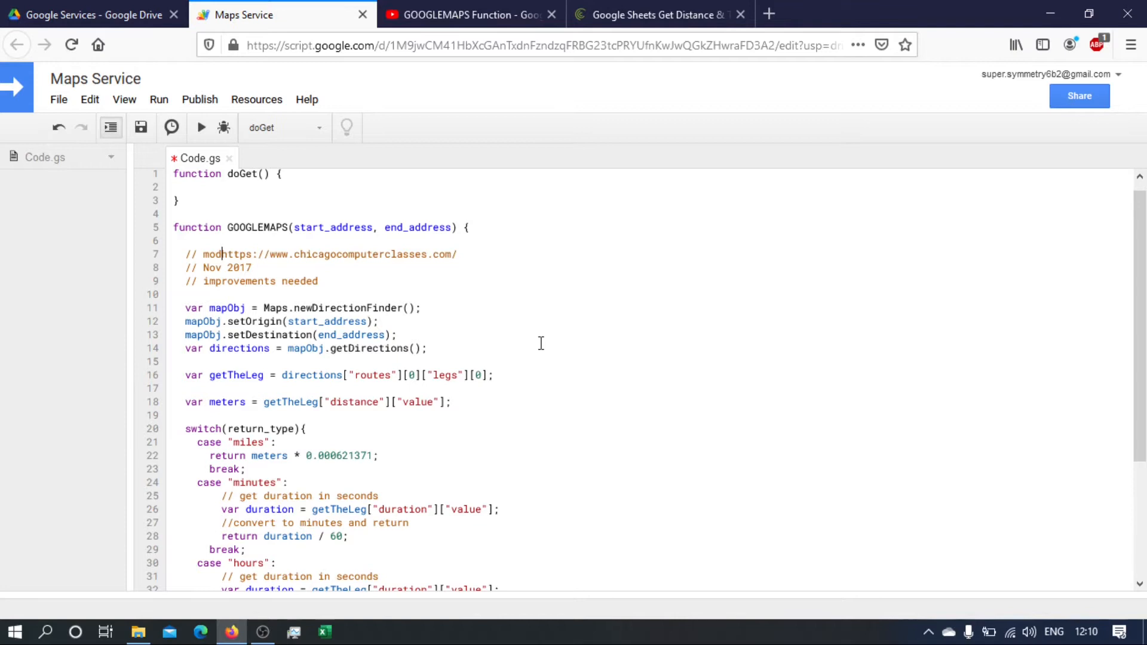
{"action": "type", "text": "ified code from"}
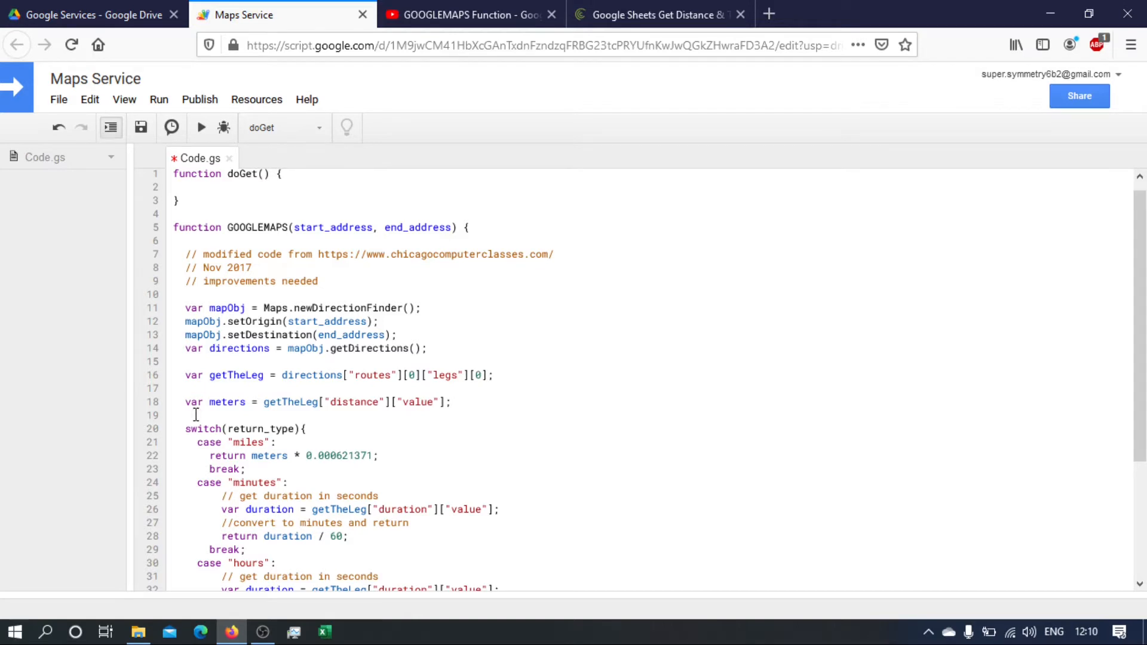
{"action": "scroll", "scroll_direction": "down", "scroll_amount": 3}
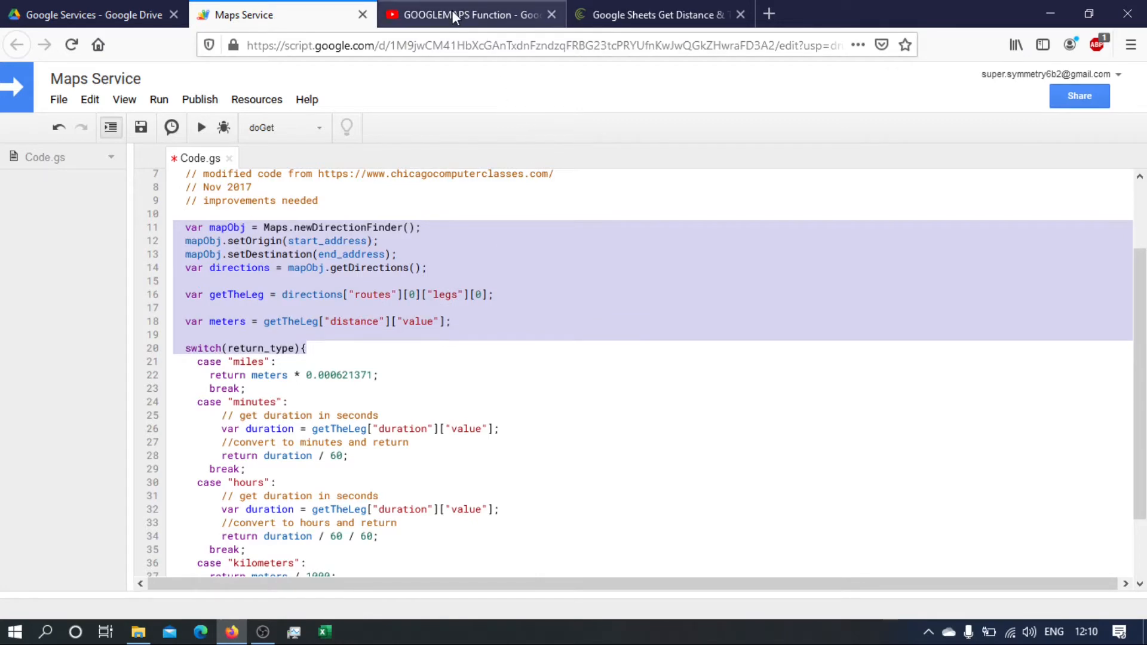
{"action": "left_click", "coordinate": [468, 14]}
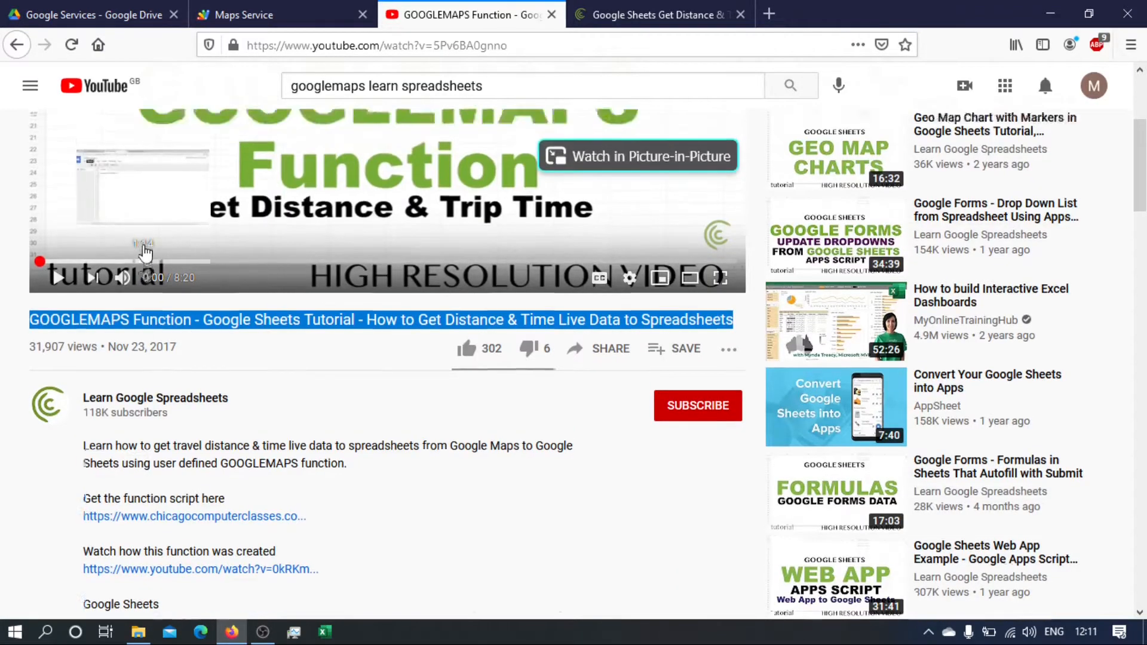
{"action": "scroll", "scroll_direction": "up", "scroll_amount": 3}
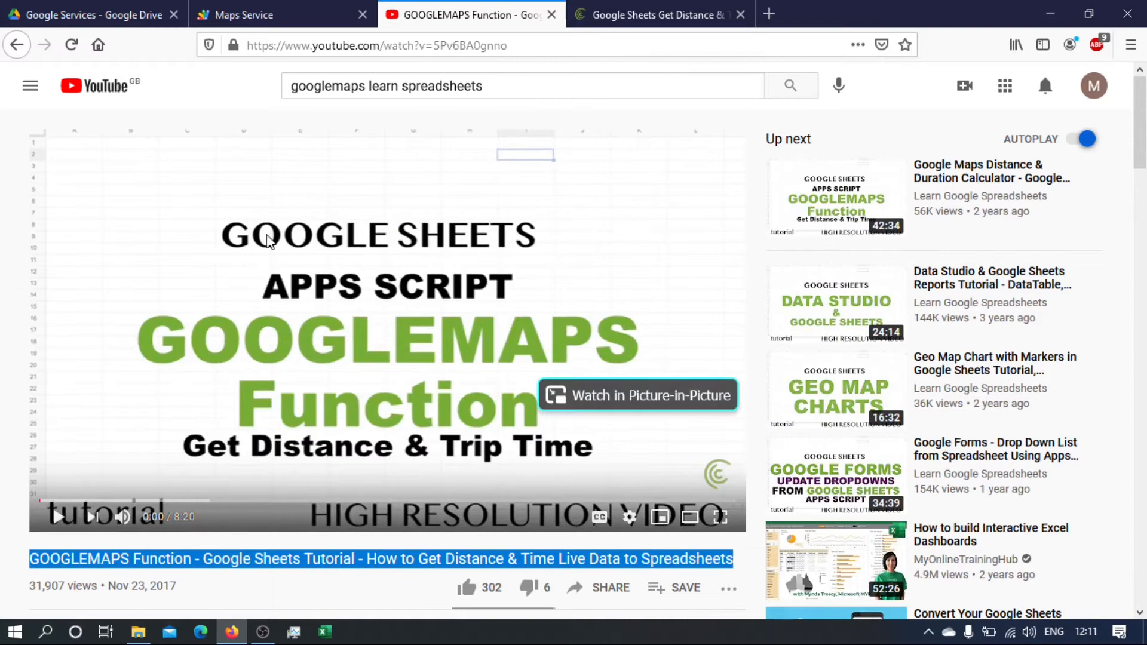
{"action": "mouse_move", "coordinate": [144, 279]}
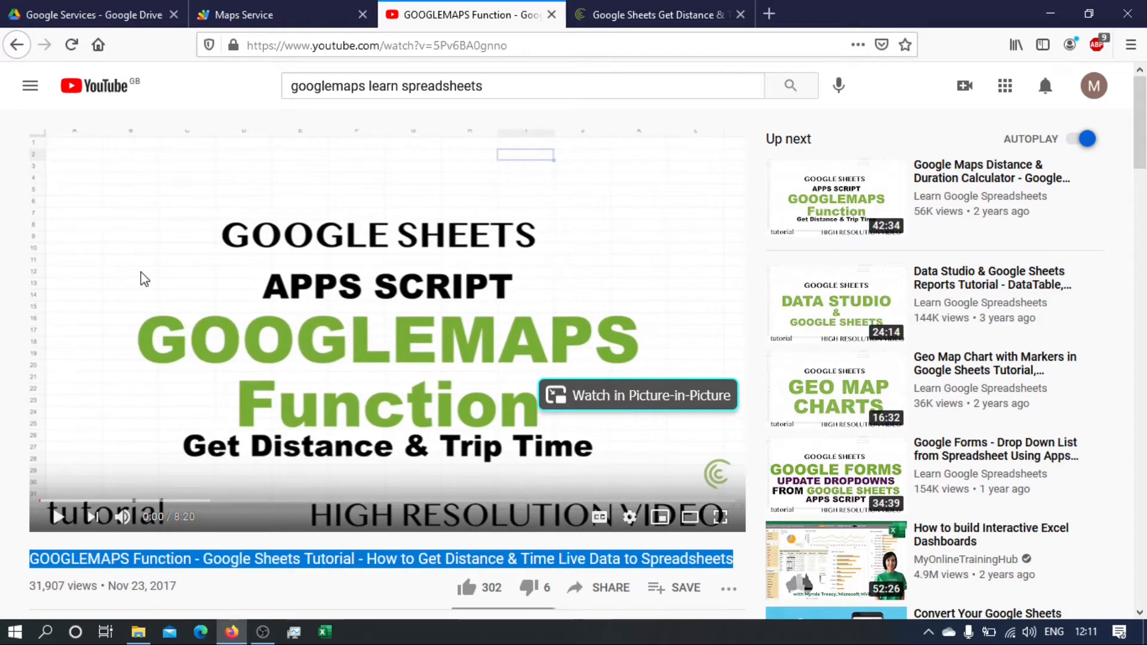
{"action": "mouse_move", "coordinate": [110, 261]}
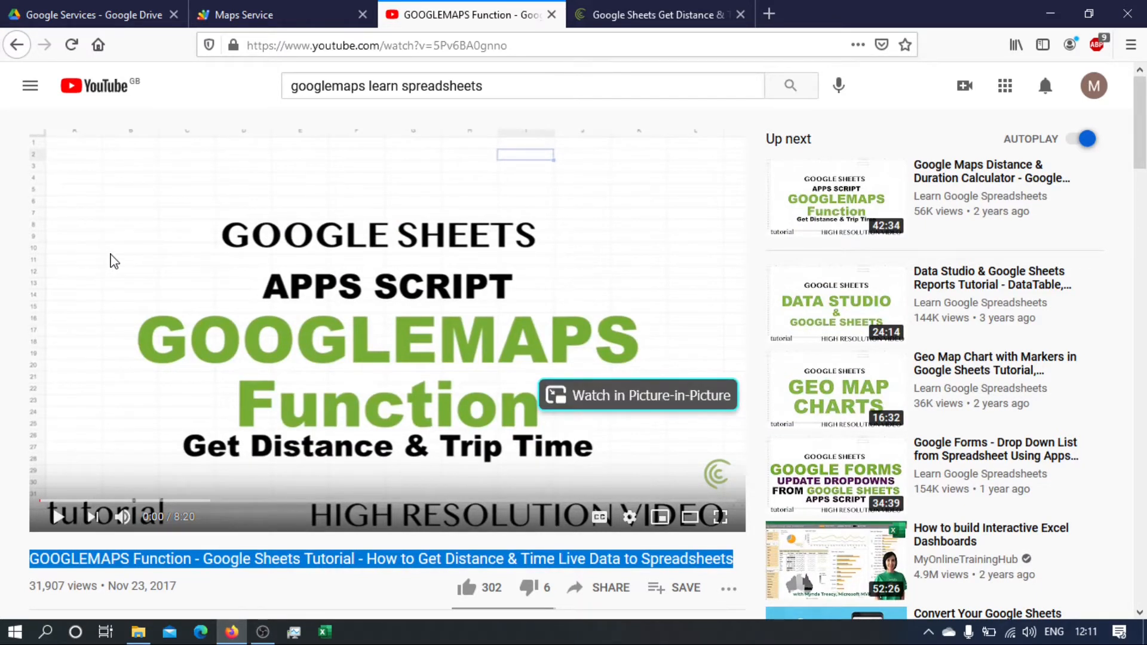
{"action": "scroll", "scroll_direction": "down", "scroll_amount": 3}
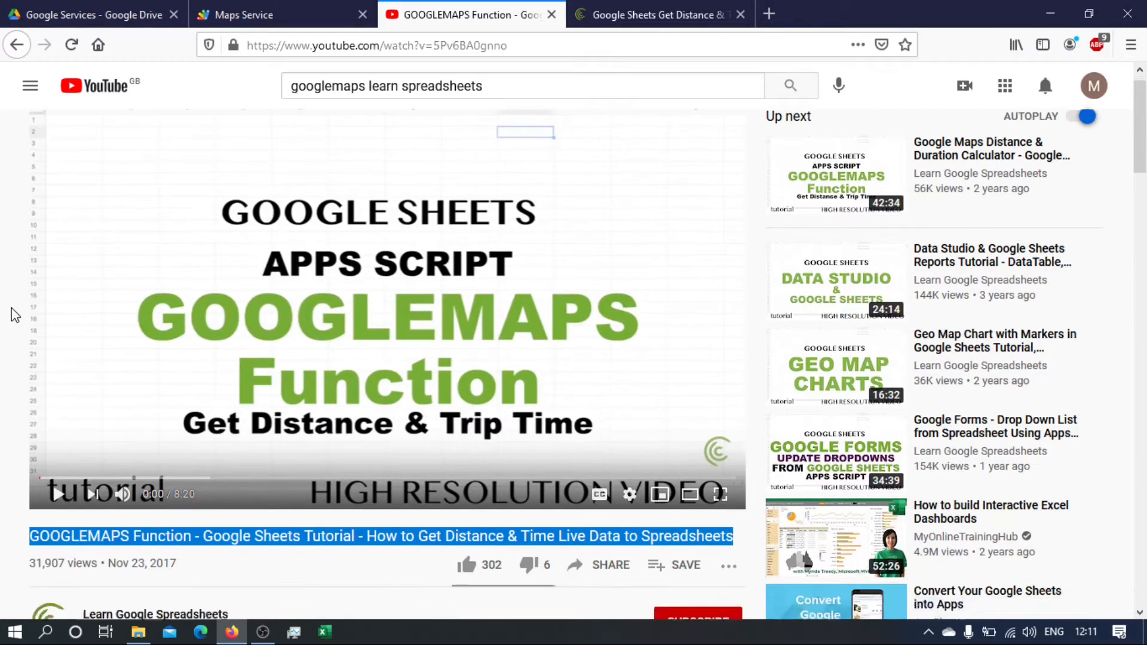
{"action": "scroll", "scroll_direction": "down", "scroll_amount": 3}
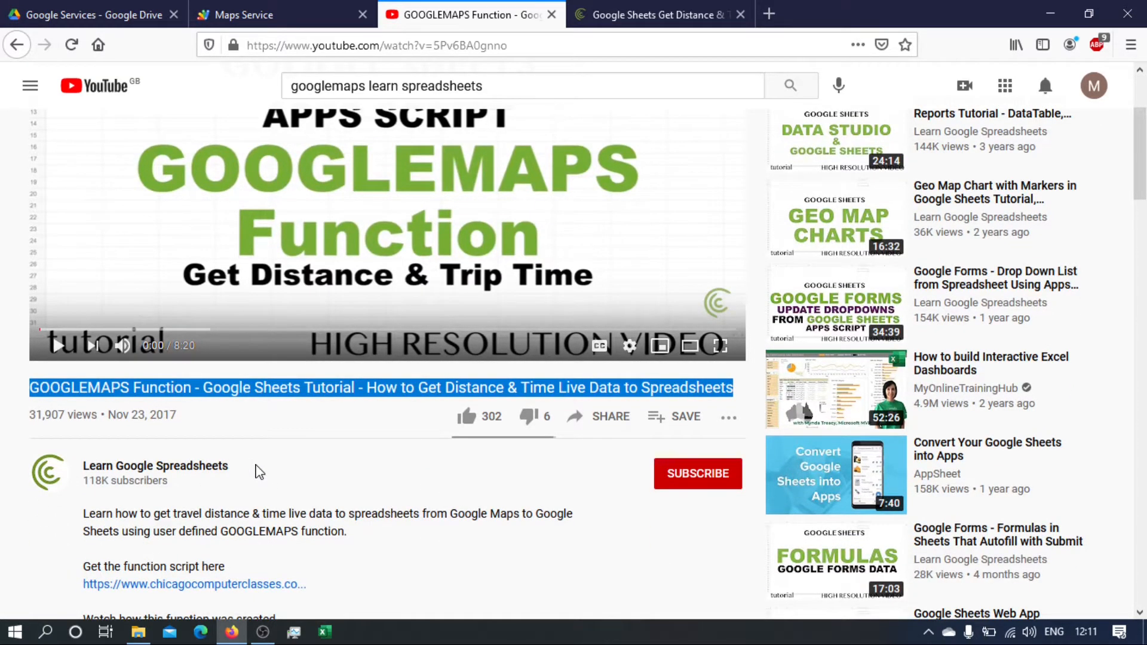
{"action": "left_click", "coordinate": [241, 14]}
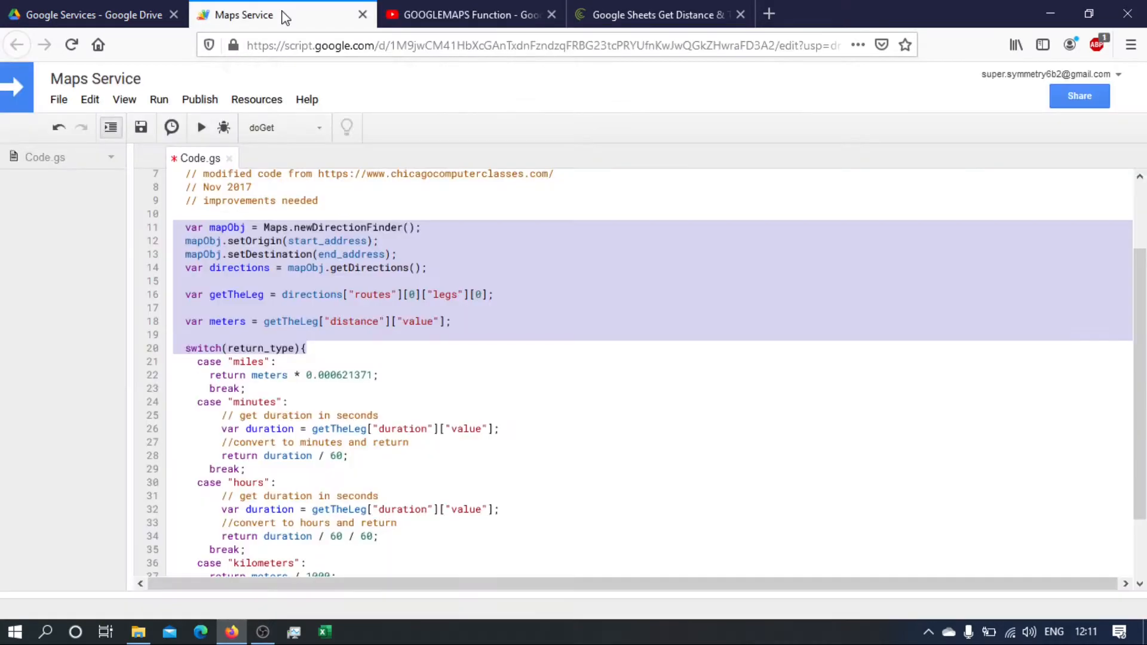
Edit the empty line above the switch and locate the meters variable declaration.
{"action": "scroll", "scroll_direction": "down", "scroll_amount": 3}
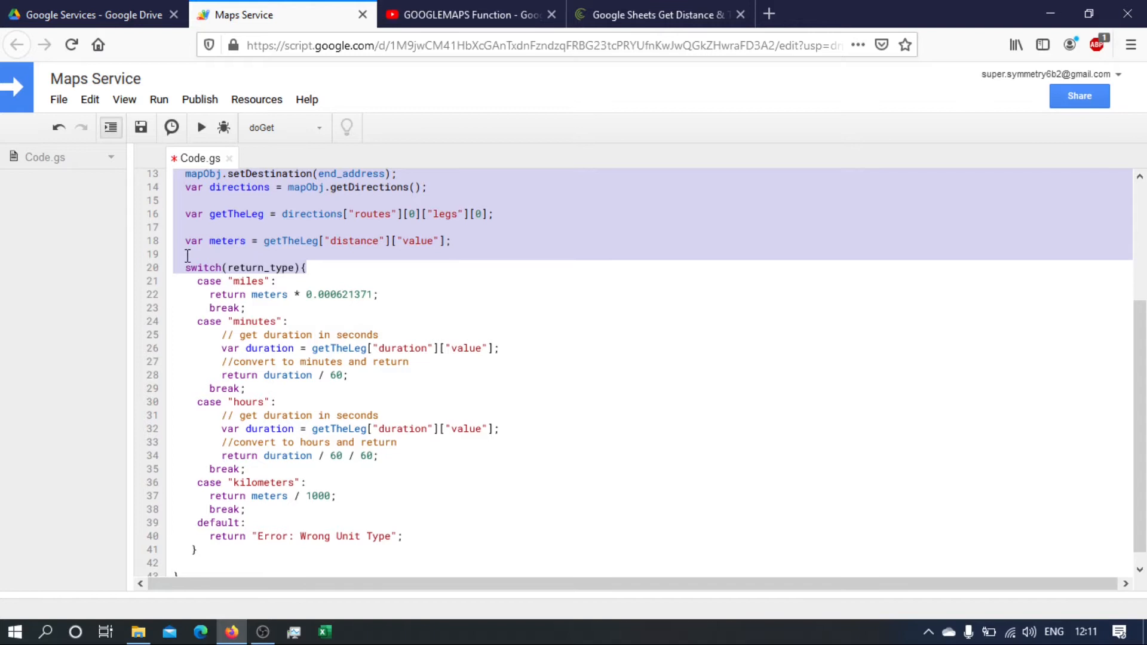
{"action": "left_click", "coordinate": [782, 265]}
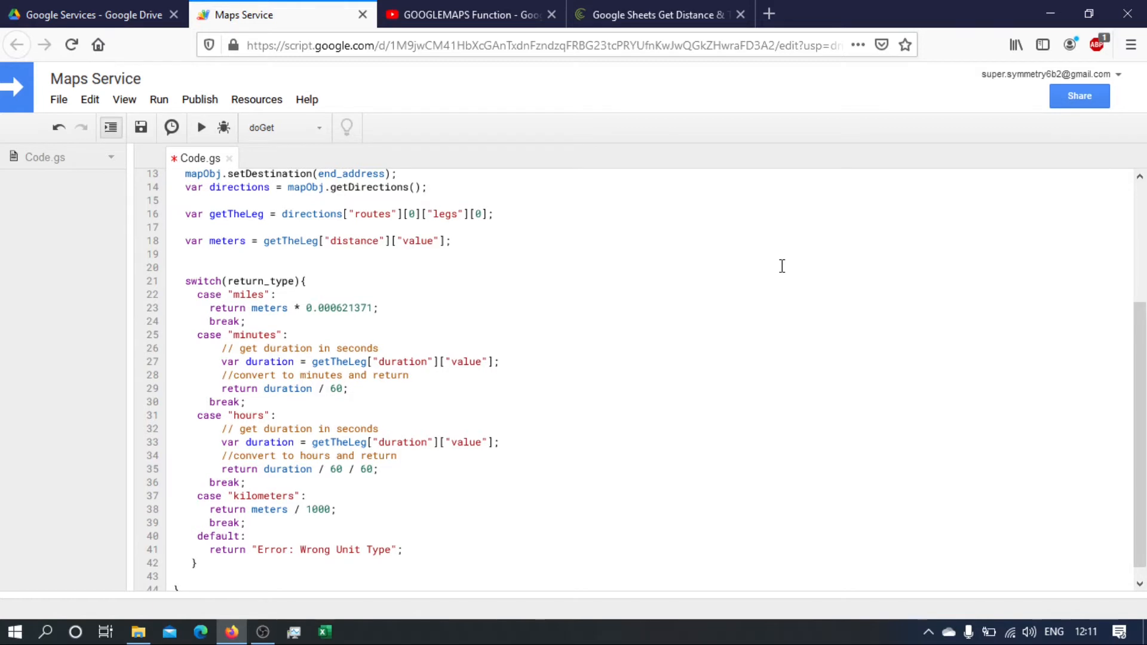
{"action": "type", "text": "1"}
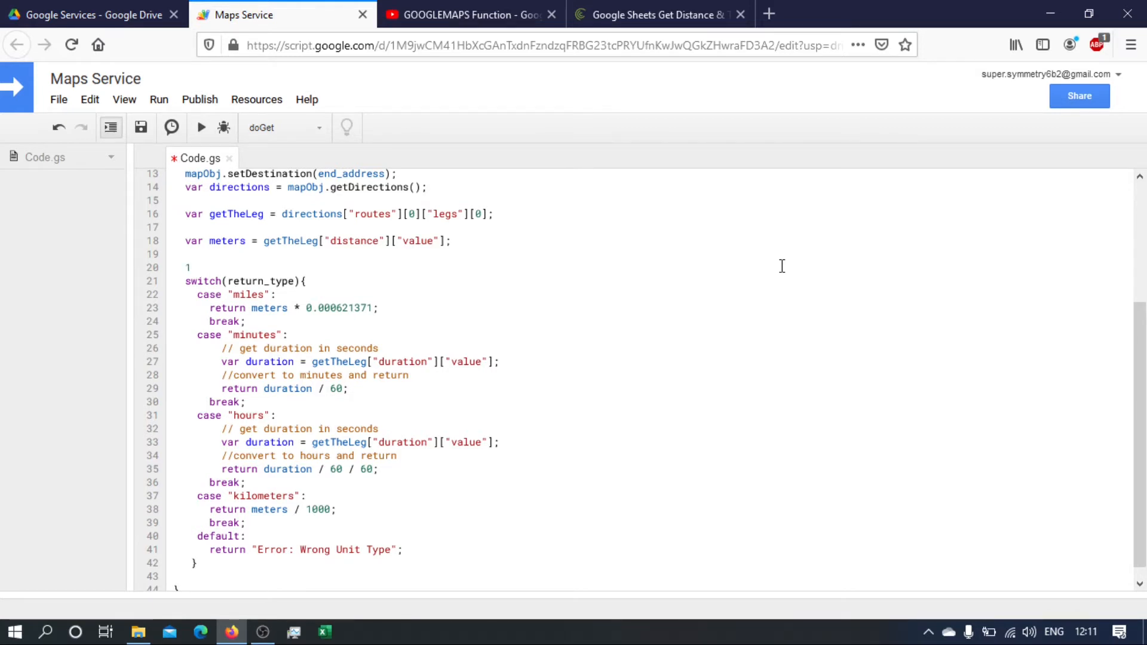
{"action": "type", "text": ","}
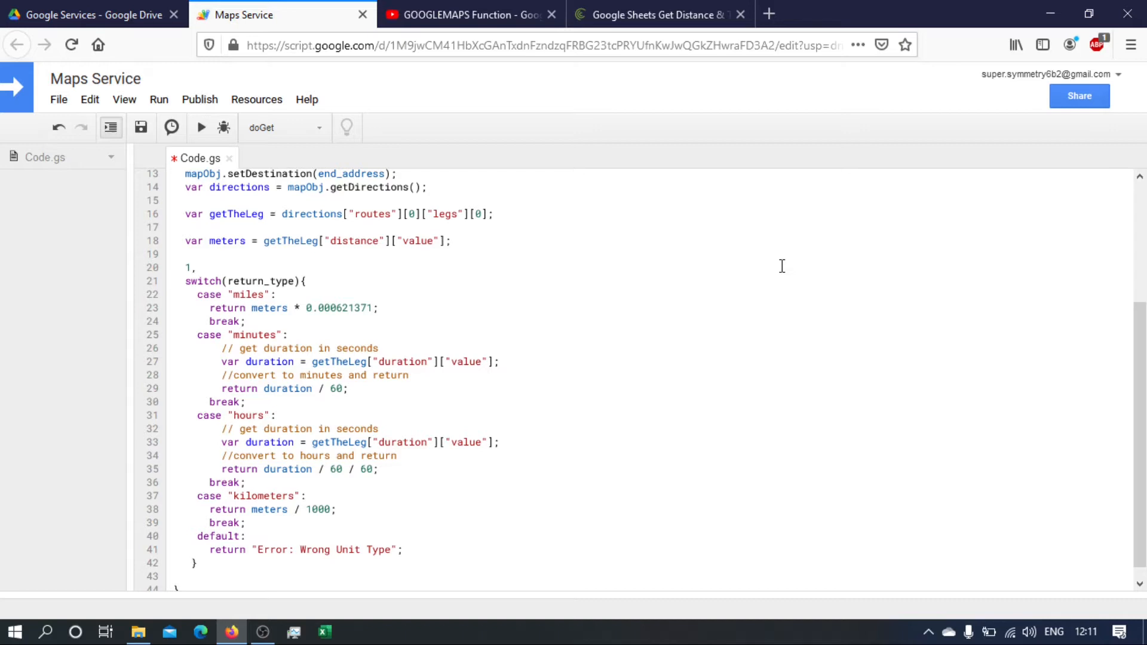
{"action": "type", "text": "5"}
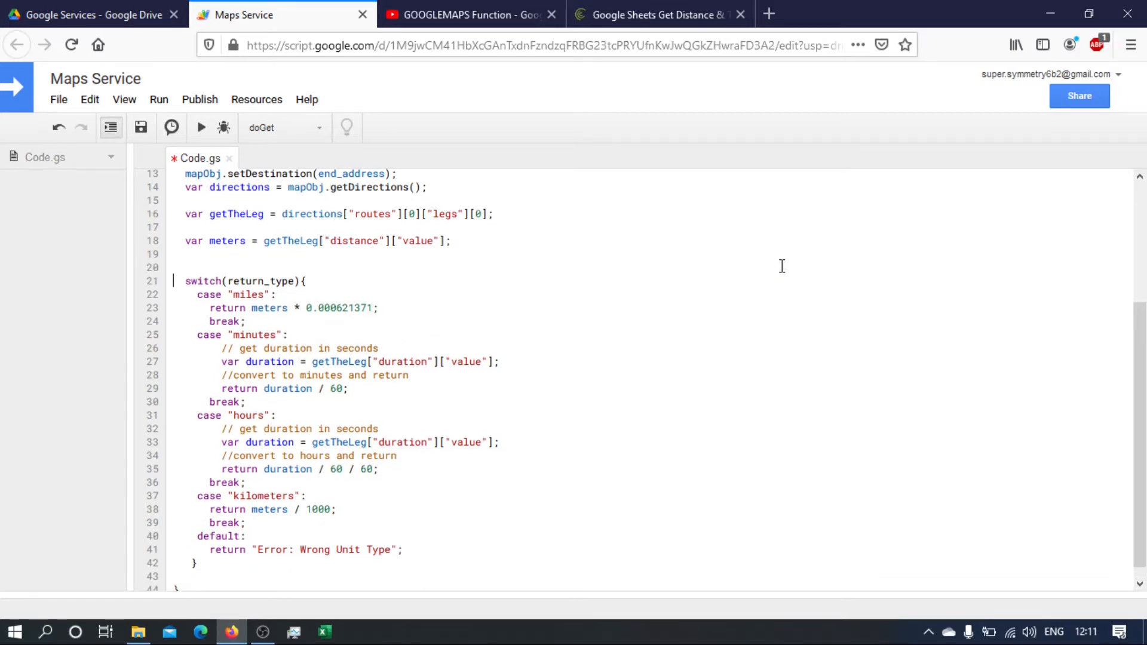
{"action": "scroll", "scroll_direction": "up", "scroll_amount": 3}
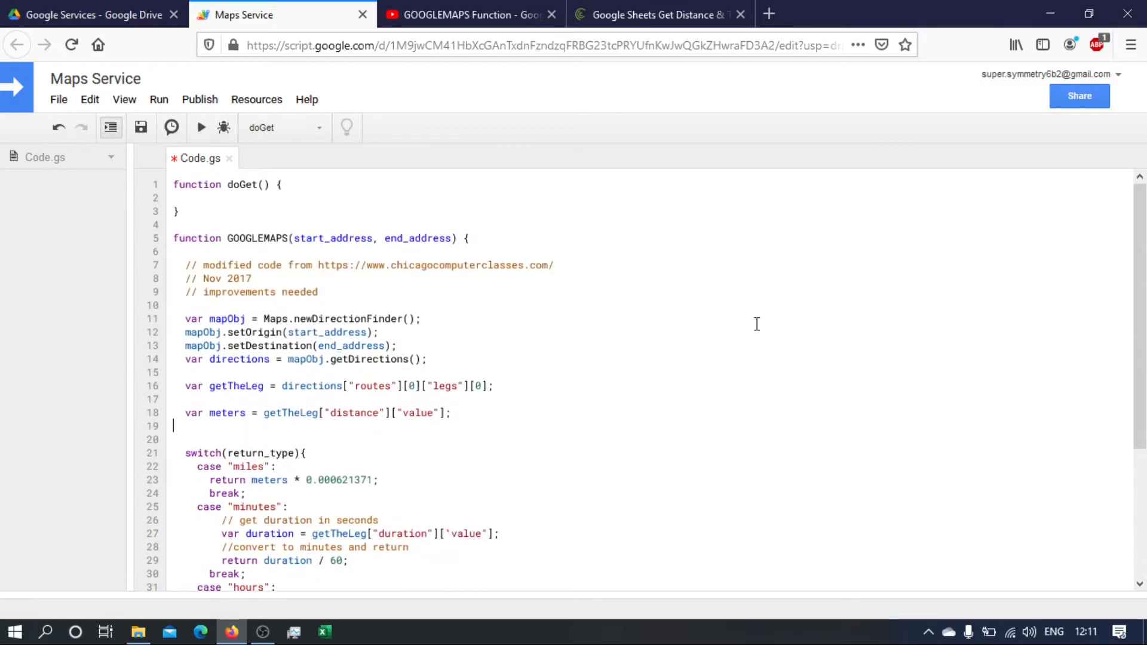
{"action": "double_click", "coordinate": [227, 412]}
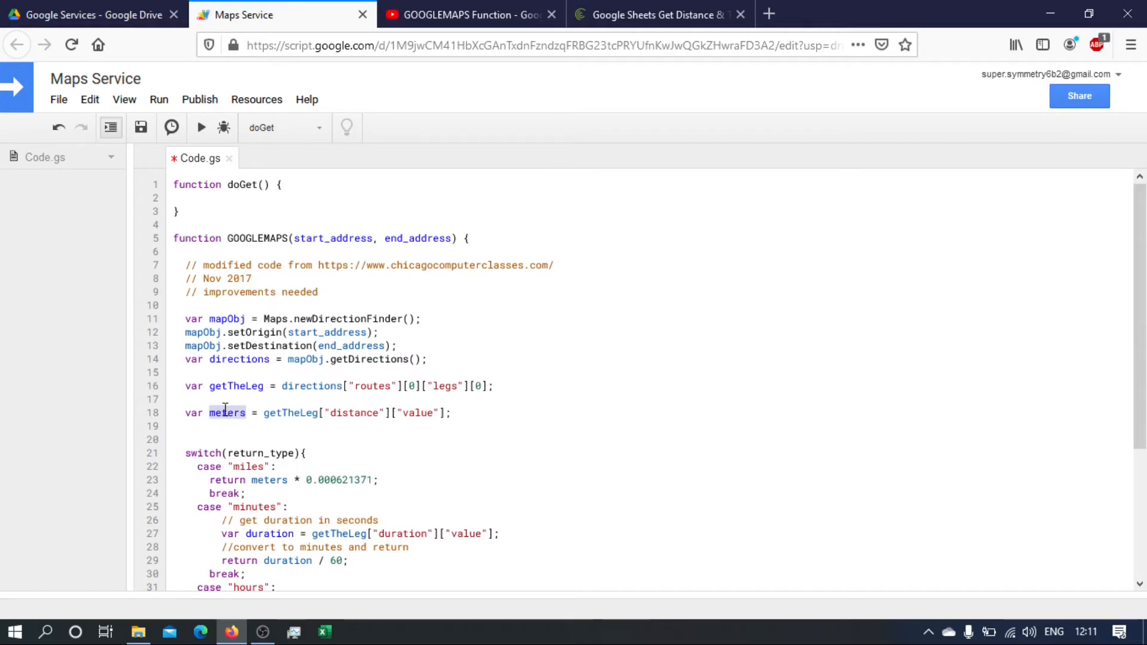
{"action": "mouse_move", "coordinate": [937, 494]}
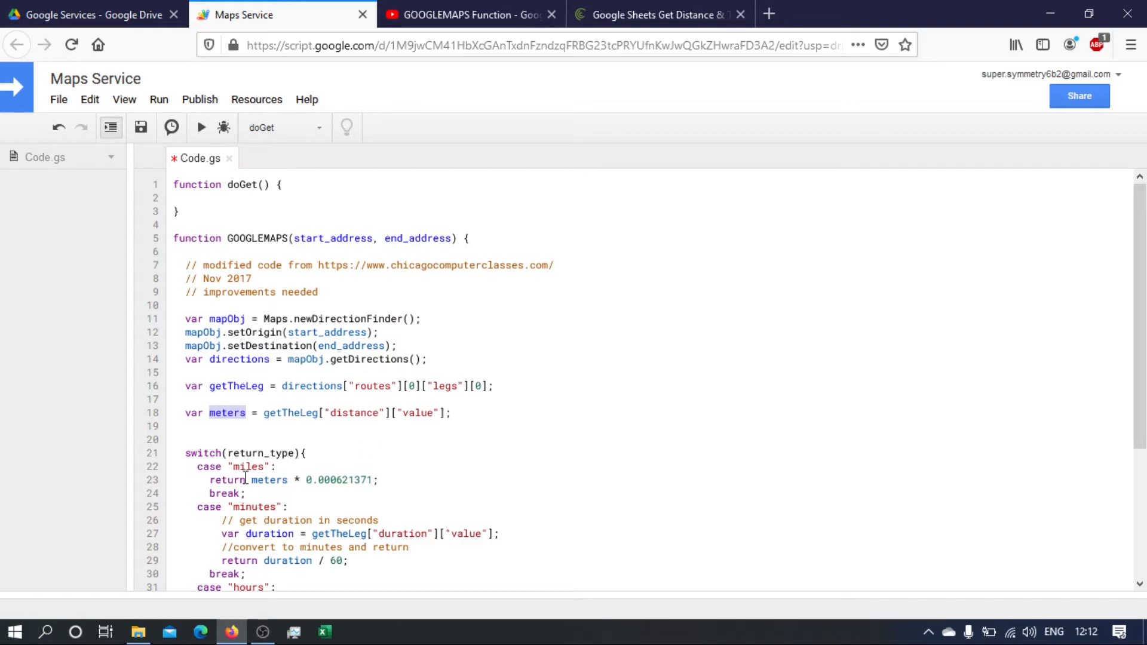
{"action": "scroll", "scroll_direction": "down", "scroll_amount": 3}
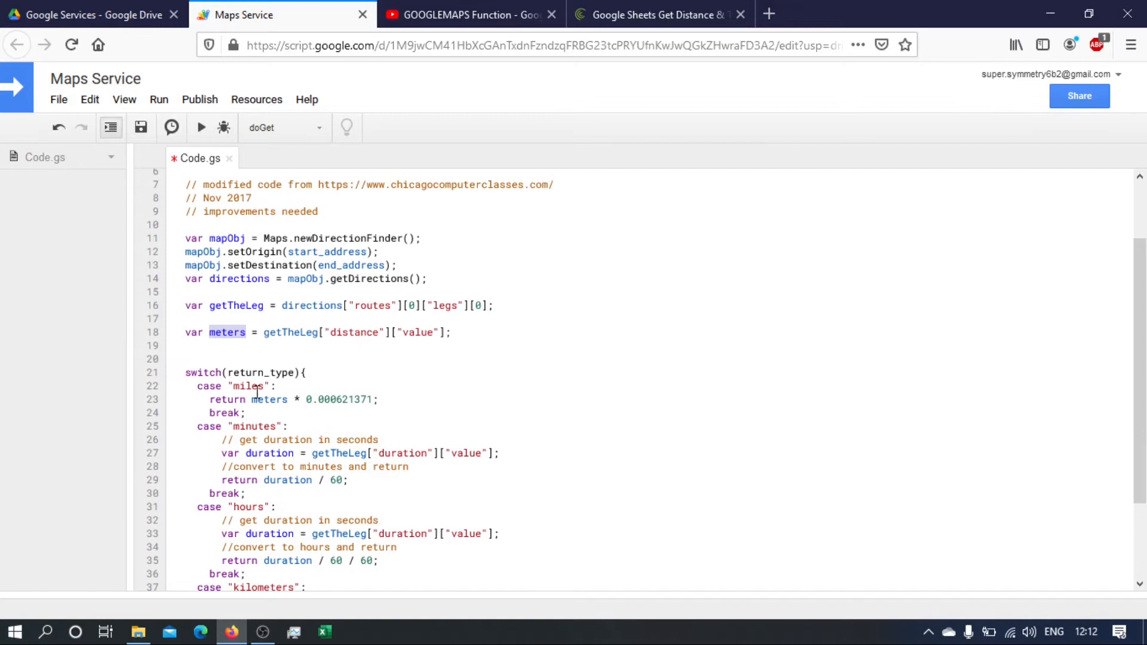
{"action": "mouse_move", "coordinate": [164, 383]}
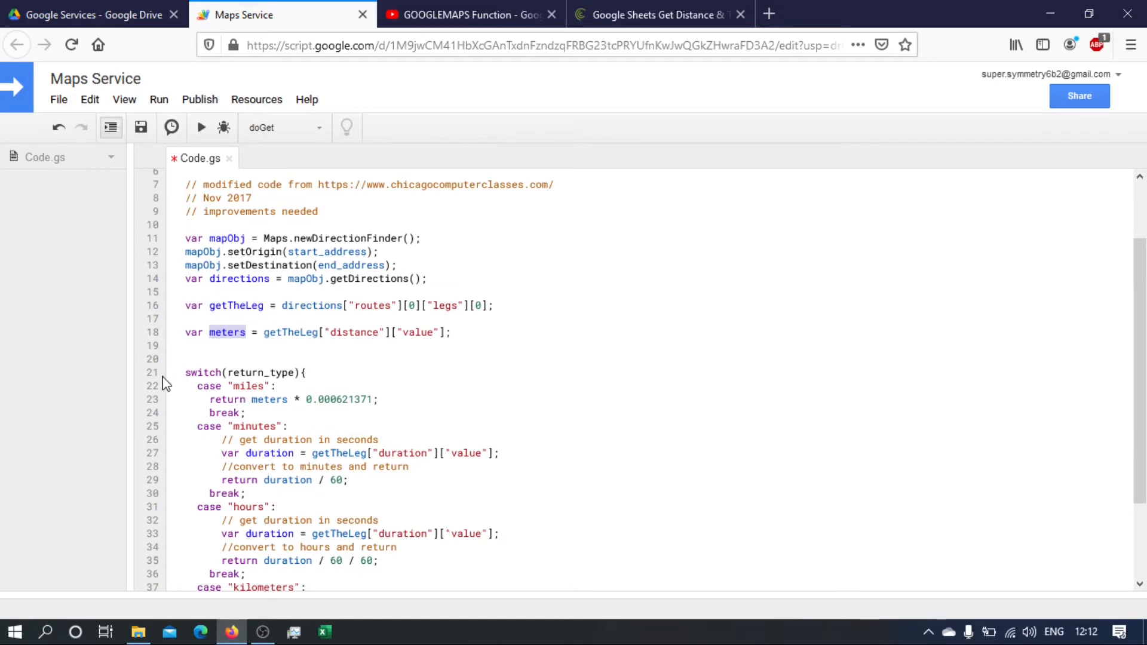
Delete the switch and case lines, turning the returns into 'let miles =' and 'let minutes =' assignments.
{"action": "left_click", "coordinate": [334, 386]}
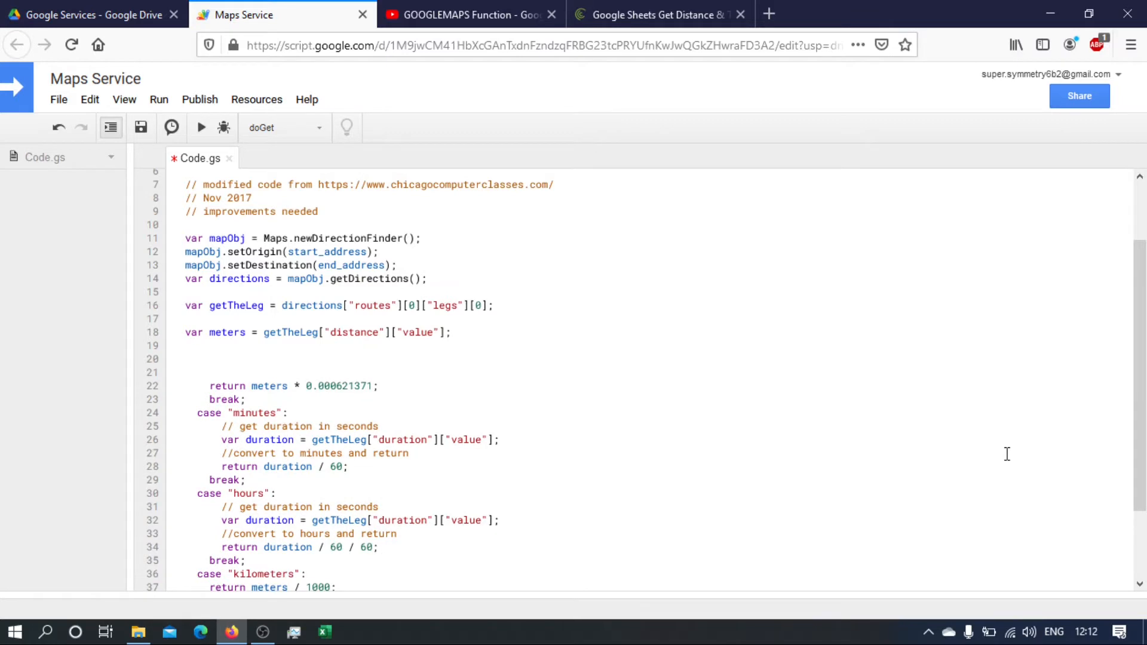
{"action": "left_click", "coordinate": [243, 386]}
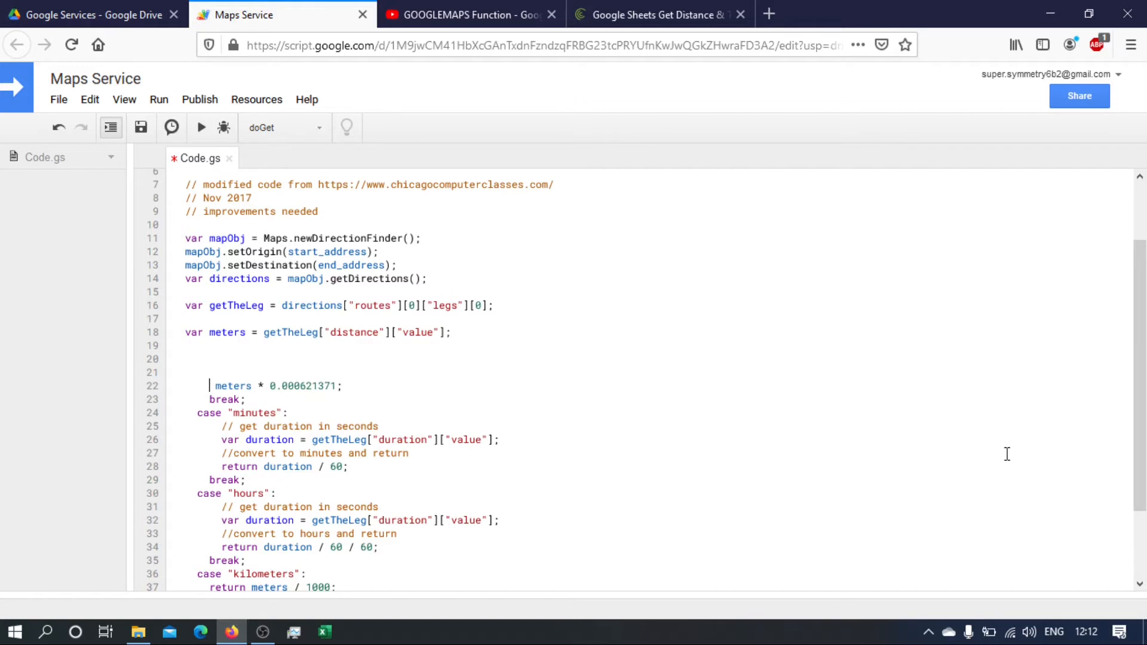
{"action": "type", "text": "let miles ="}
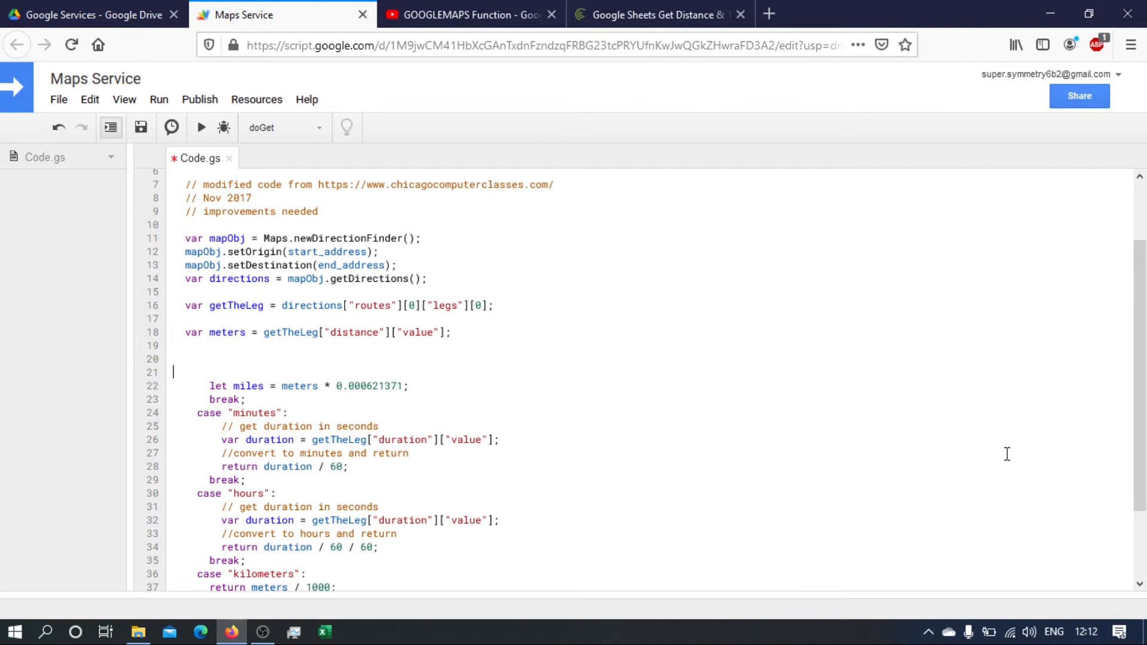
{"action": "left_click", "coordinate": [173, 399]}
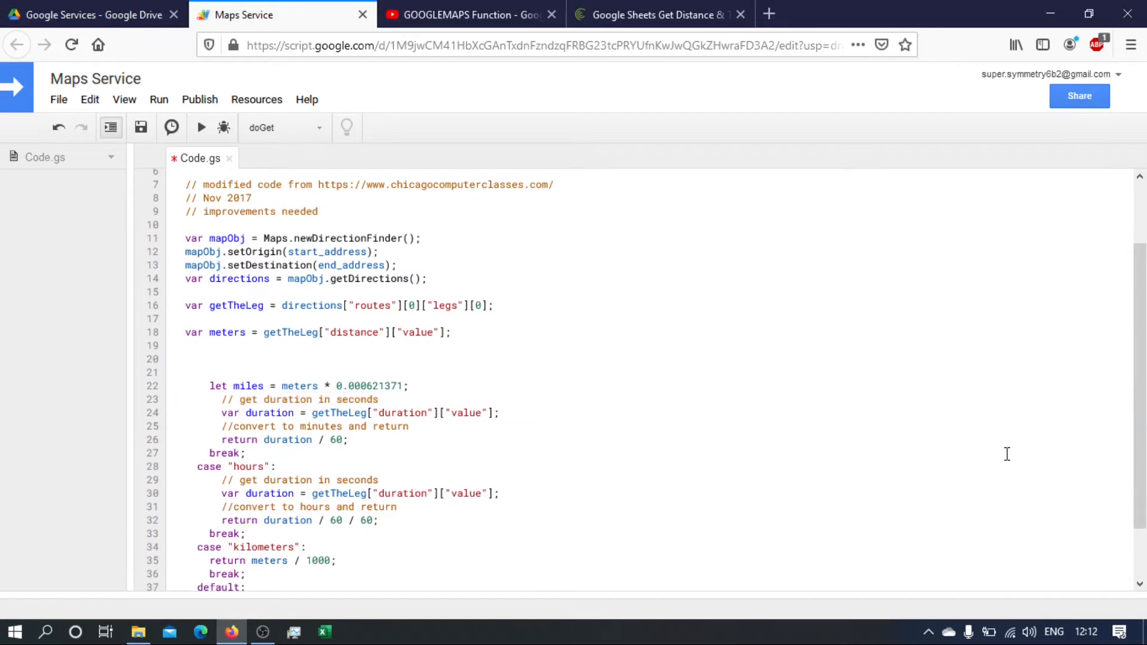
{"action": "left_click", "coordinate": [173, 440]}
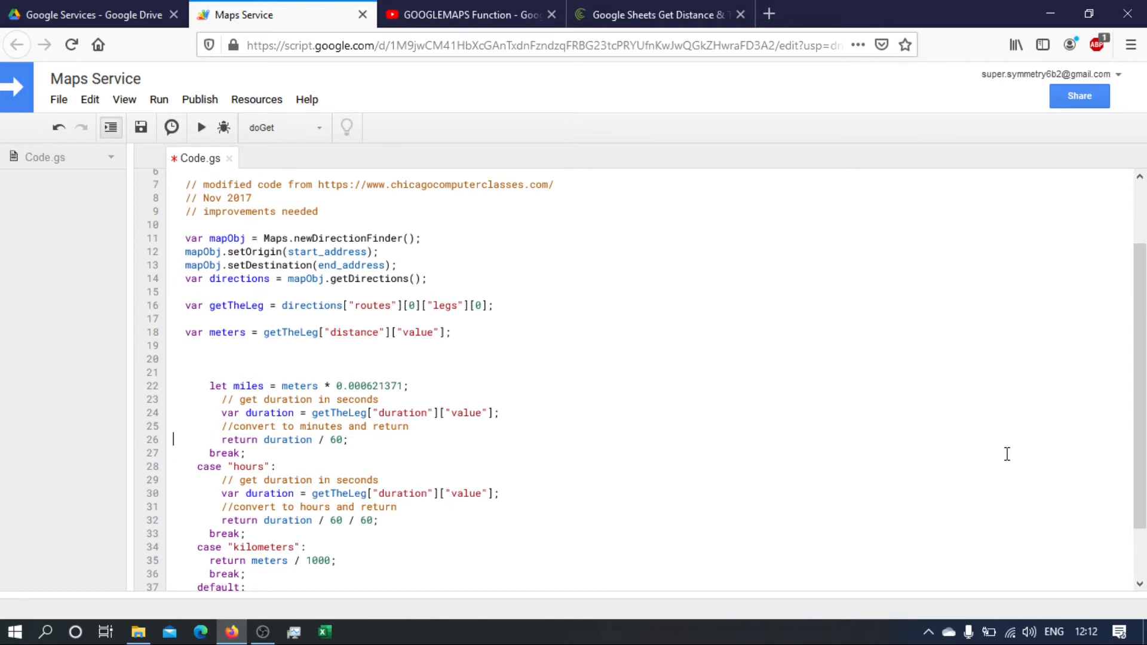
{"action": "double_click", "coordinate": [238, 439]}
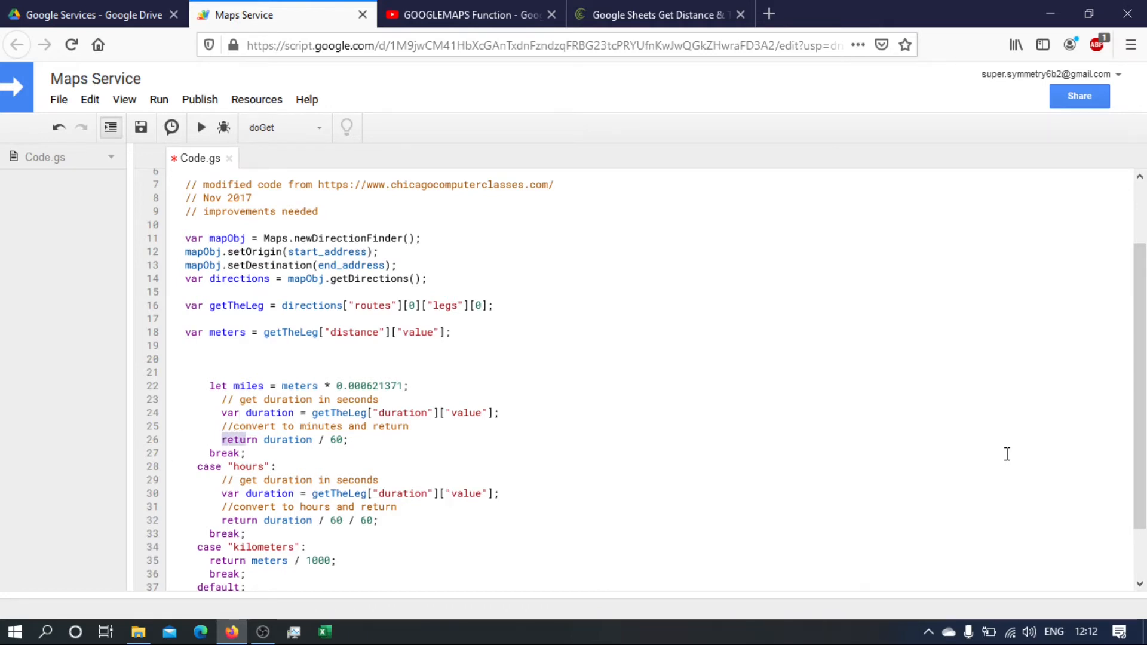
{"action": "type", "text": "let"}
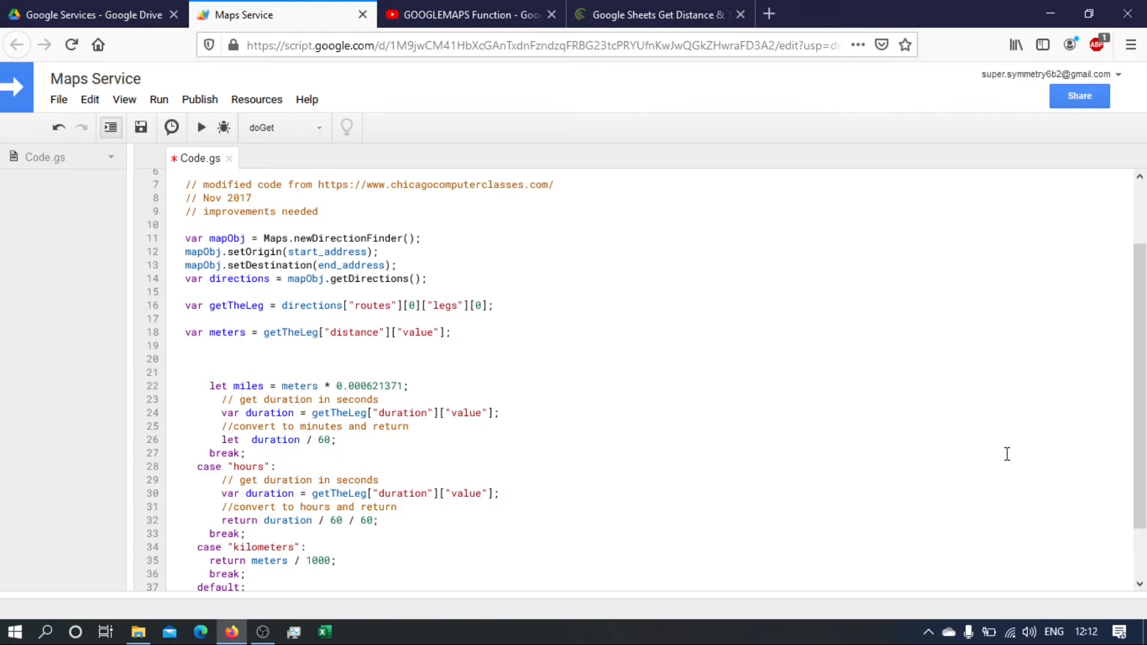
{"action": "type", "text": "minutes ="}
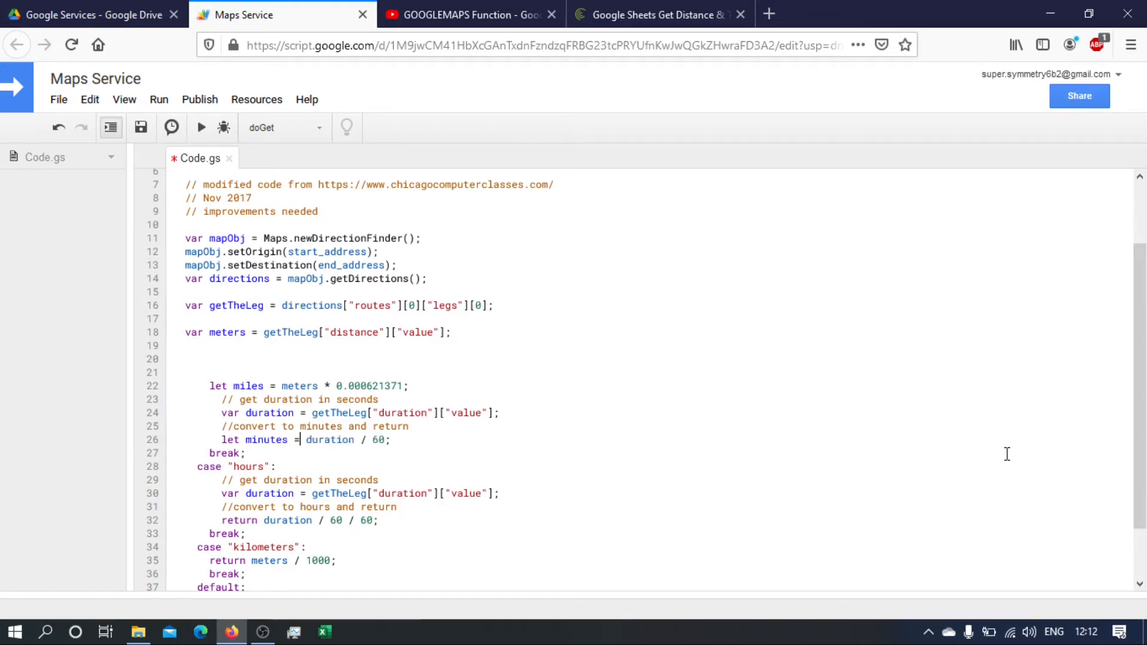
{"action": "left_click", "coordinate": [173, 453]}
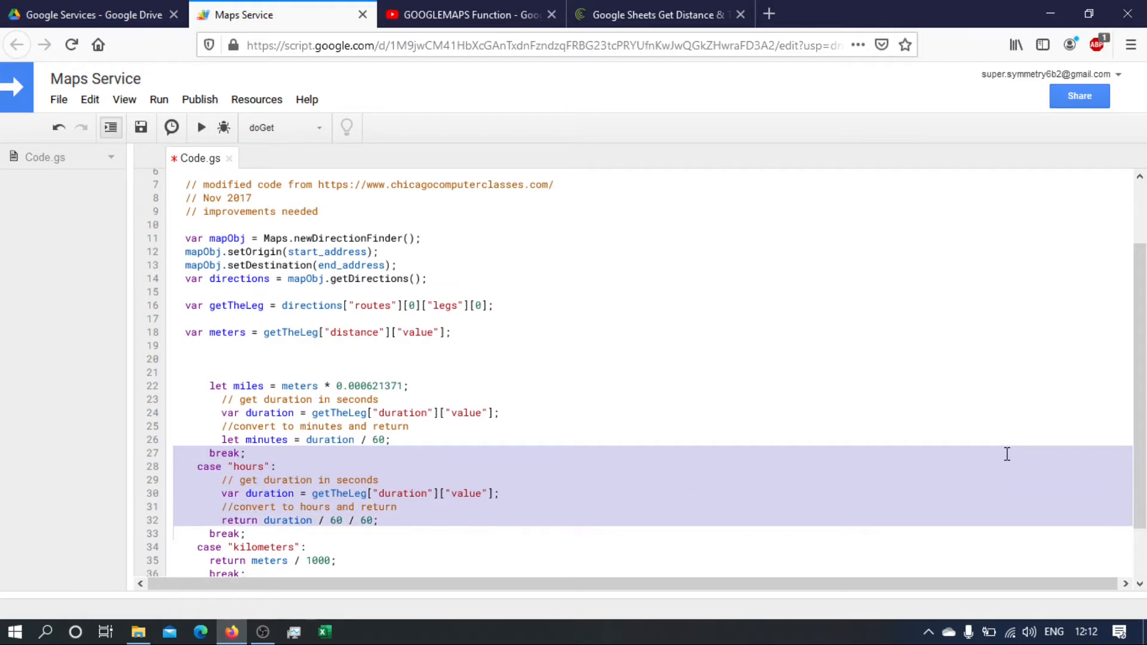
Realign indentation and declare duration and miles with const instead of var/let.
{"action": "scroll", "scroll_direction": "down", "scroll_amount": 3}
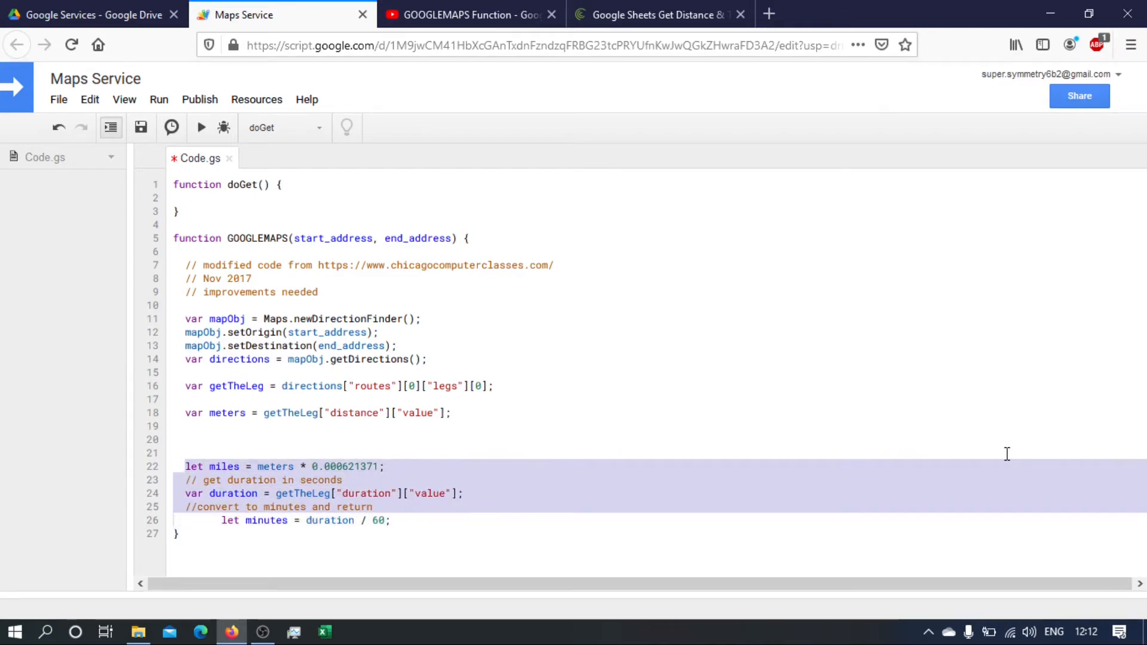
{"action": "left_click", "coordinate": [185, 520]}
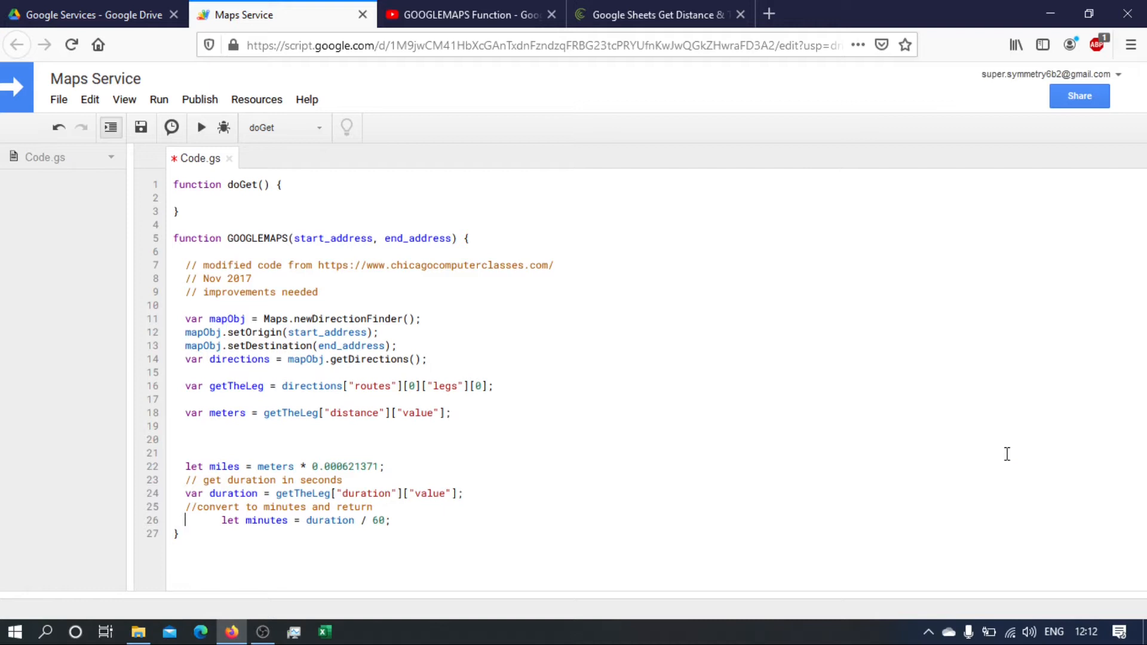
{"action": "key", "text": "Backspace"}
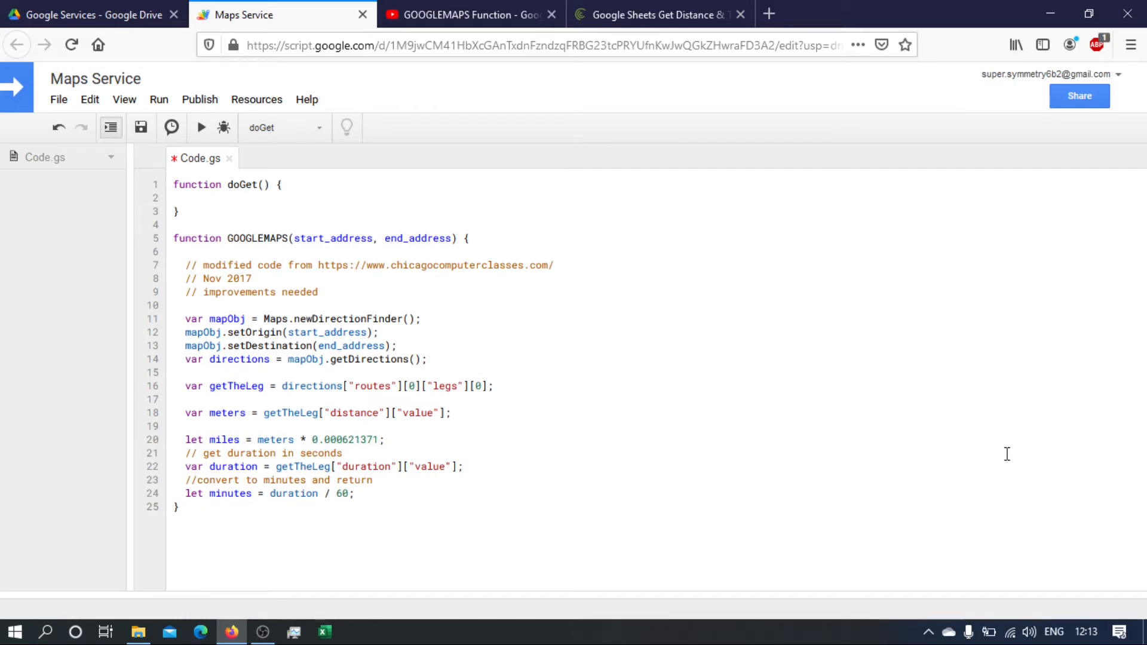
{"action": "left_click", "coordinate": [195, 467]}
{"action": "type", "text": "co"}
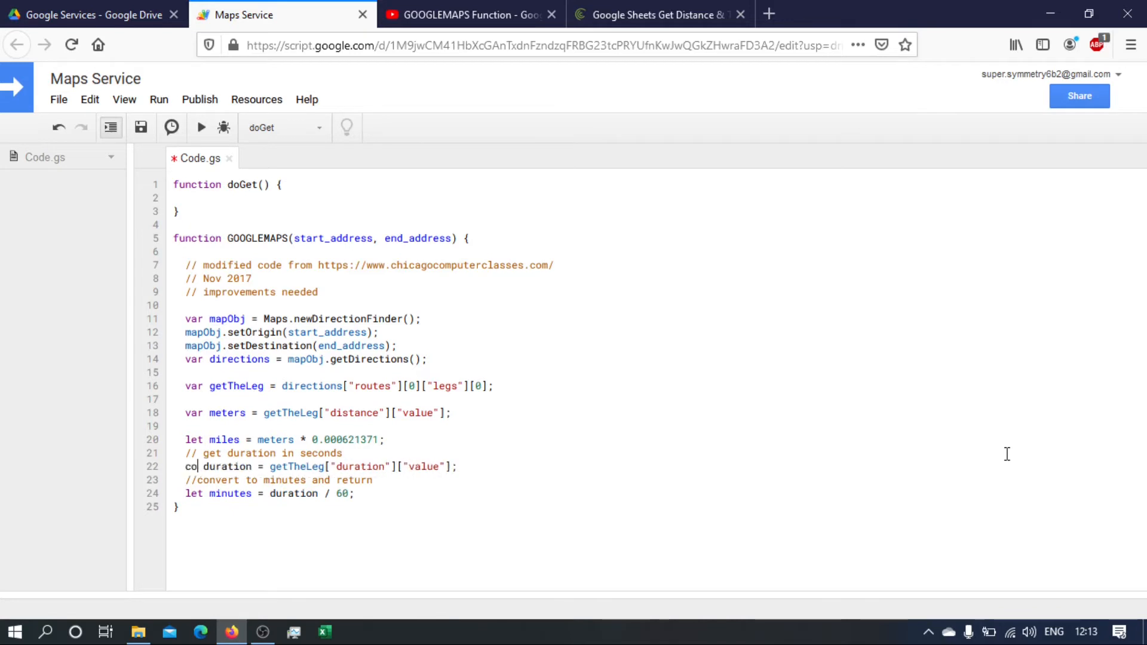
{"action": "type", "text": "nst"}
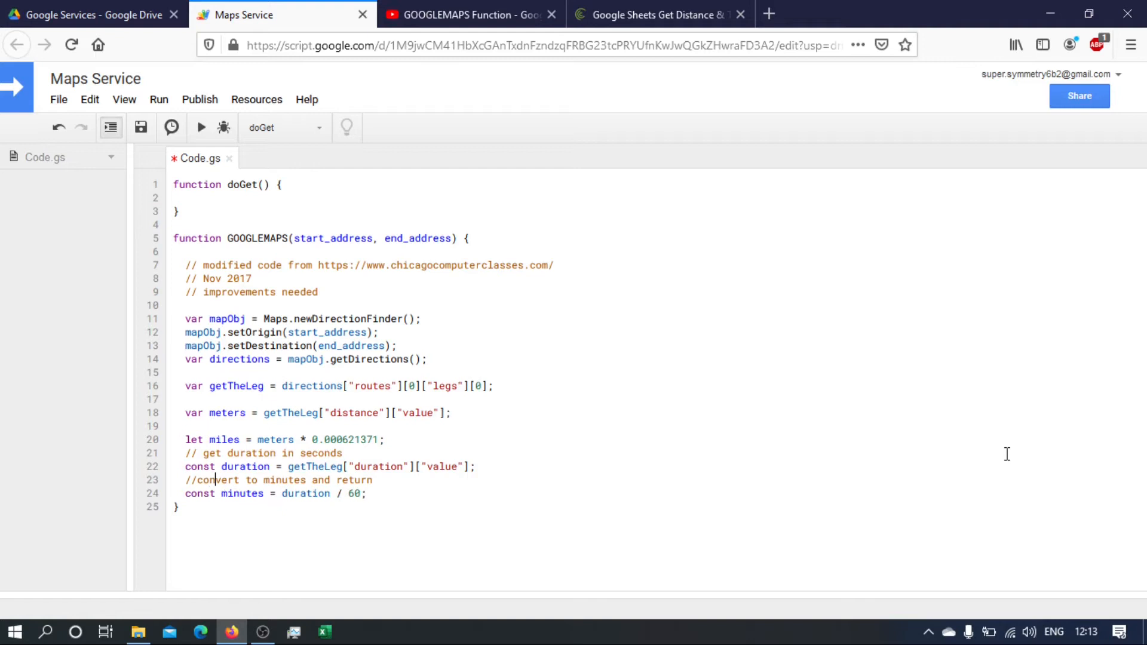
{"action": "key", "text": "Backspace"}
{"action": "type", "text": "cons"}
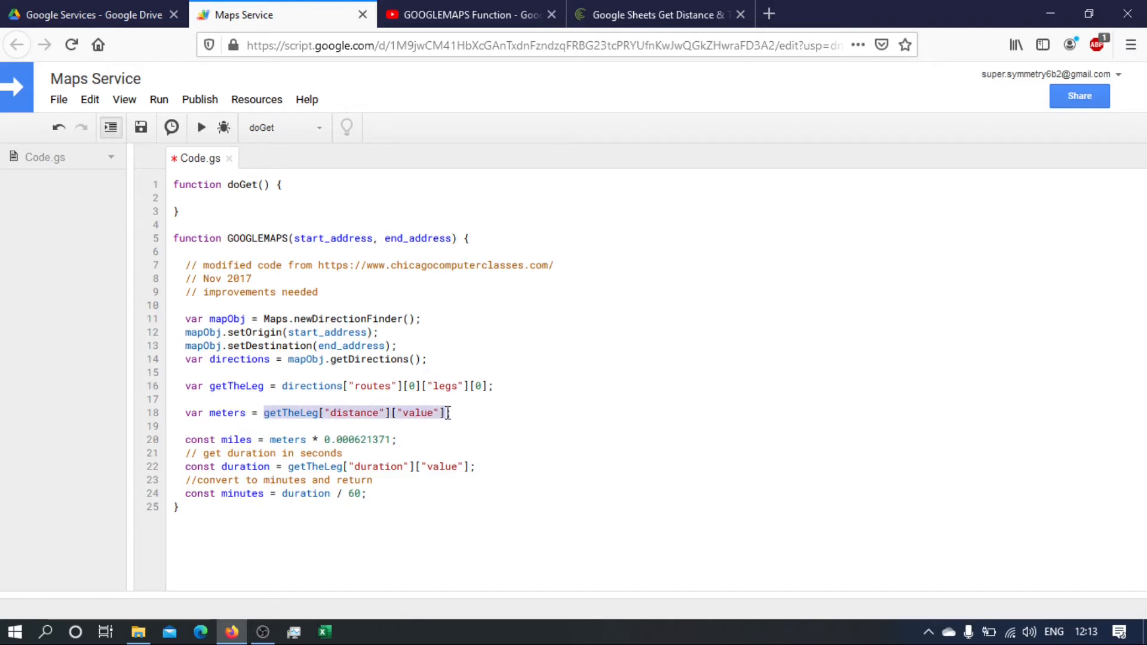
Compute miles directly from getTheLeg["distance"]["value"] and remove the separate meters line.
{"action": "key", "text": "Delete"}
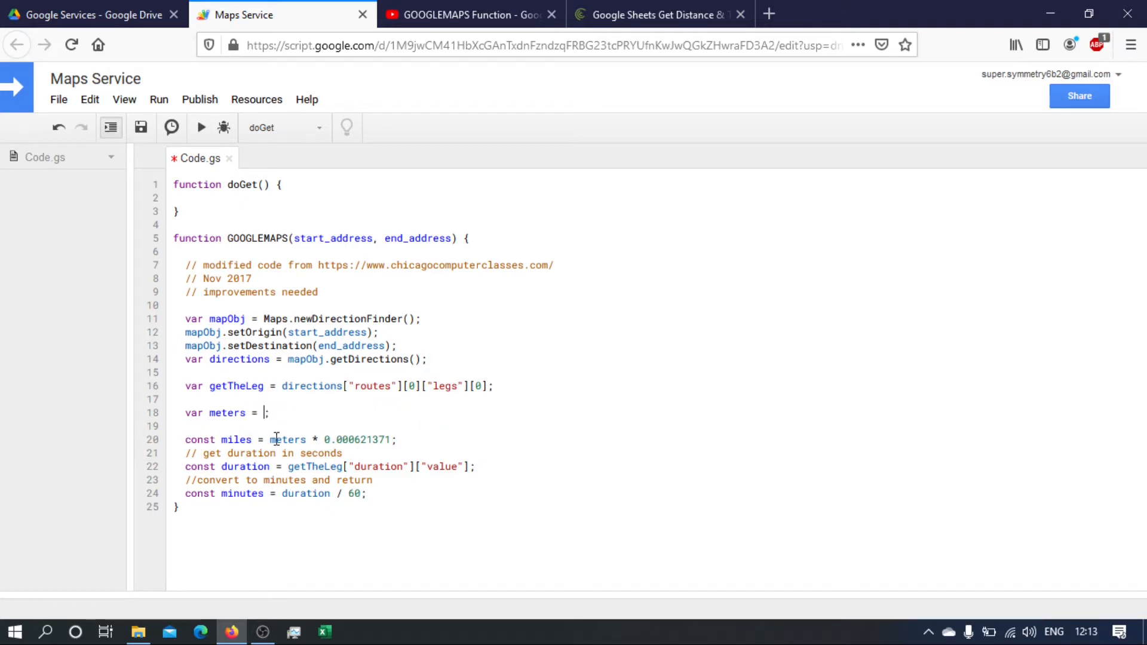
{"action": "double_click", "coordinate": [287, 440]}
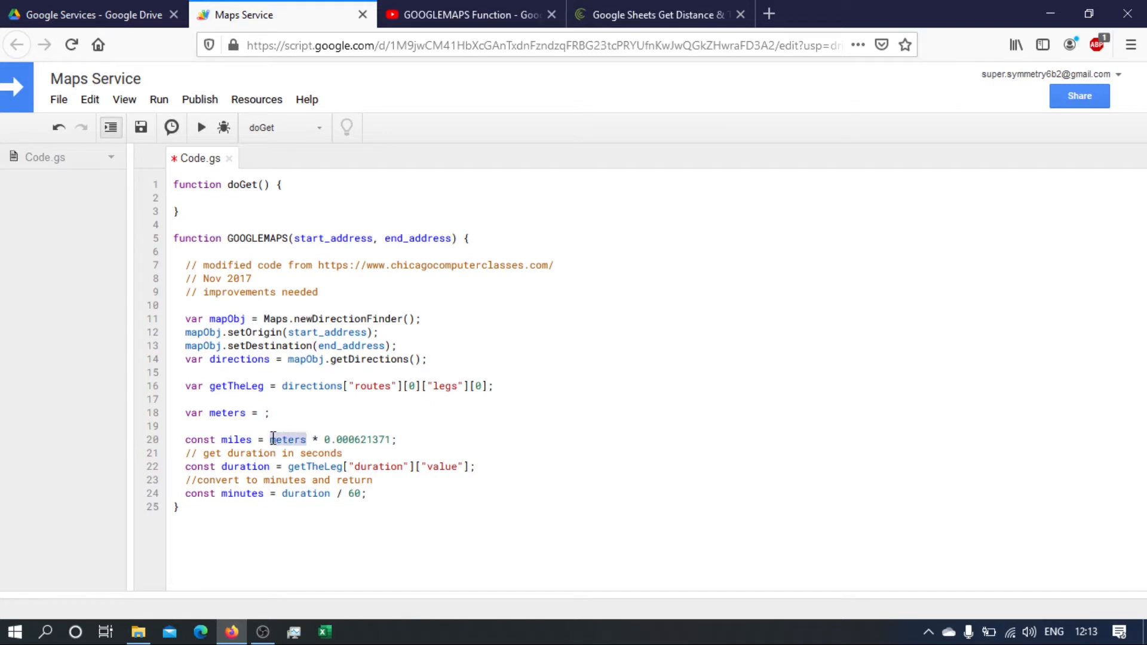
{"action": "type", "text": "getTheLeg[\"distance\"][\"value\"]"}
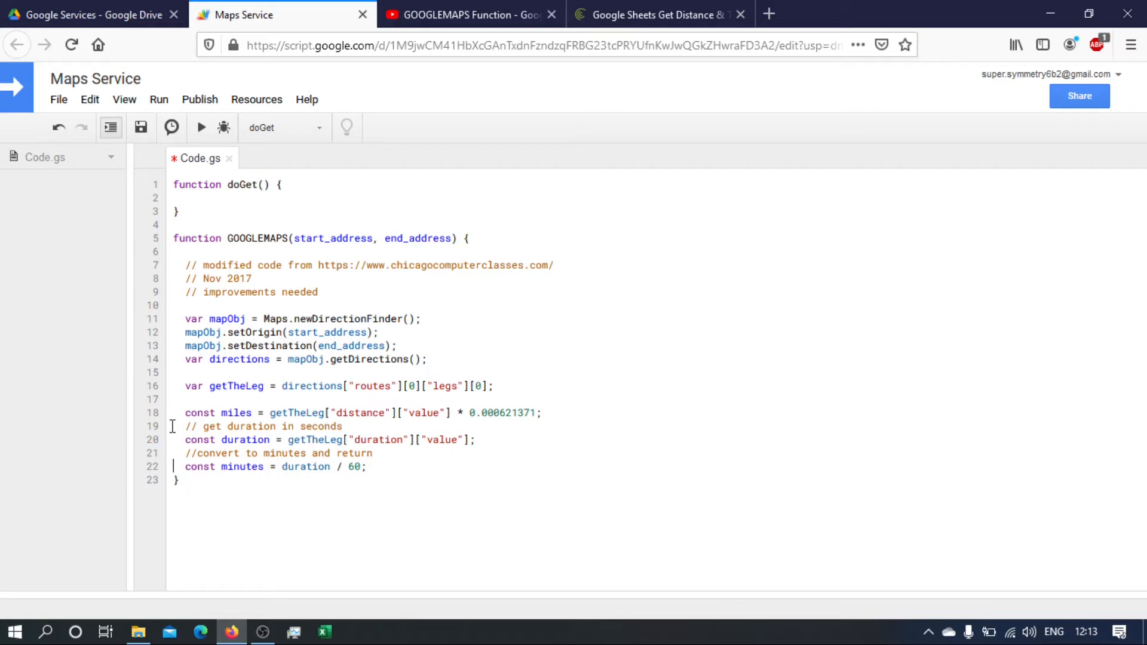
{"action": "left_click", "coordinate": [173, 372]}
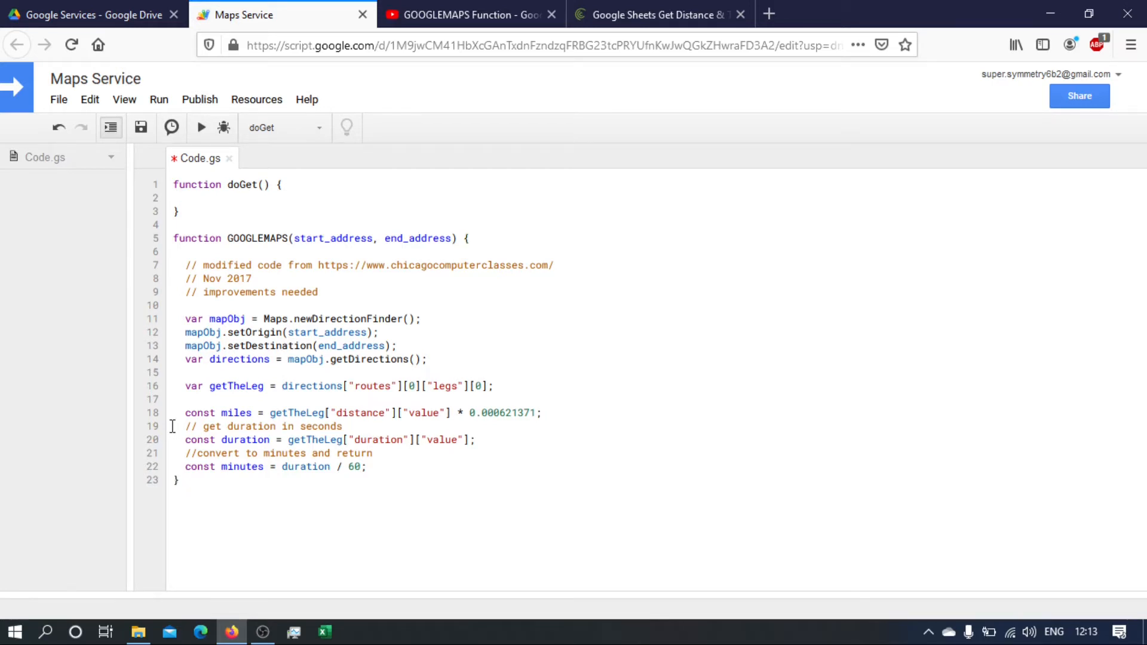
{"action": "left_click", "coordinate": [185, 467]}
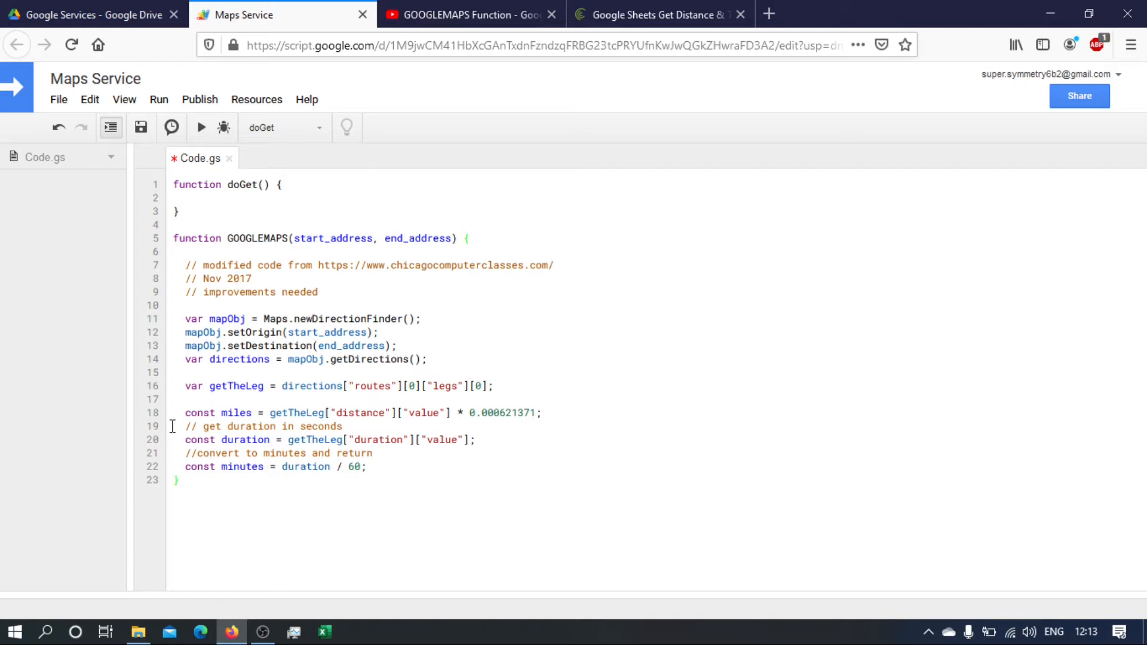
{"action": "left_click", "coordinate": [178, 480]}
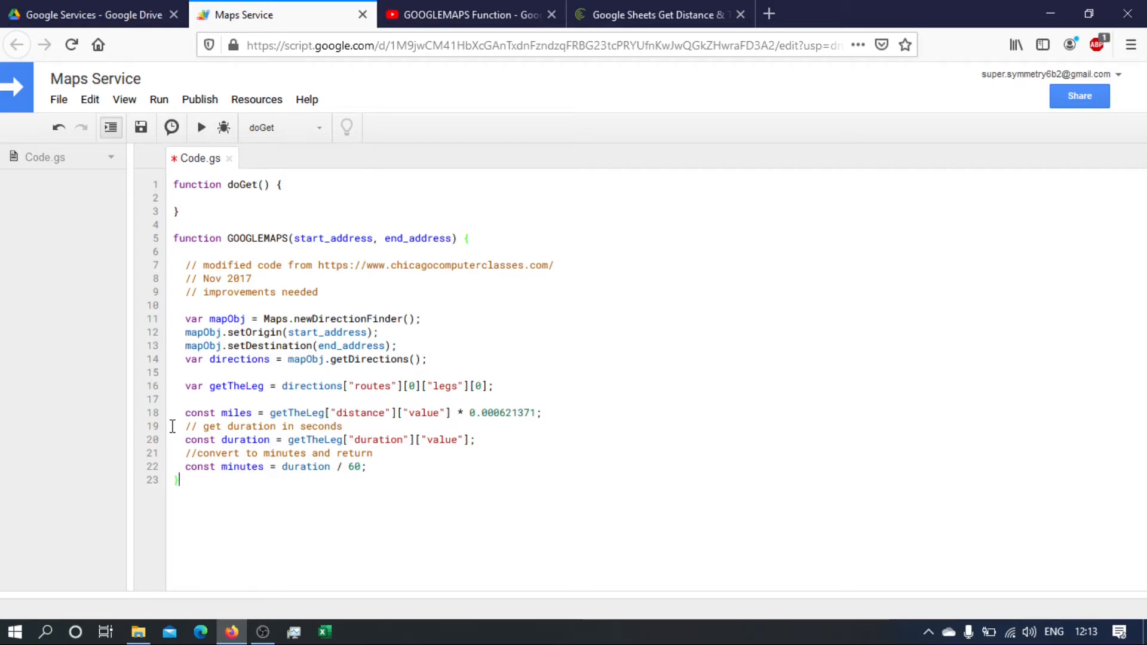
Declare a new helper function roundTo(num, roundTo) below GOOGLEMAPS.
{"action": "key", "text": "enter"}
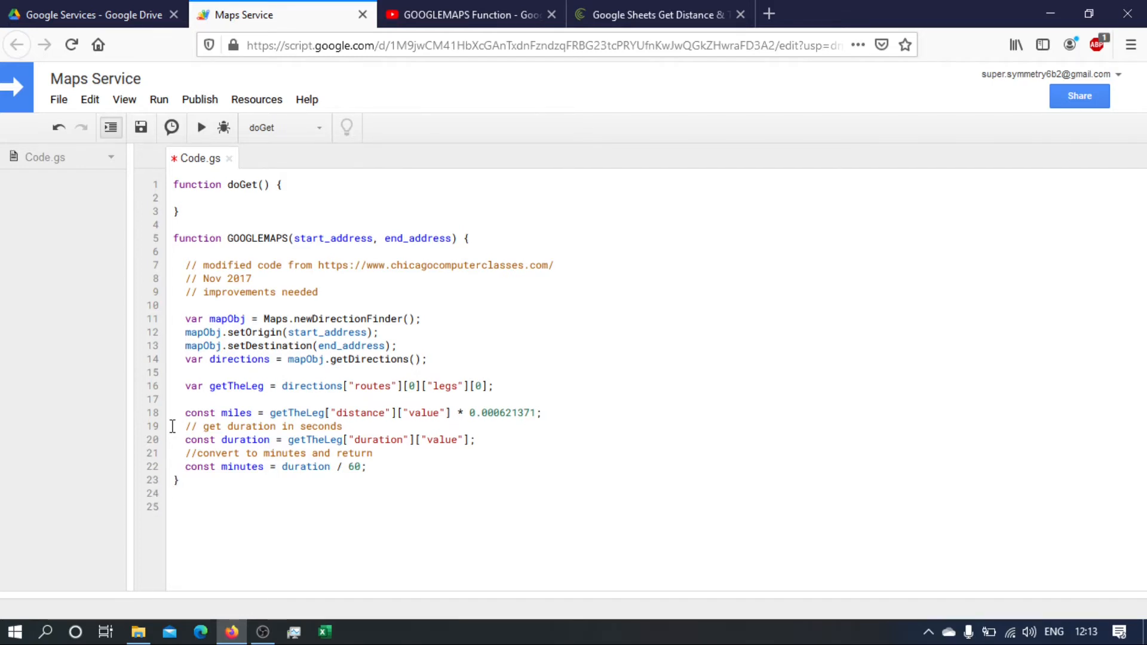
{"action": "type", "text": "fu"}
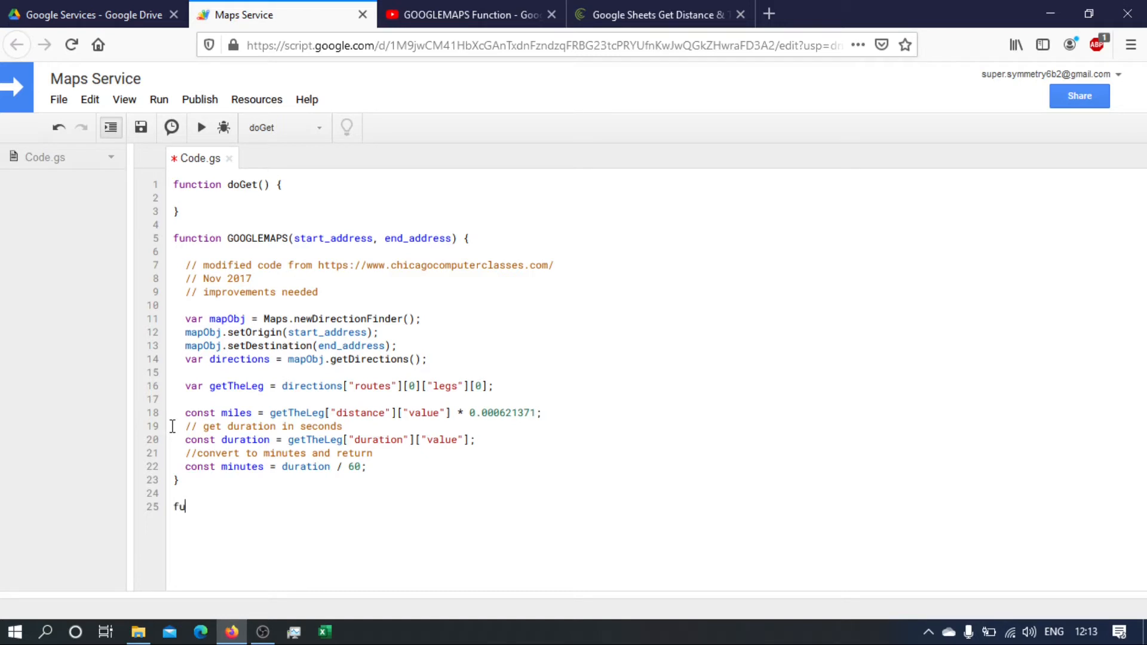
{"action": "type", "text": "nction rou"}
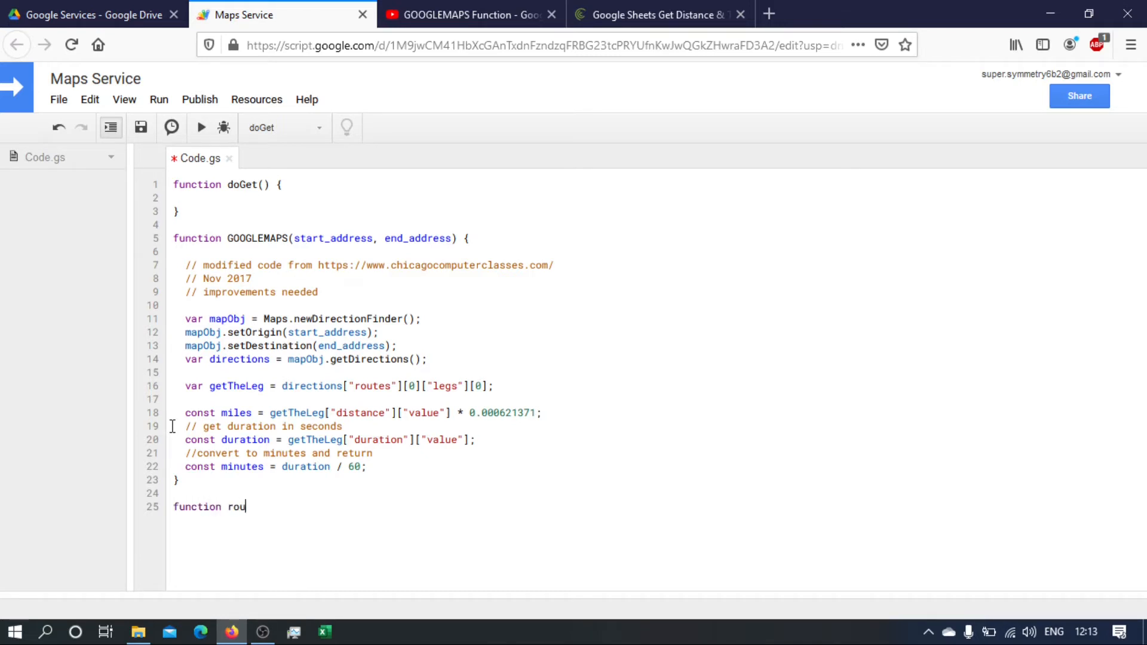
{"action": "type", "text": "ndTo"}
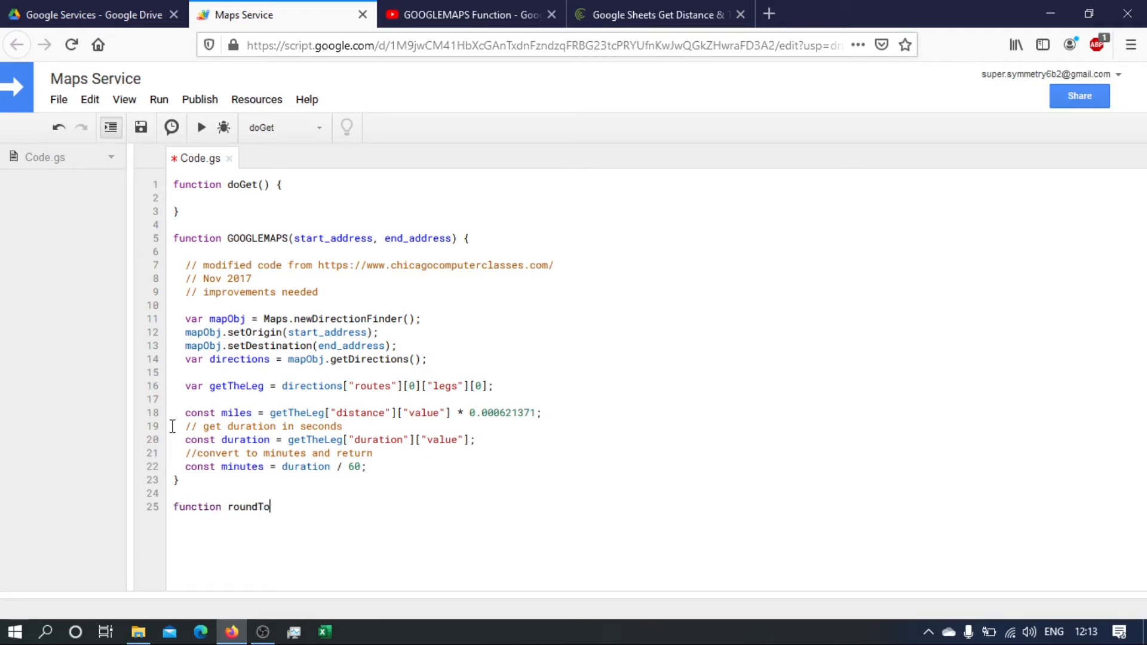
{"action": "type", "text": "(num"}
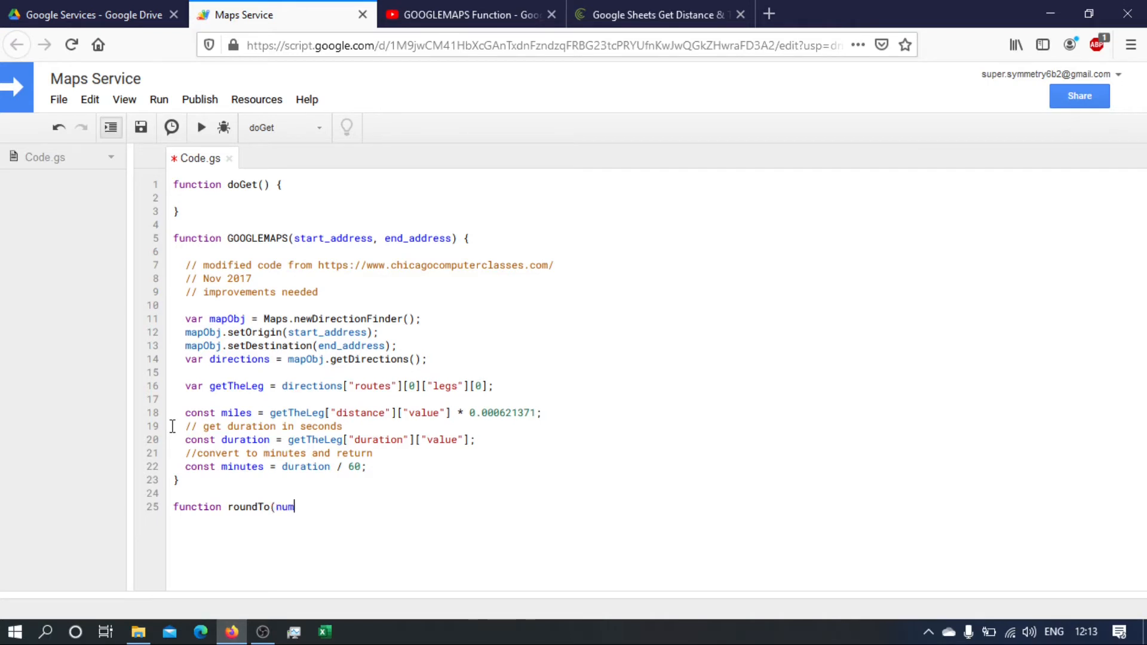
{"action": "type", "text": ", roud"}
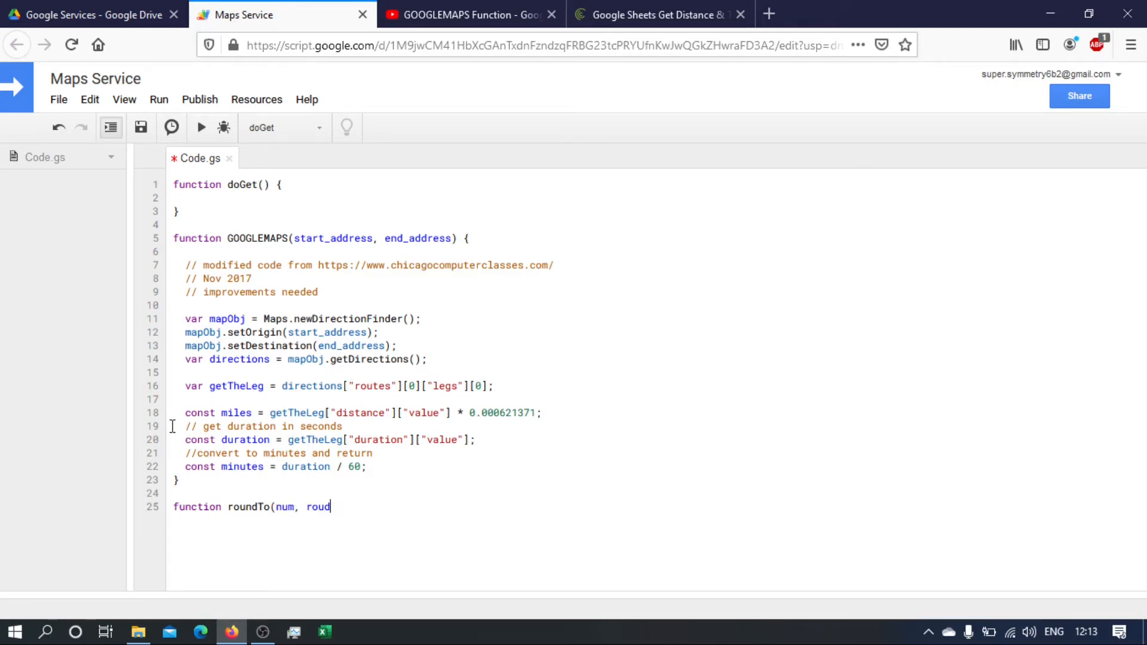
{"action": "type", "text": "ndTo) {"}
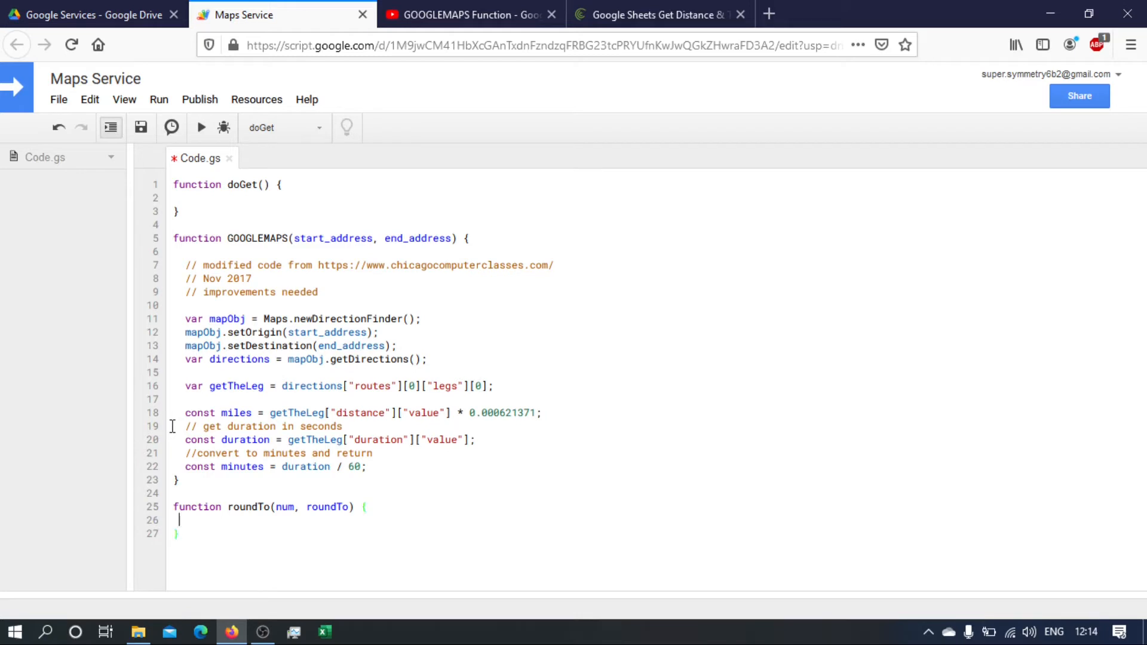
Give roundTo the body return Math.round(num / roundTo) * roundTo.
{"action": "type", "text": "return Math"}
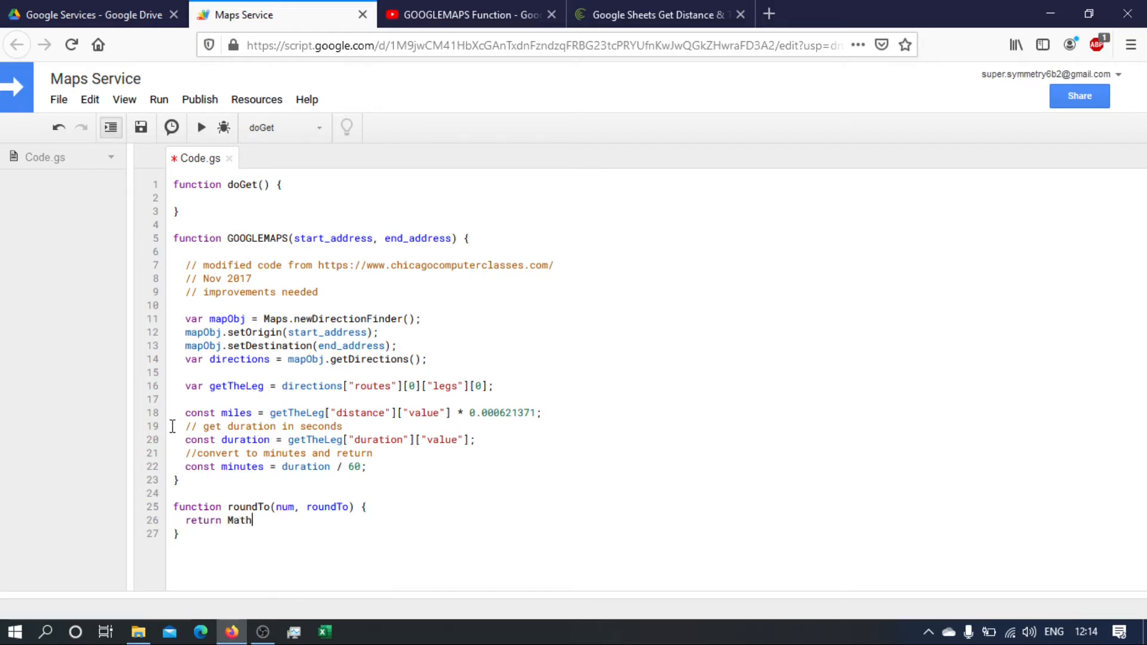
{"action": "type", "text": ".round(x"}
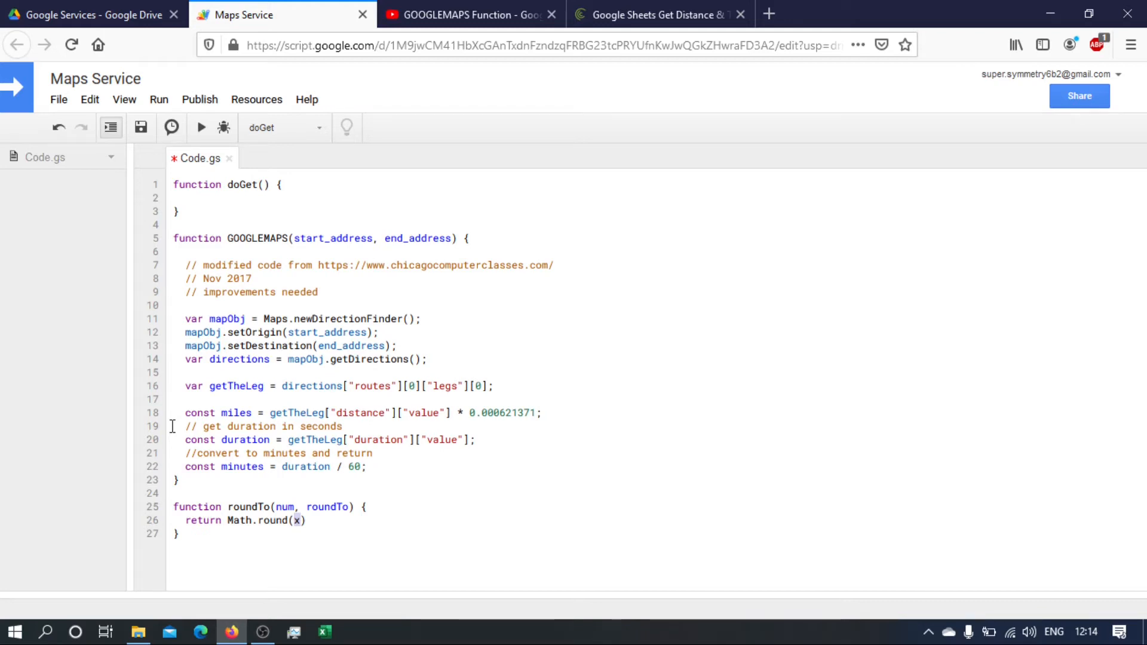
{"action": "type", "text": "num"}
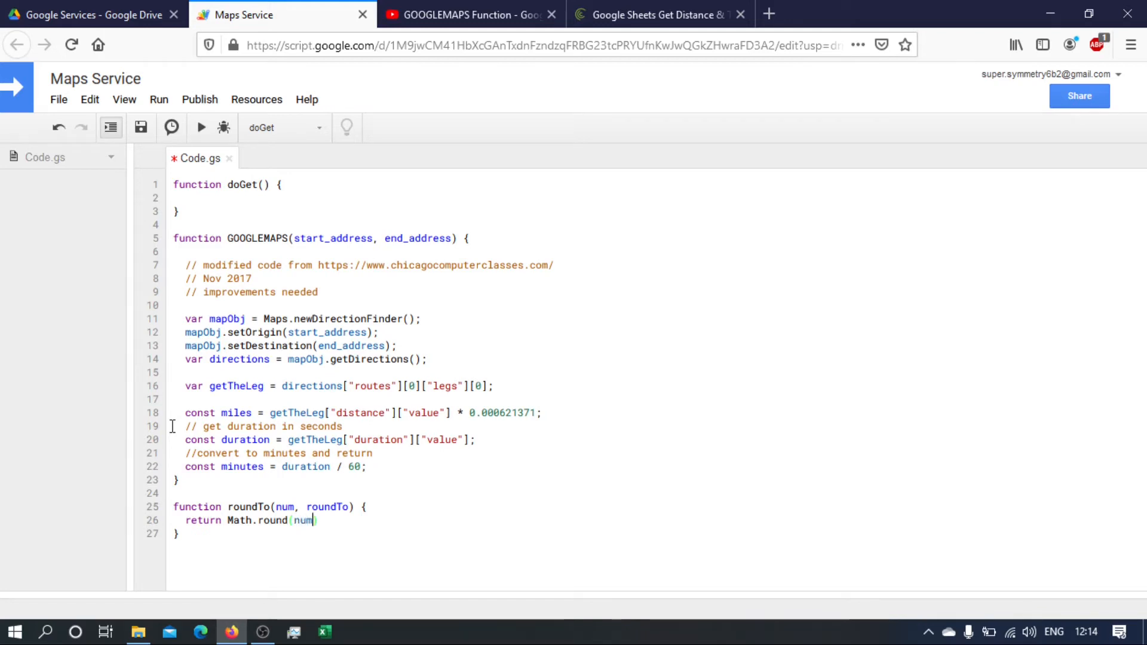
{"action": "type", "text": "/ r"}
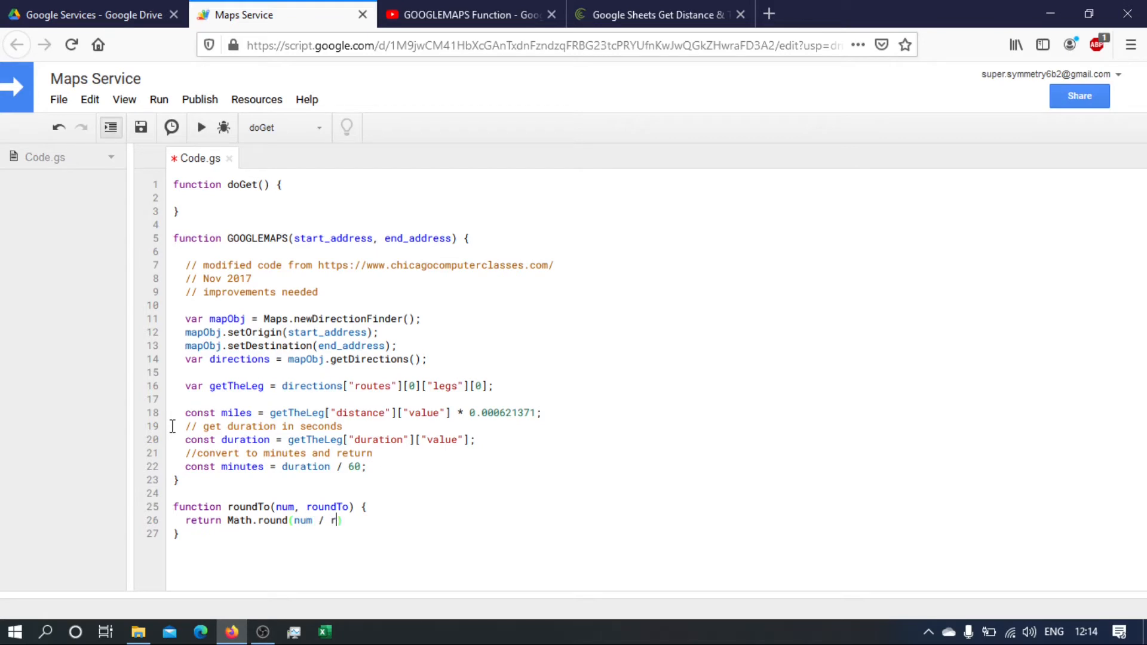
{"action": "type", "text": "oundTo"}
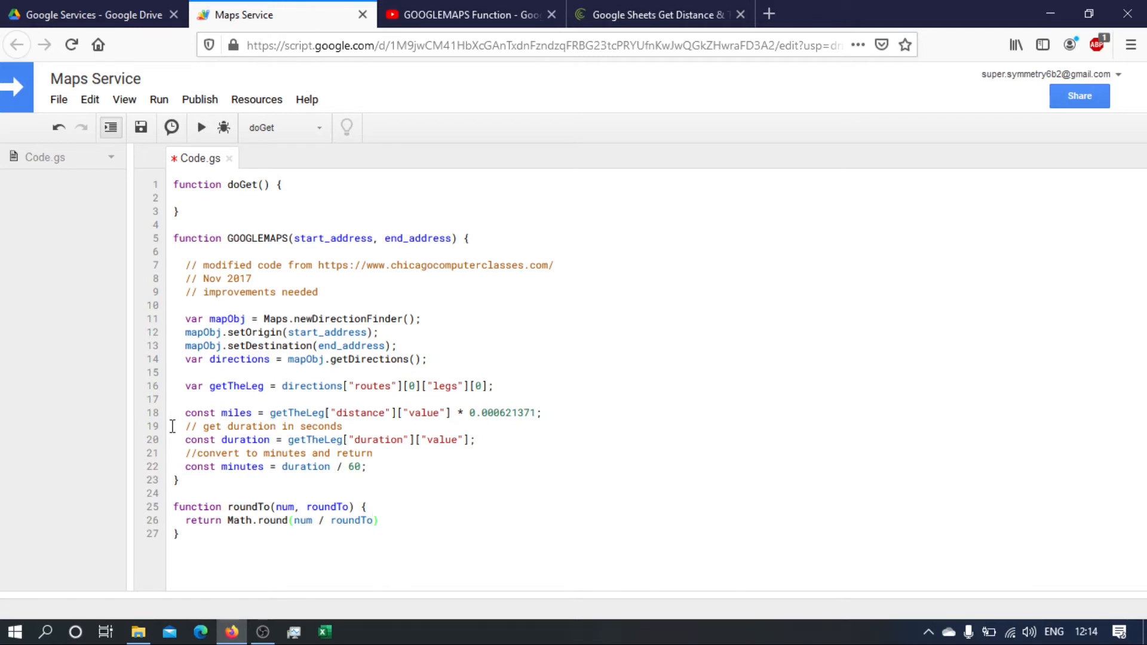
{"action": "left_click", "coordinate": [379, 520]}
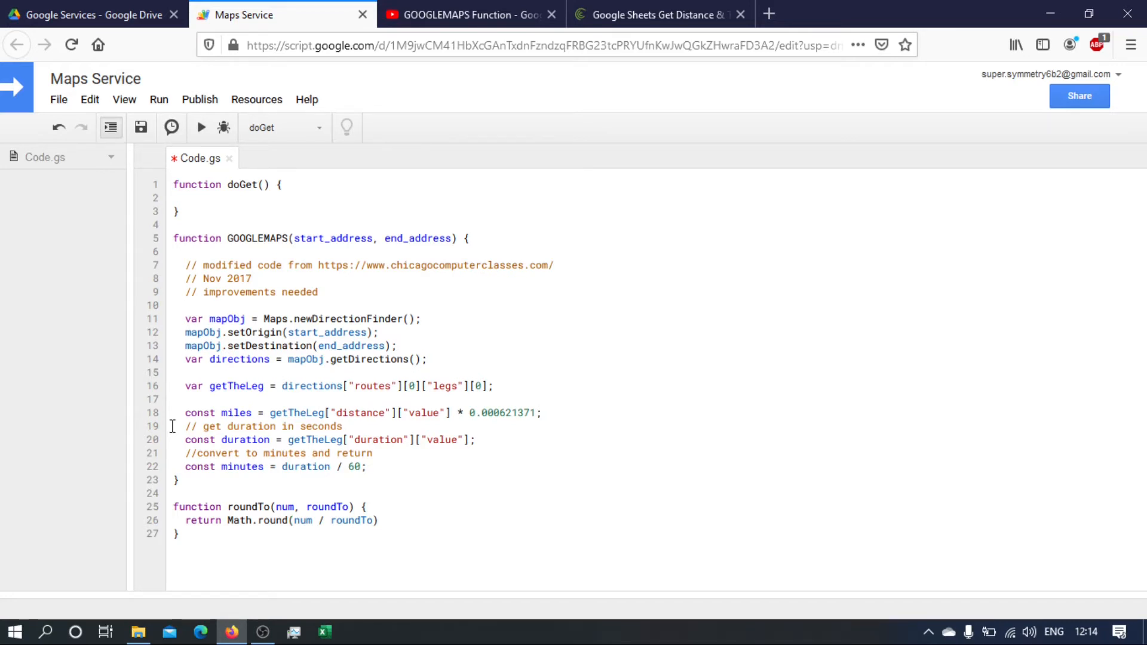
{"action": "type", "text": "*"}
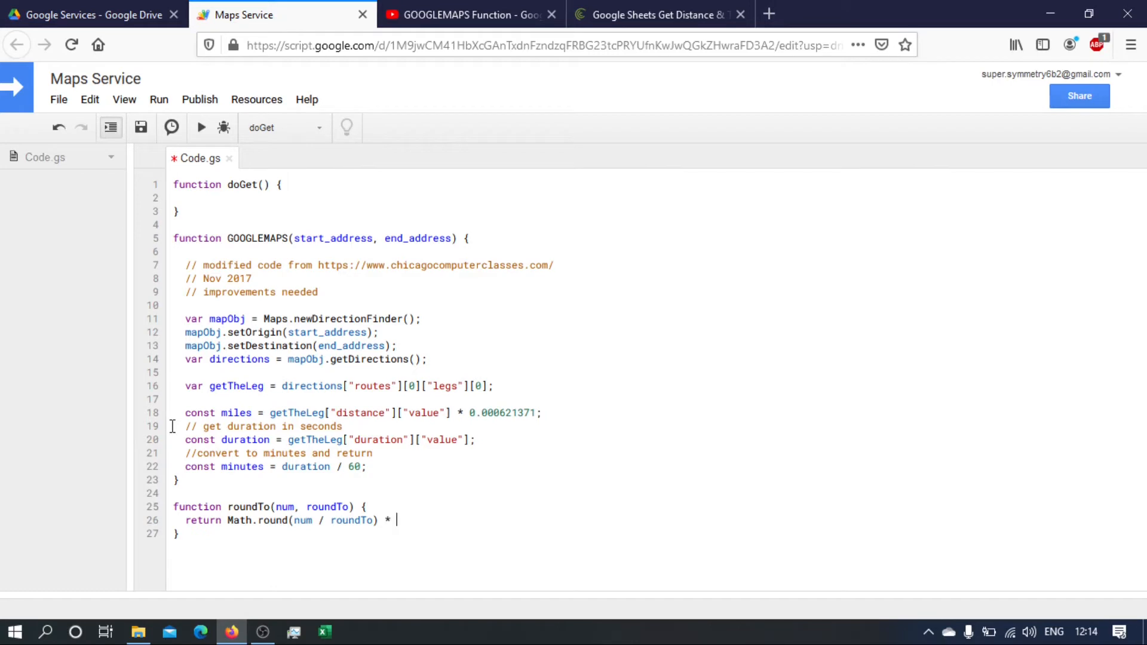
{"action": "type", "text": "roundTo"}
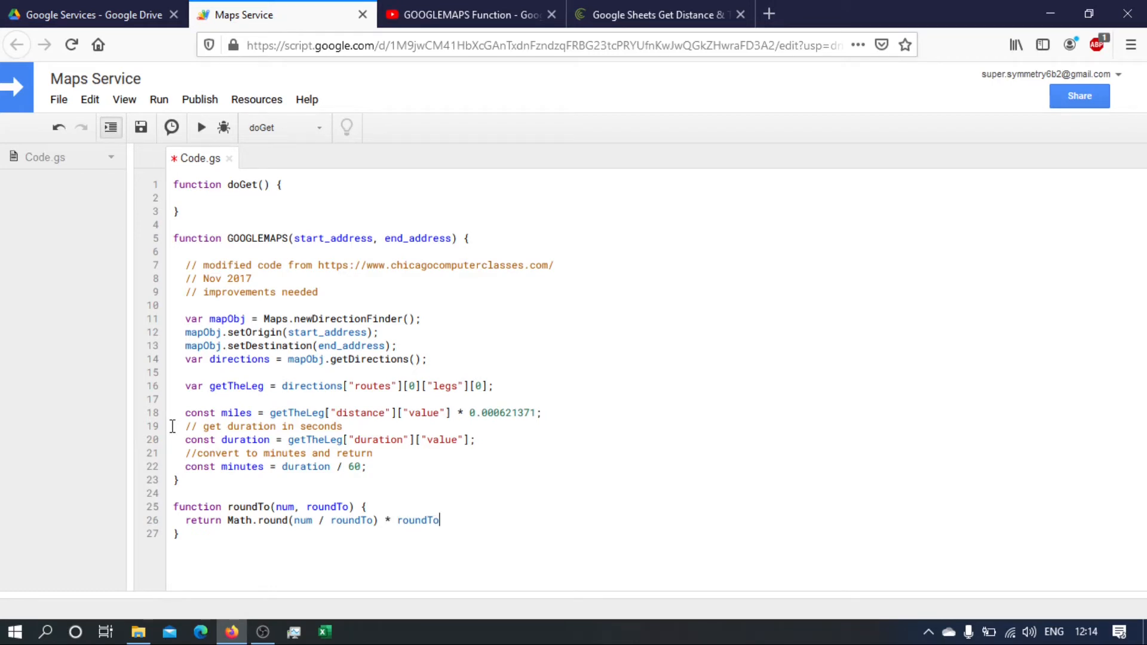
{"action": "left_click", "coordinate": [363, 507]}
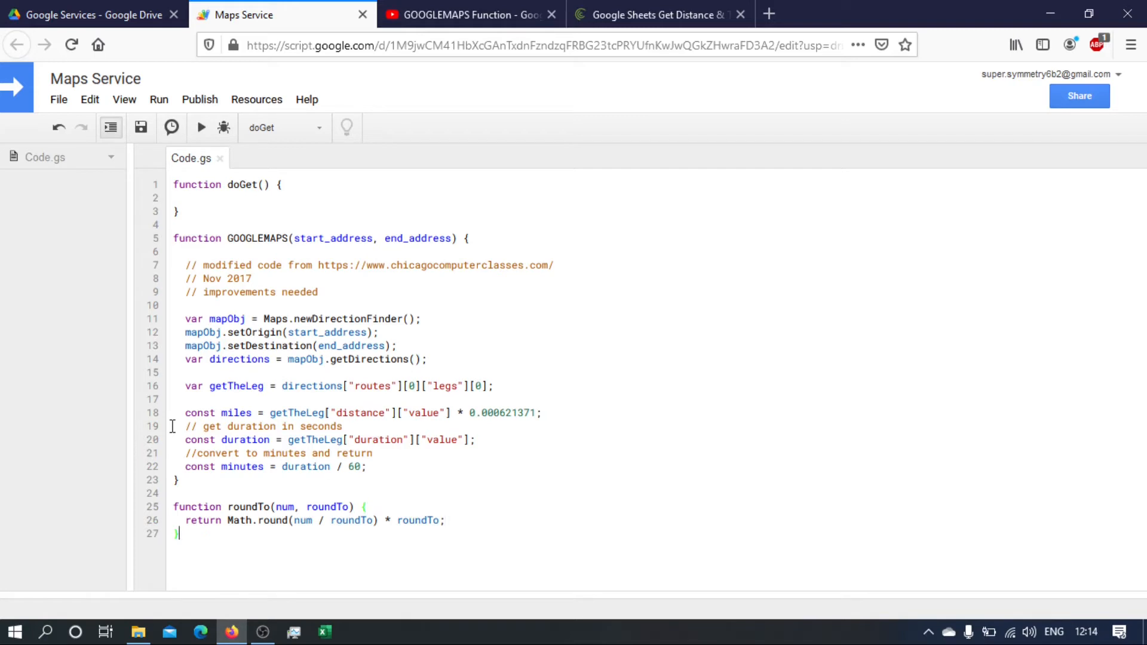
Start a test line below roundTo with the sample number 5.67.
{"action": "key", "text": "enter"}
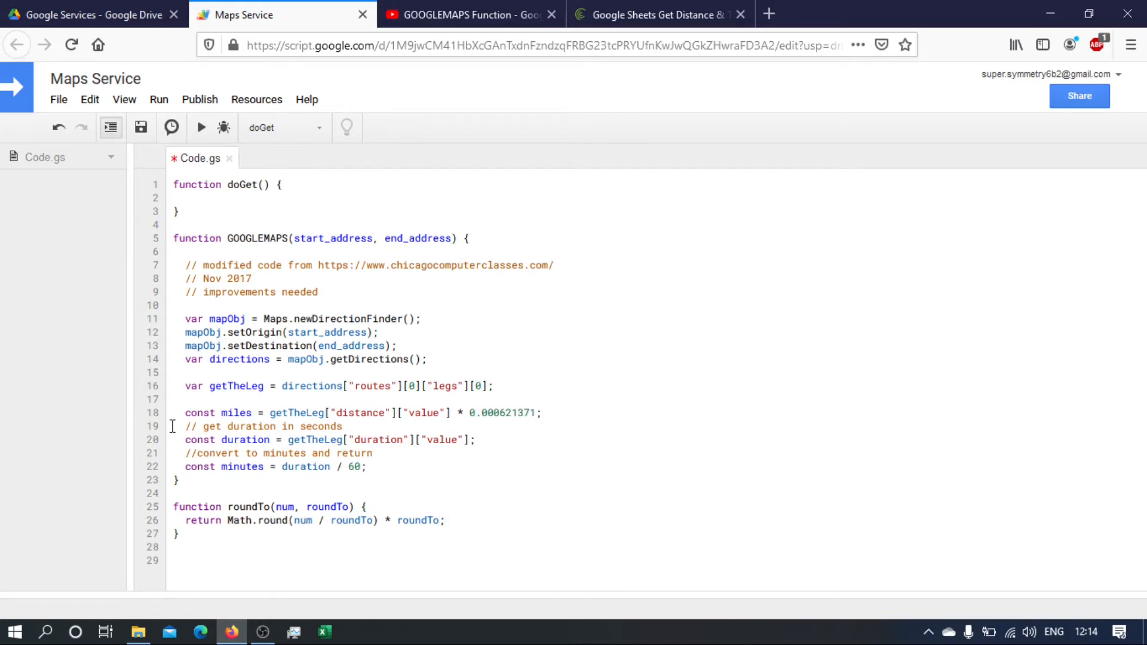
{"action": "type", "text": "5."}
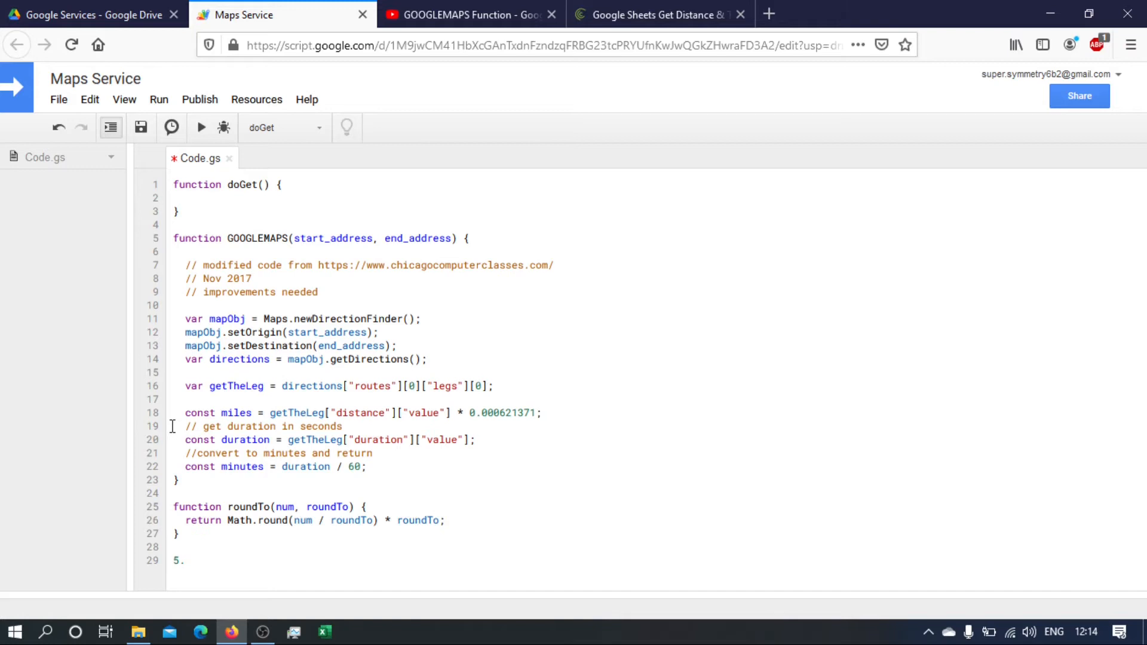
{"action": "type", "text": "67"}
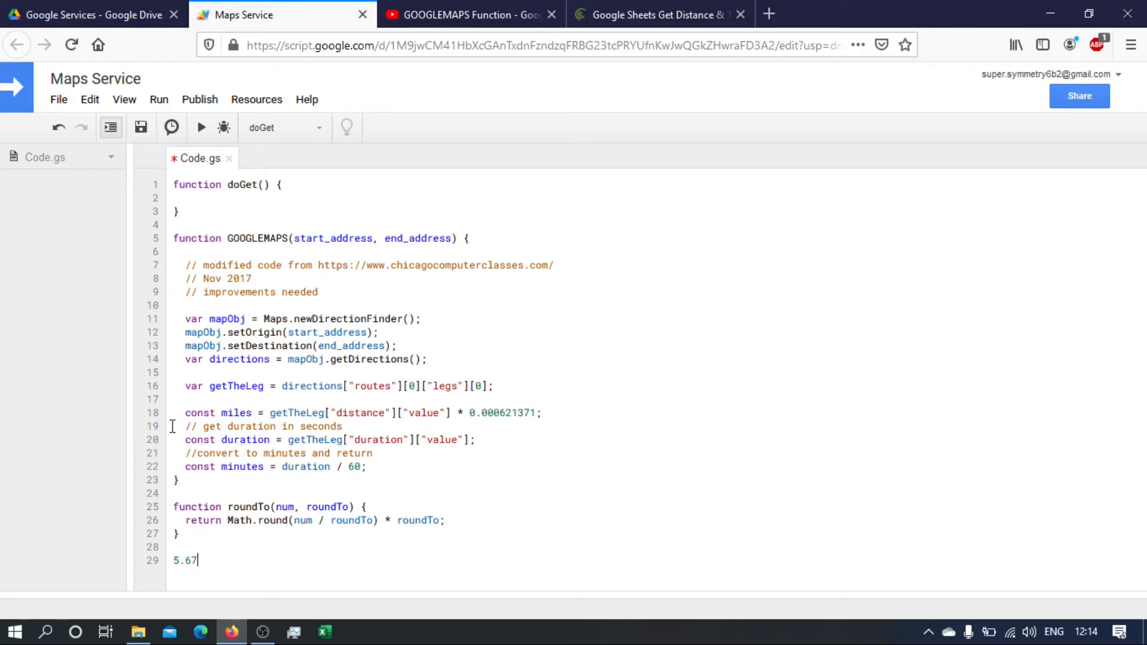
Write the test call roundTo(5.67, 0.1), then change the step to 0.5.
{"action": "type", "text": ","}
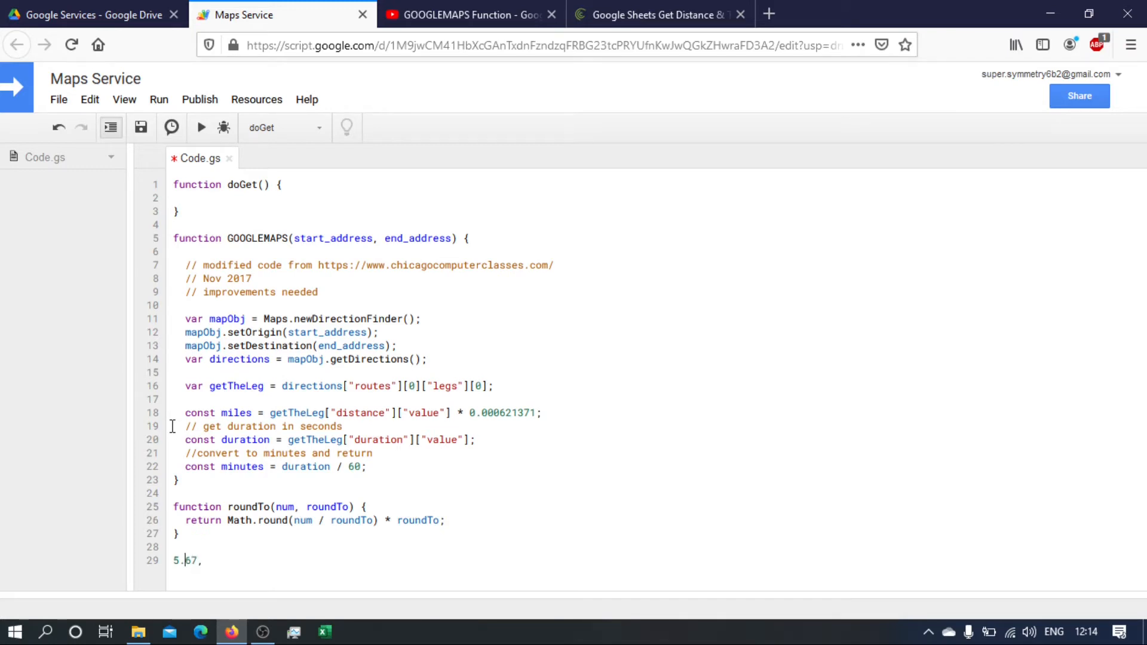
{"action": "type", "text": "roundTo"}
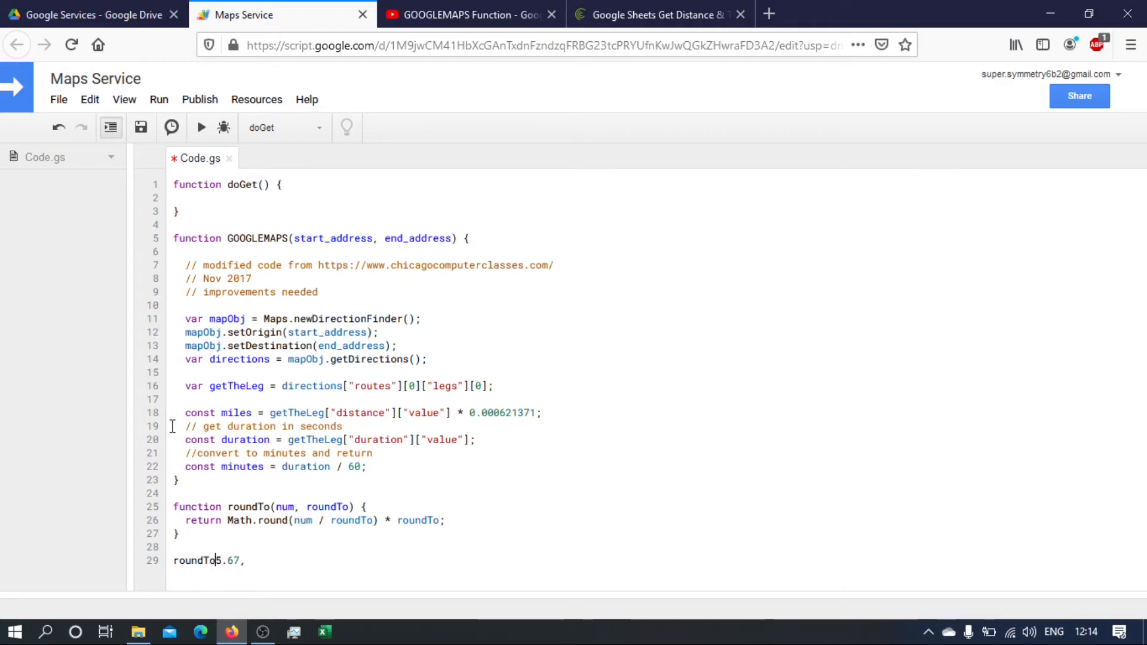
{"action": "type", "text": "("}
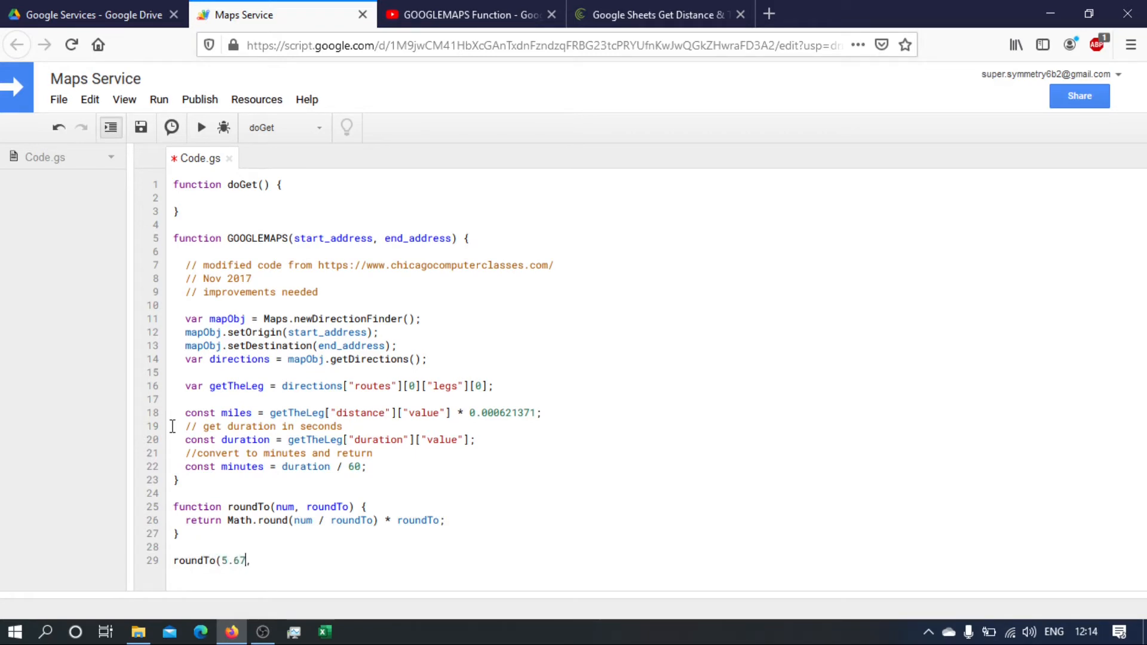
{"action": "type", "text": ","}
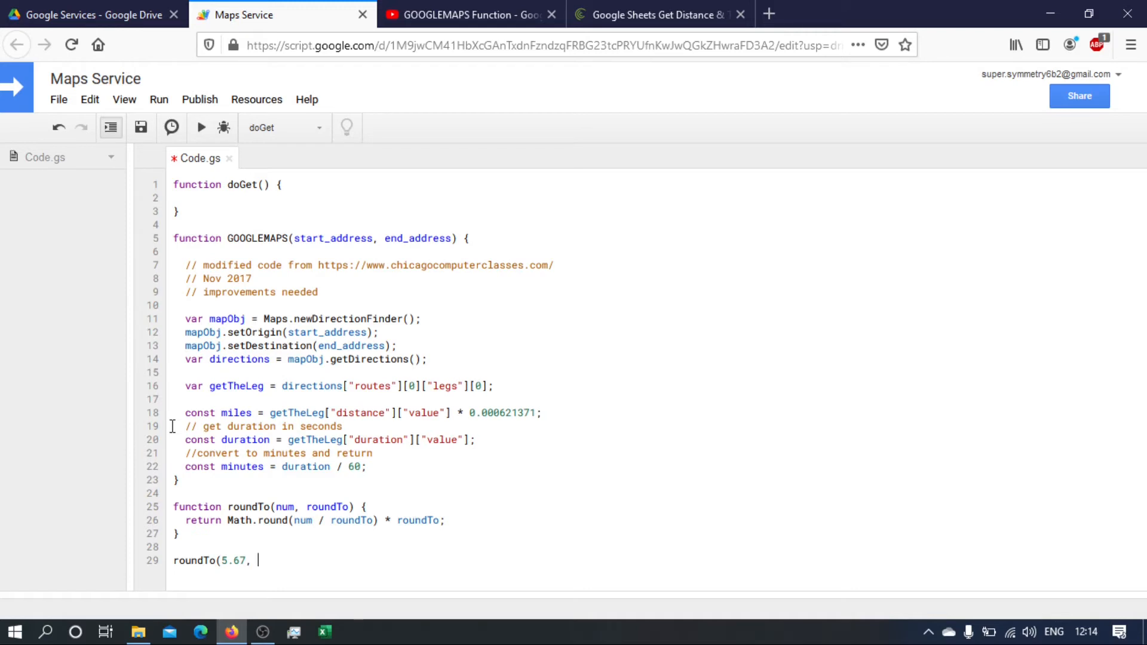
{"action": "type", "text": "0."}
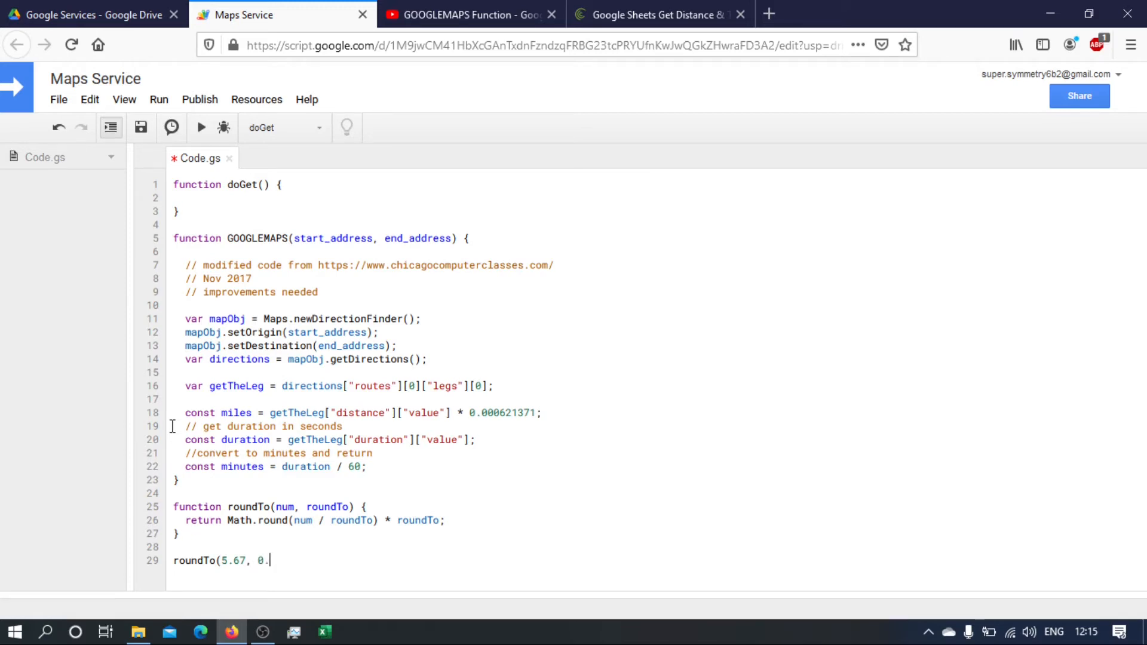
{"action": "type", "text": "1"}
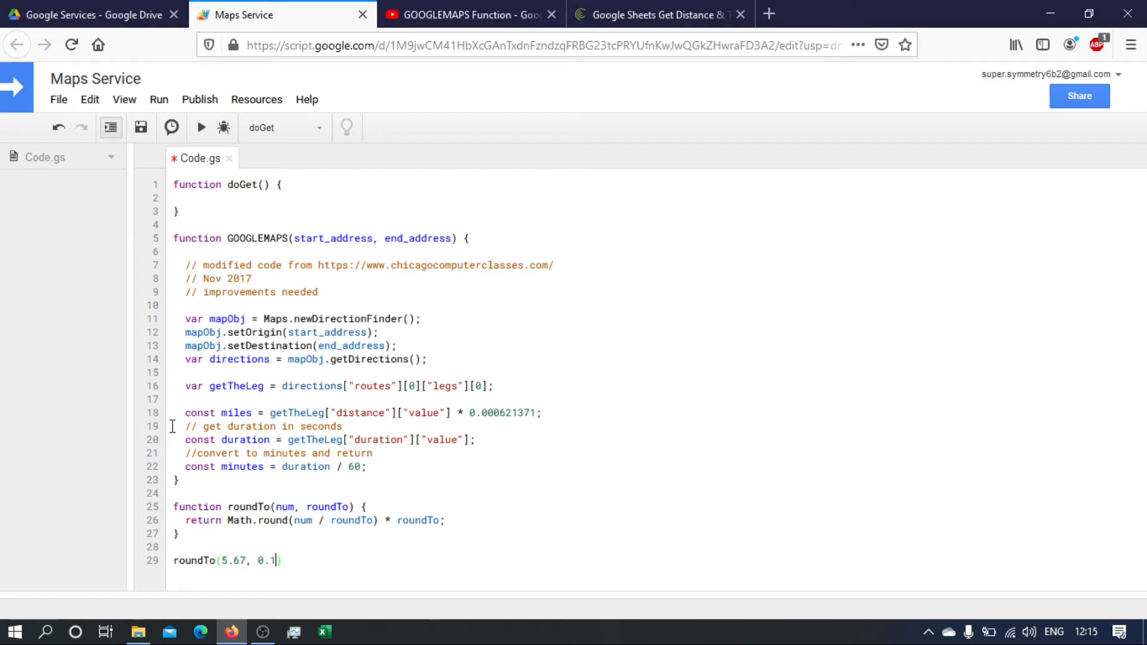
{"action": "type", "text": "5"}
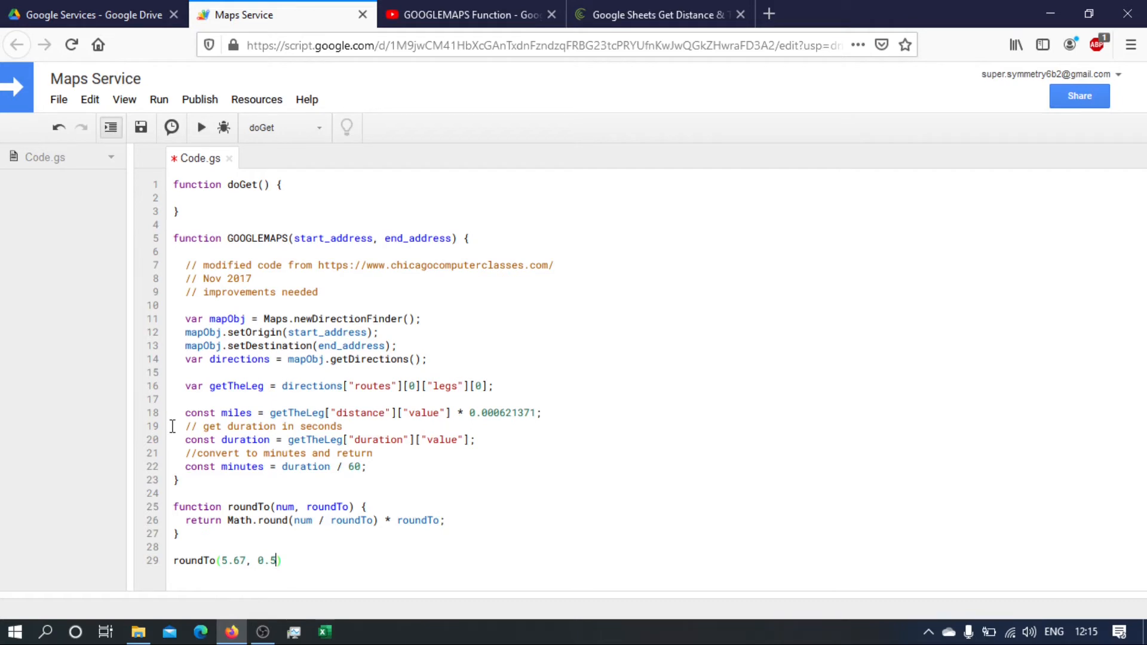
{"action": "mouse_move", "coordinate": [94, 528]}
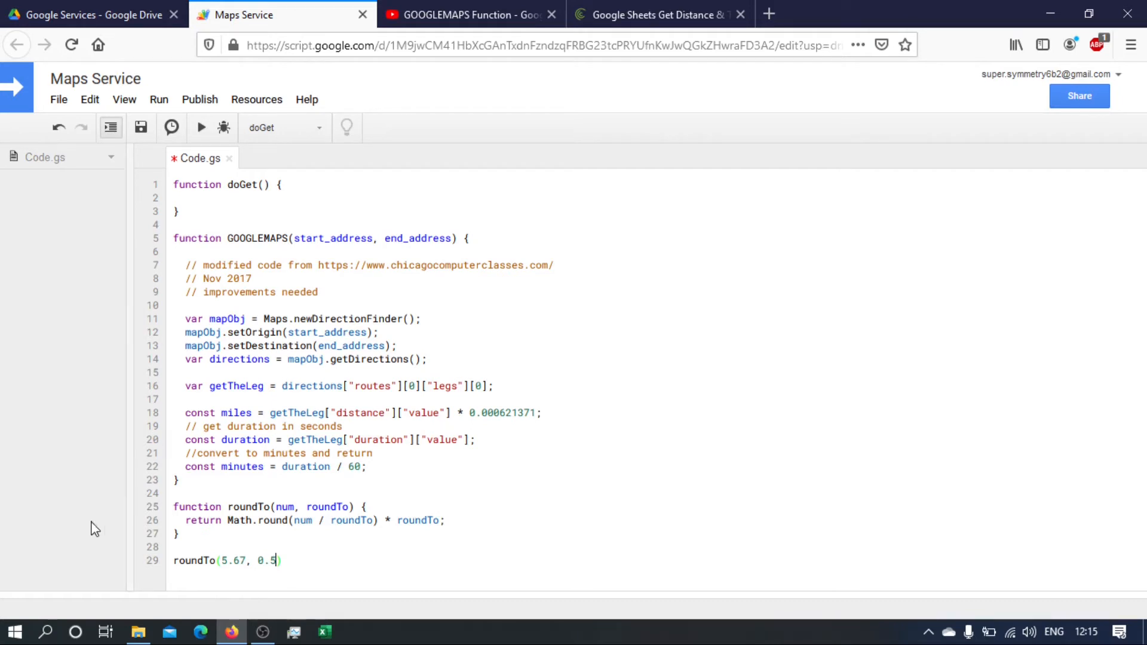
{"action": "mouse_move", "coordinate": [320, 561]}
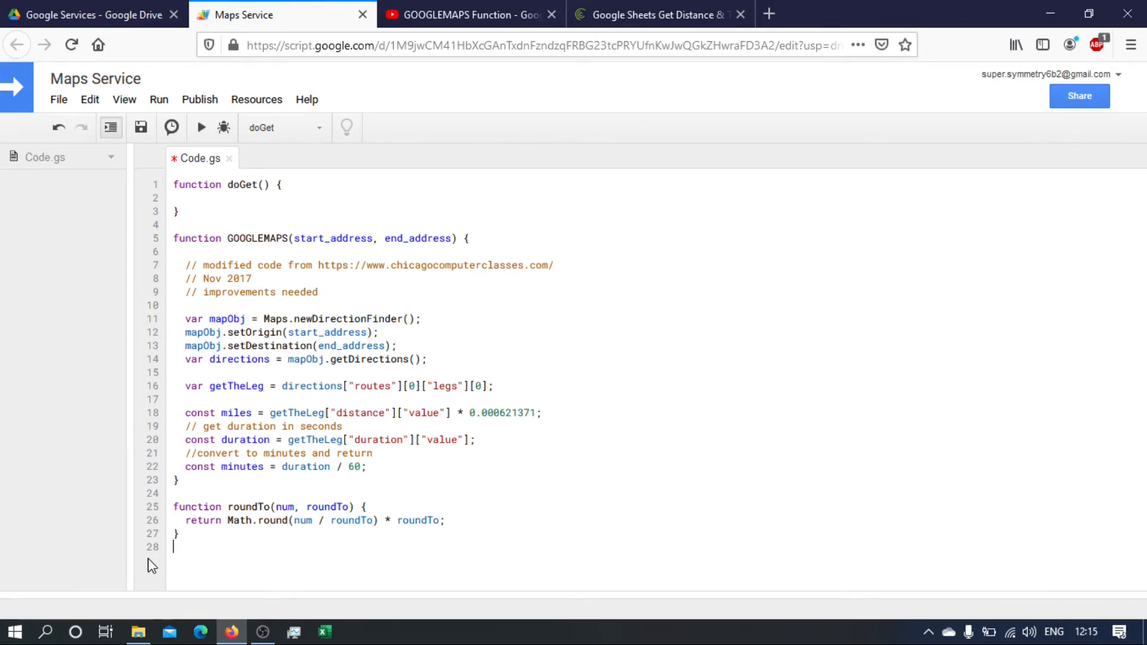
{"action": "mouse_move", "coordinate": [313, 468]}
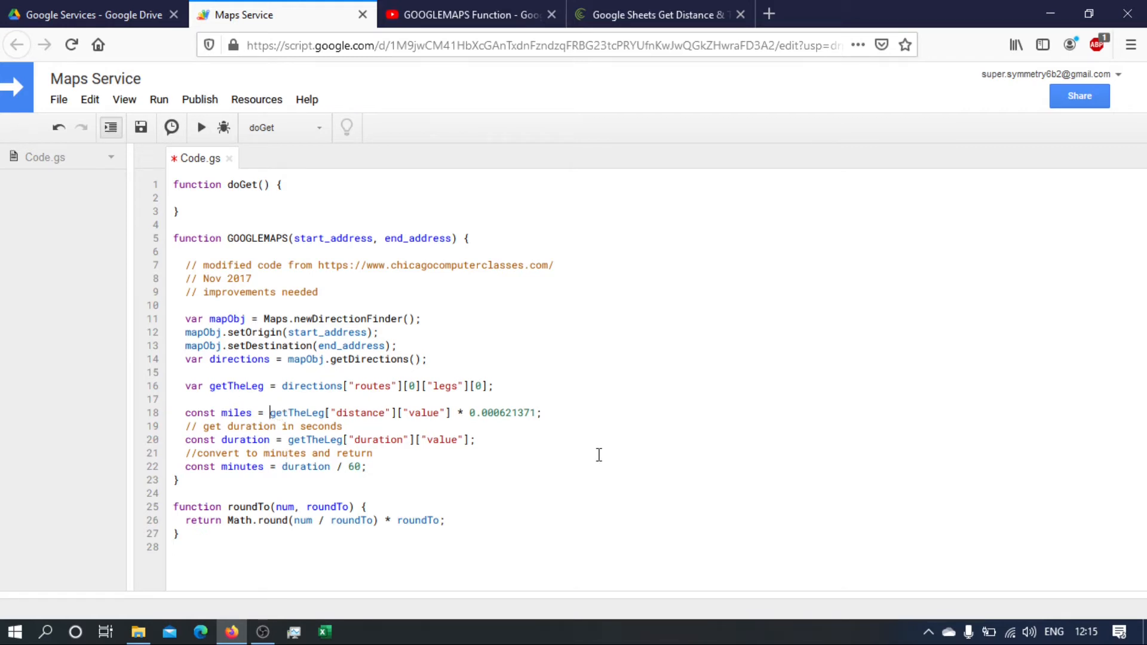
Wrap miles in roundTo(…, 0.1) and minutes in roundTo(duration / 60, 1).
{"action": "type", "text": "roudn"}
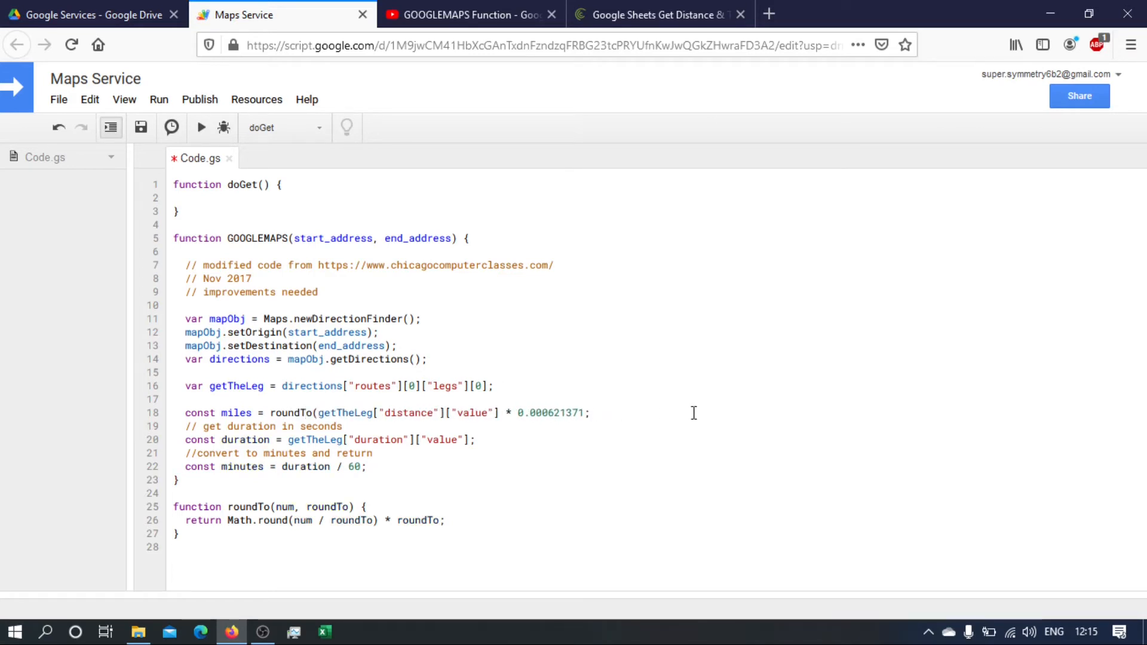
{"action": "type", "text": ","}
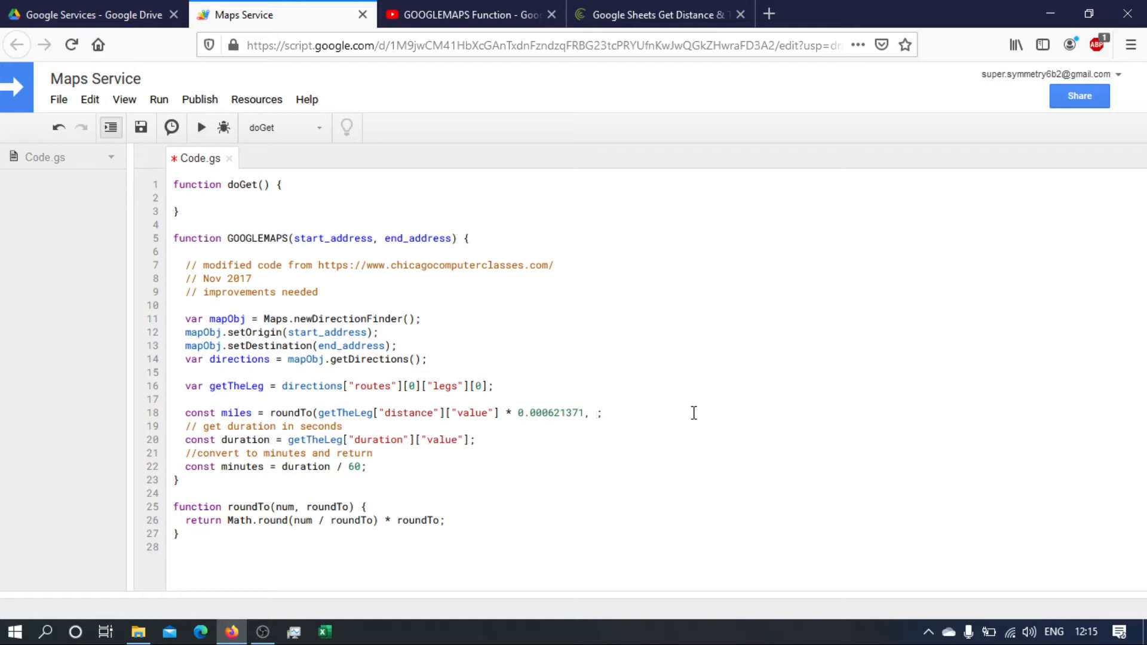
{"action": "type", "text": "0."}
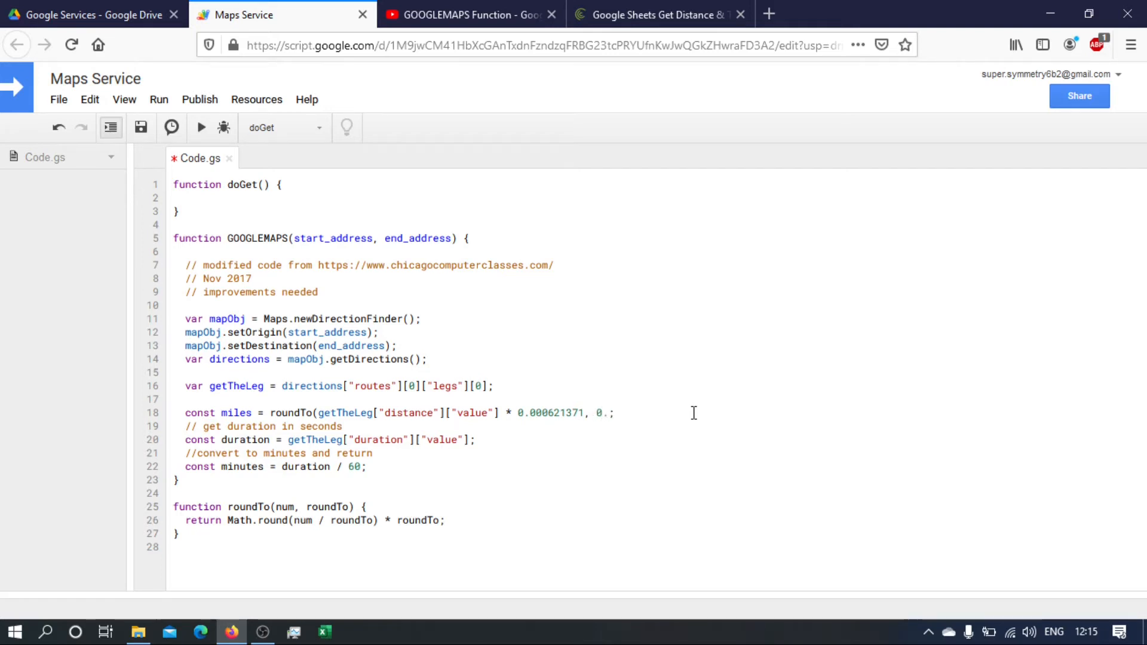
{"action": "type", "text": "1)"}
{"action": "type", "text": "roundTo("}
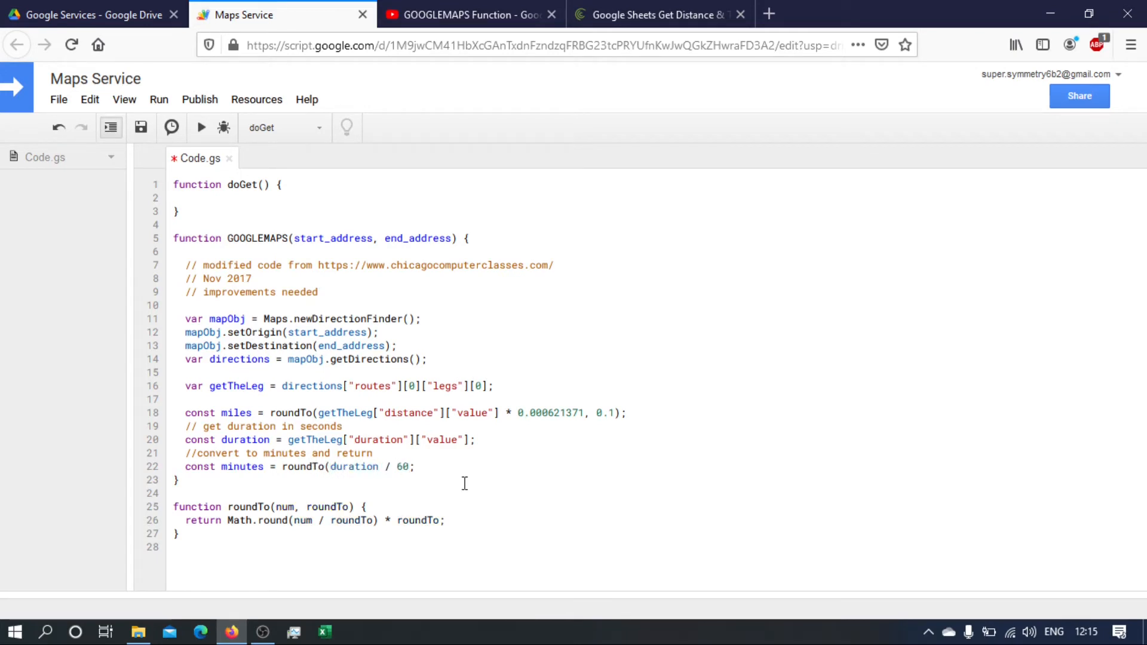
{"action": "type", "text": ", 1)"}
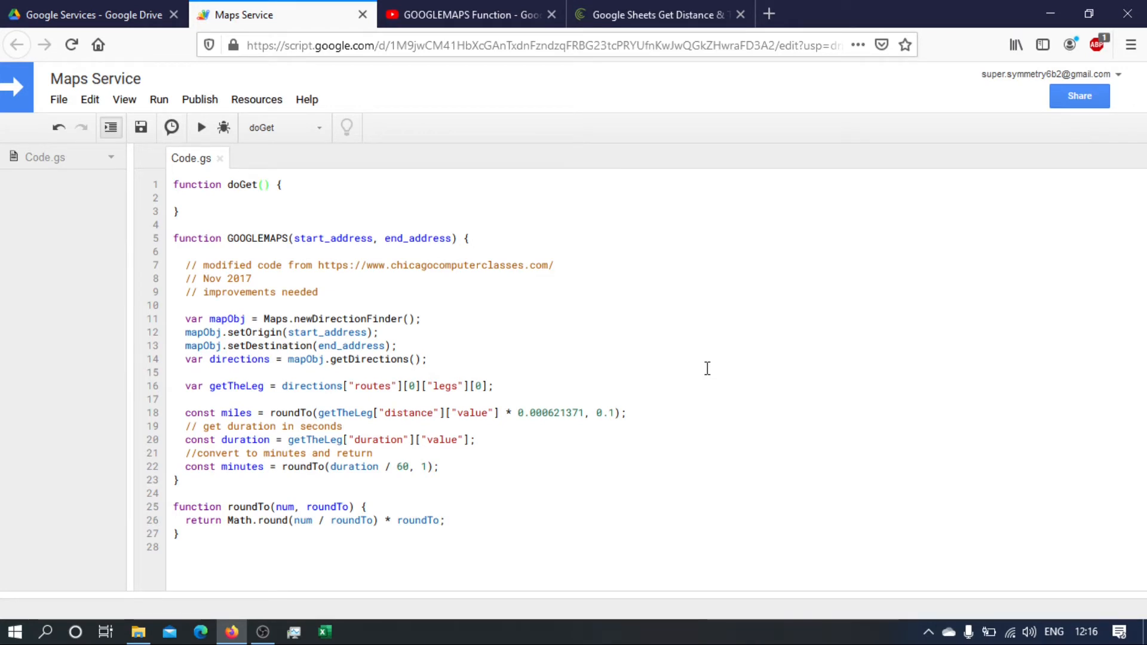
Give doGet an event argument and declare const start and destination from event.parameter.
{"action": "type", "text": "event"}
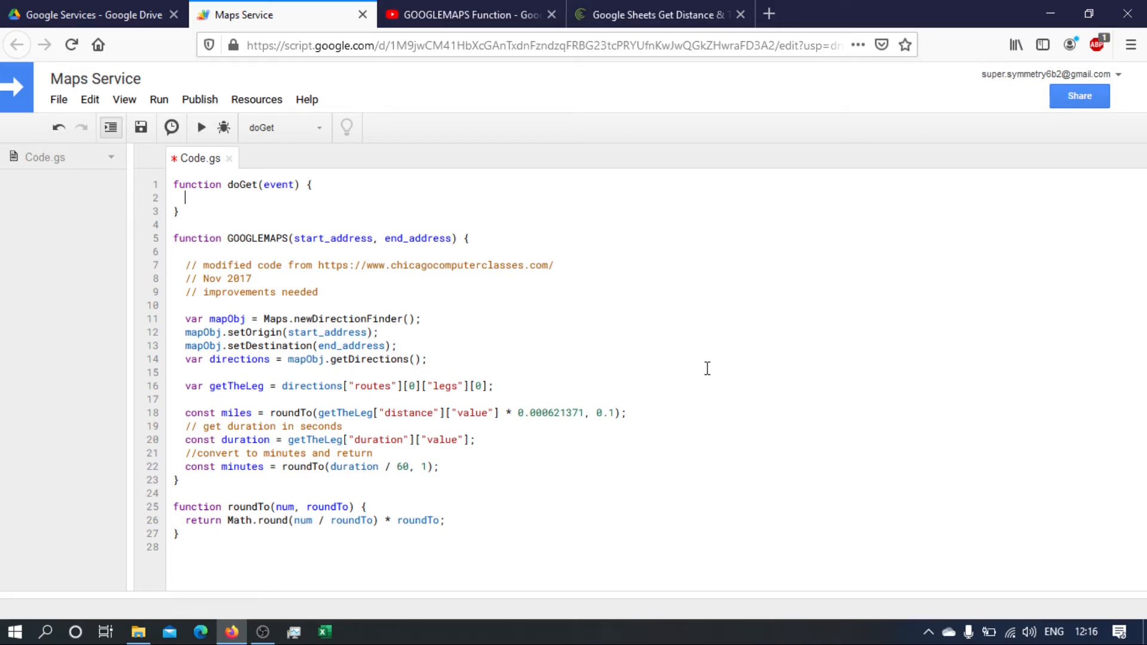
{"action": "type", "text": "const"}
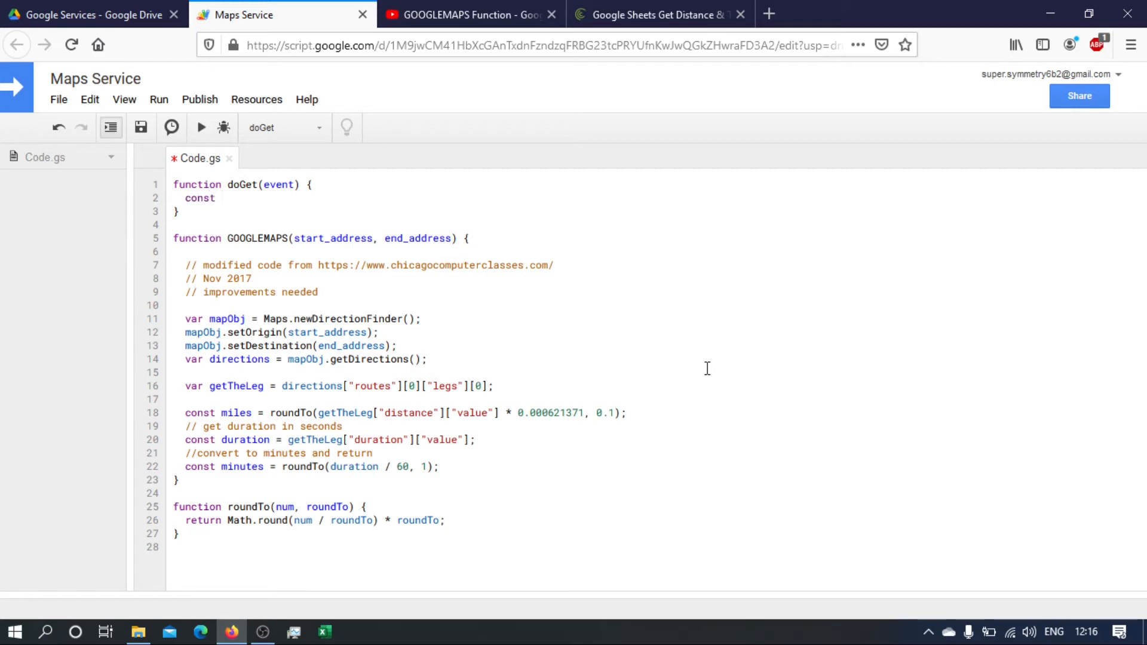
{"action": "type", "text": "from"}
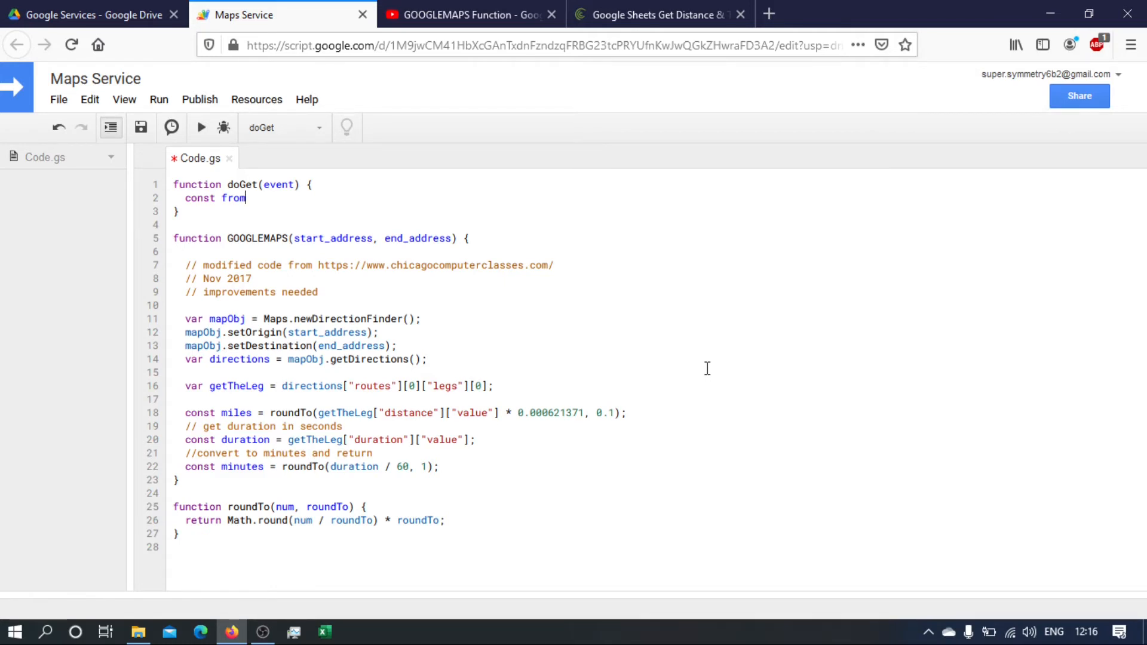
{"action": "type", "text": "start"}
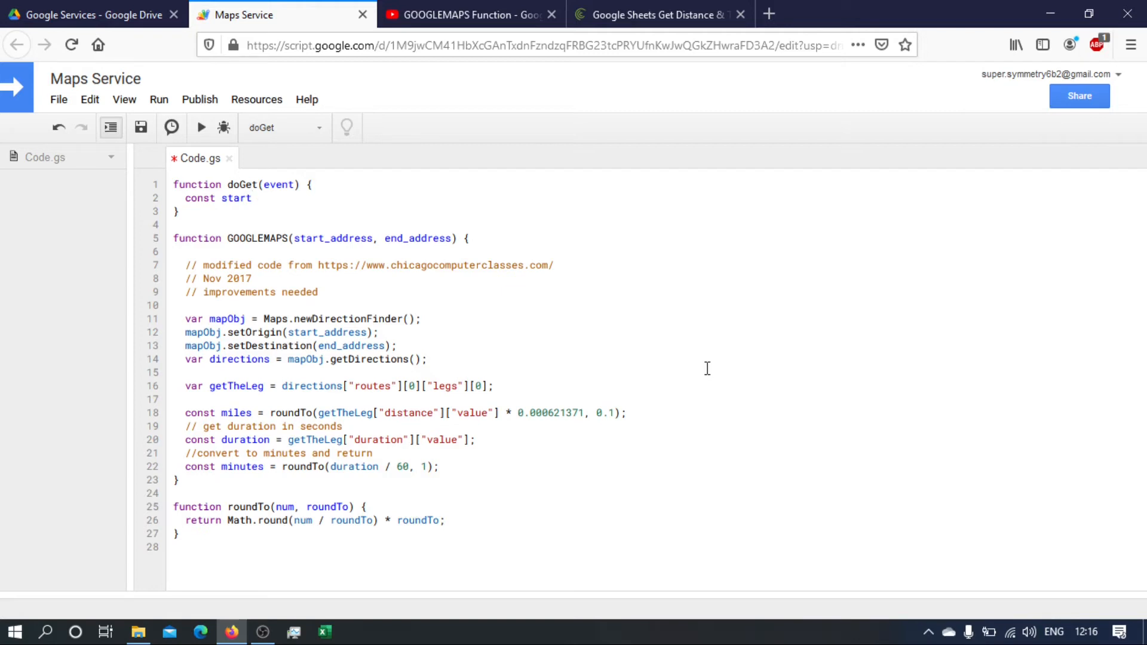
{"action": "type", "text": "="}
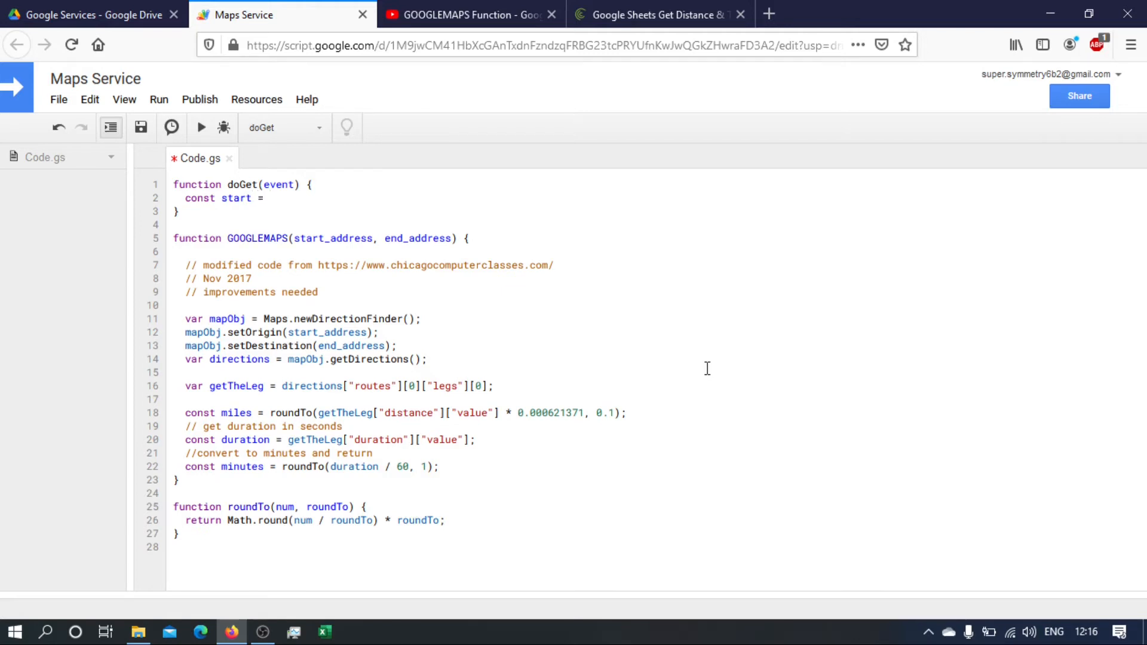
{"action": "type", "text": "e"}
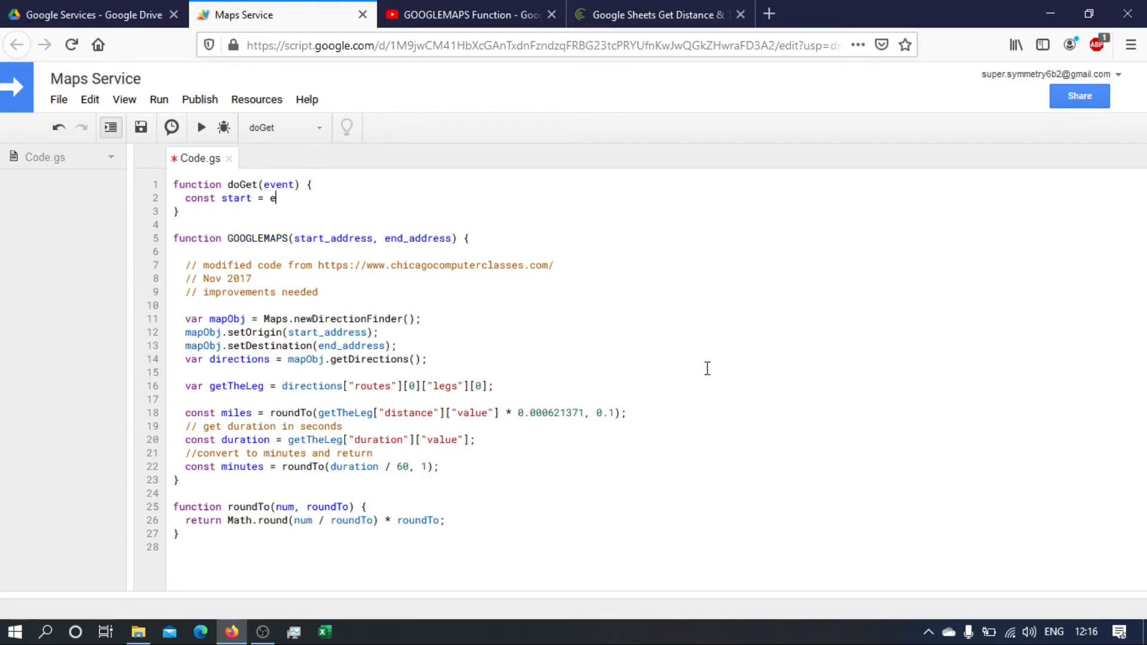
{"action": "type", "text": "vent.para"}
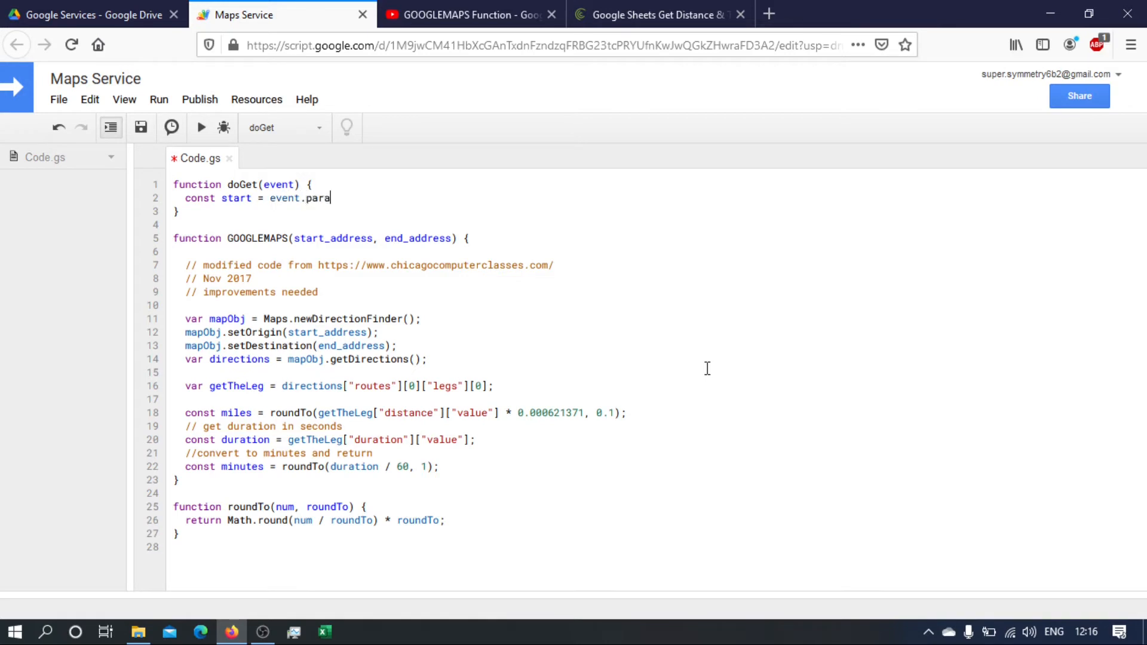
{"action": "type", "text": "meter."}
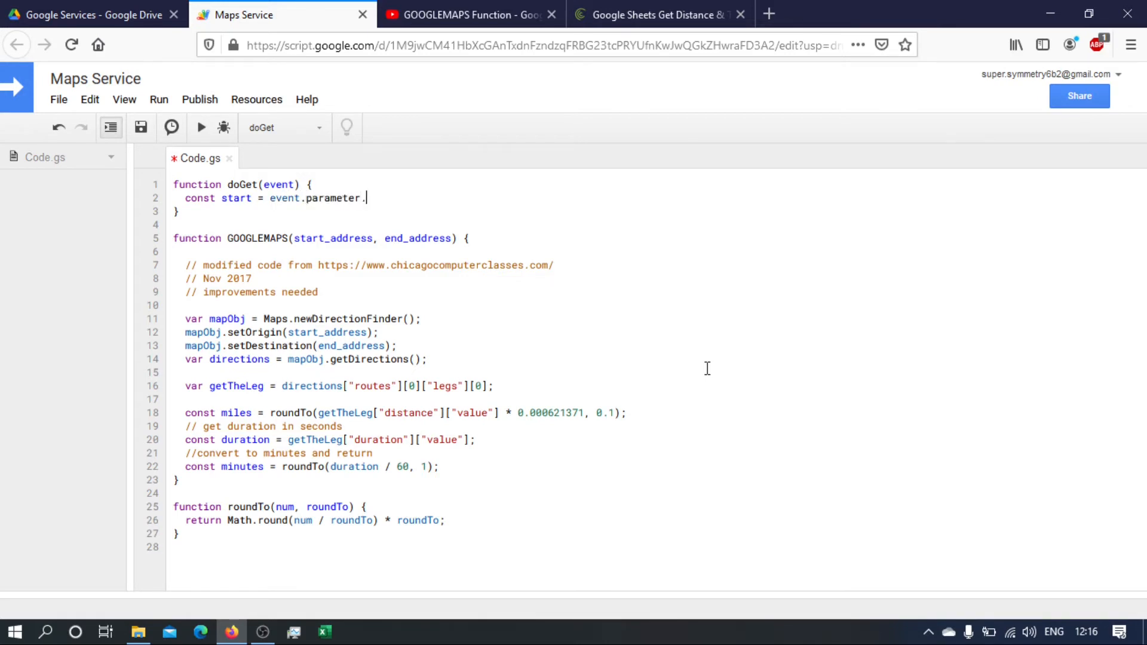
{"action": "type", "text": "start;"}
{"action": "type", "text": "cons"}
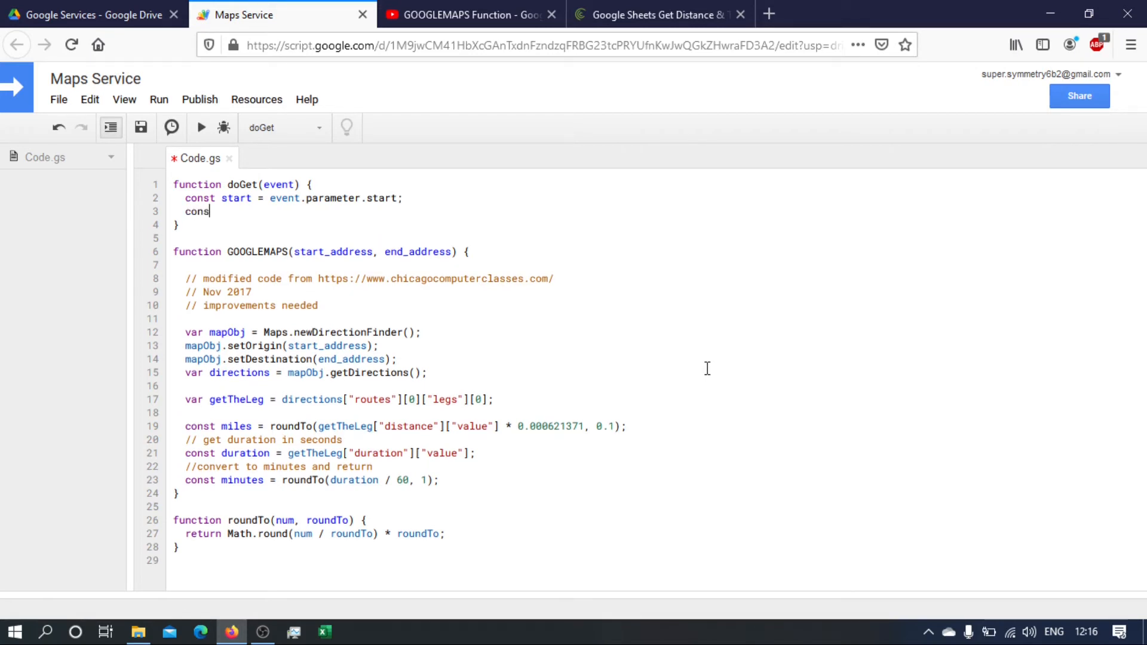
{"action": "type", "text": "t destination = event.parameter.desti"}
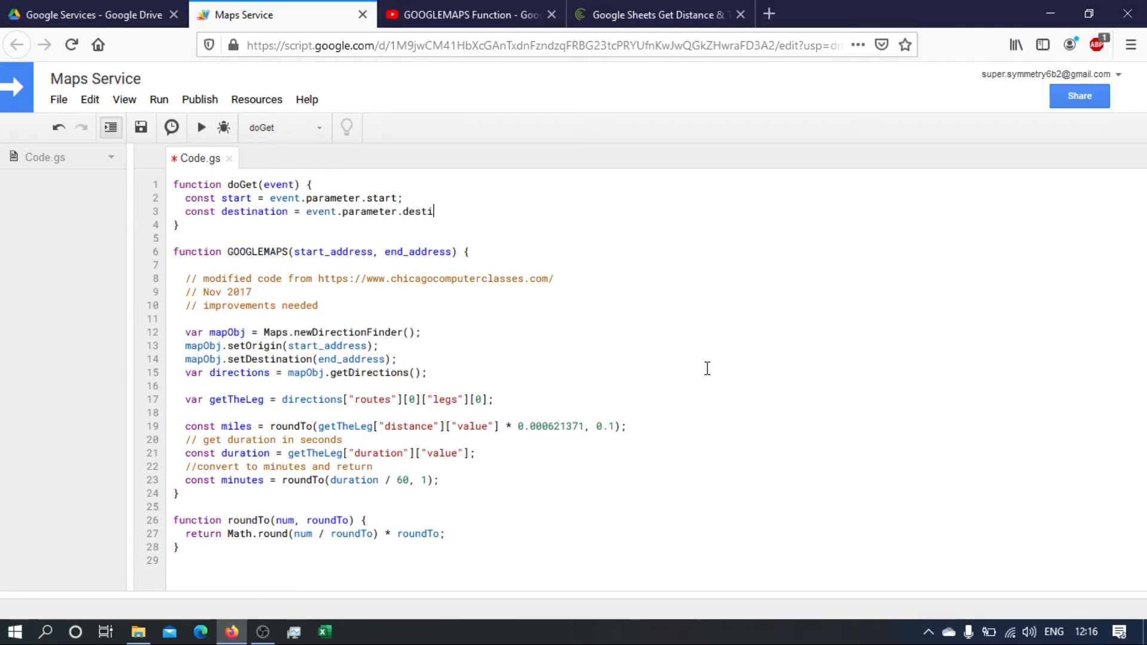
{"action": "type", "text": "nation;"}
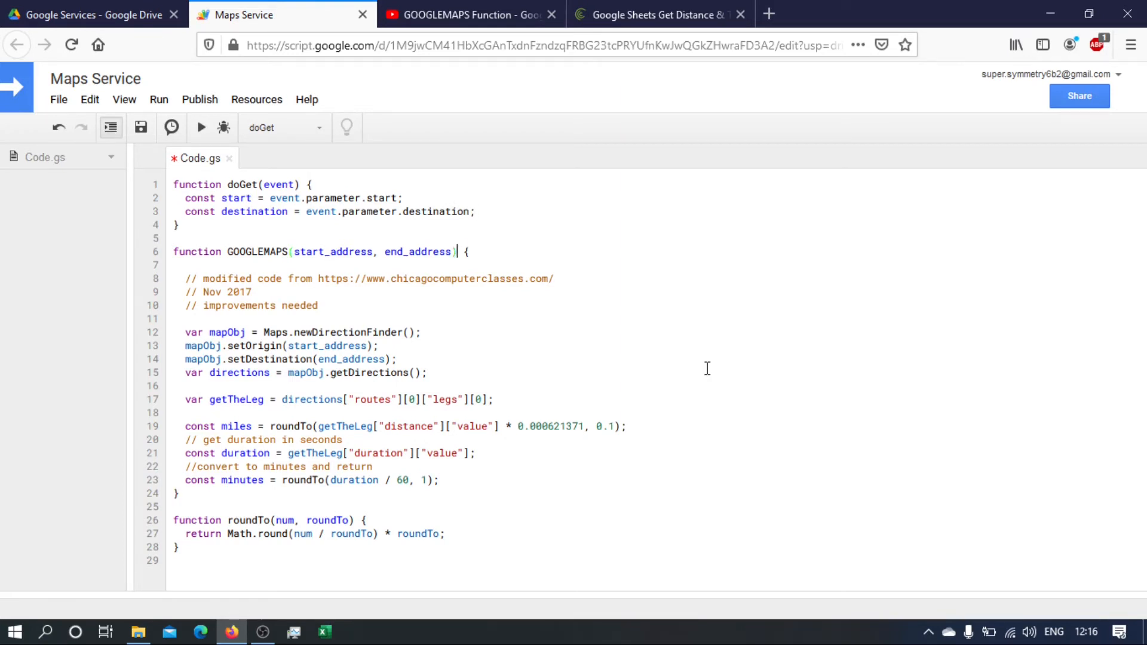
Rename GOOGLEMAPS's end_address argument to destination and return to doGet's body.
{"action": "double_click", "coordinate": [418, 252]}
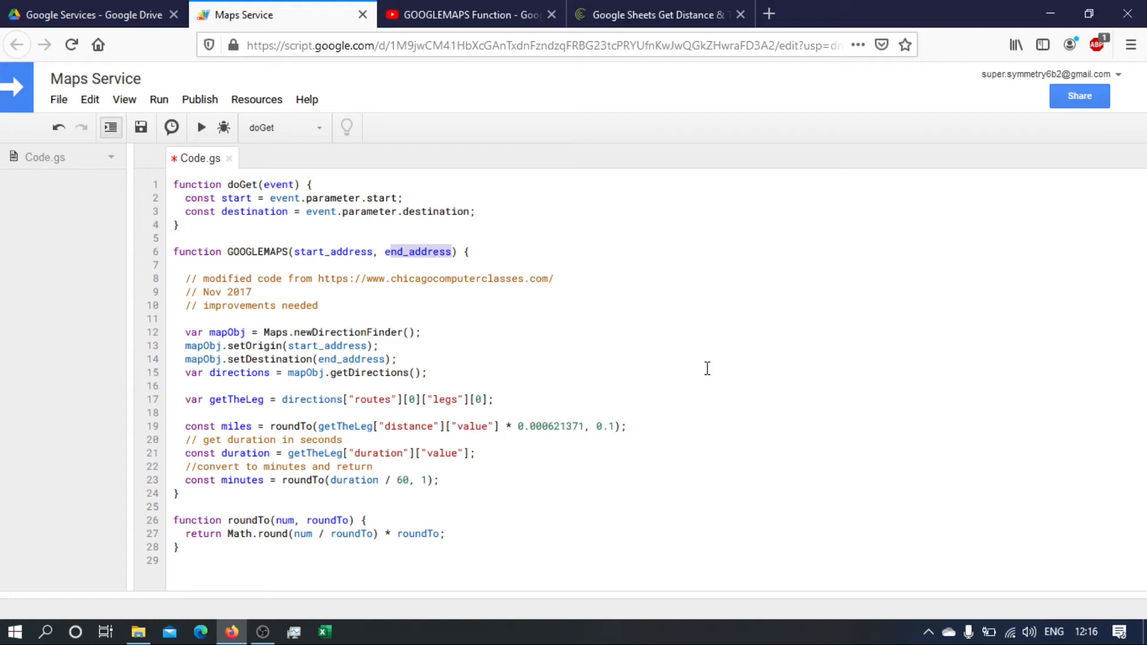
{"action": "type", "text": "de"}
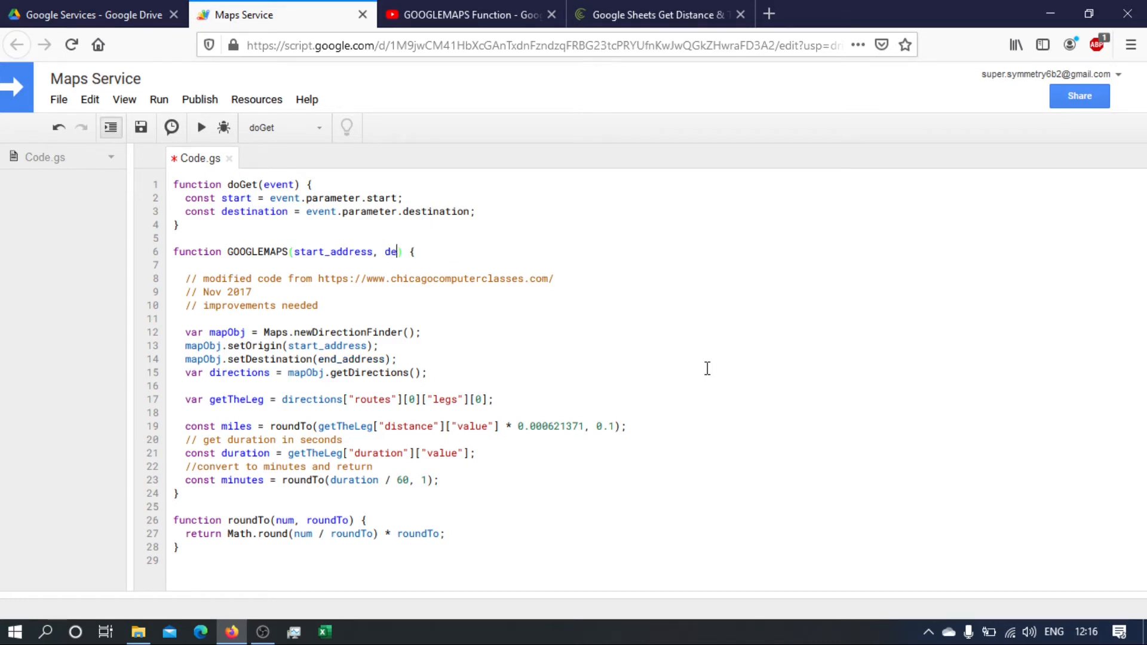
{"action": "type", "text": "stination"}
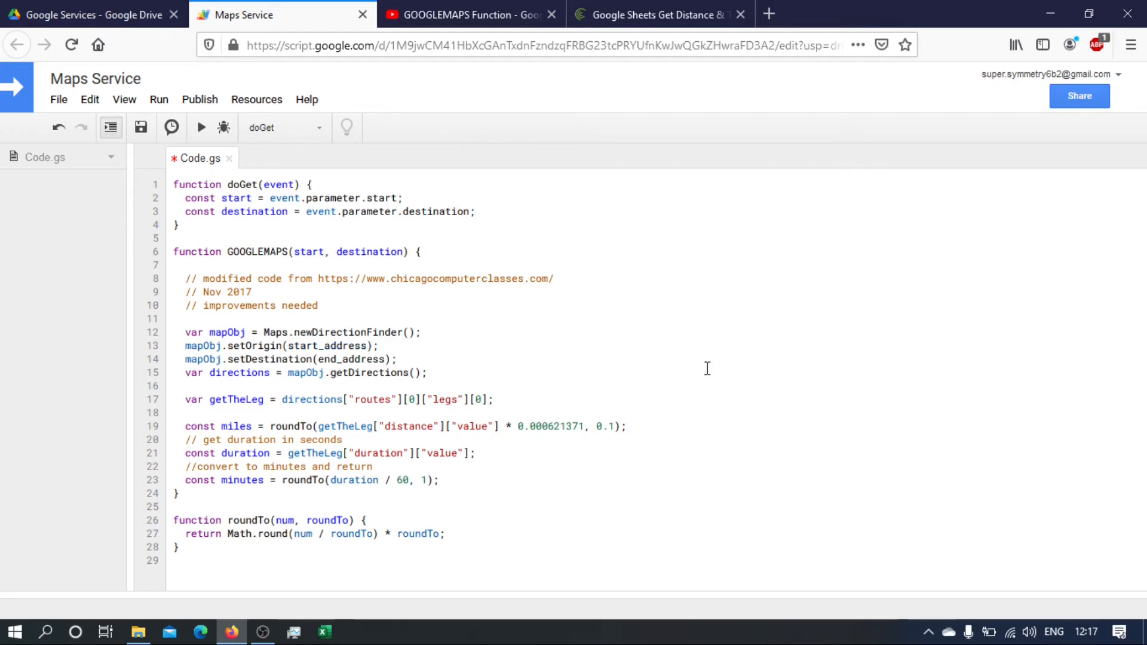
{"action": "left_click", "coordinate": [139, 128]}
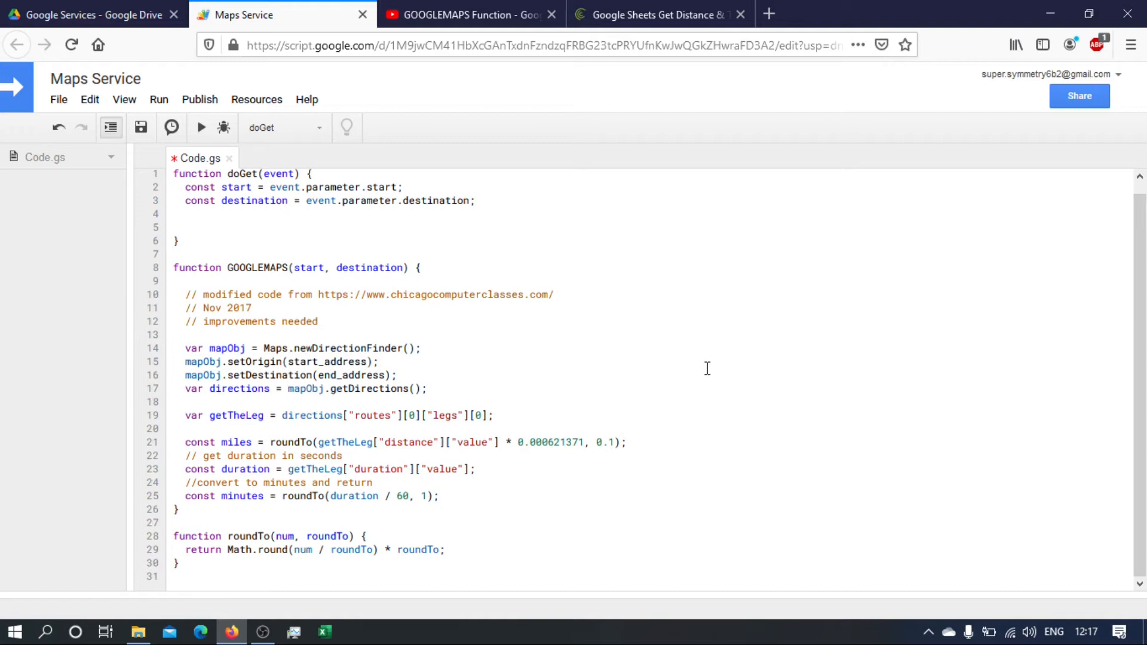
Rename the helper to getJourneyDetails and set const details = getJourneyDetails(start, destination) in doGet.
{"action": "left_click", "coordinate": [187, 227]}
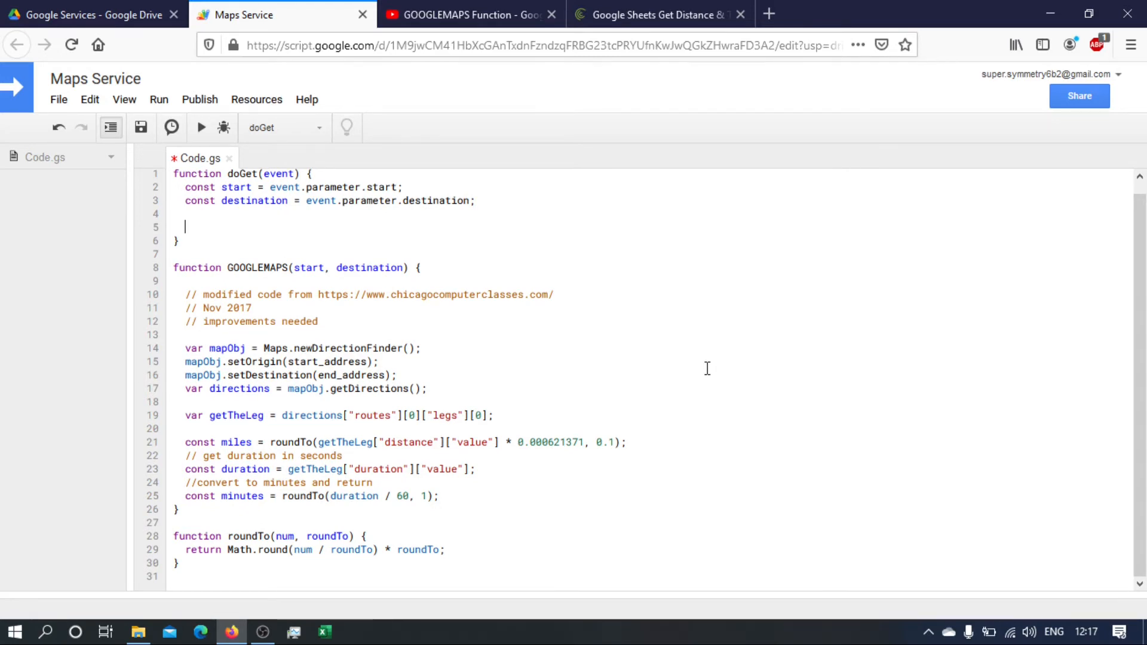
{"action": "type", "text": "const"}
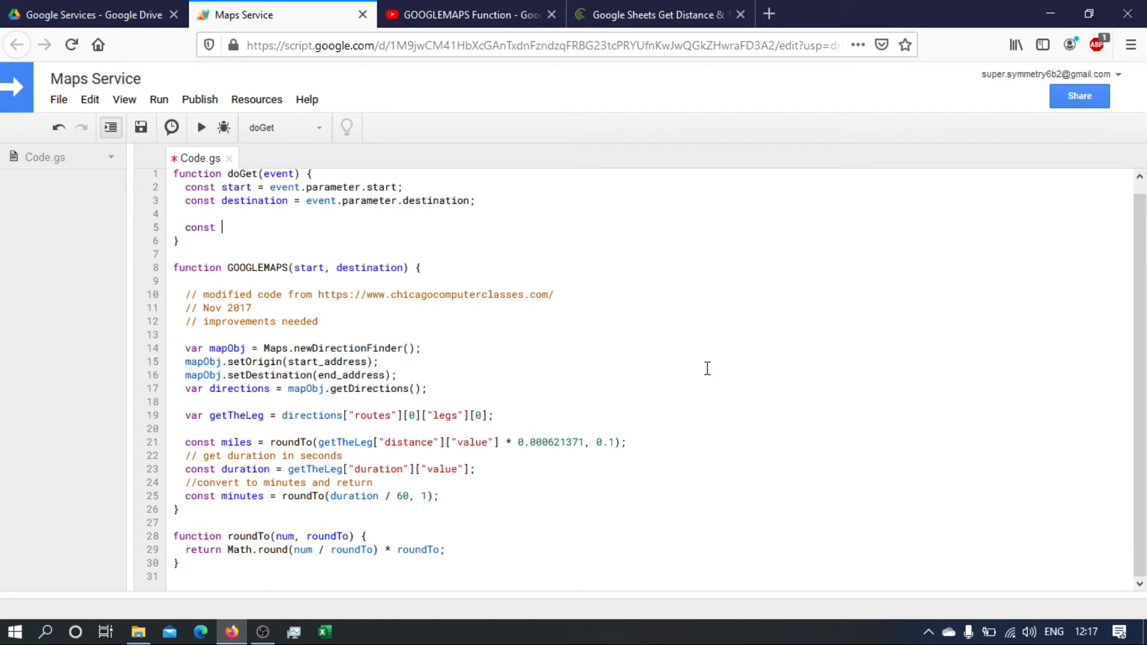
{"action": "type", "text": "jour"}
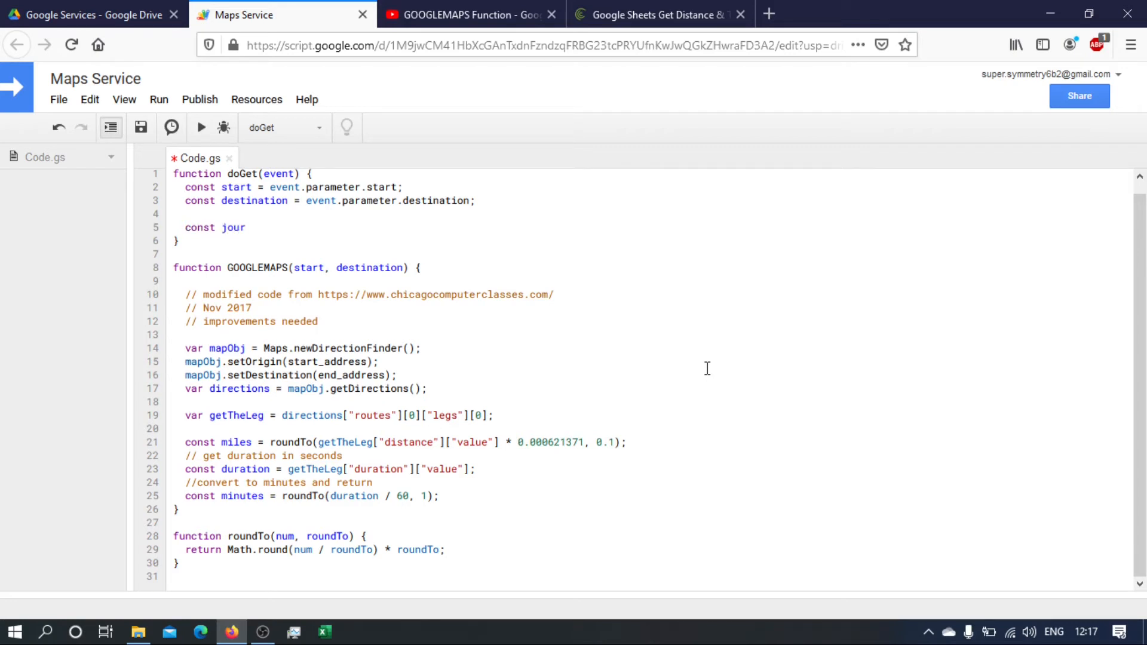
{"action": "type", "text": "neyDetails = G"}
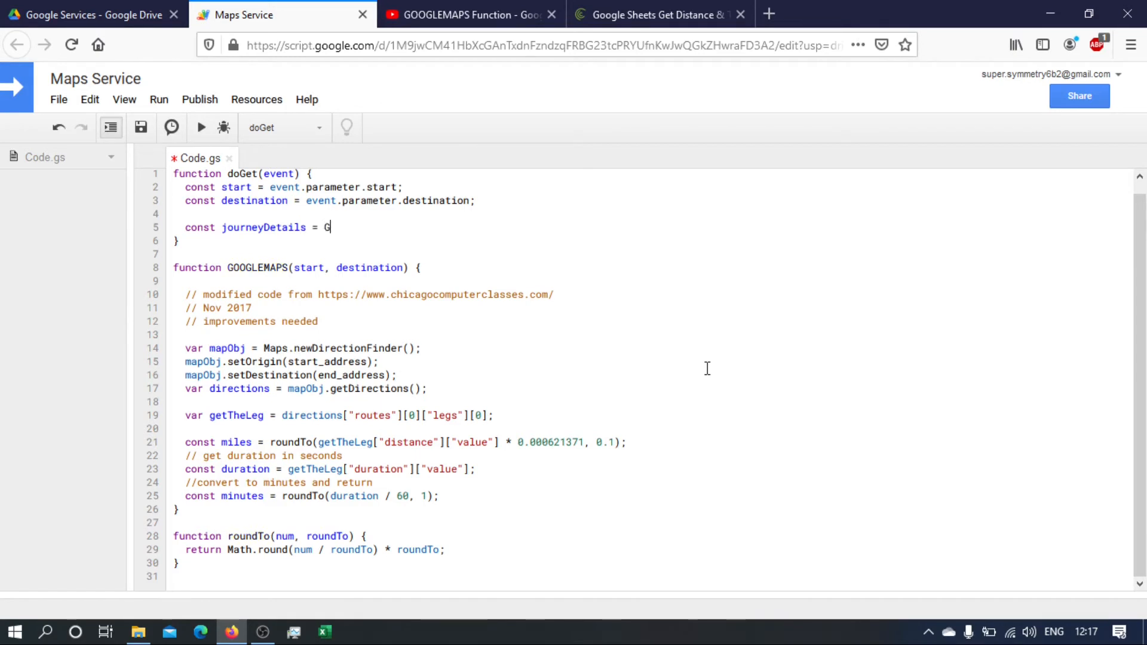
{"action": "key", "text": "Backspace"}
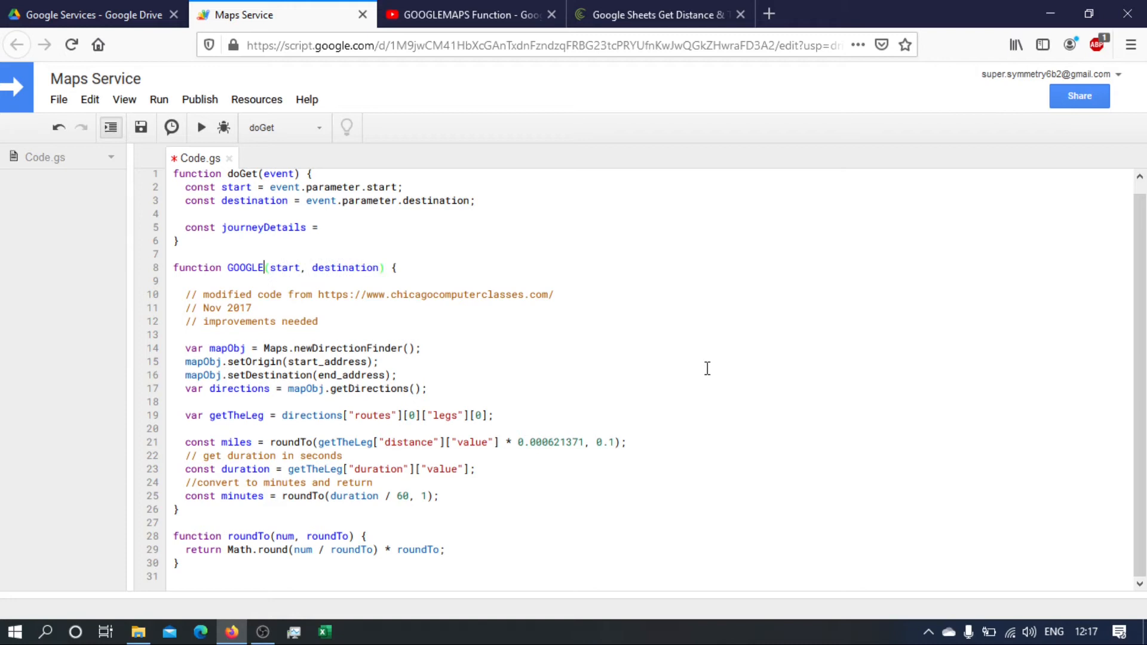
{"action": "key", "text": "BackSpace"}
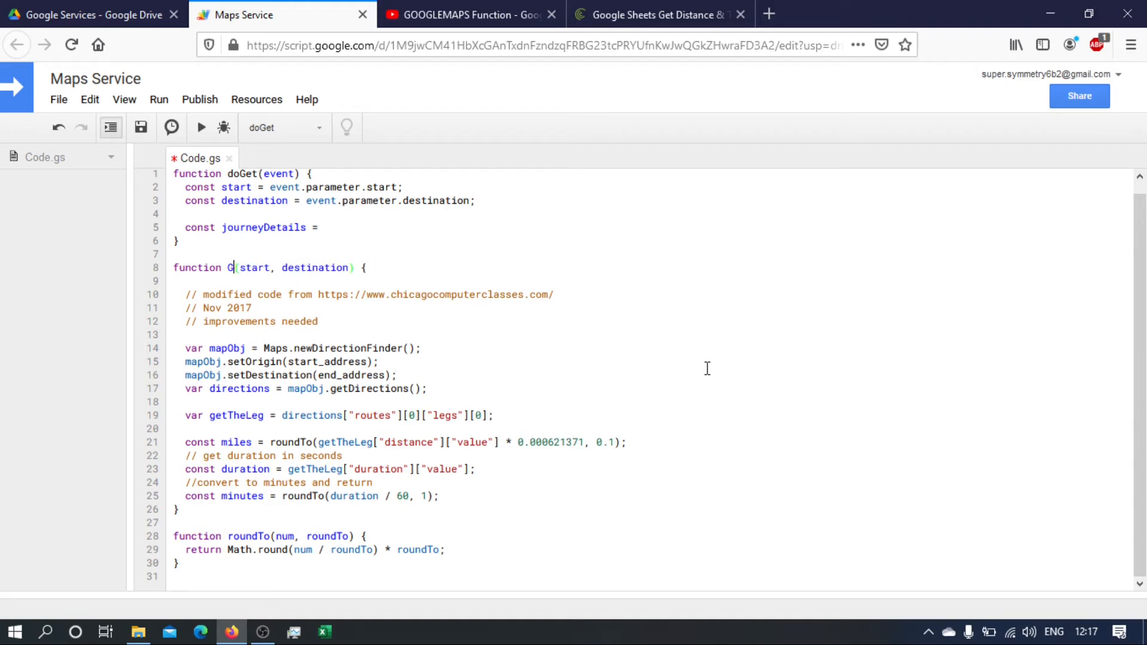
{"action": "key", "text": "Backspace"}
{"action": "type", "text": "getJourne"}
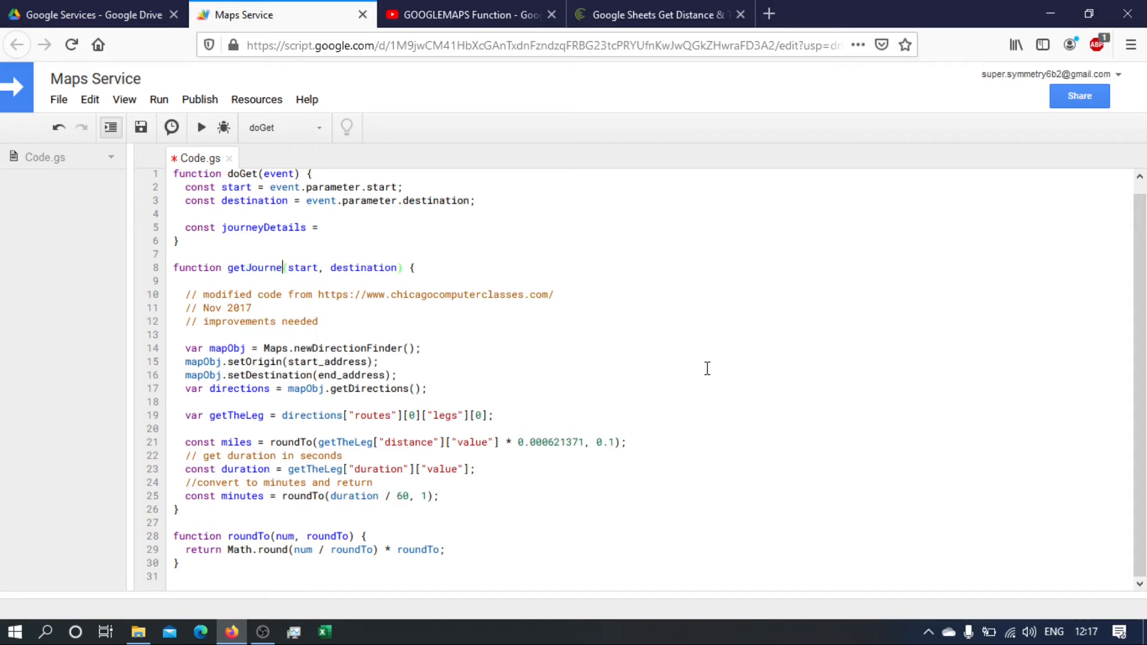
{"action": "type", "text": "yDetails"}
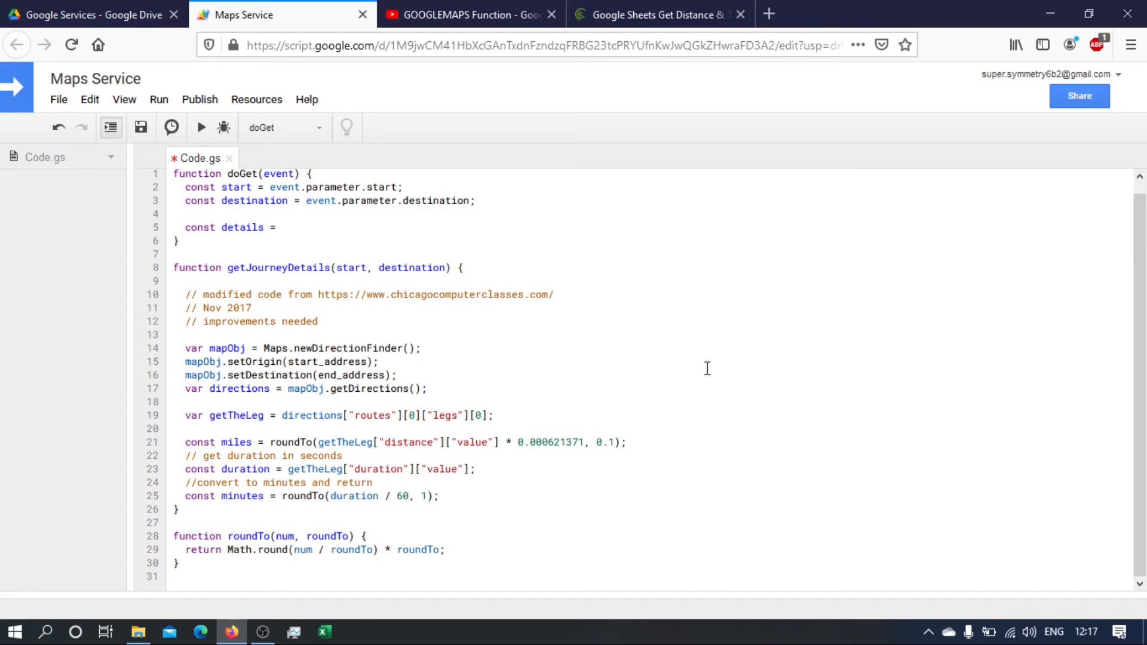
{"action": "type", "text": "get"}
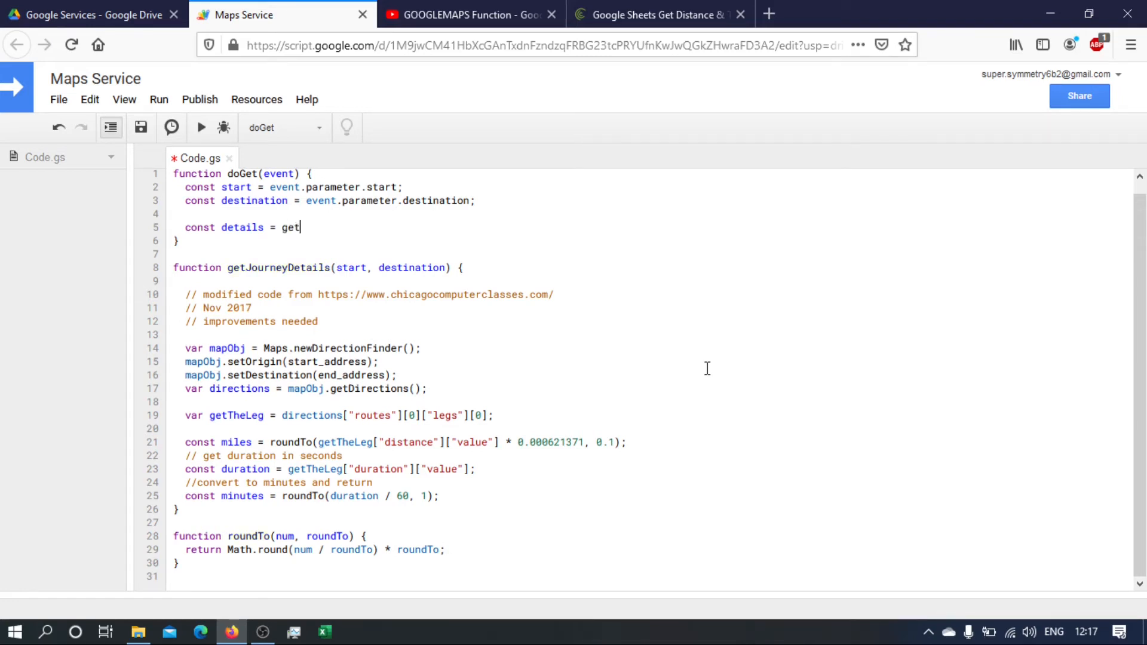
{"action": "type", "text": "Journey"}
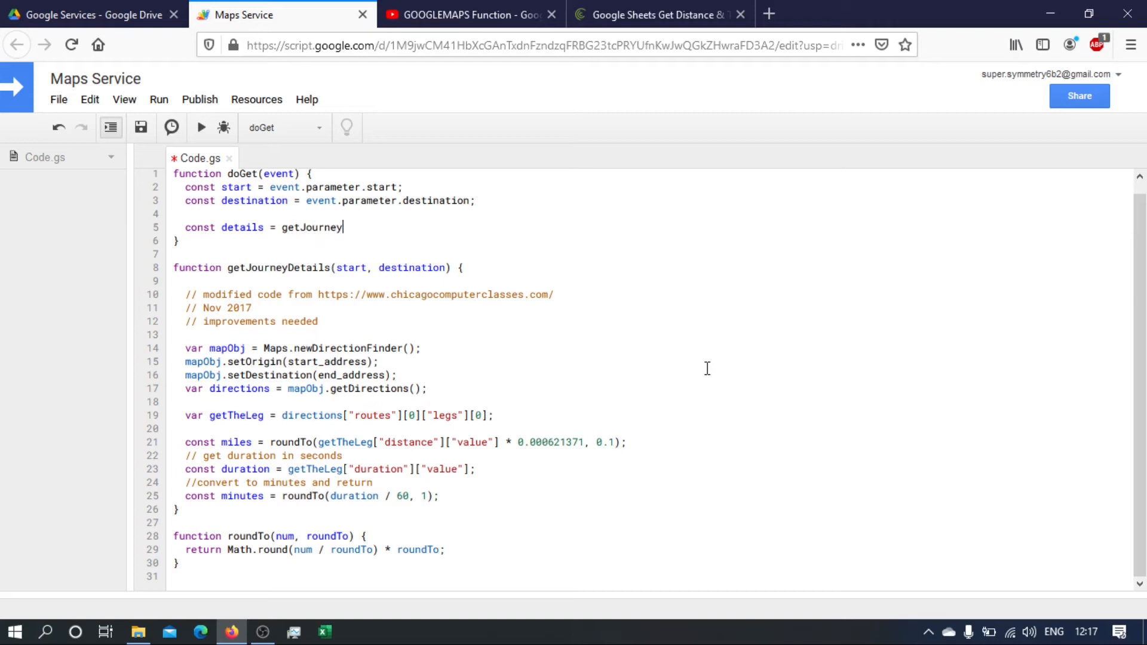
{"action": "type", "text": "Details"}
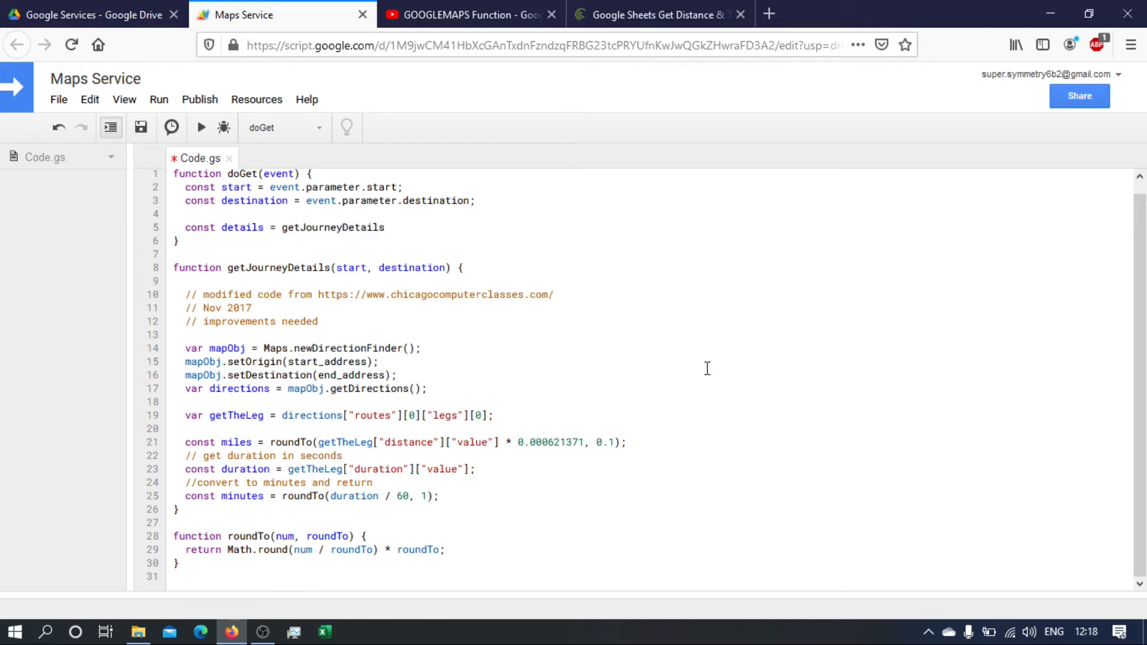
{"action": "type", "text": "(star"}
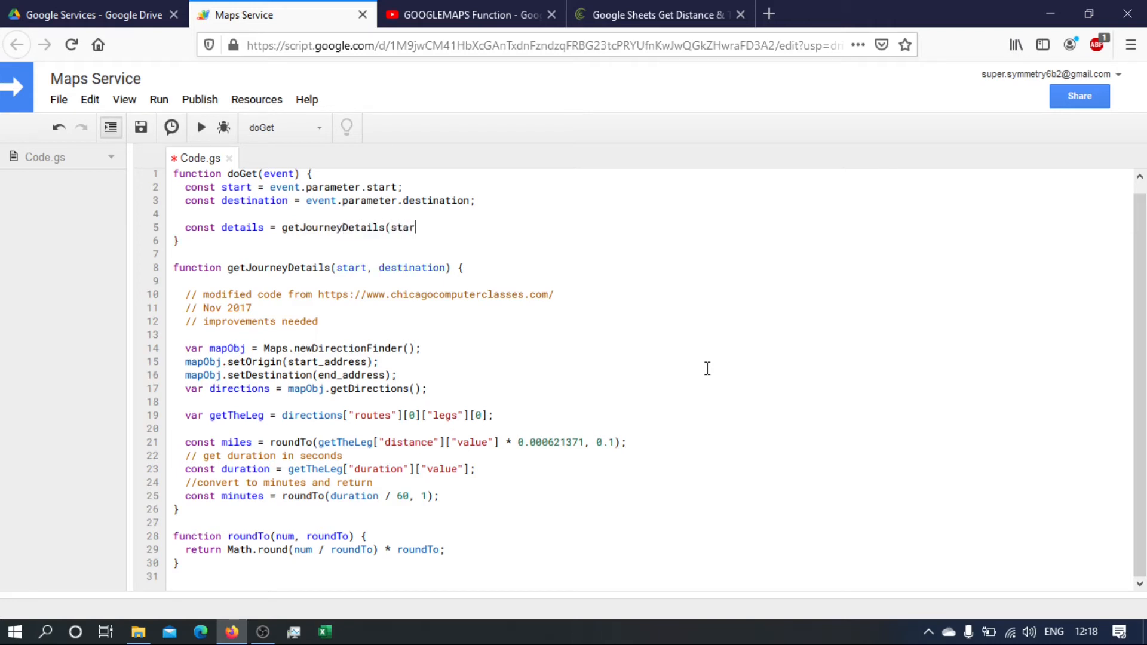
{"action": "type", "text": "t, des"}
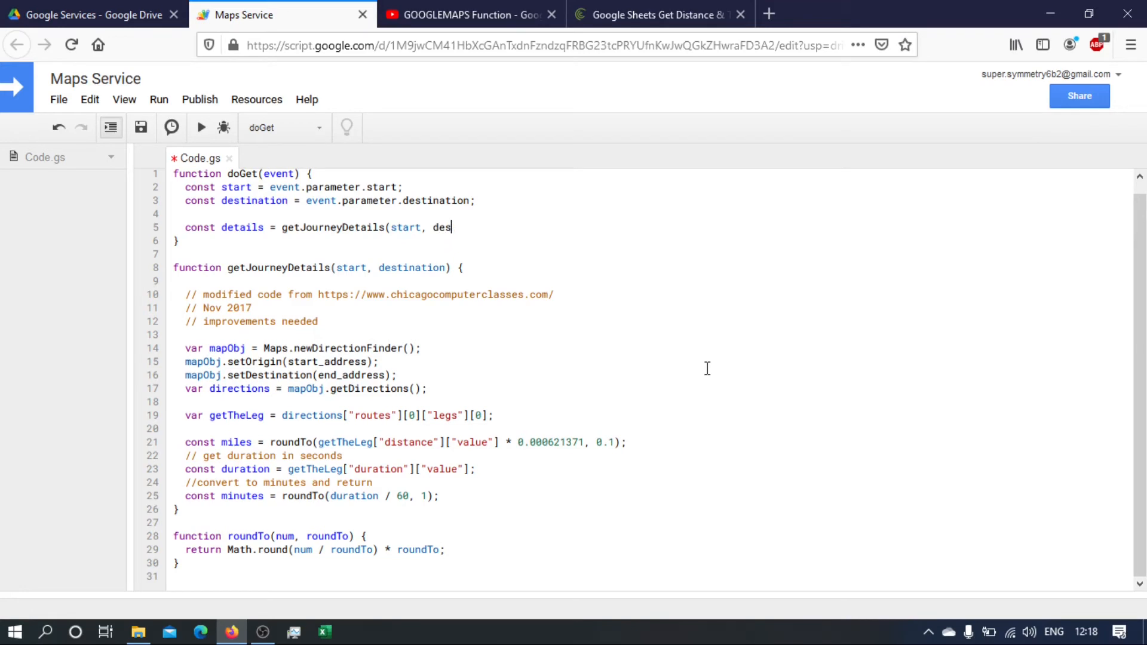
{"action": "type", "text": "tination);"}
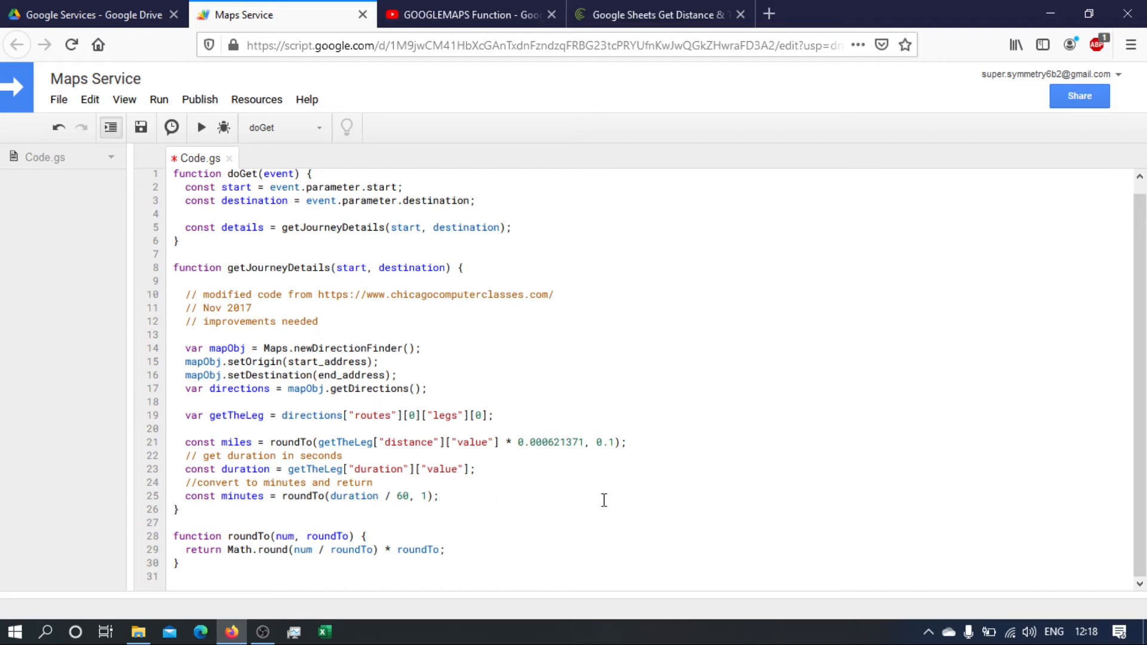
Have getJourneyDetails return miles + ',' + minutes.
{"action": "type", "text": "return"}
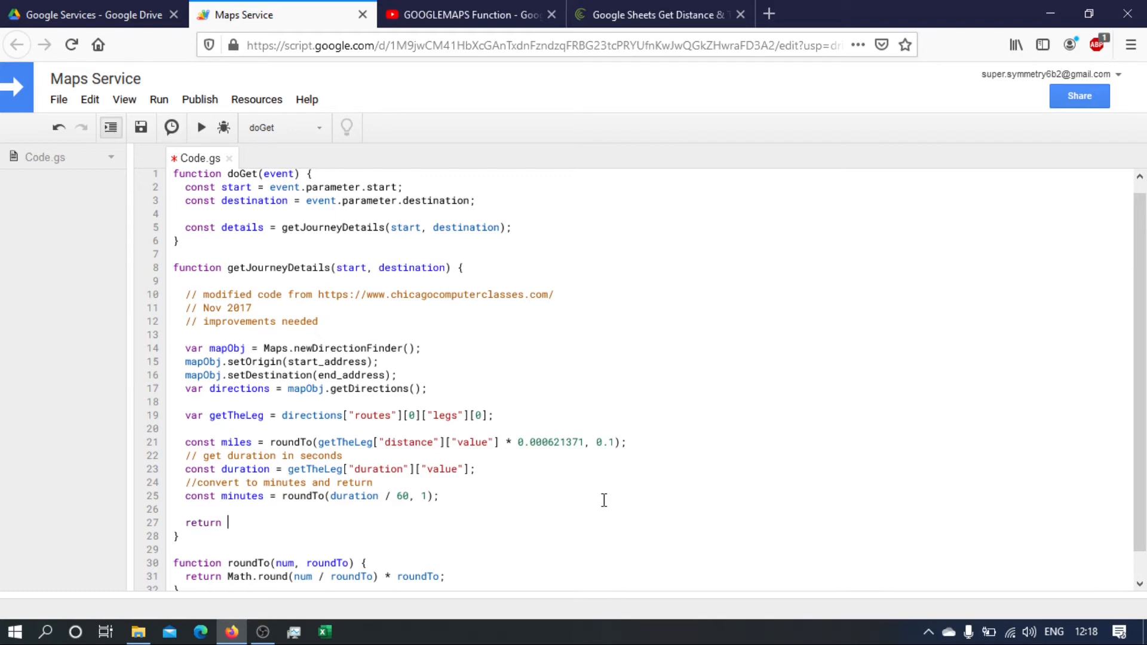
{"action": "type", "text": "mil"}
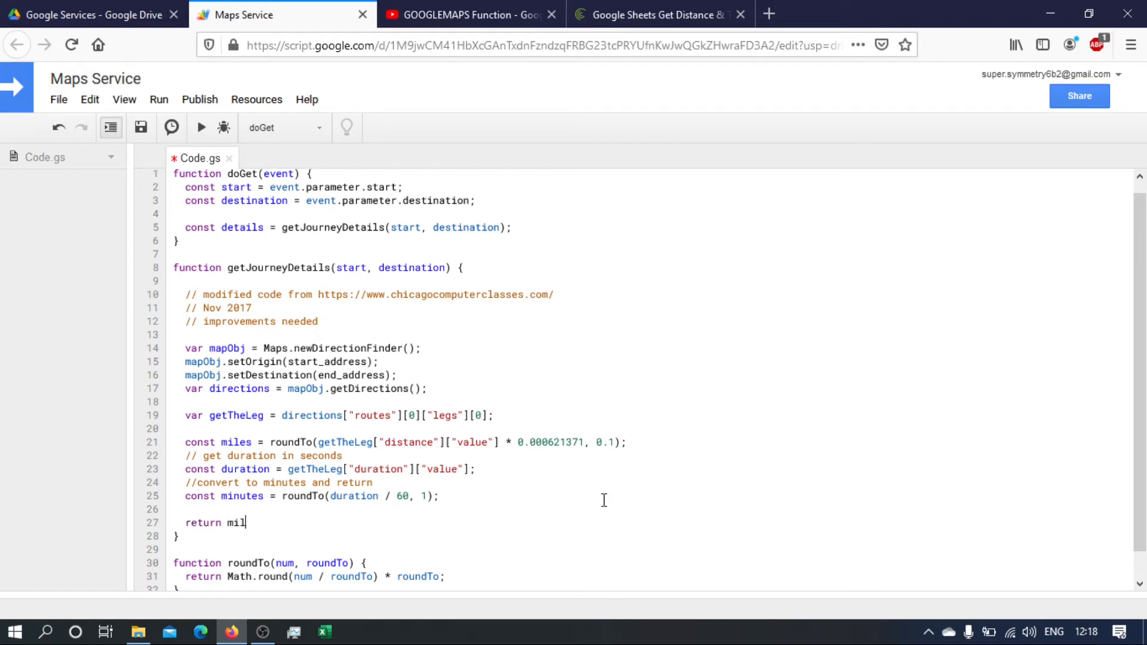
{"action": "type", "text": "es +"}
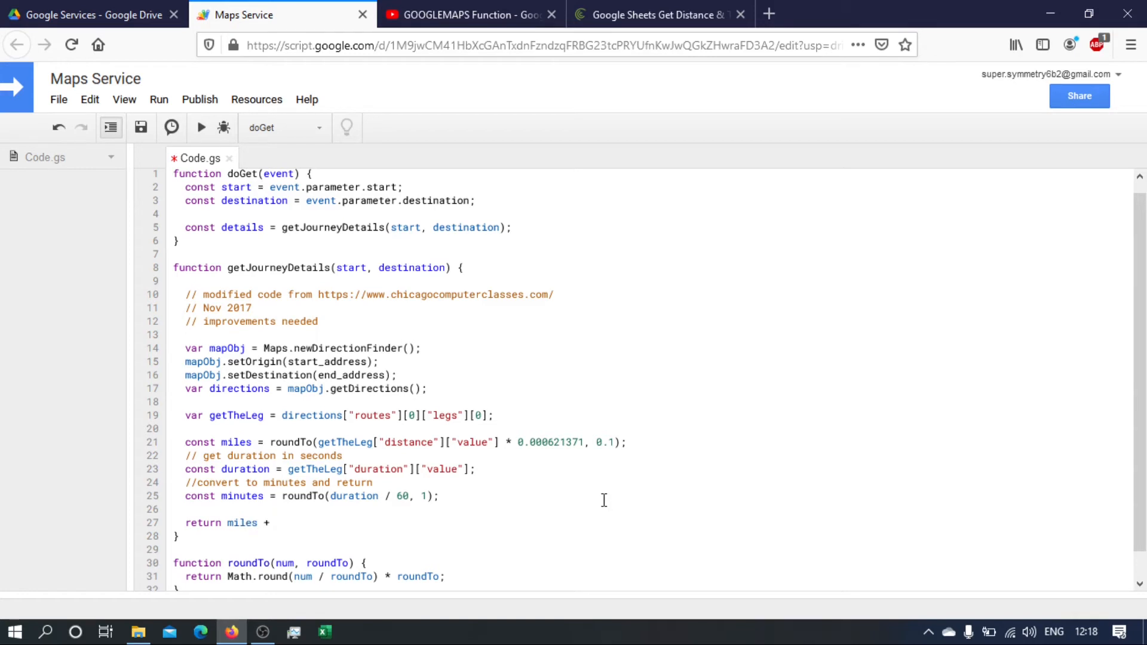
{"action": "type", "text": "',' +"}
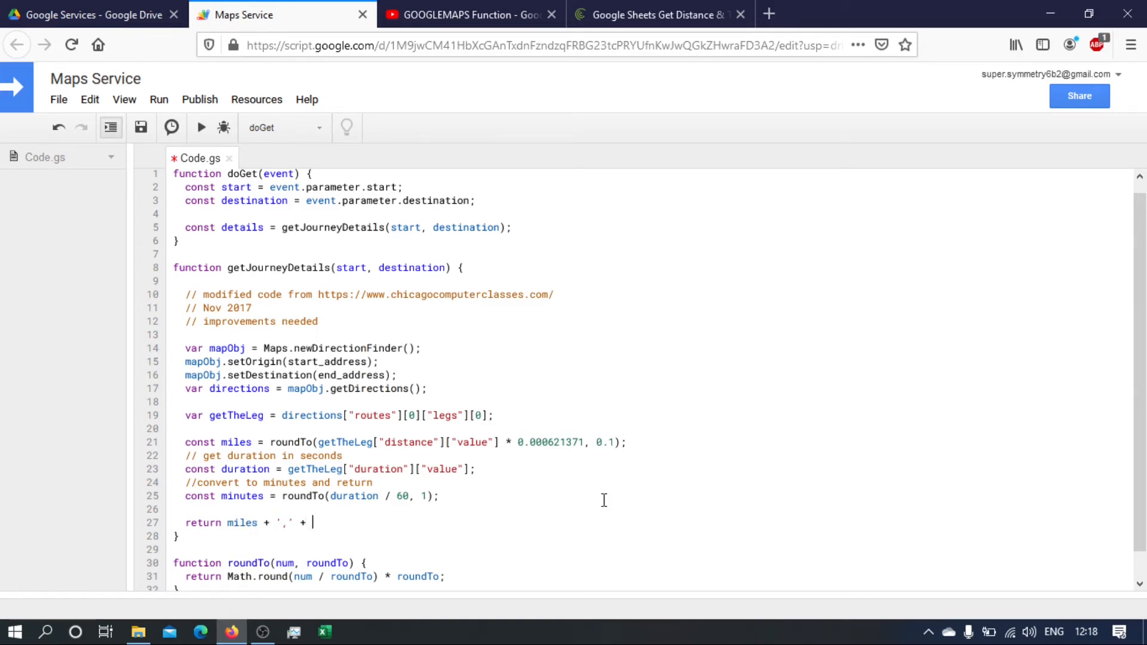
{"action": "type", "text": "minutes;"}
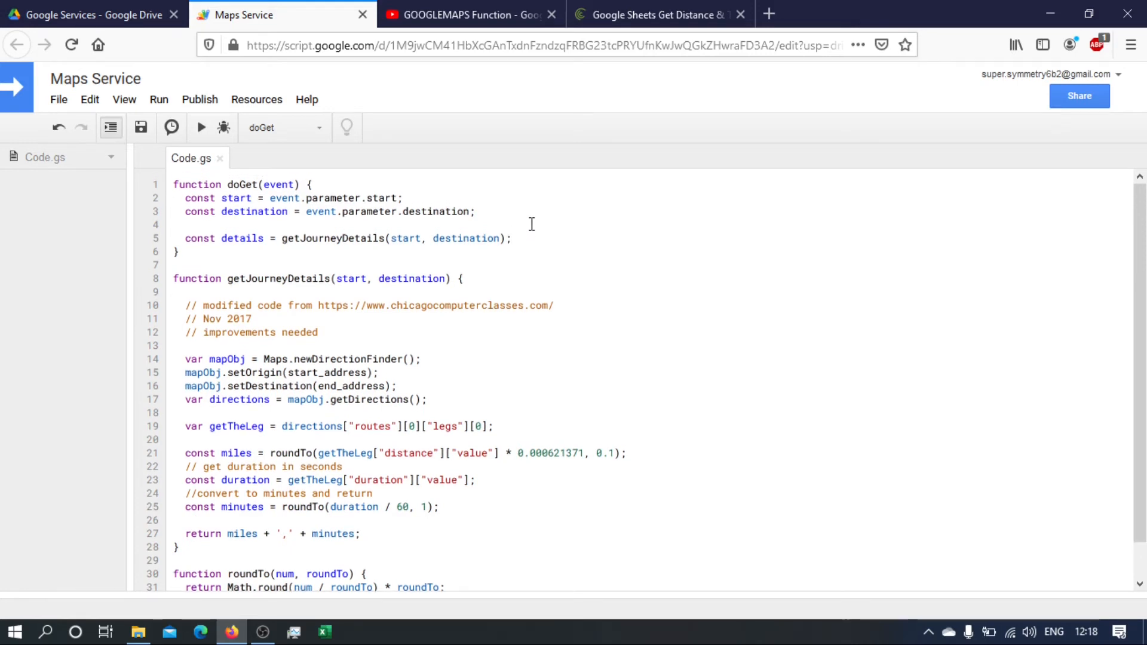
{"action": "mouse_move", "coordinate": [596, 252]}
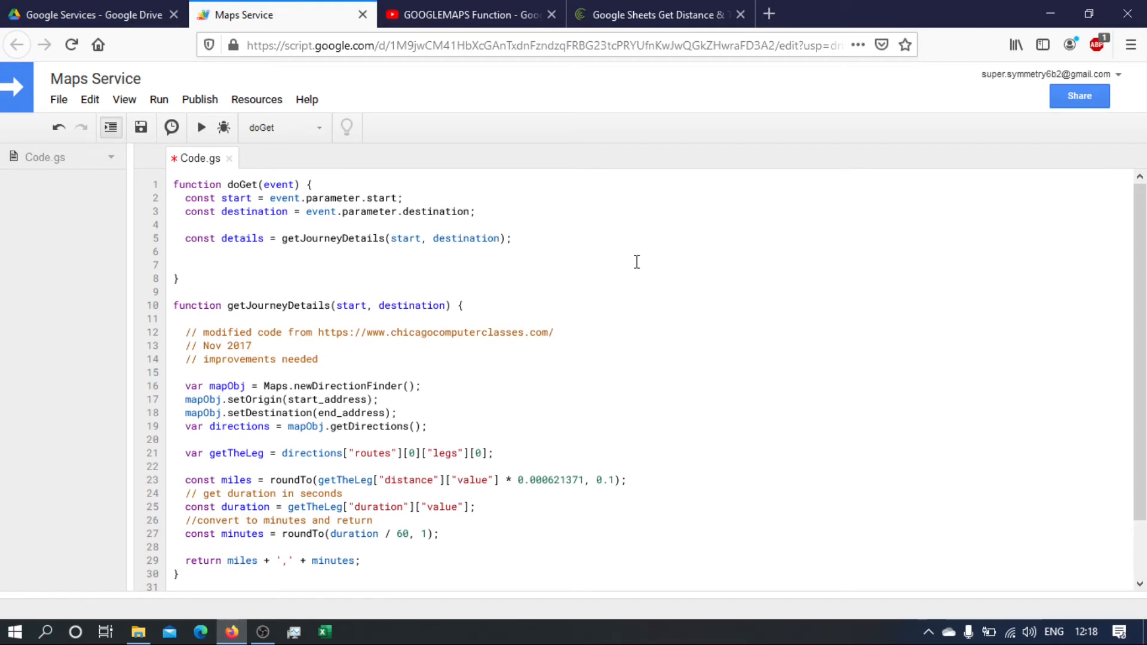
Add return HtmlService.createHtmlOutput(details); to doGet using autocomplete and save.
{"action": "type", "text": "r"}
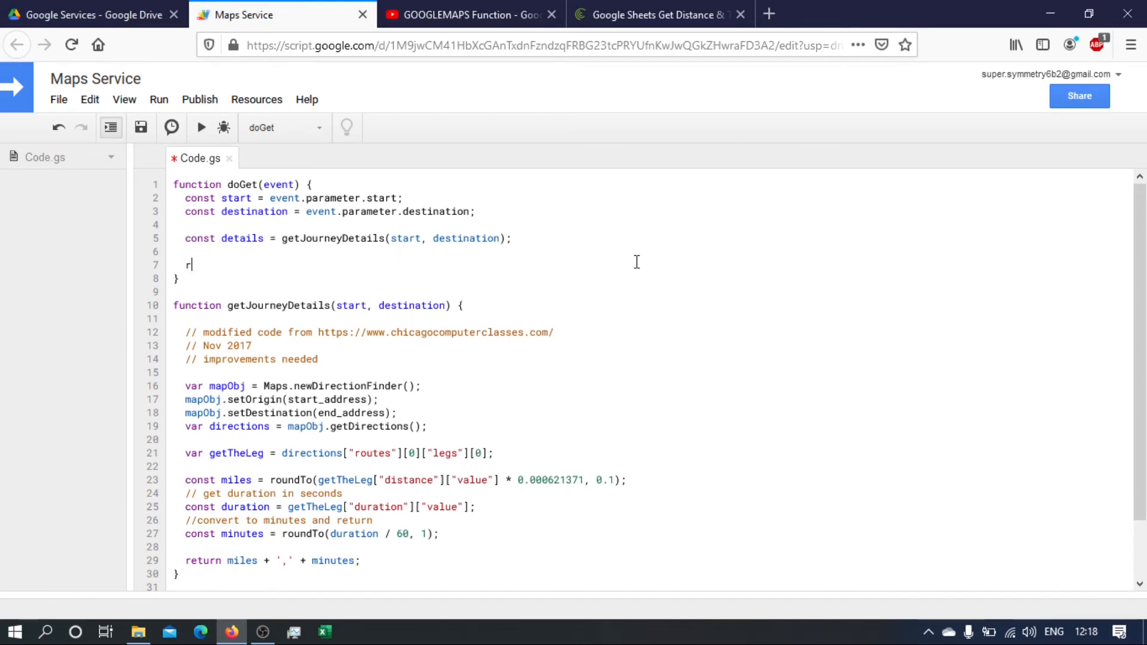
{"action": "type", "text": "eturn"}
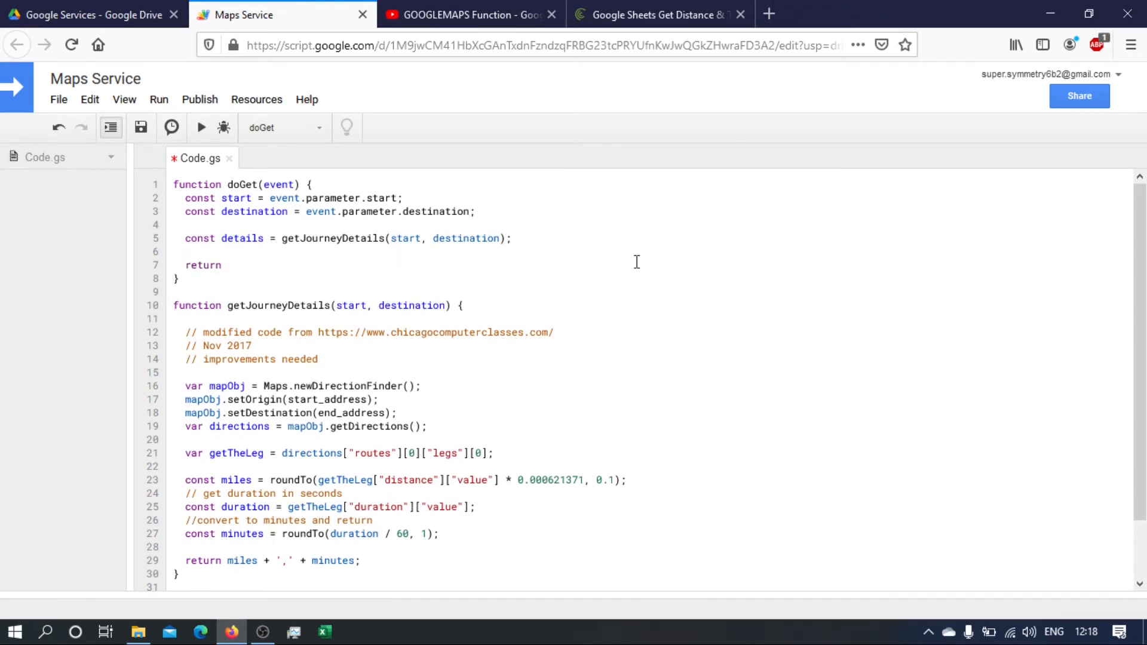
{"action": "type", "text": "Htm"}
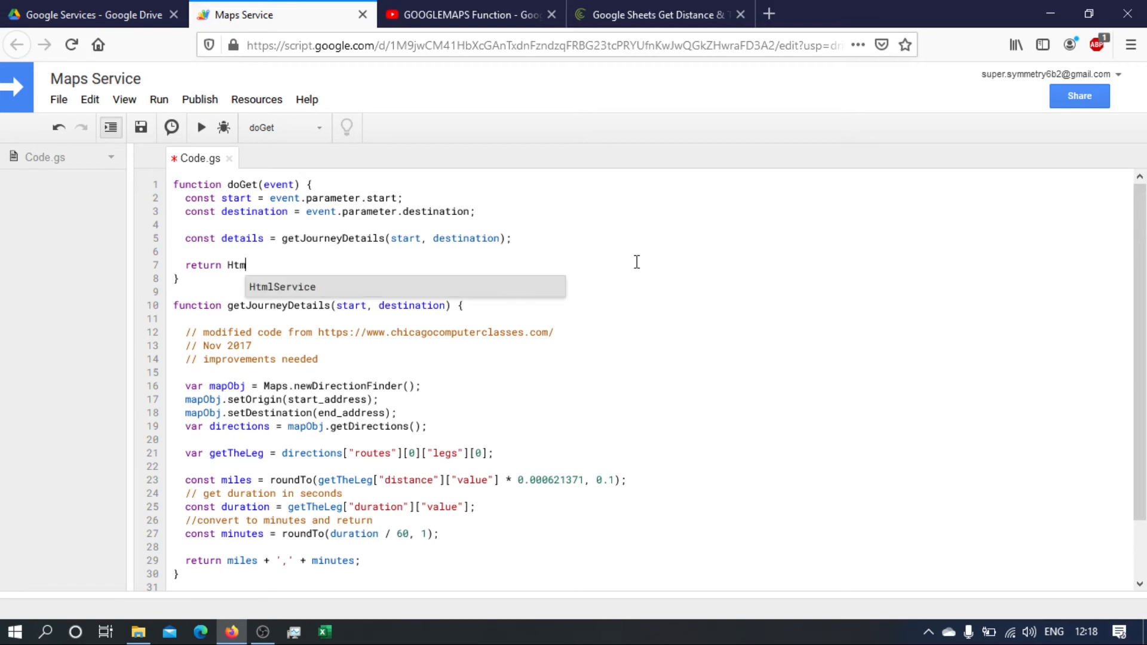
{"action": "type", "text": "lService.create"}
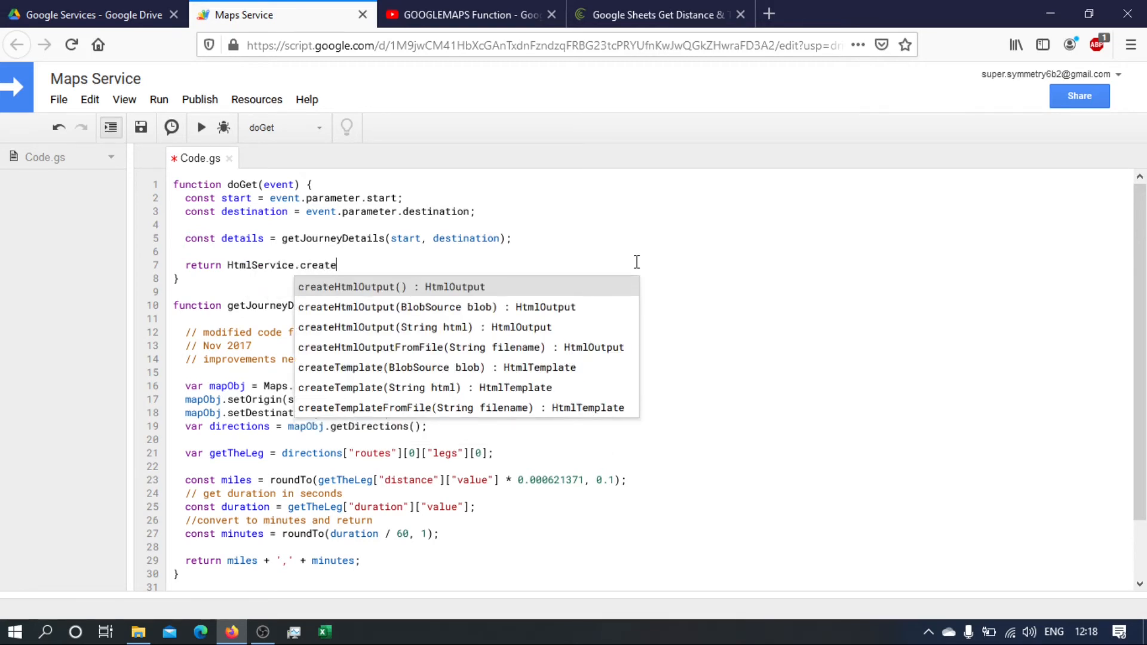
{"action": "left_click", "coordinate": [384, 285]}
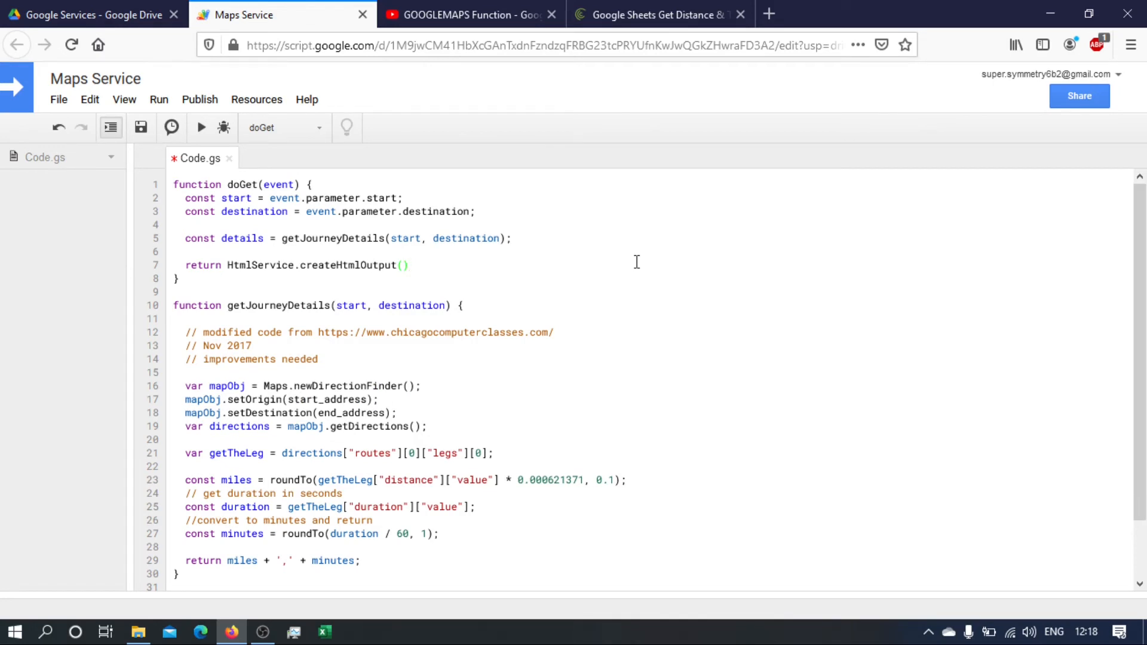
{"action": "type", "text": ";"}
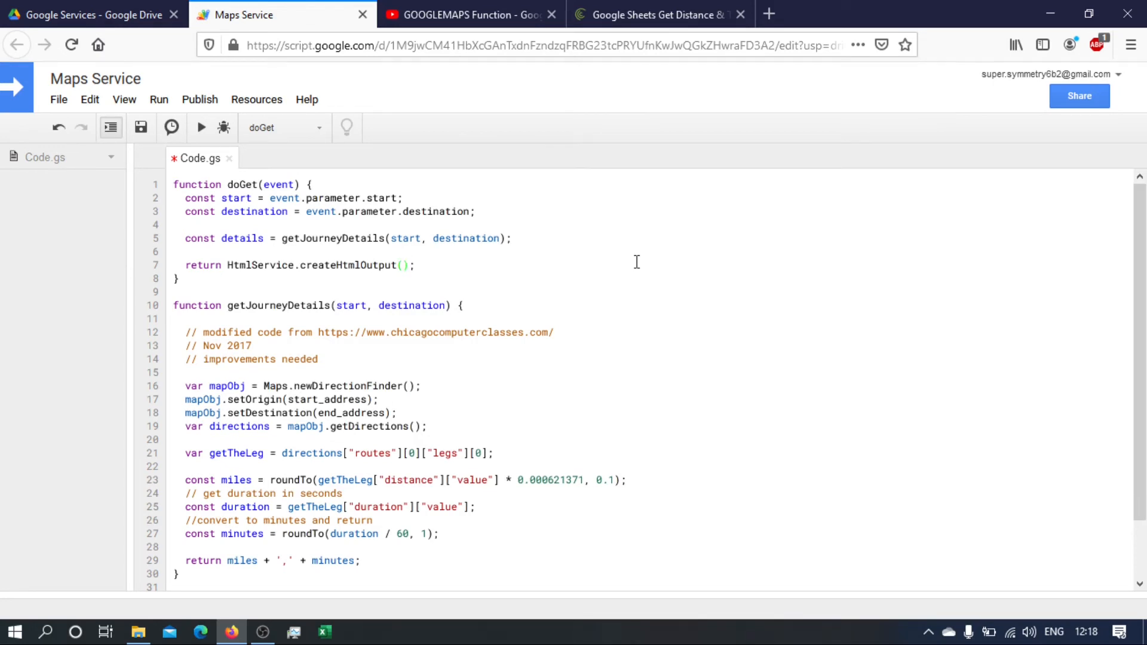
{"action": "type", "text": "detail"}
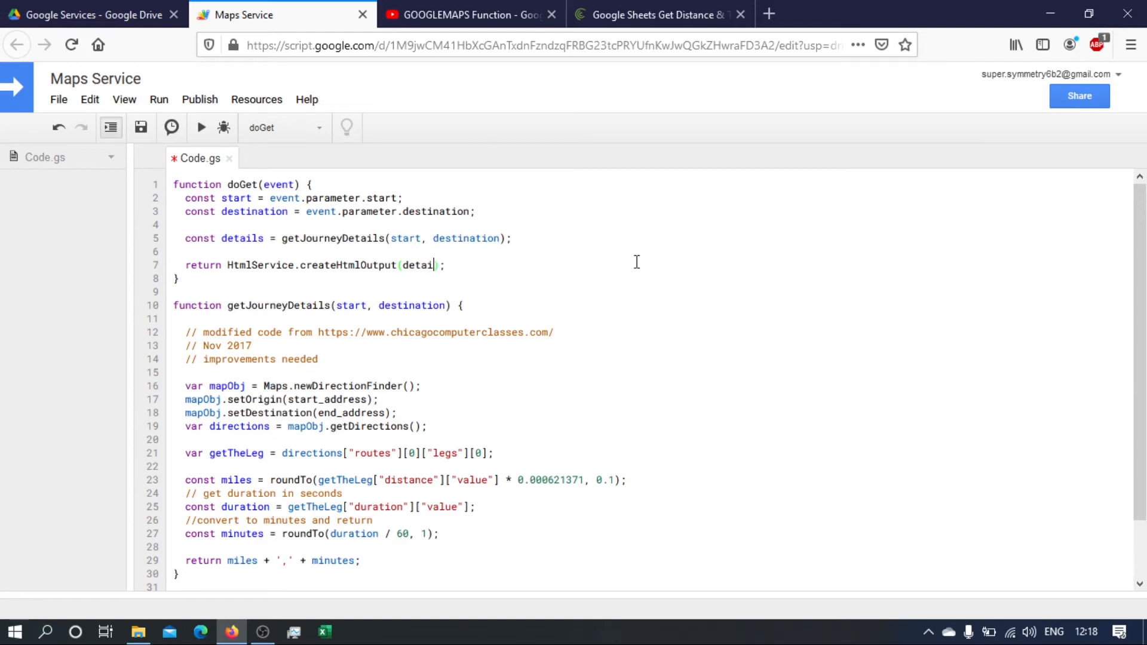
{"action": "type", "text": "ls"}
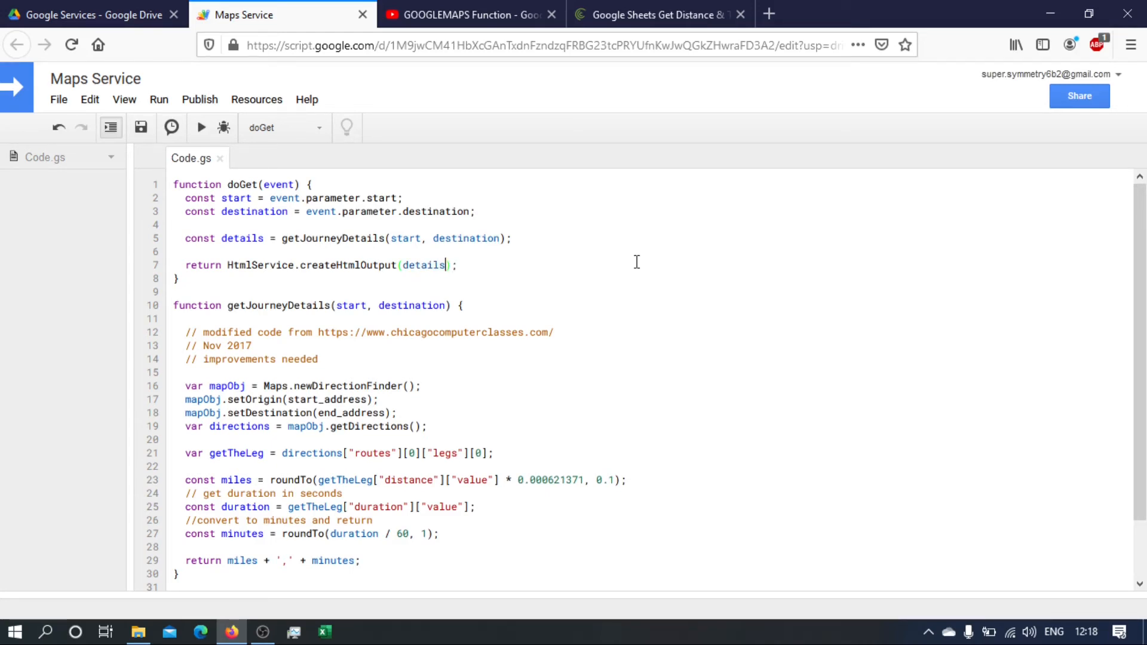
{"action": "scroll", "scroll_direction": "down", "scroll_amount": 3}
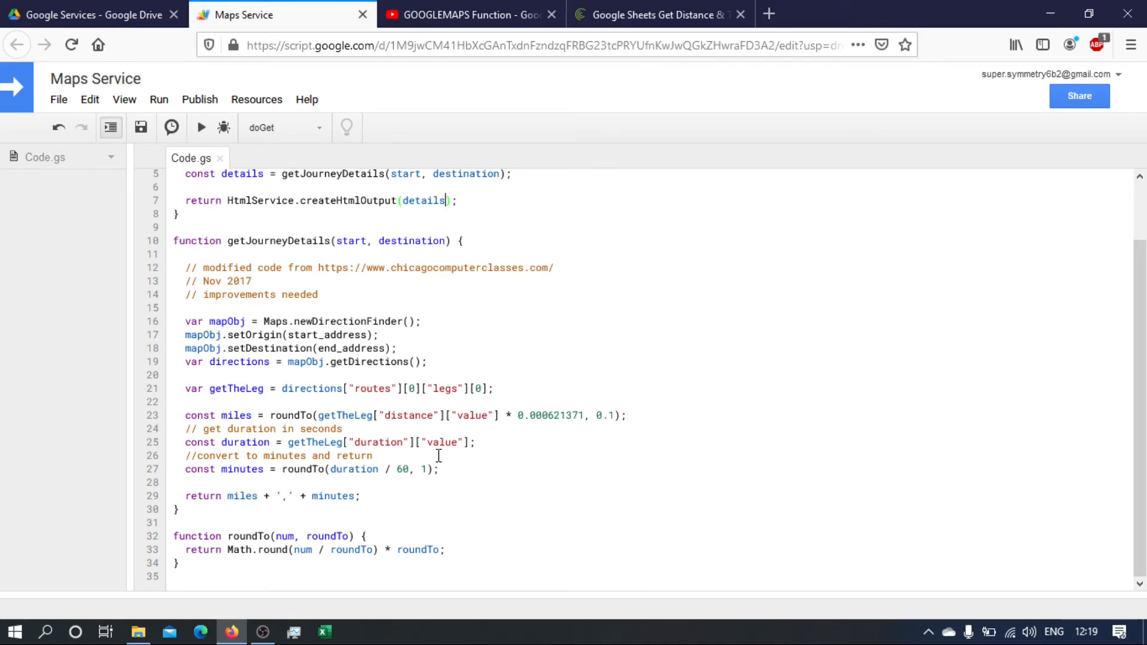
Start Deploy as web app and set access to 'Anyone, even anonymous'.
{"action": "left_click", "coordinate": [199, 99]}
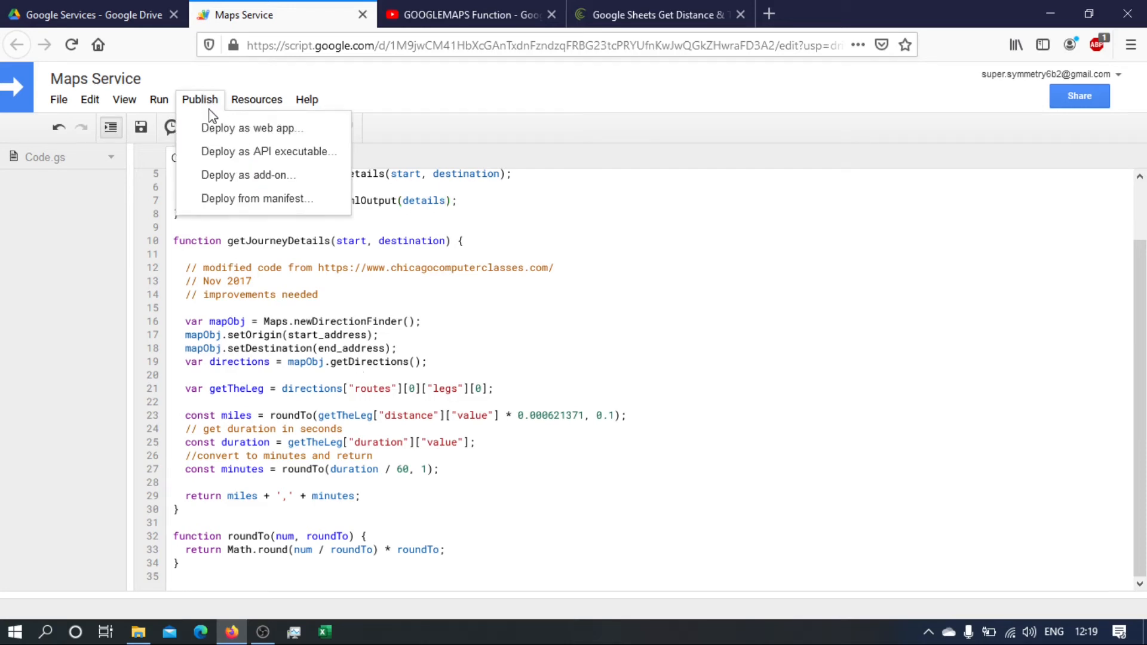
{"action": "left_click", "coordinate": [252, 128]}
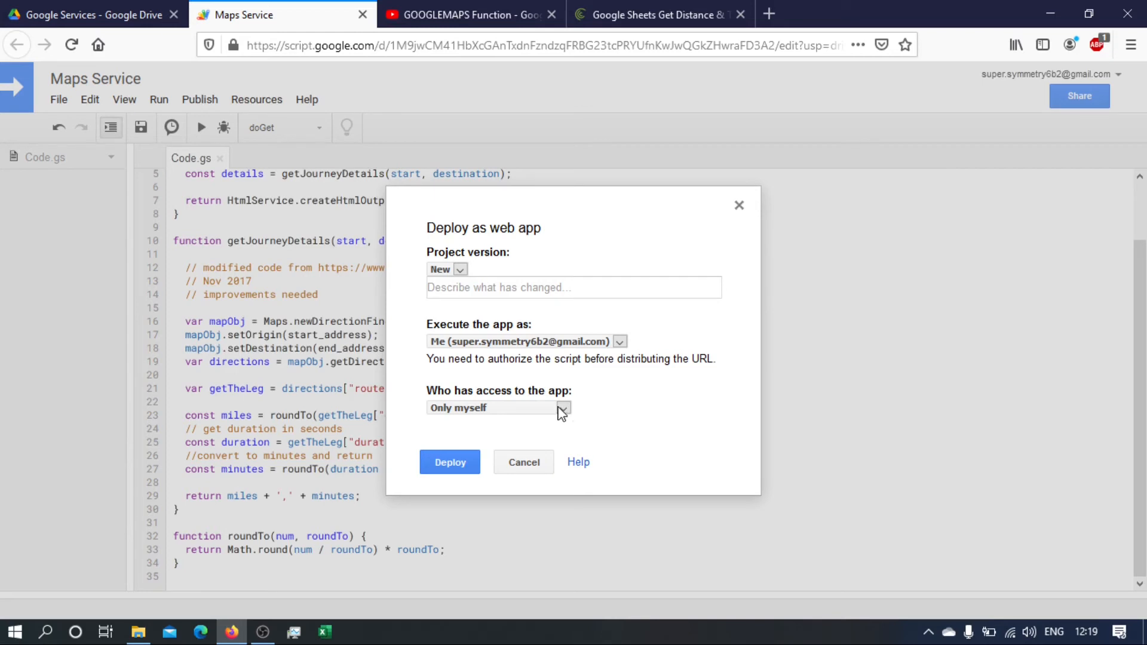
{"action": "left_click", "coordinate": [563, 408]}
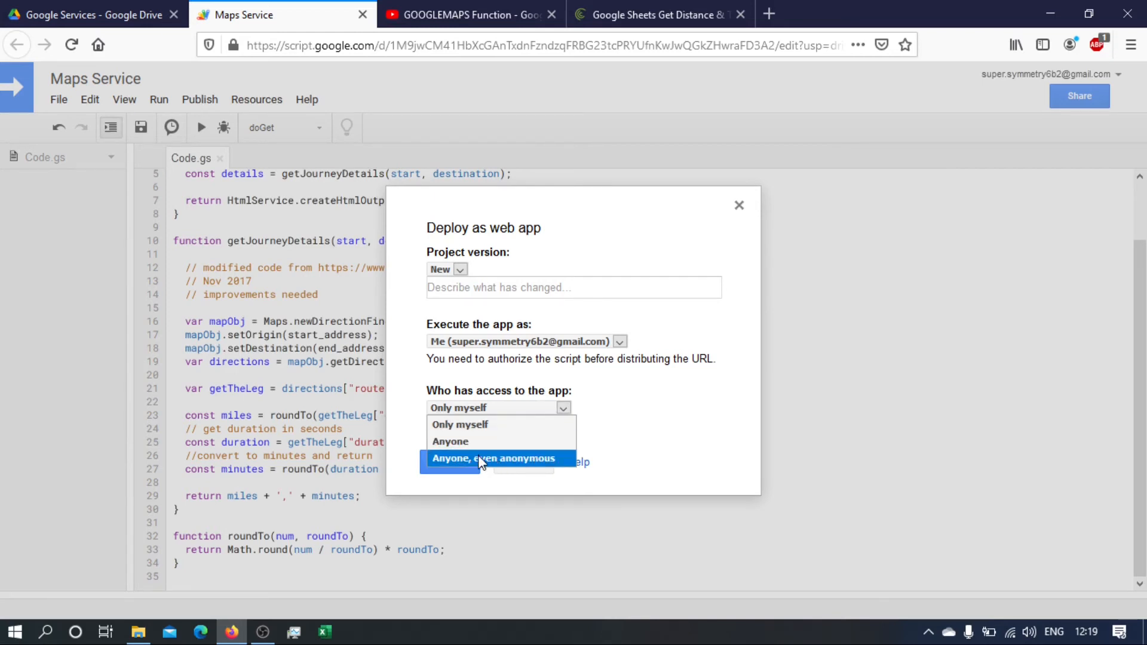
{"action": "left_click", "coordinate": [494, 458]}
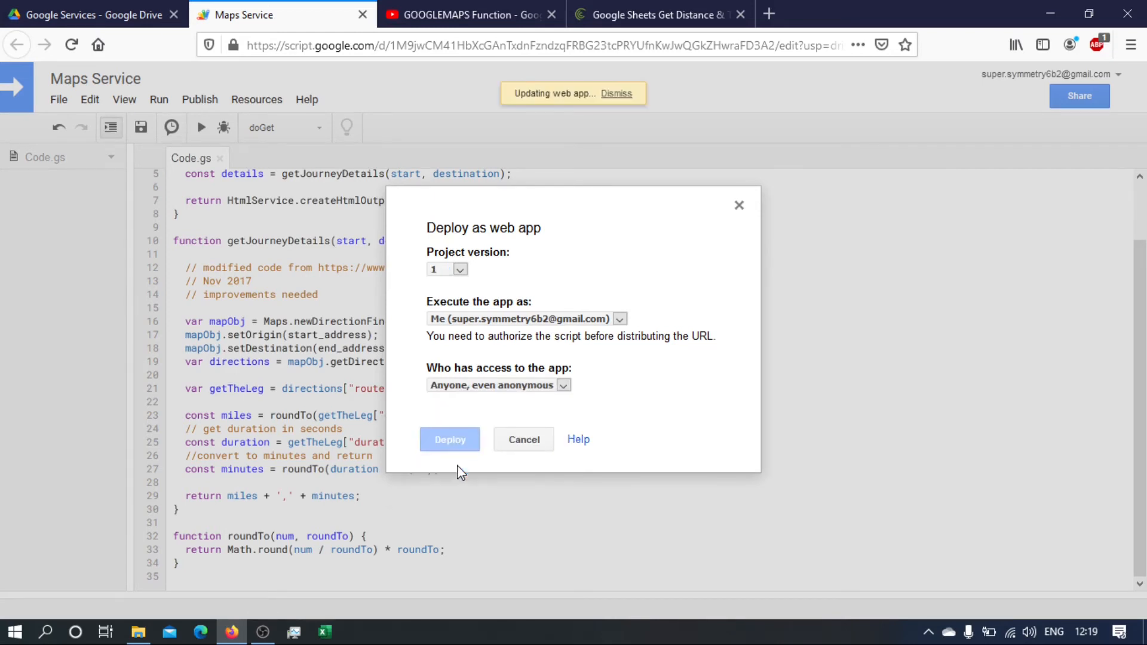
Deploy the web app, select its URL and dismiss the confirmation.
{"action": "left_click", "coordinate": [451, 440]}
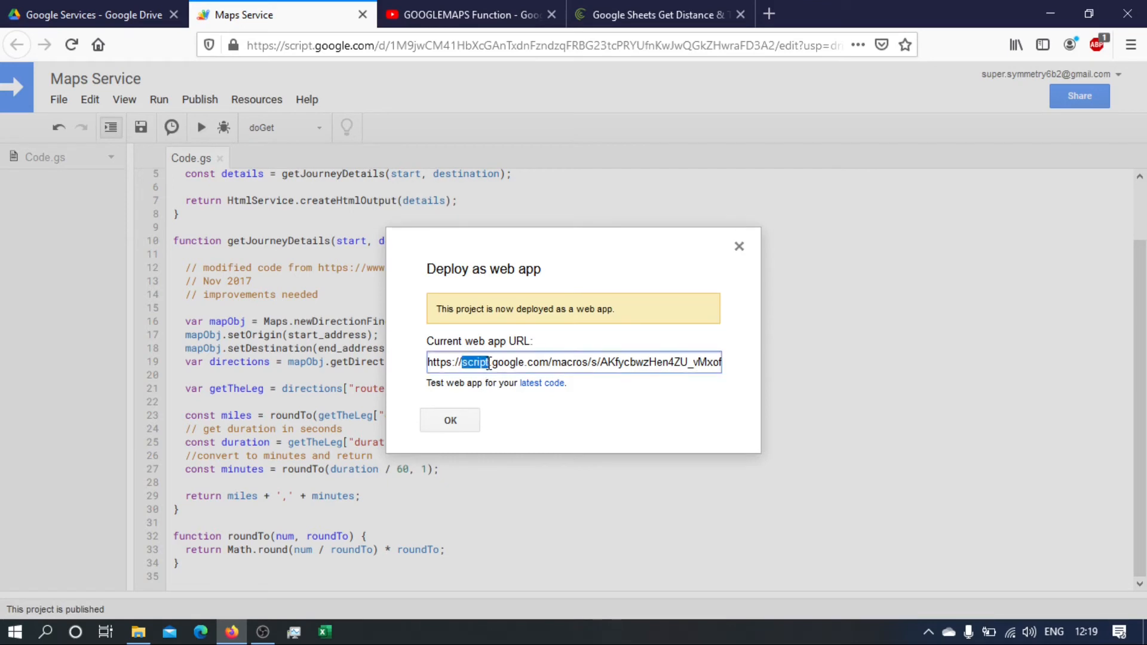
{"action": "triple_click", "coordinate": [574, 362]}
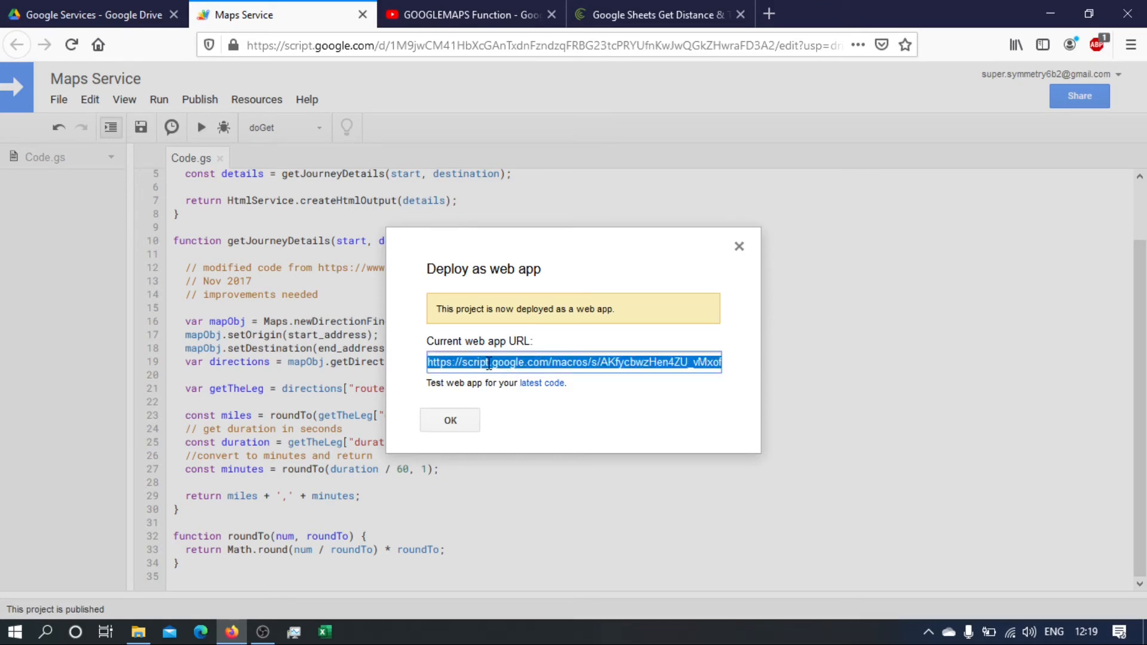
{"action": "left_click", "coordinate": [449, 419]}
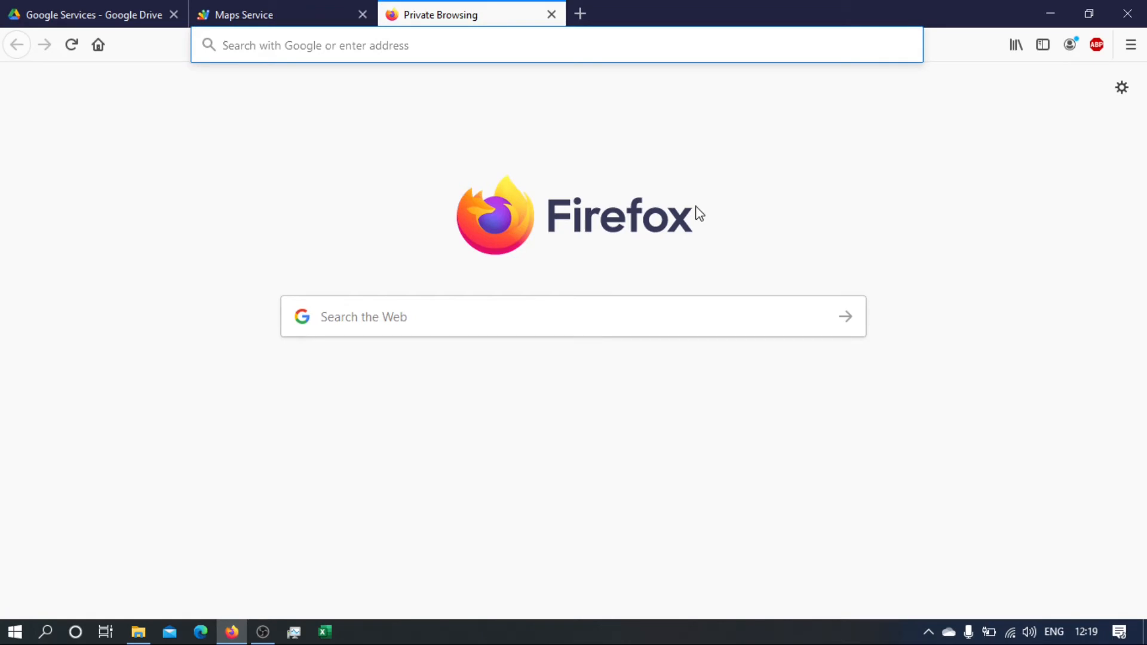
Enter the /exec URL with ?start=Parliament Square, London in the address bar.
{"action": "type", "text": "https://script.google.com/macros/s/AKfycbwzHen4ZU_vMxof1JUO5Q8toN4hlQcwrmYpfkHs_HrigdmmKYQQ/exec"}
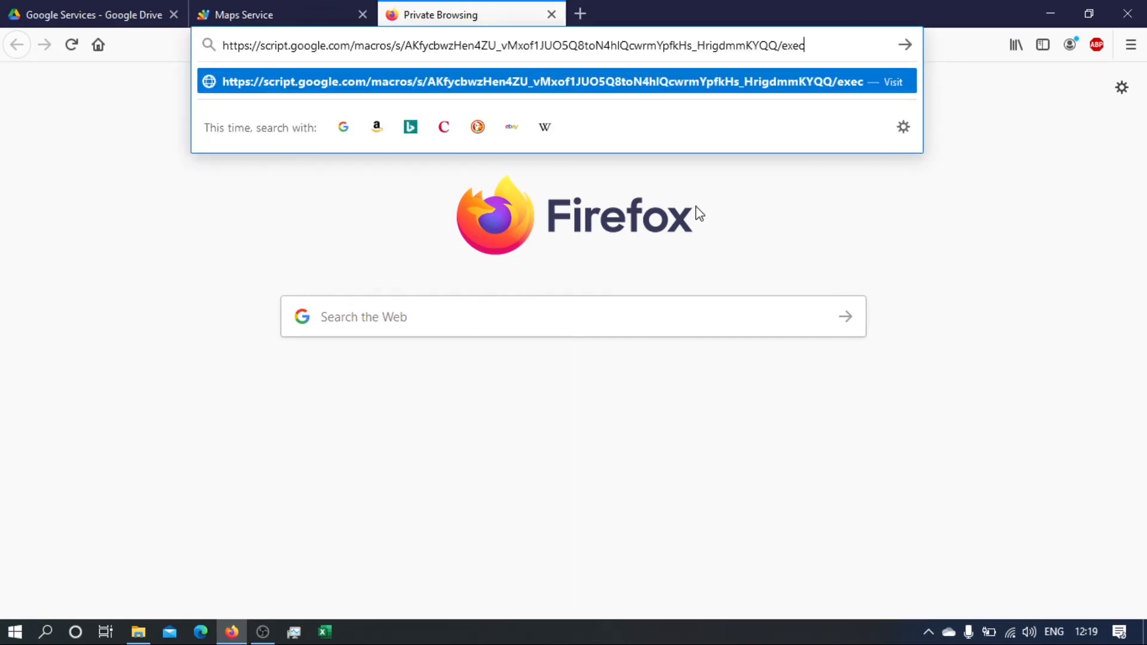
{"action": "type", "text": "?"}
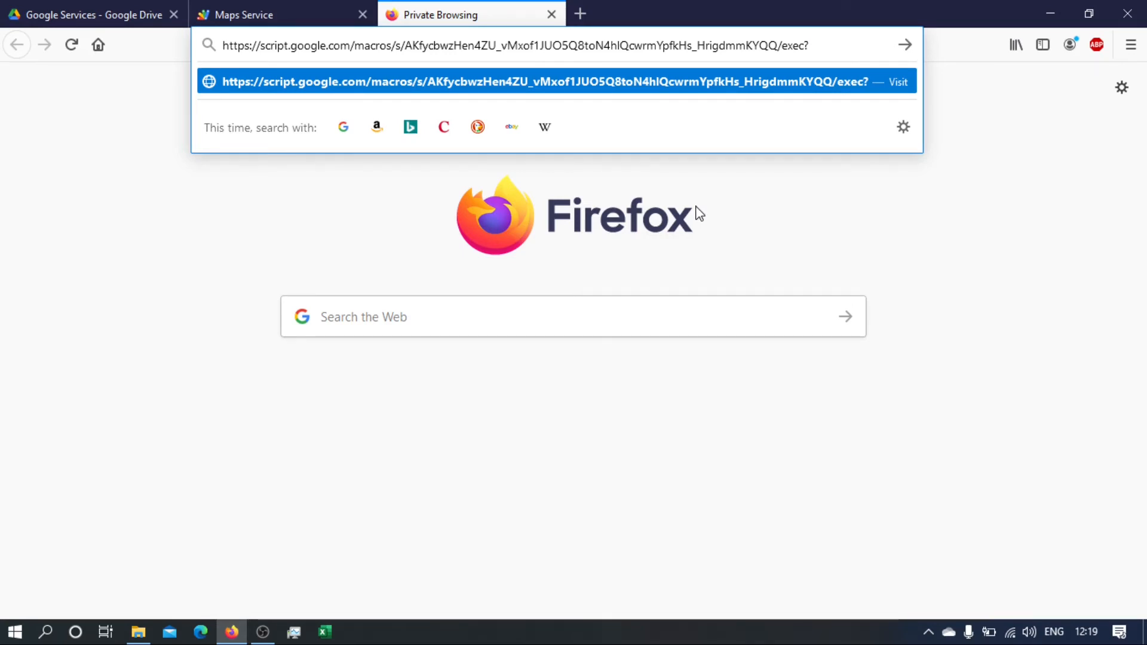
{"action": "type", "text": "Parl"}
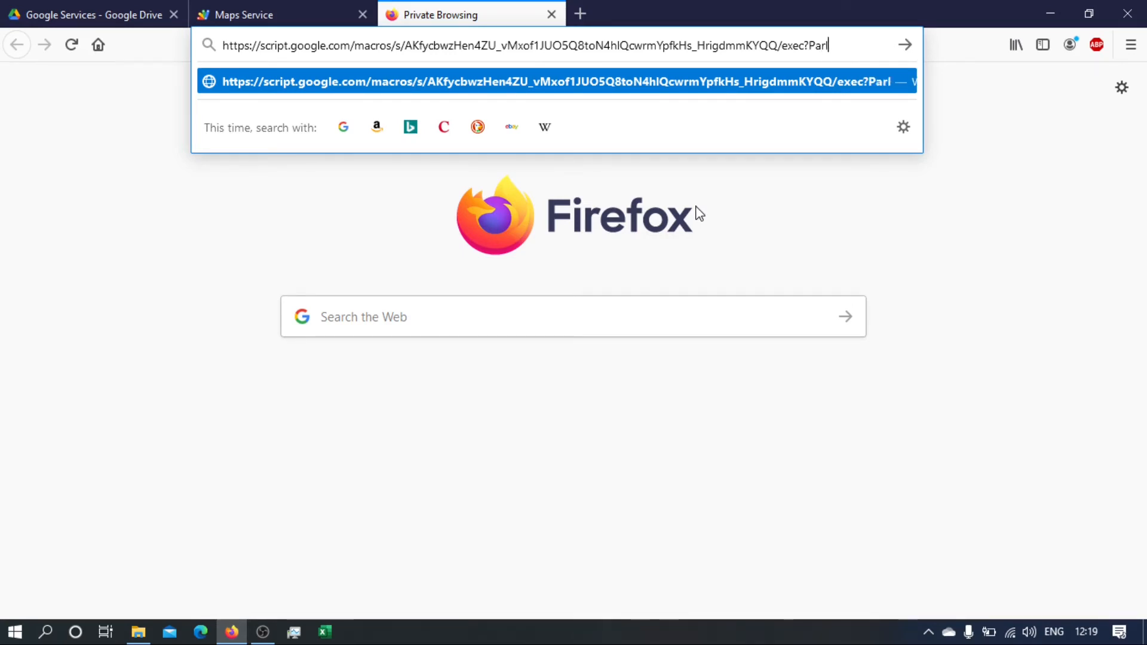
{"action": "type", "text": "iament"}
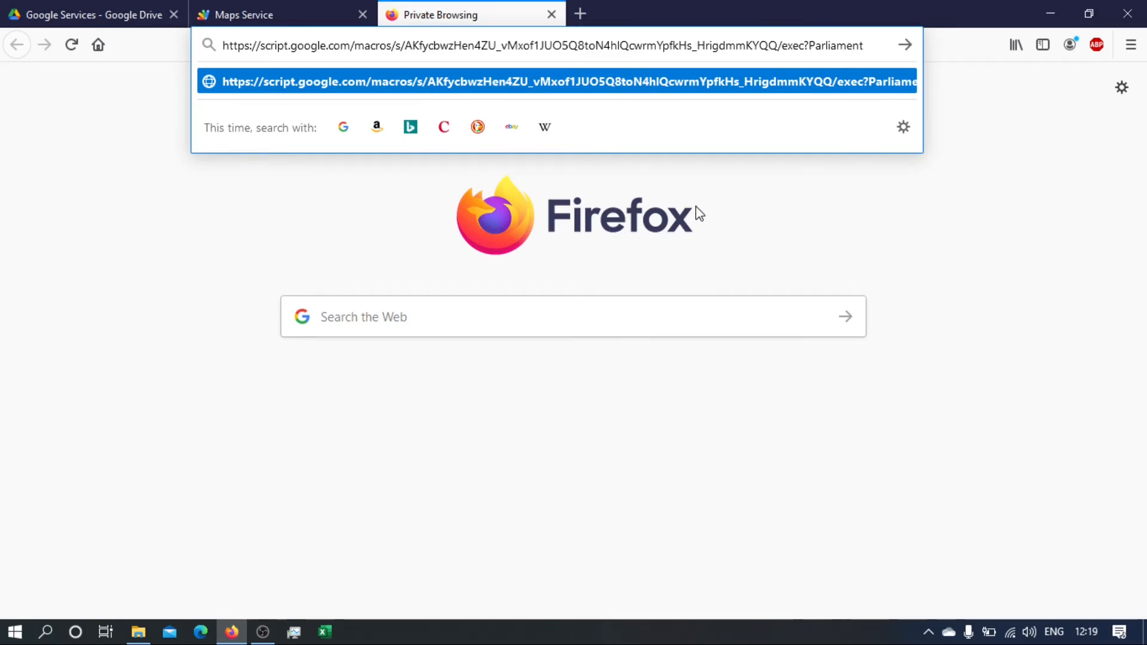
{"action": "type", "text": "Sq"}
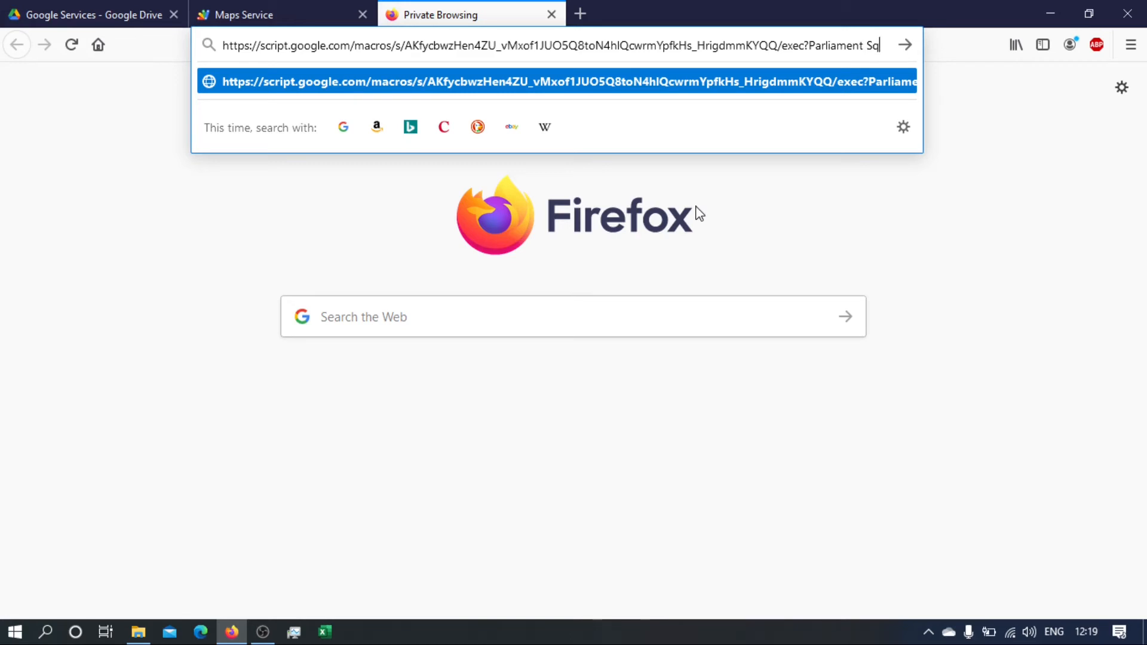
{"action": "type", "text": "uare,"}
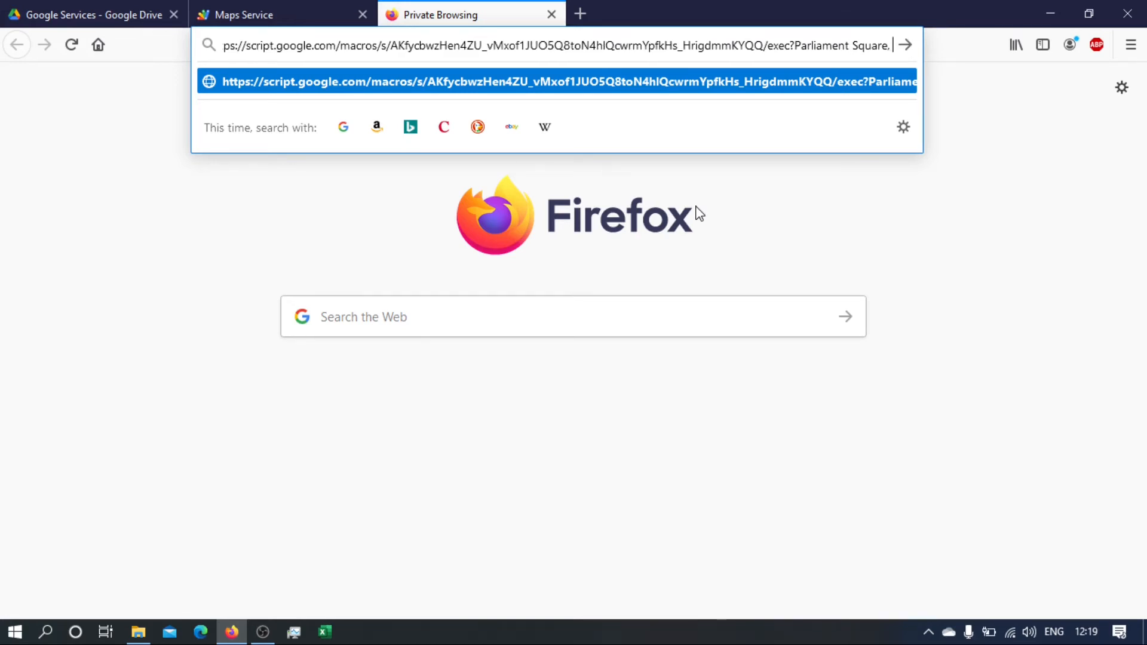
{"action": "type", "text": "London"}
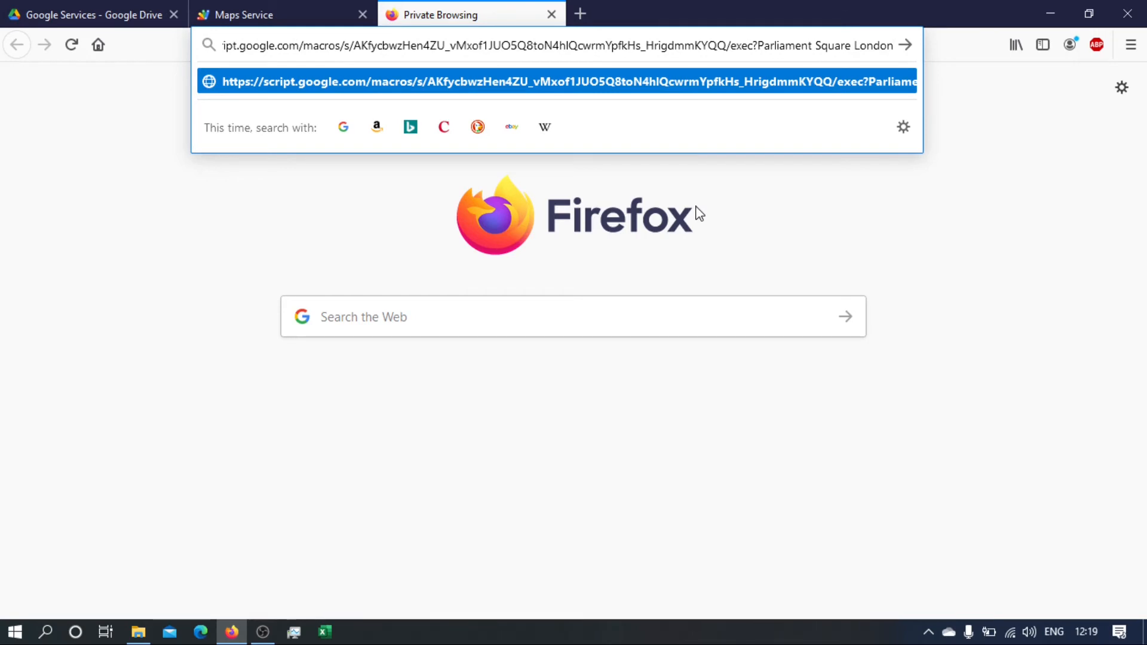
{"action": "mouse_move", "coordinate": [981, 229]}
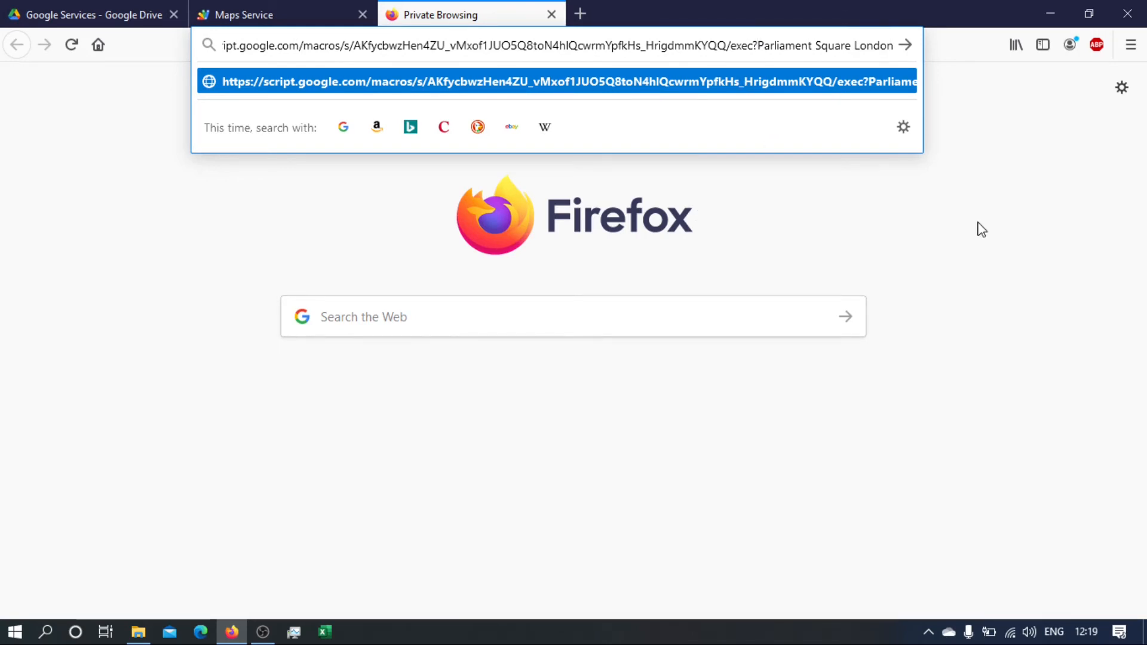
{"action": "type", "text": "start="}
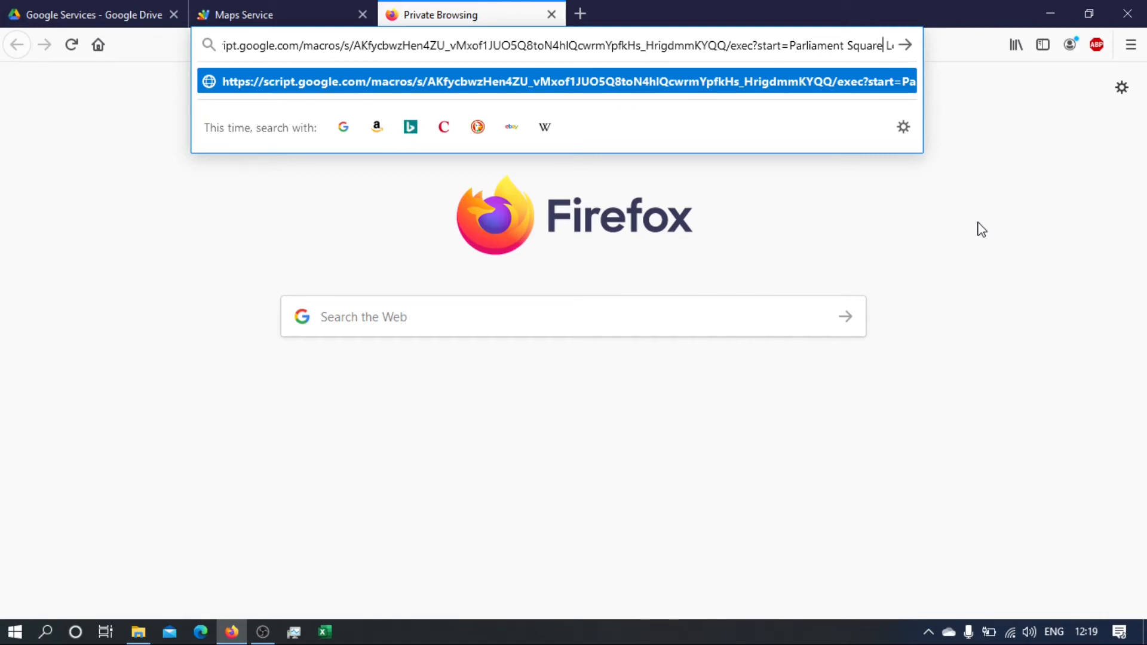
{"action": "type", "text": "London"}
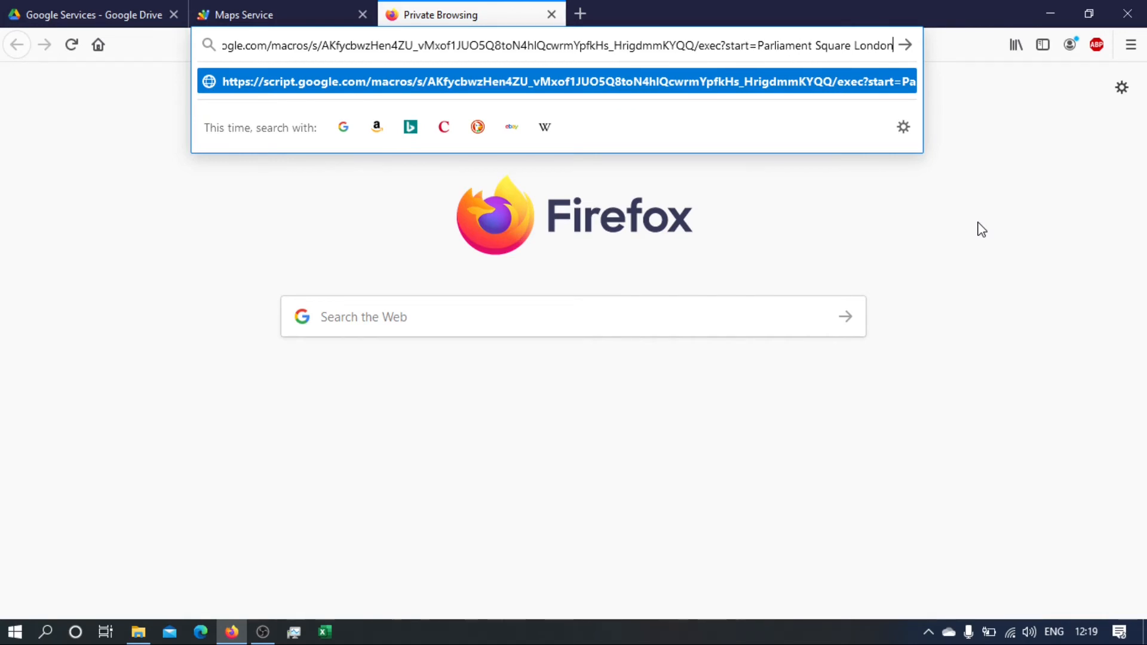
Add &destination=Buckingham Palace London, encode spaces as %20 and load the URL.
{"action": "type", "text": "&destination="}
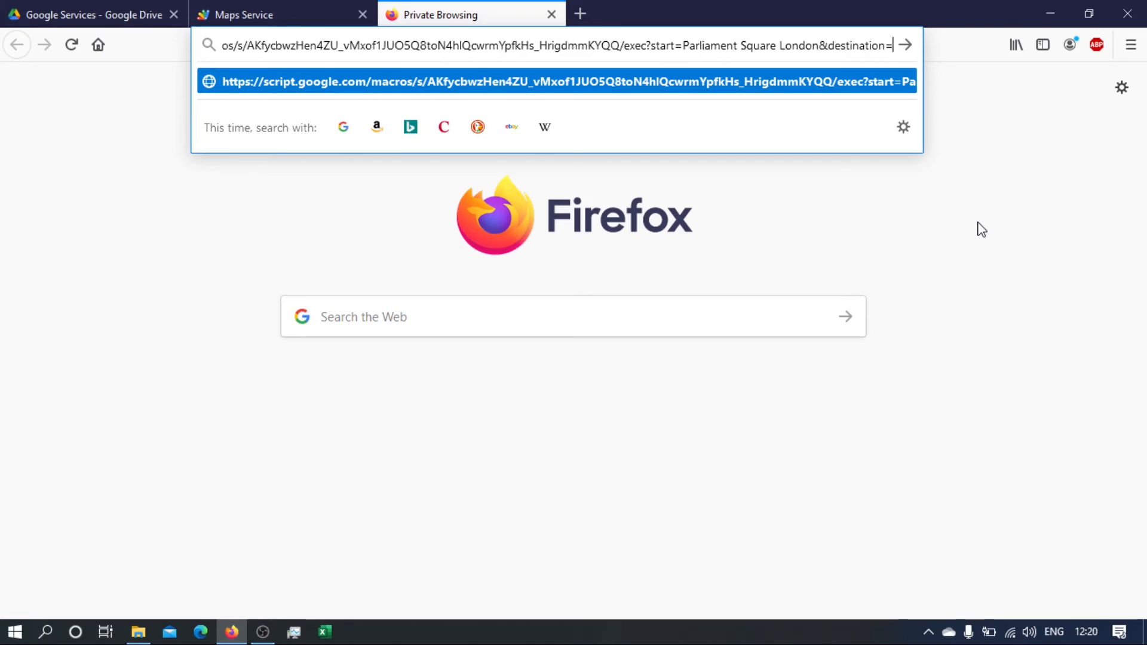
{"action": "type", "text": "B"}
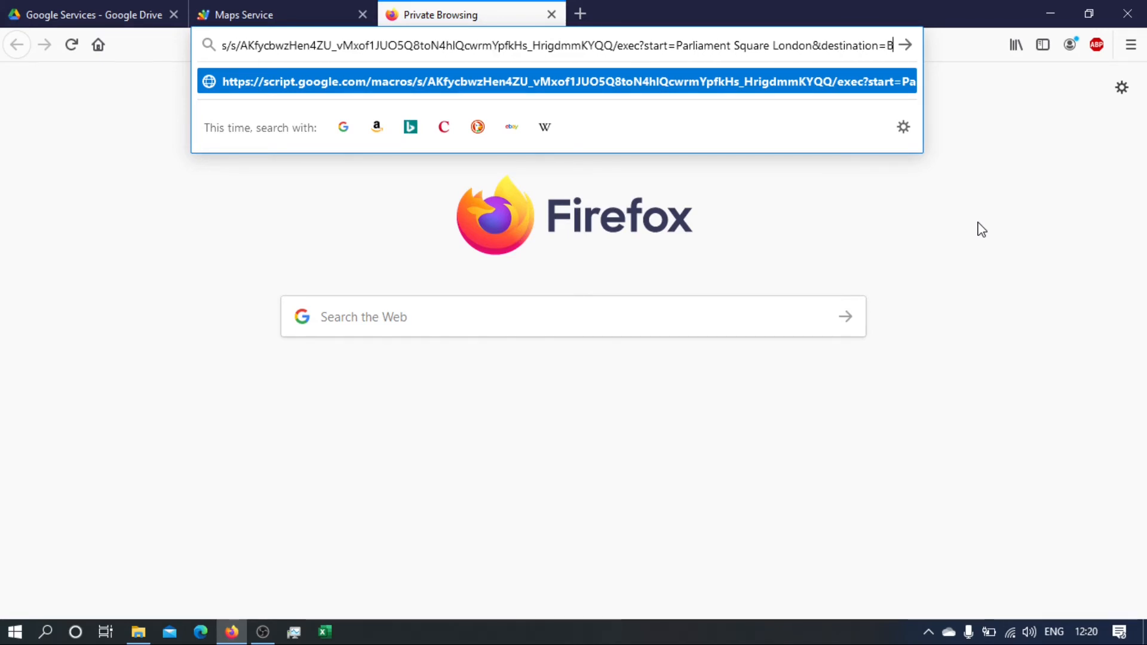
{"action": "type", "text": "uck"}
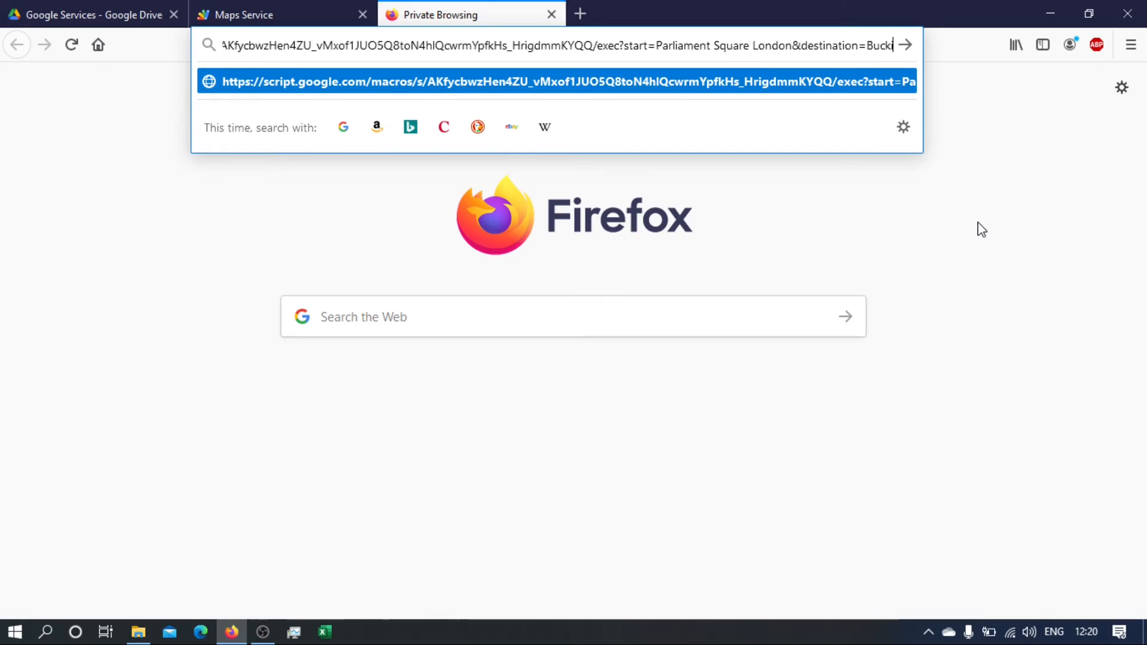
{"action": "type", "text": "ingham Pa"}
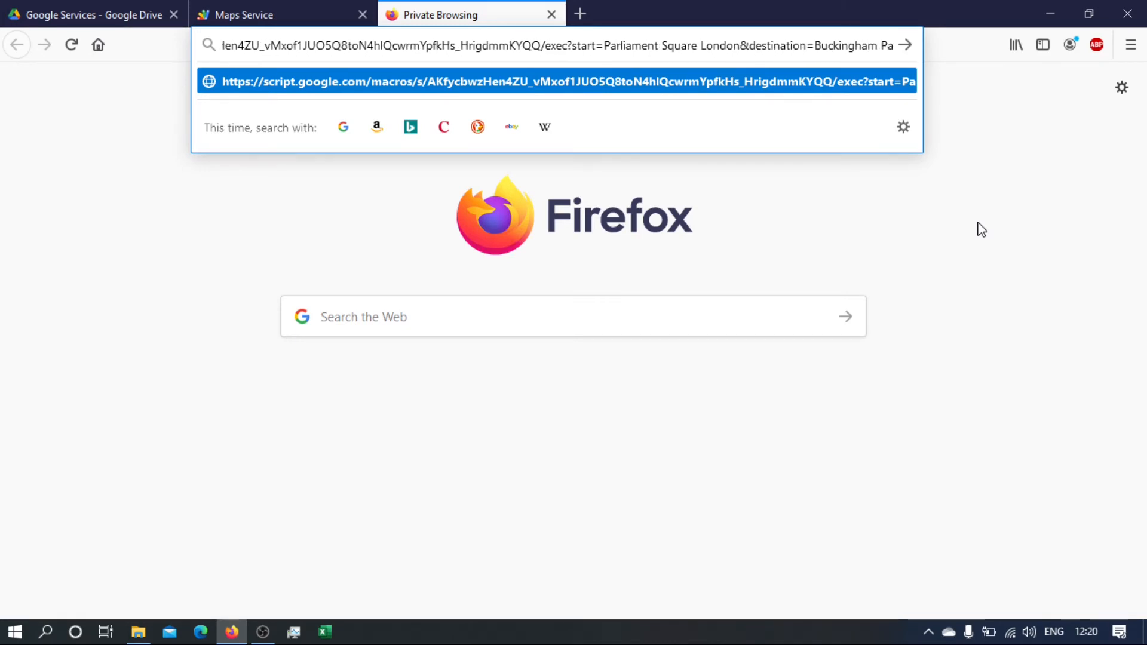
{"action": "type", "text": "ce"}
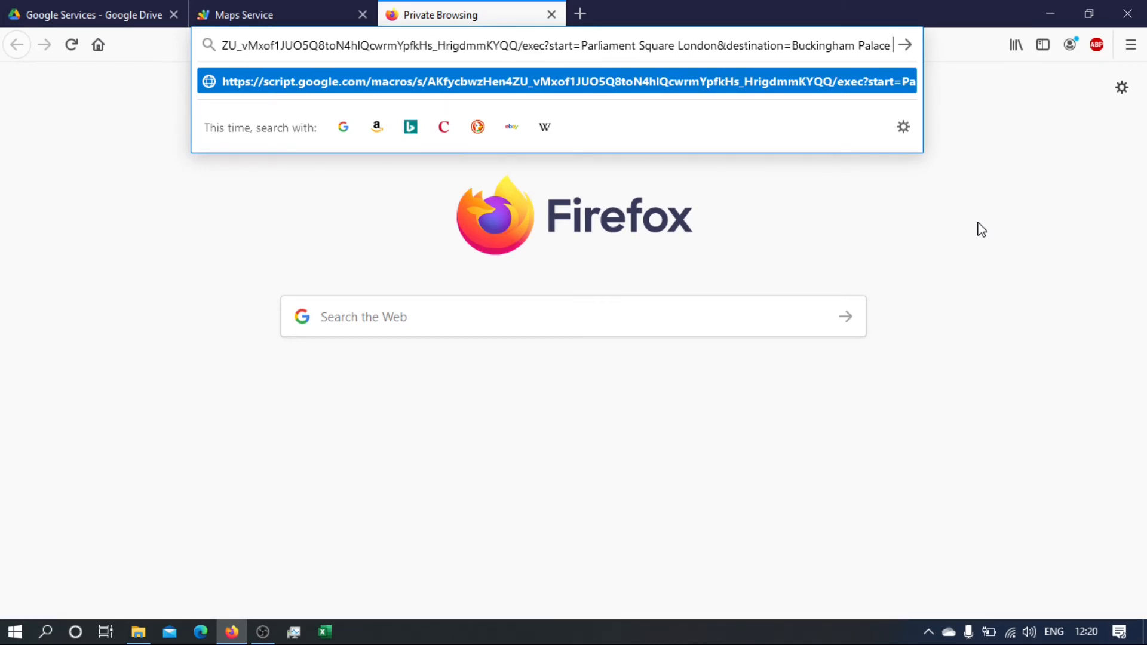
{"action": "type", "text": "London"}
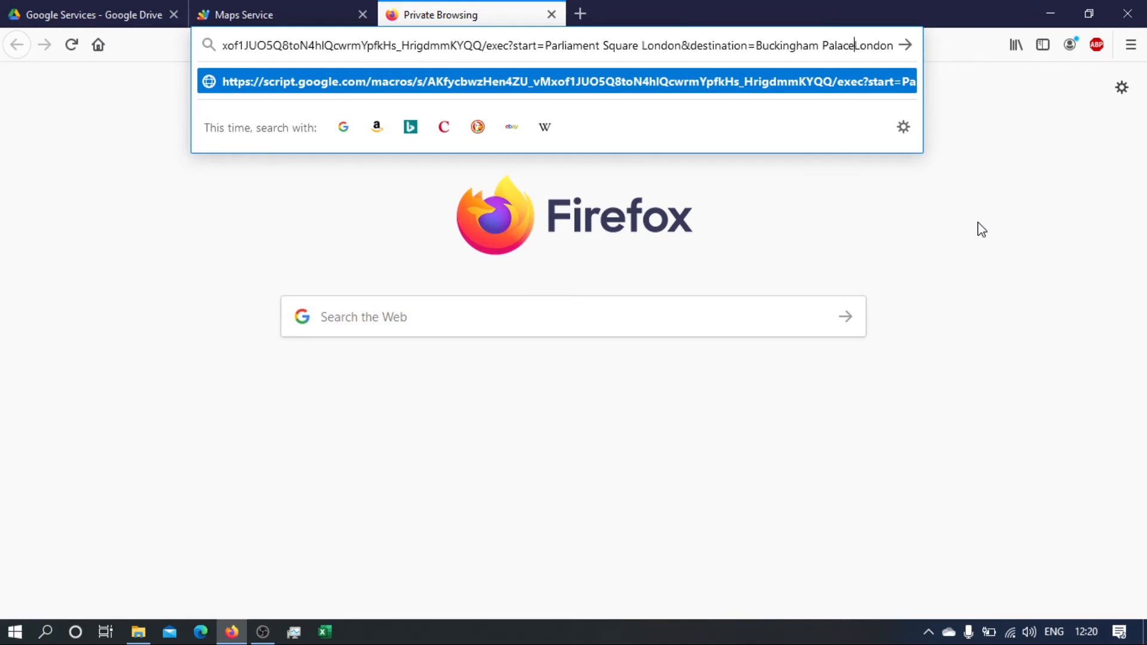
{"action": "type", "text": "+"}
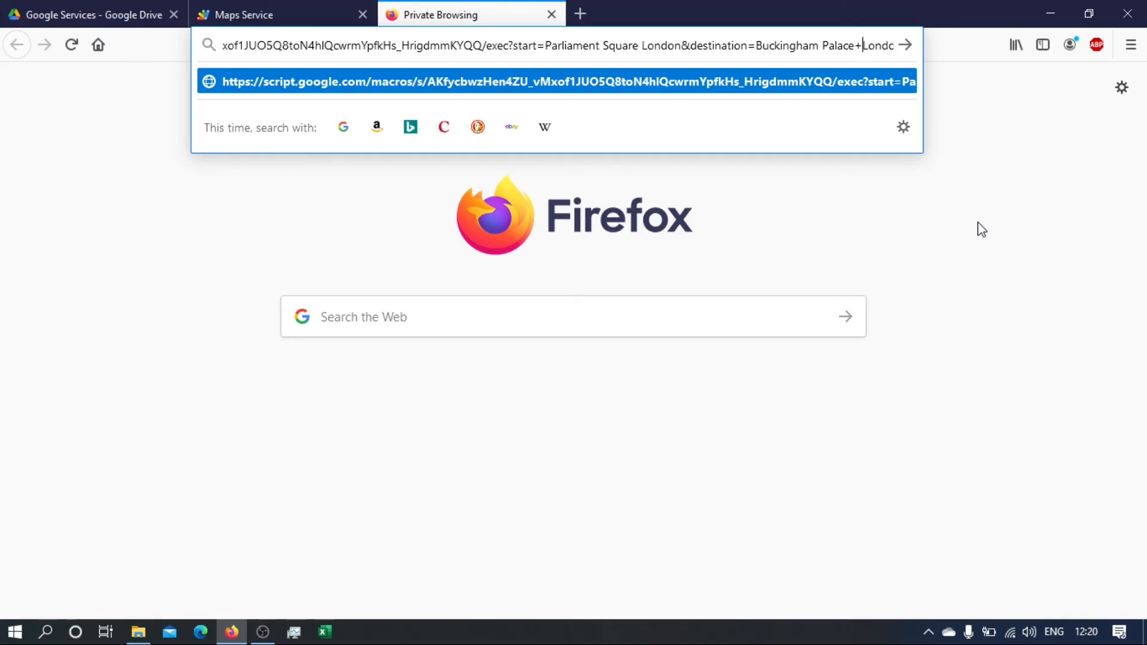
{"action": "type", "text": "%20+"}
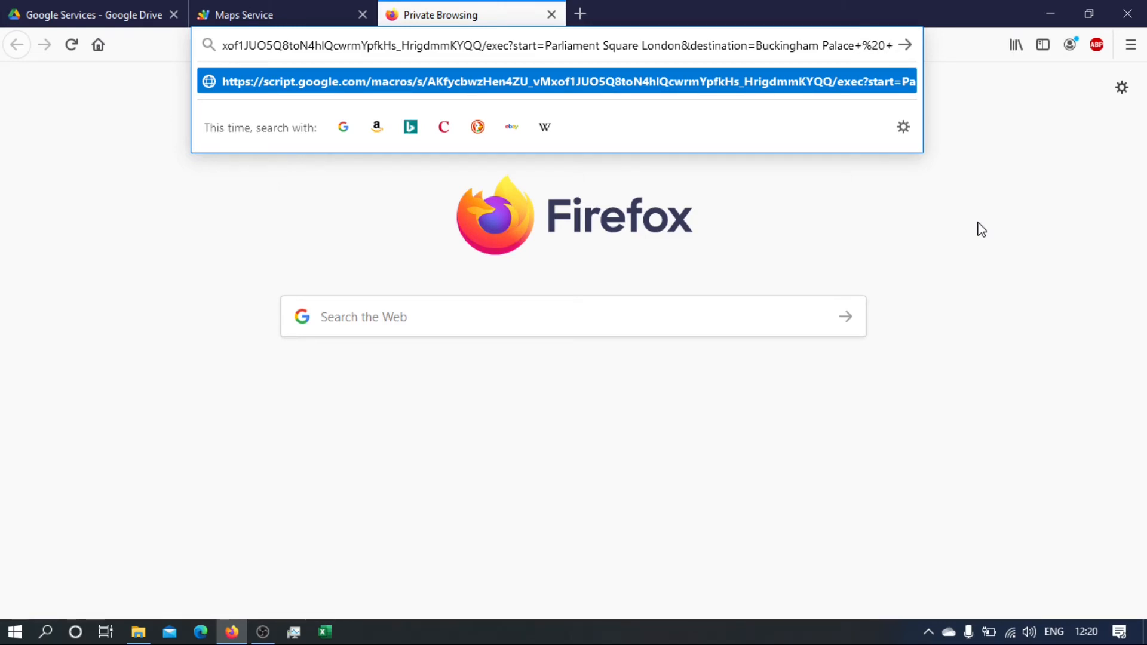
{"action": "double_click", "coordinate": [872, 46]}
{"action": "type", "text": "+%20+"}
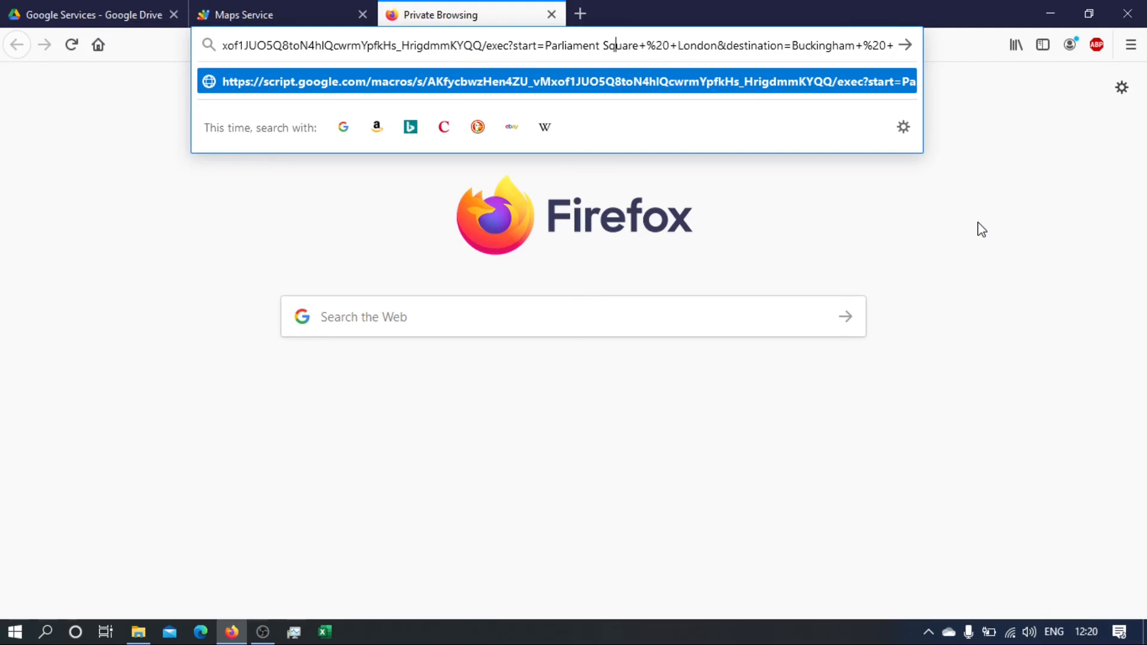
{"action": "key", "text": "Backspace"}
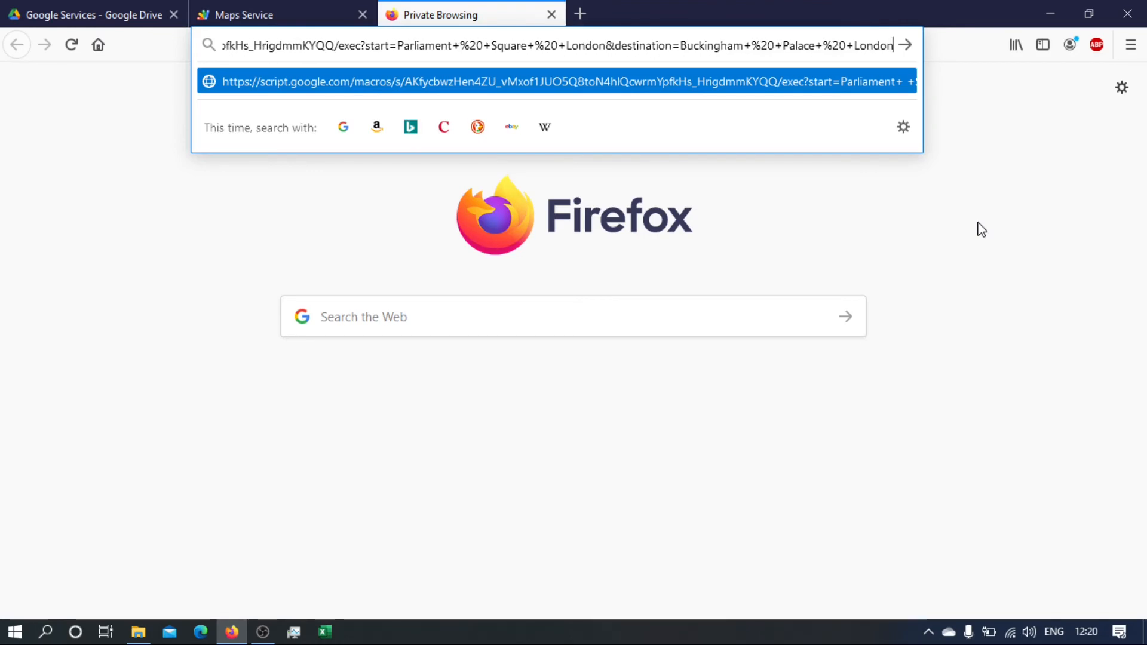
{"action": "key", "text": "Return"}
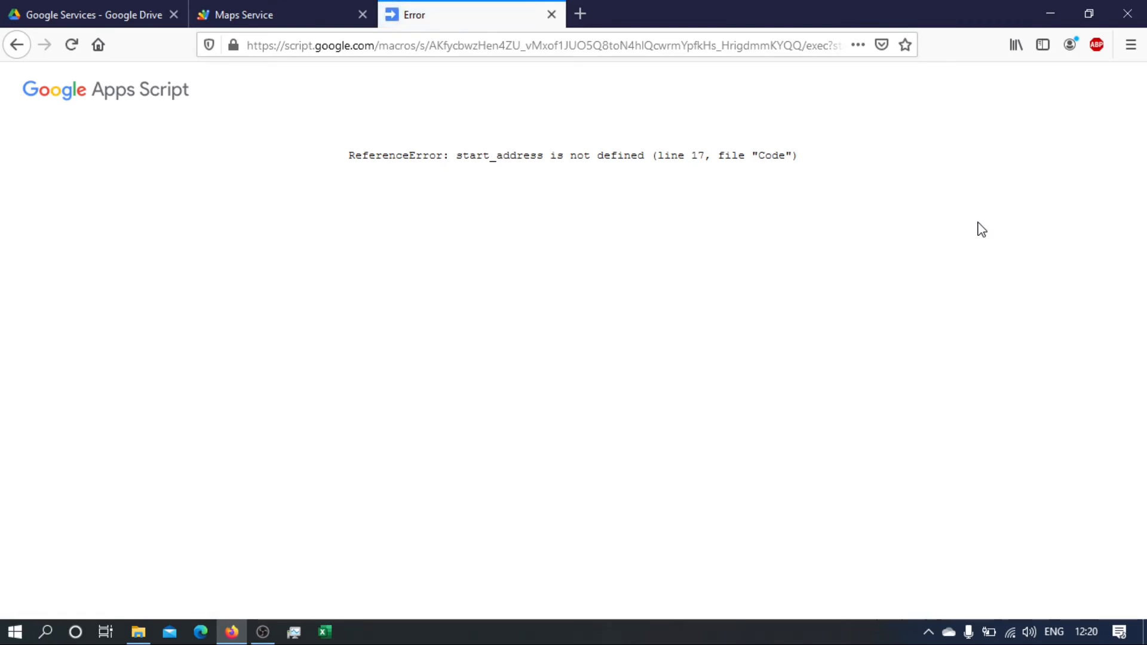
{"action": "mouse_move", "coordinate": [472, 169]}
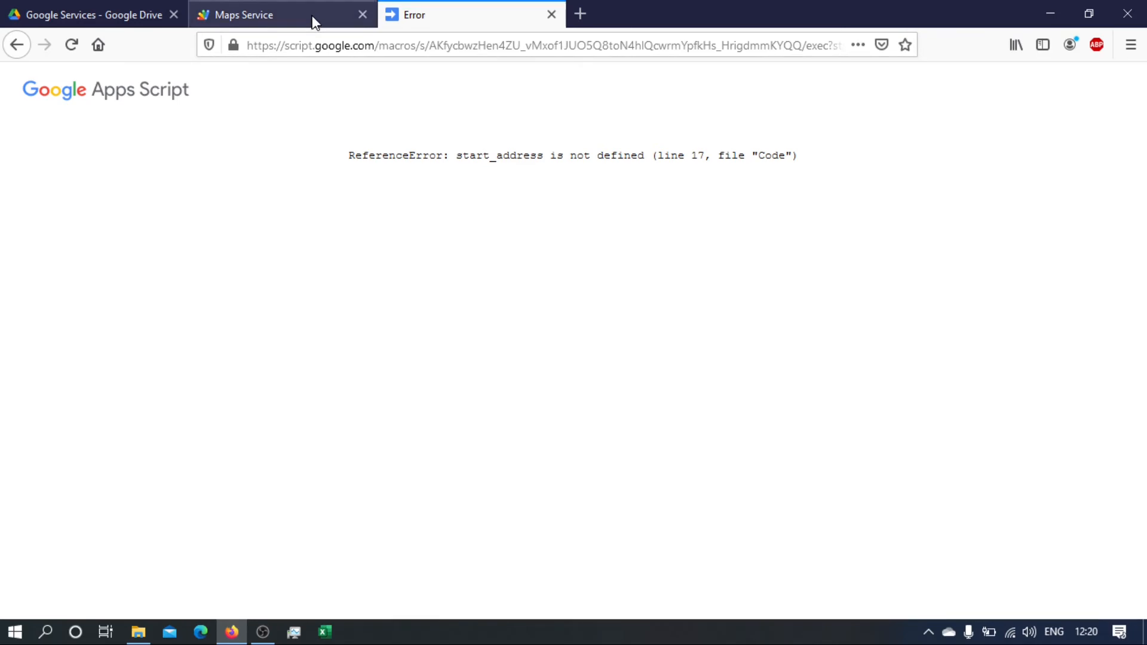
Back in the script, replace the undefined end_address in setDestination with destination.
{"action": "left_click", "coordinate": [242, 14]}
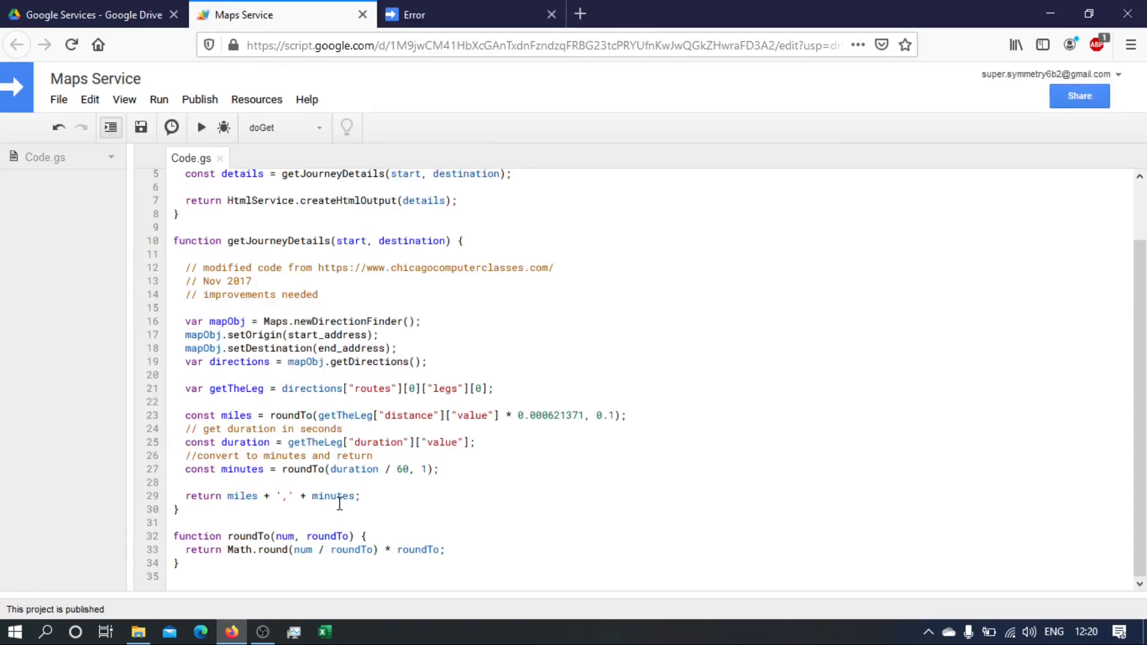
{"action": "mouse_move", "coordinate": [357, 260]}
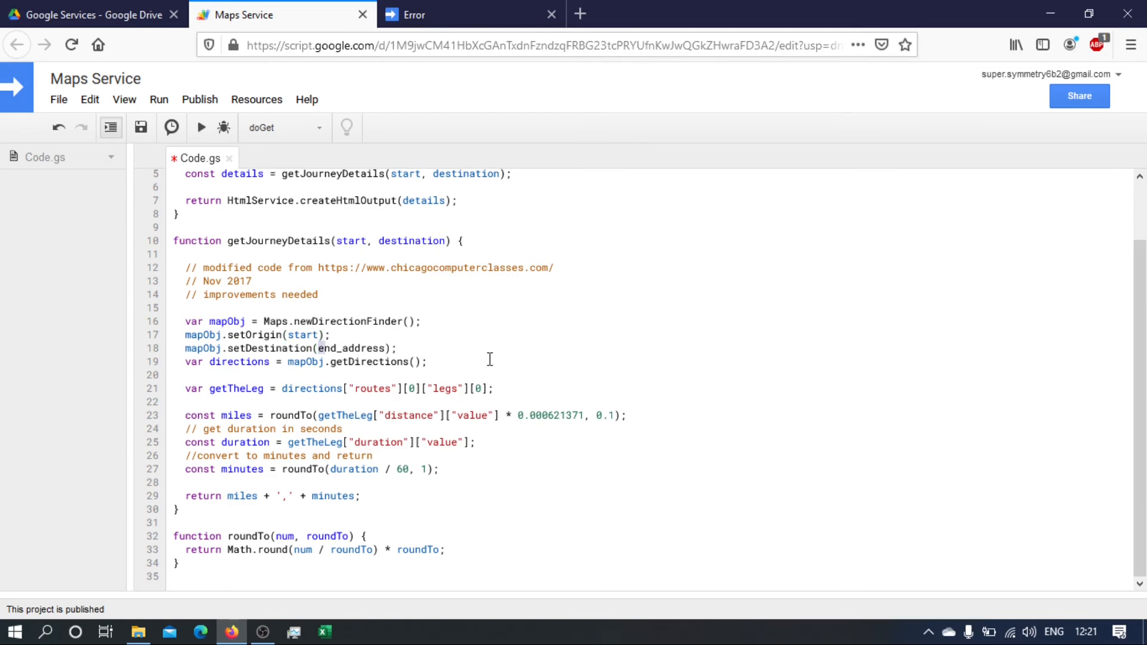
{"action": "double_click", "coordinate": [350, 347]}
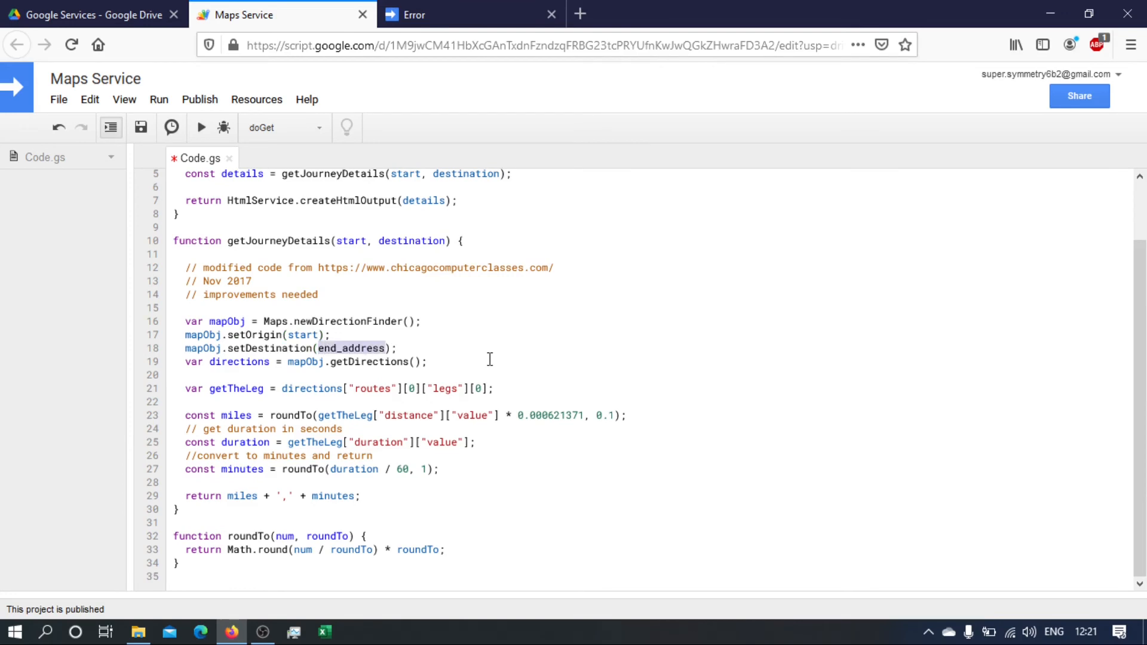
{"action": "type", "text": "destination"}
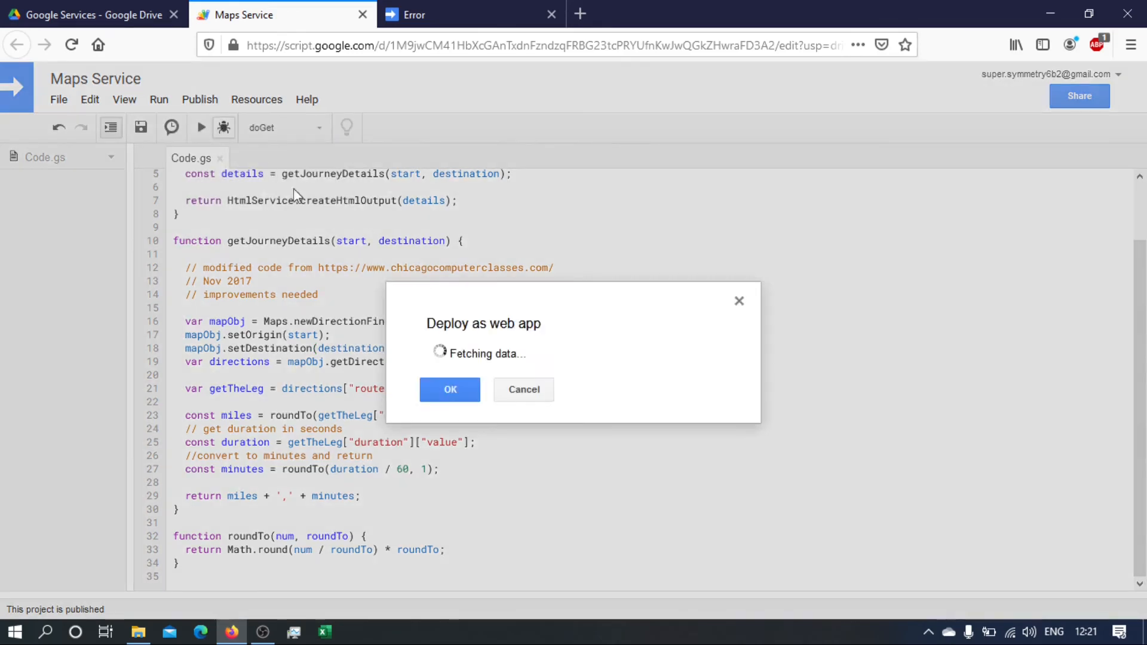
Set Project version to New and update the web app deployment to version 2.
{"action": "left_click", "coordinate": [448, 324]}
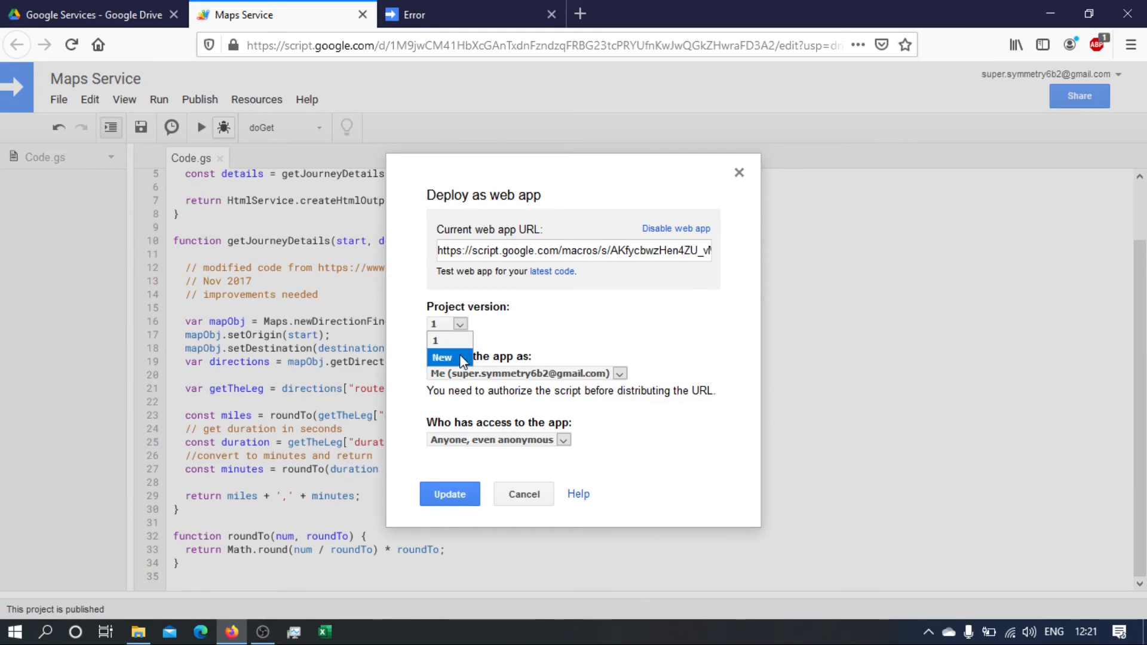
{"action": "left_click", "coordinate": [443, 357]}
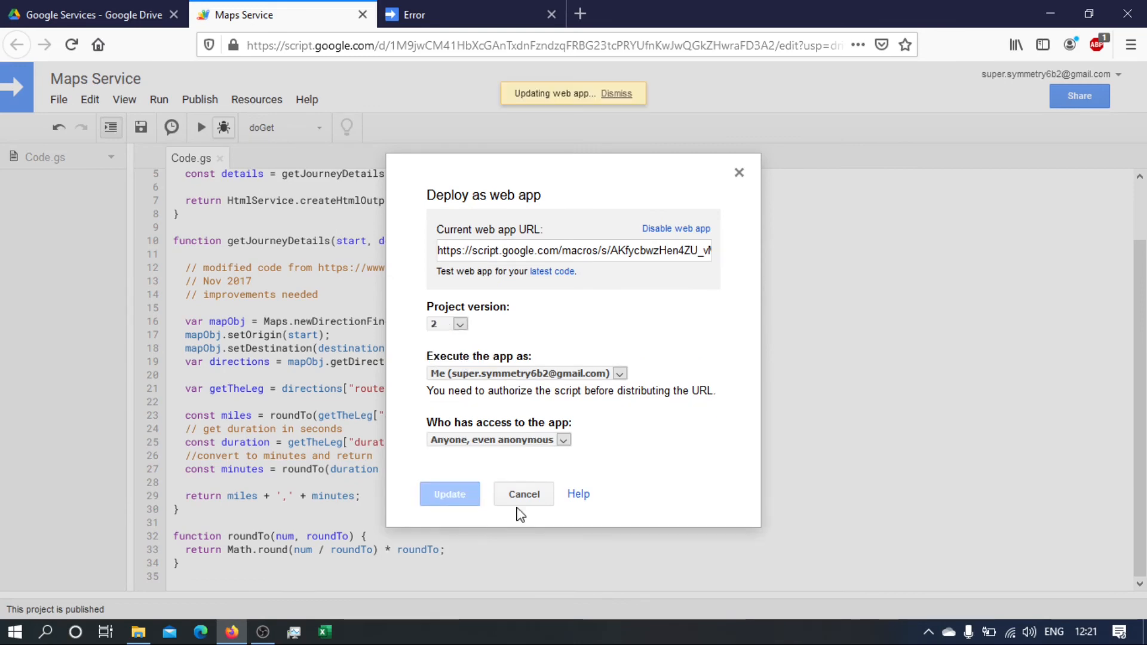
{"action": "left_click", "coordinate": [523, 494]}
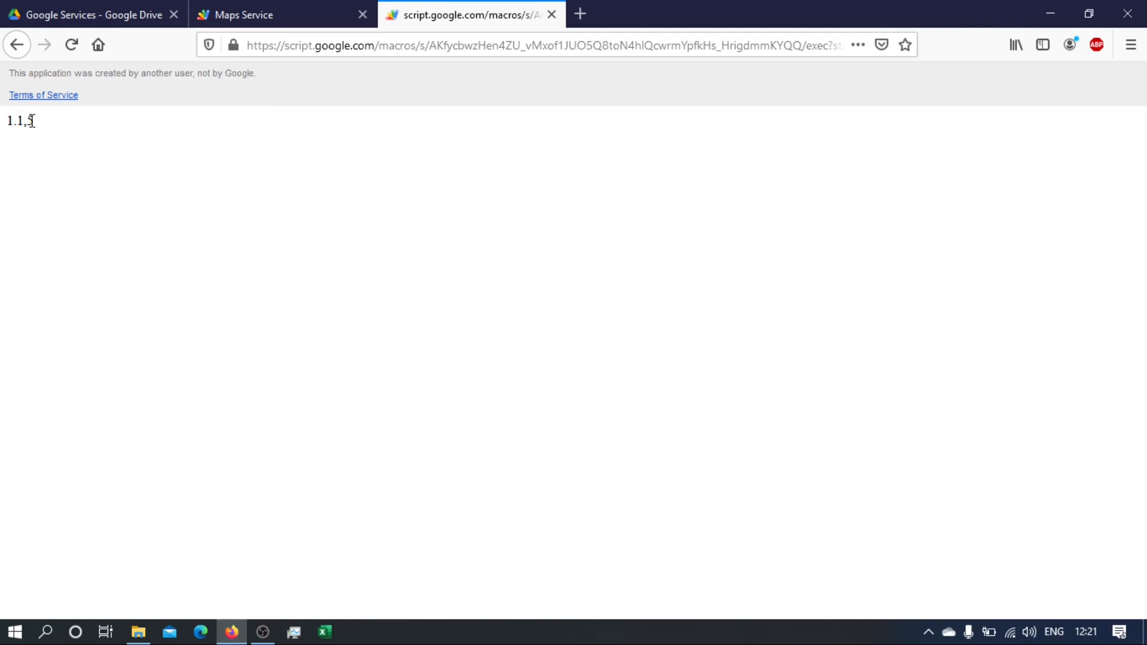
{"action": "mouse_move", "coordinate": [86, 129]}
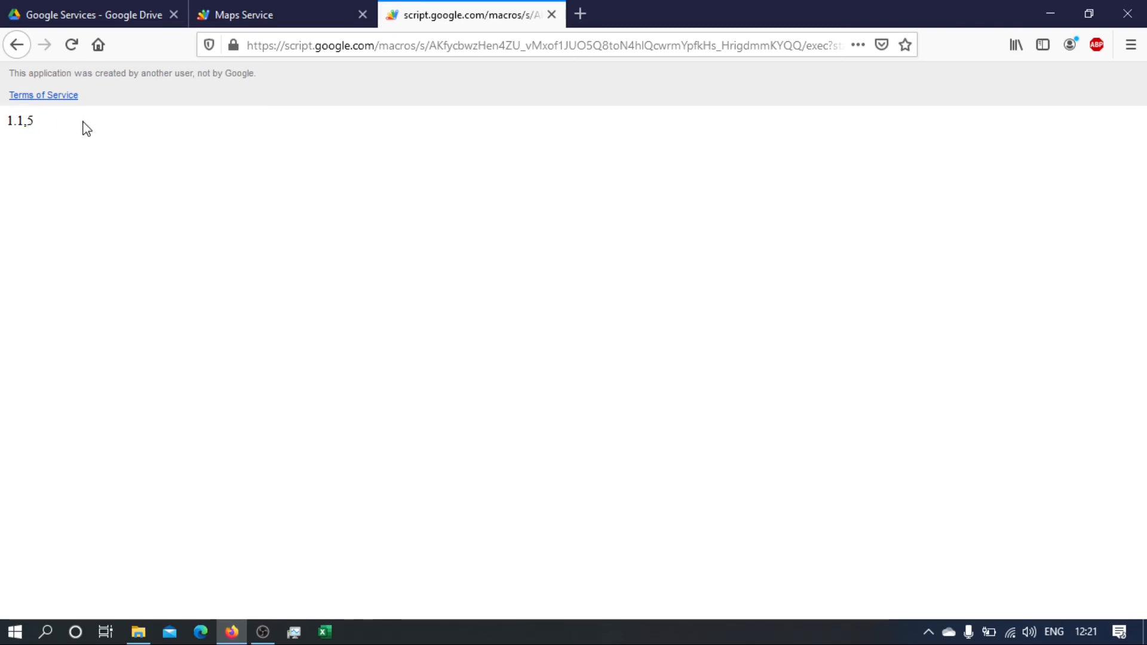
{"action": "mouse_move", "coordinate": [581, 14]}
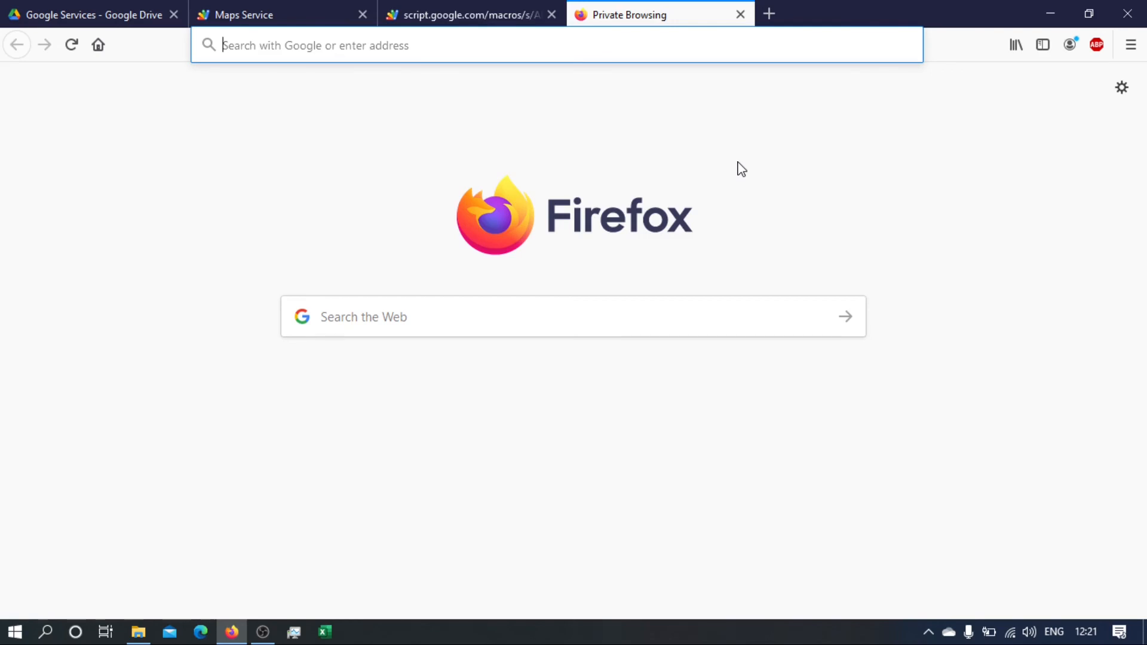
Search for google maps, open the site and start Directions.
{"action": "type", "text": "google maps"}
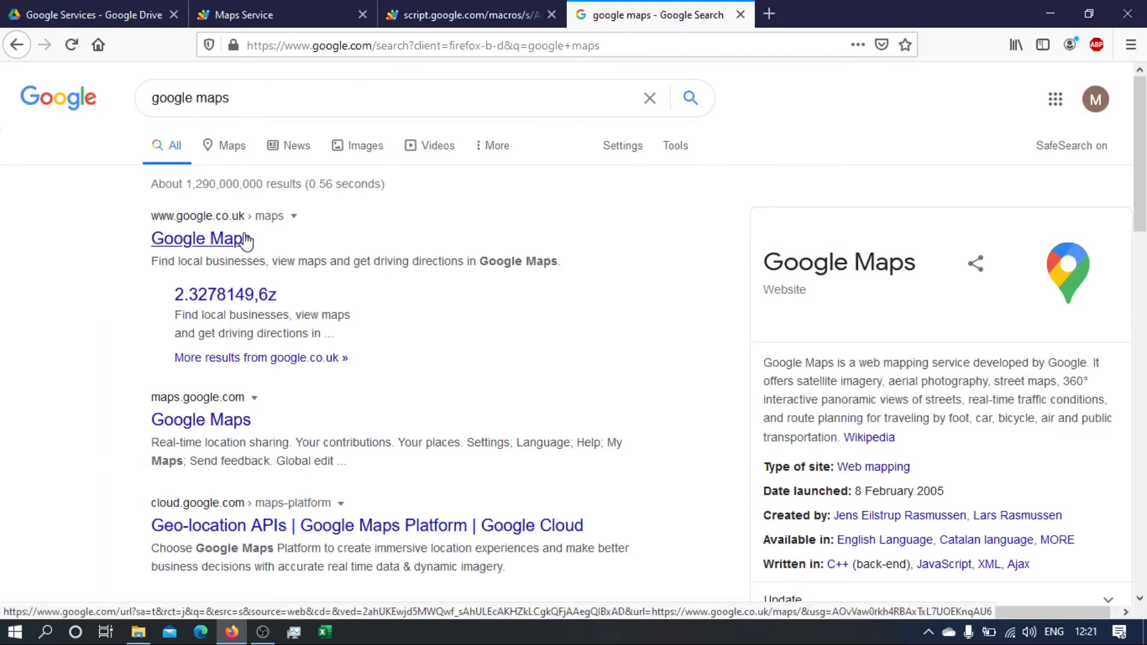
{"action": "left_click", "coordinate": [200, 238]}
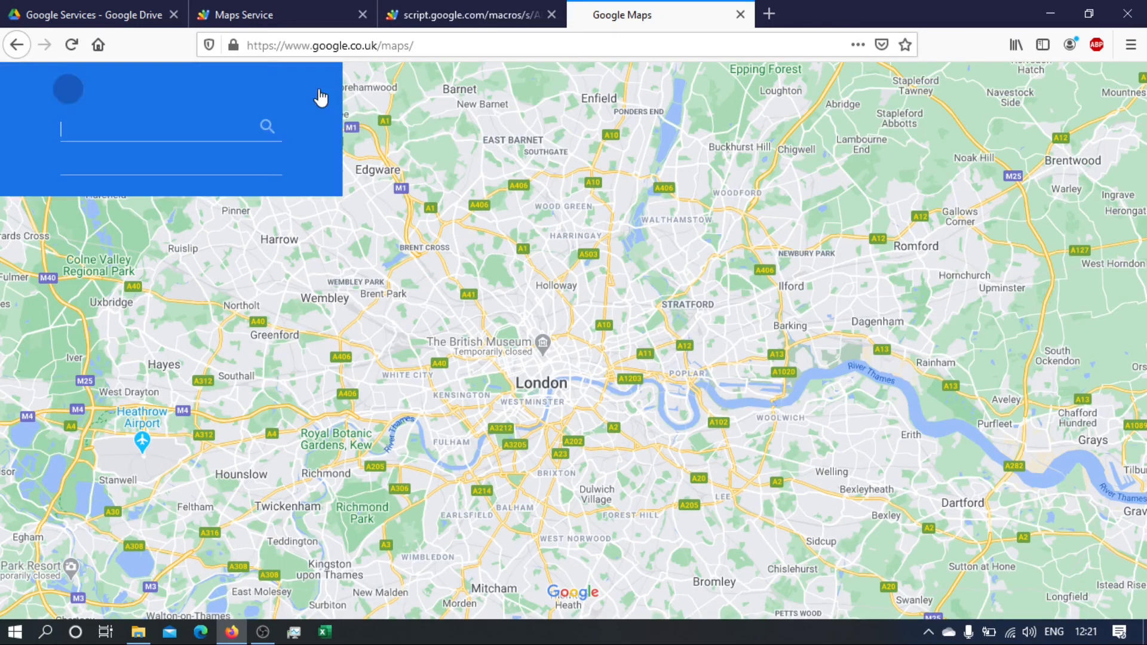
{"action": "left_click", "coordinate": [67, 89]}
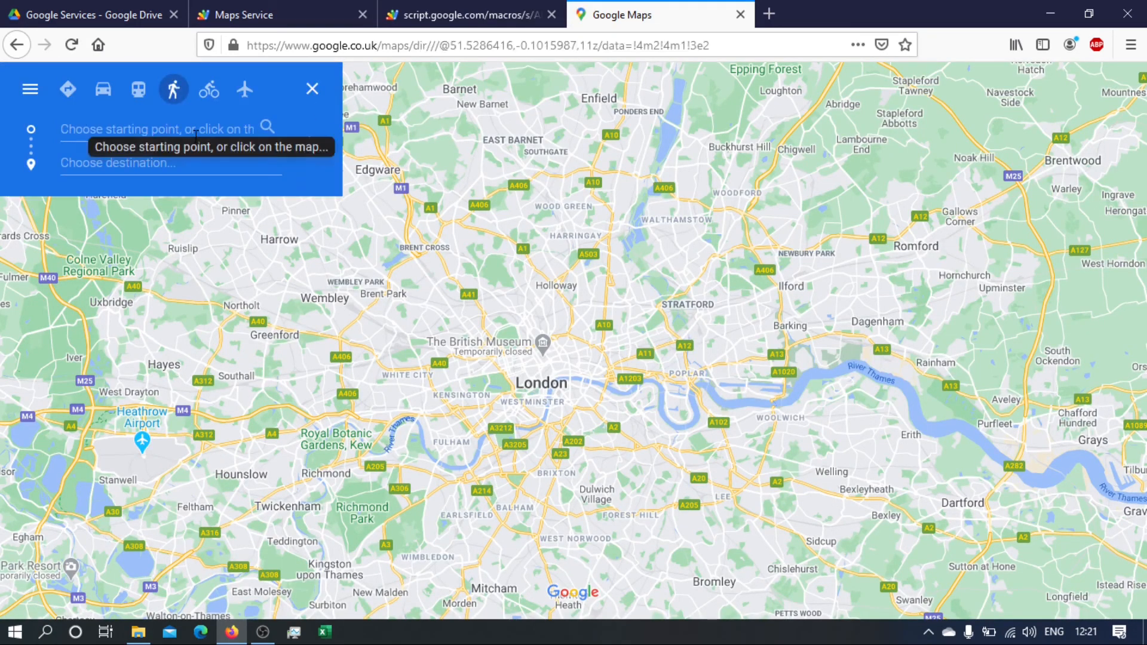
Enter Parliament square london as start and Buckingham Palace, London as destination.
{"action": "type", "text": "Pa"}
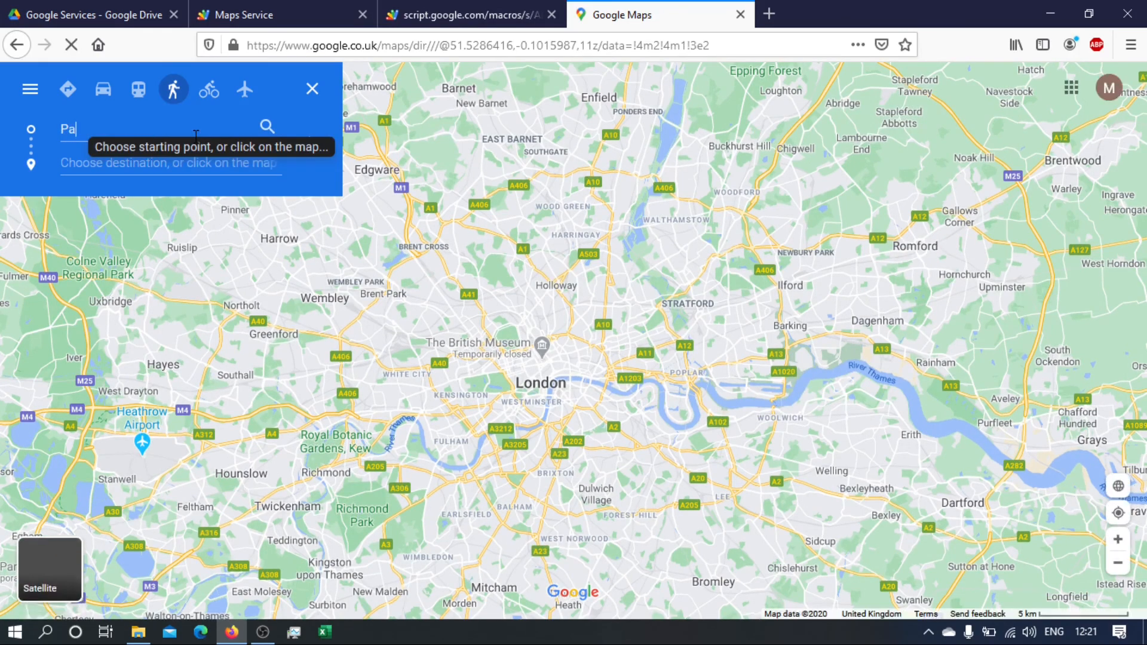
{"action": "type", "text": "rl"}
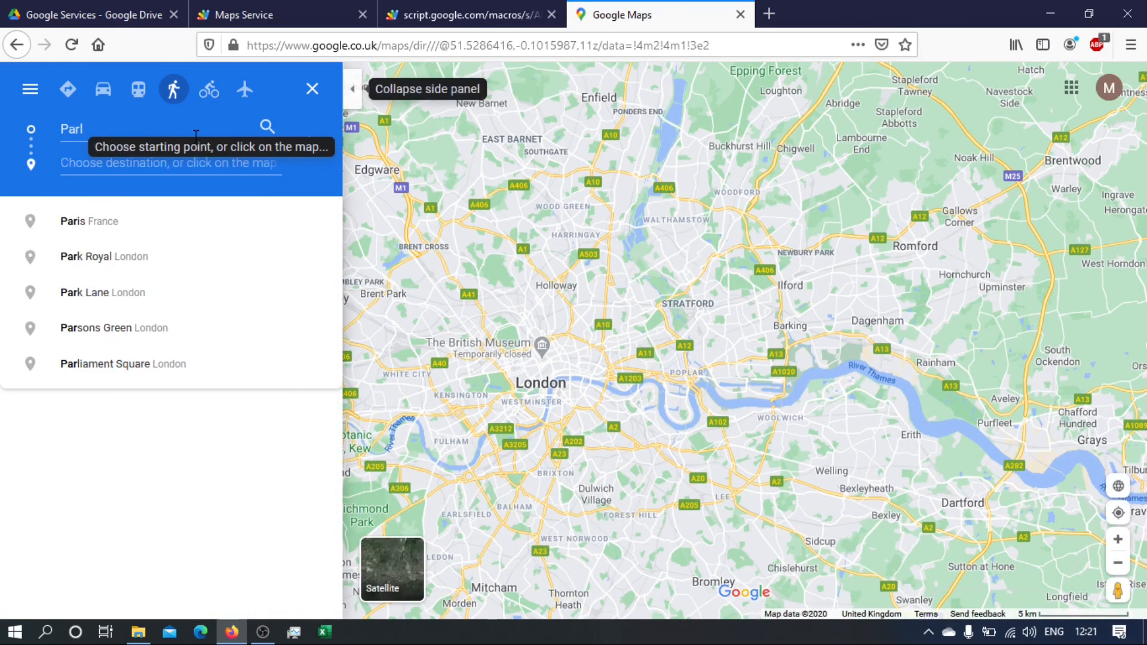
{"action": "type", "text": "iament s"}
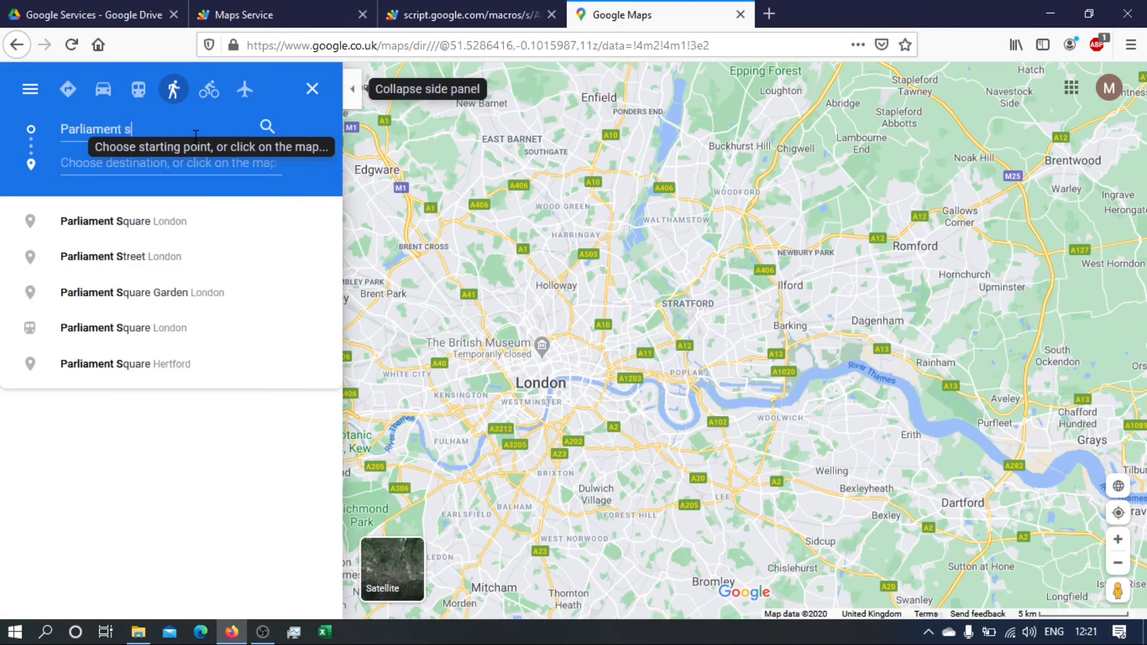
{"action": "type", "text": "quare london"}
{"action": "left_click", "coordinate": [171, 162]}
{"action": "type", "text": "b"}
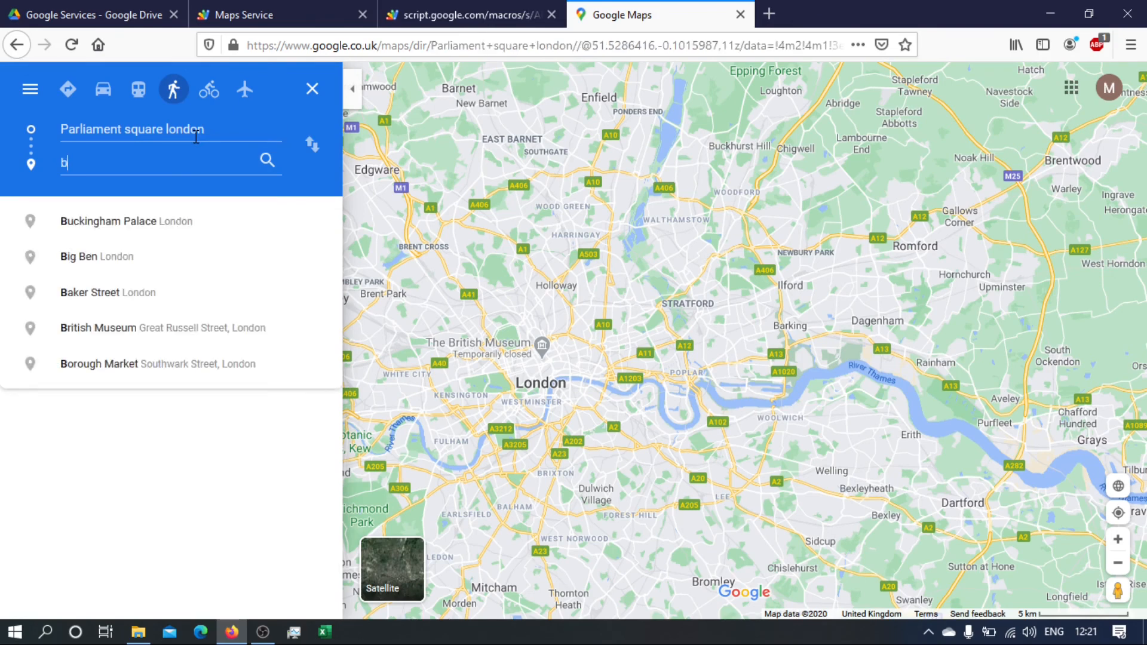
{"action": "type", "text": "uckingham"}
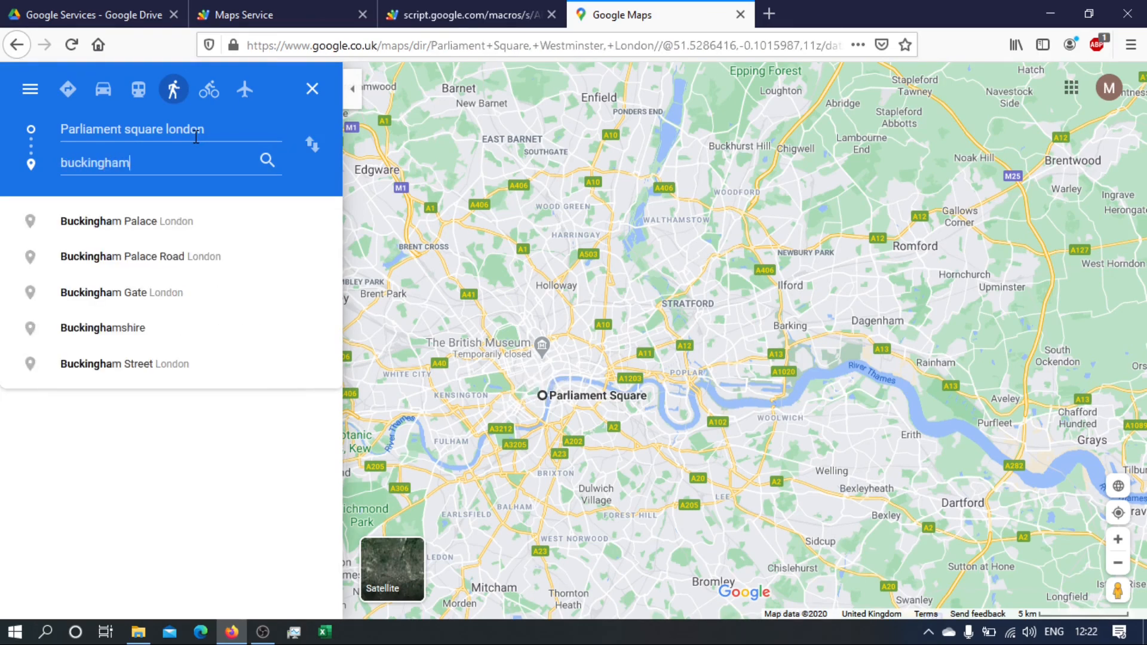
{"action": "type", "text": "pal"}
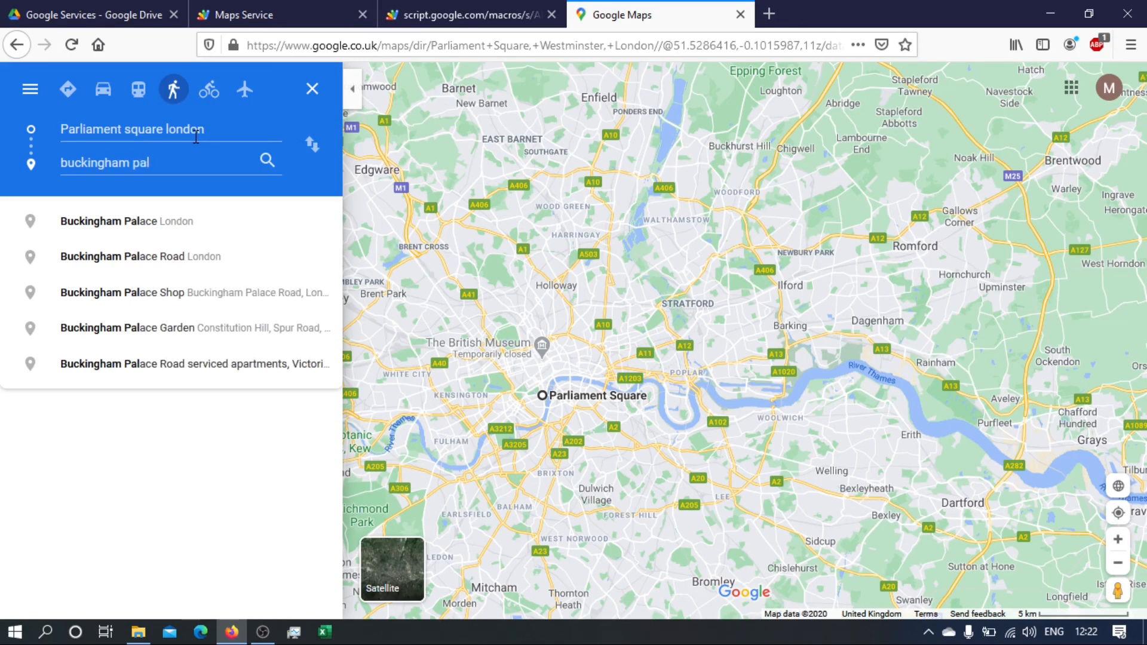
{"action": "type", "text": "ace lond"}
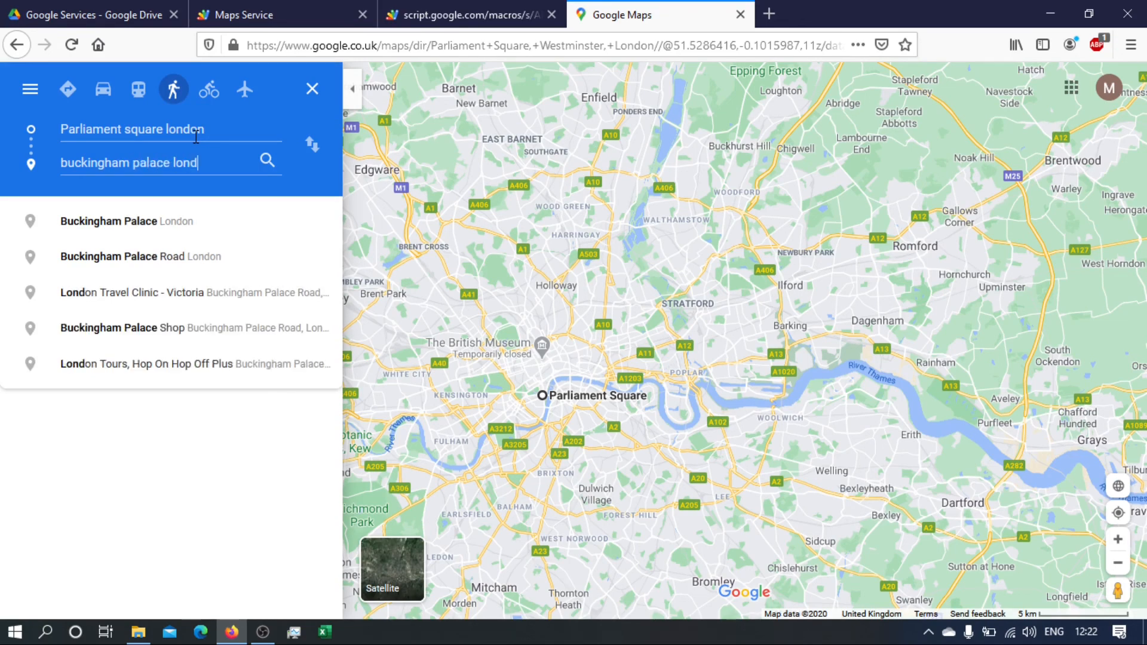
{"action": "left_click", "coordinate": [126, 221]}
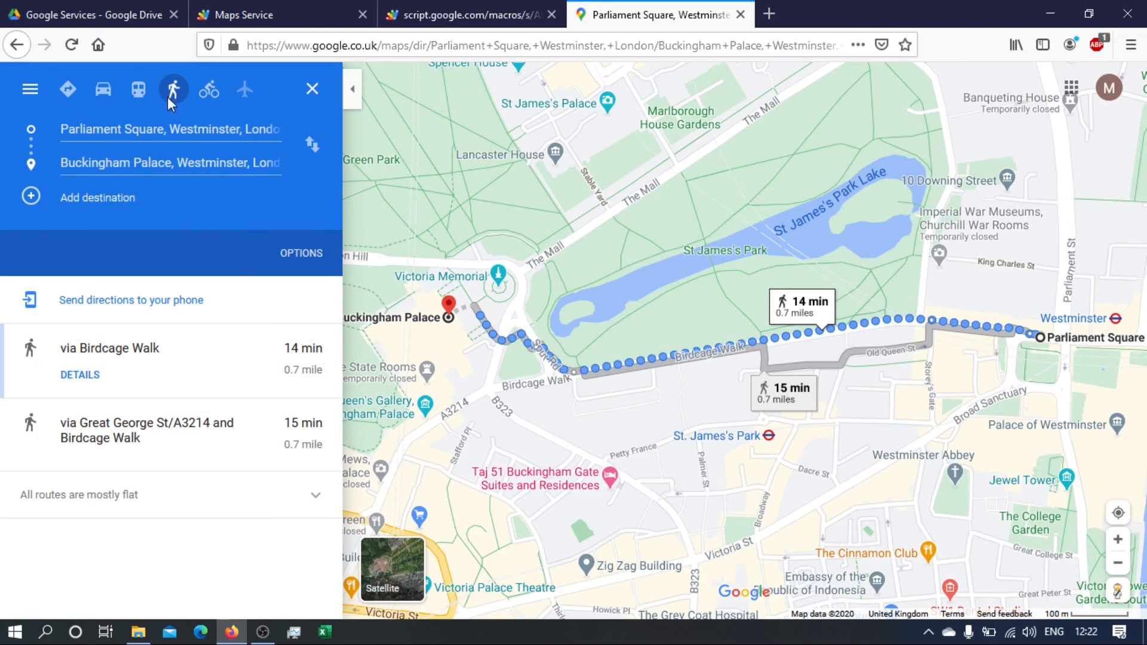
Switch to driving directions and select the fastest route's 1.1 miles figure.
{"action": "left_click", "coordinate": [103, 90]}
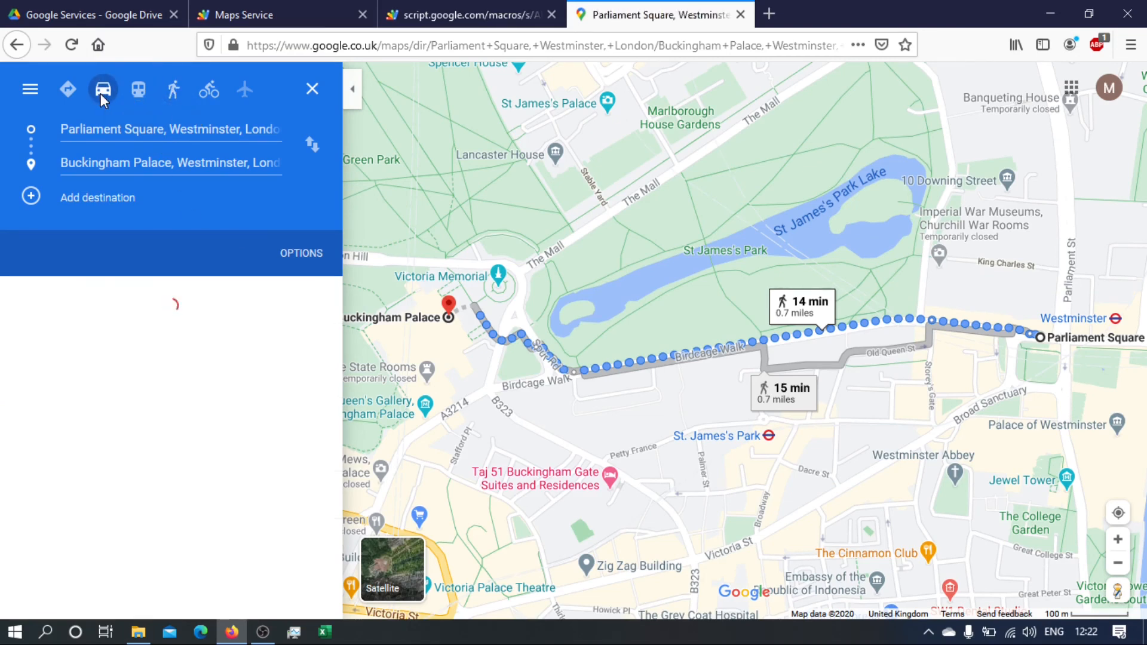
{"action": "left_click", "coordinate": [103, 90]}
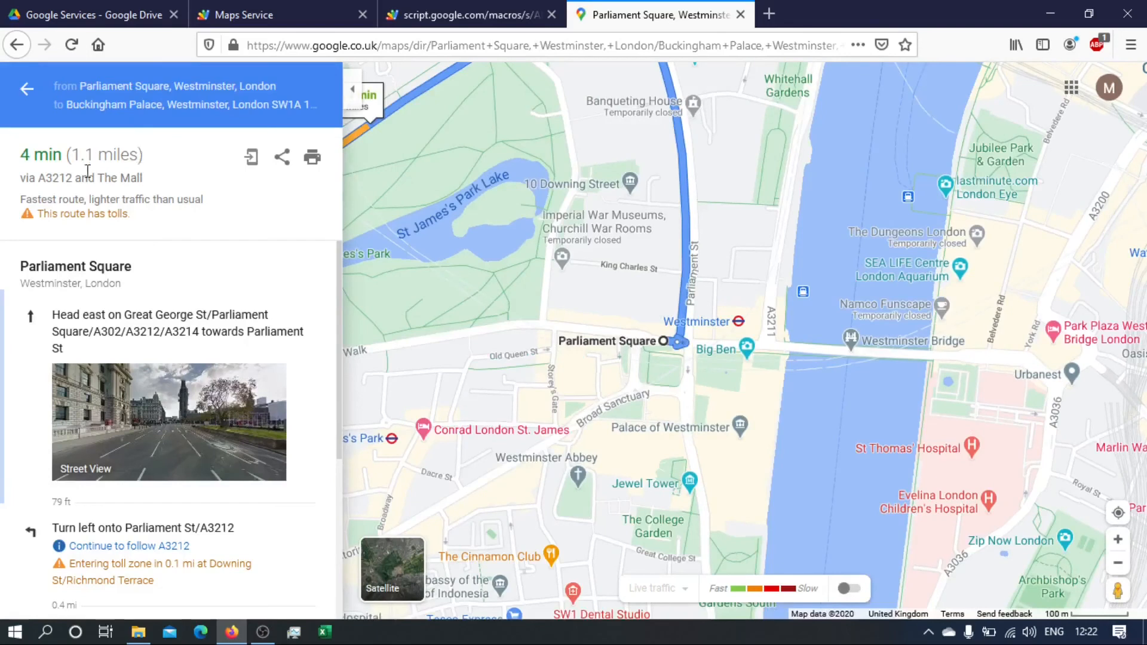
{"action": "double_click", "coordinate": [91, 154]}
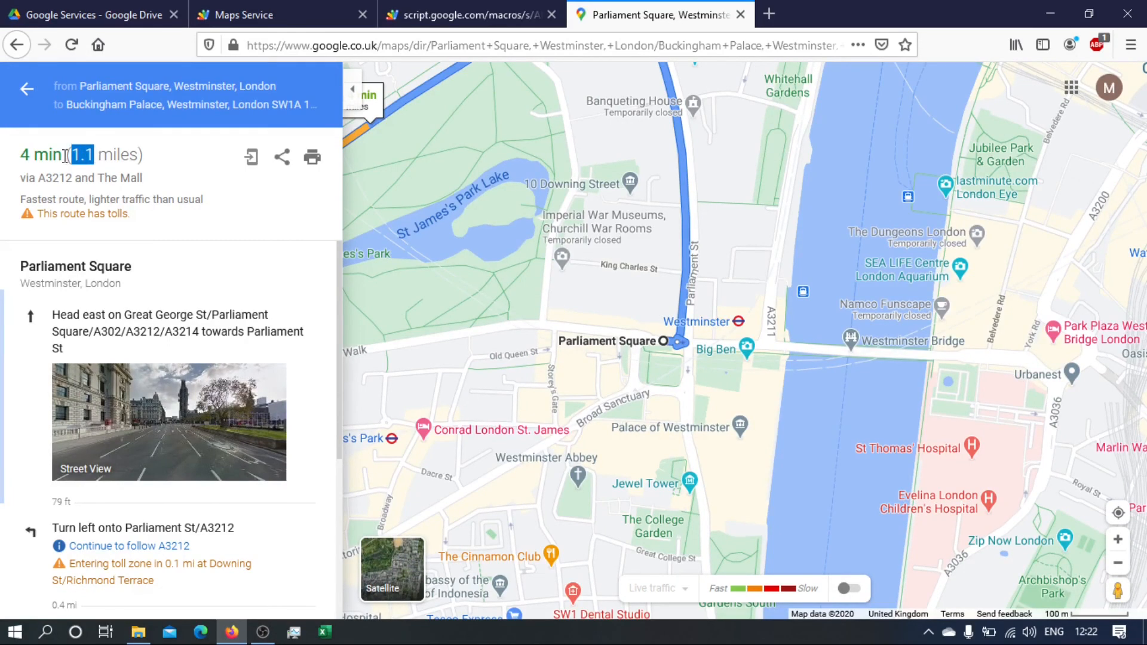
{"action": "mouse_move", "coordinate": [395, 203]}
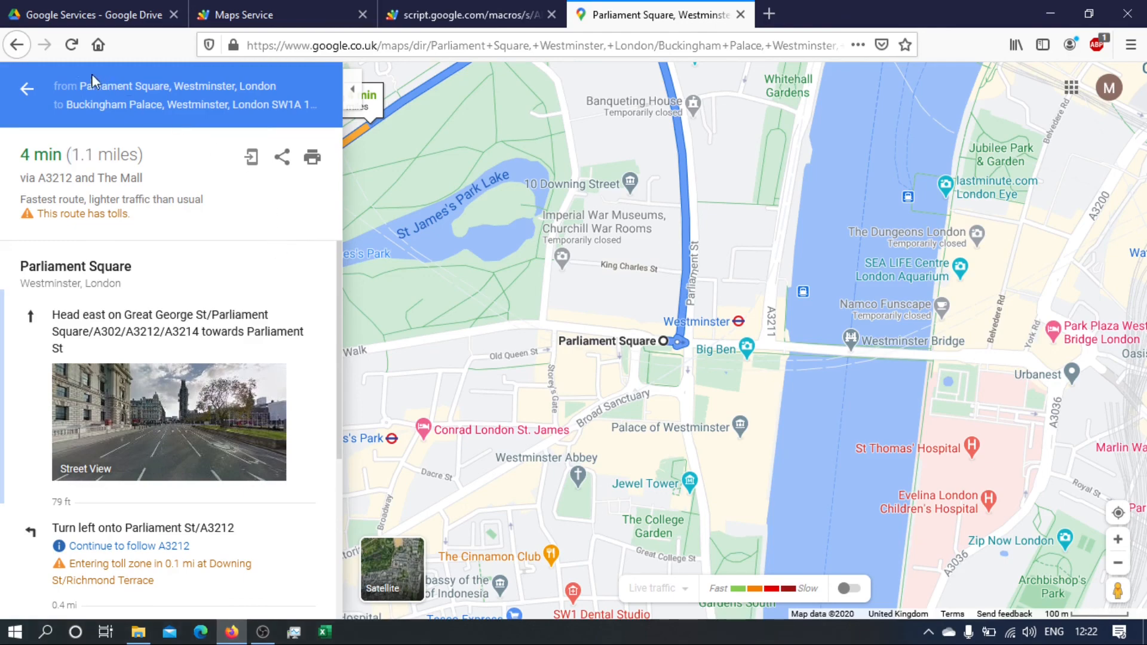
Return to the route list, reload the directions page and switch back to the web app tab.
{"action": "left_click", "coordinate": [27, 89]}
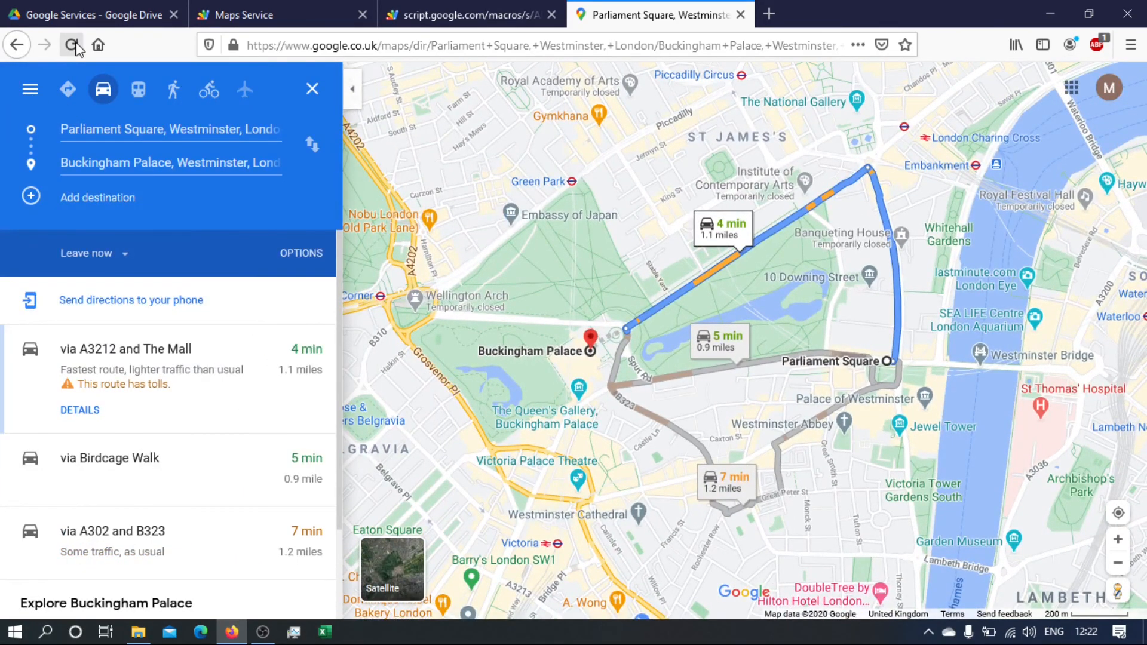
{"action": "left_click", "coordinate": [70, 44]}
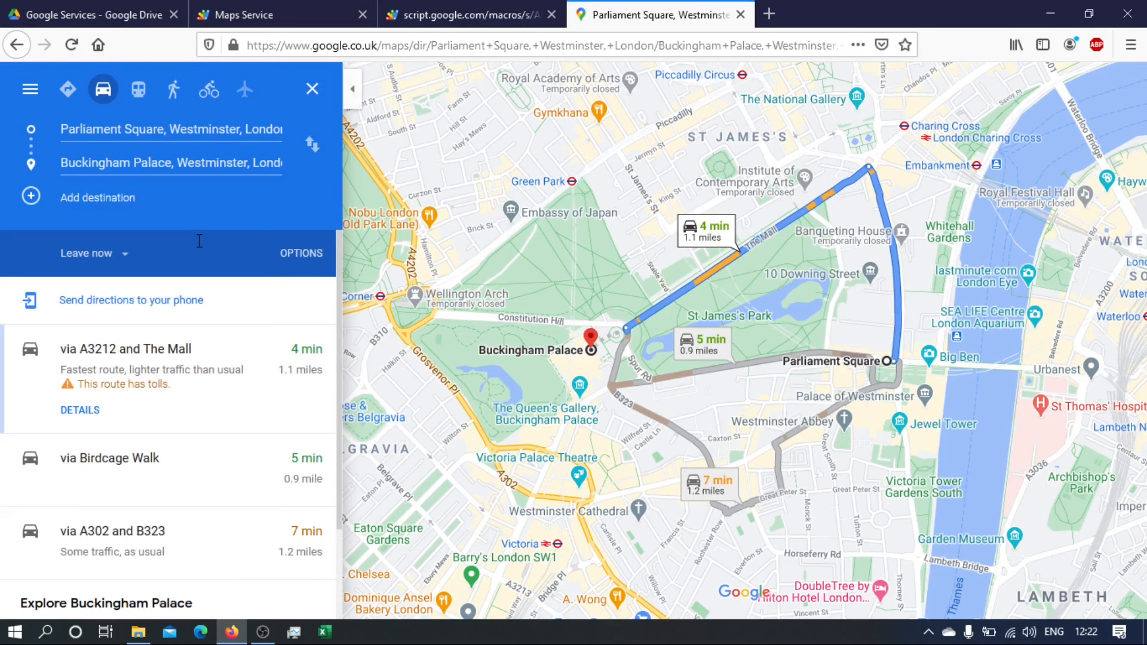
{"action": "mouse_move", "coordinate": [344, 359]}
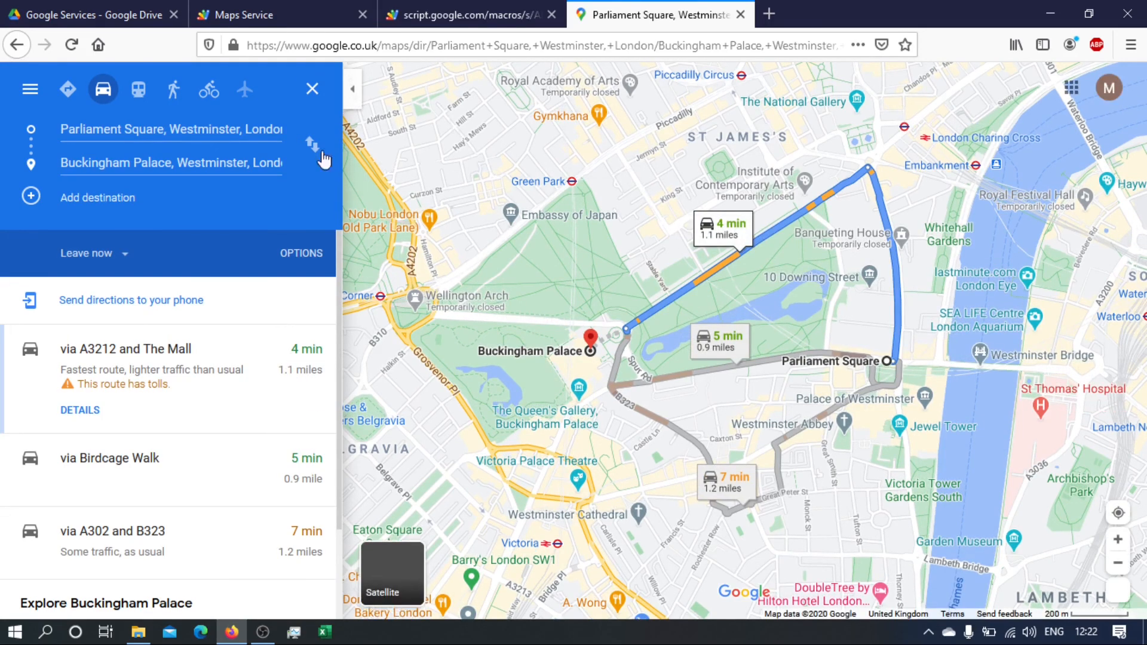
{"action": "left_click", "coordinate": [468, 14]}
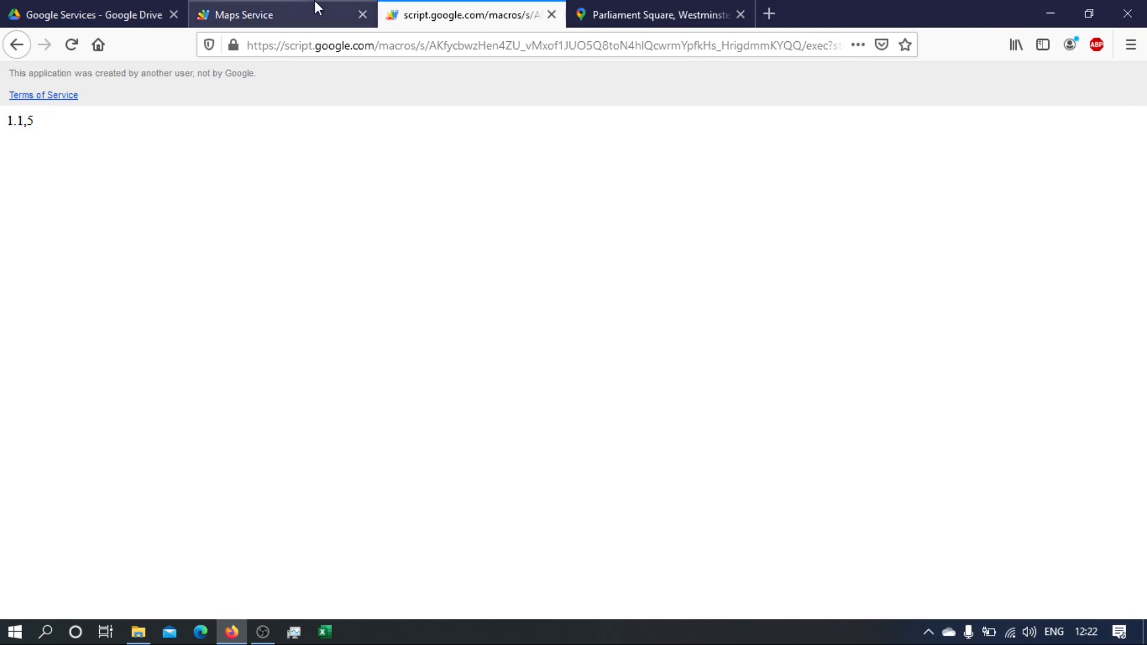
{"action": "mouse_move", "coordinate": [590, 14]}
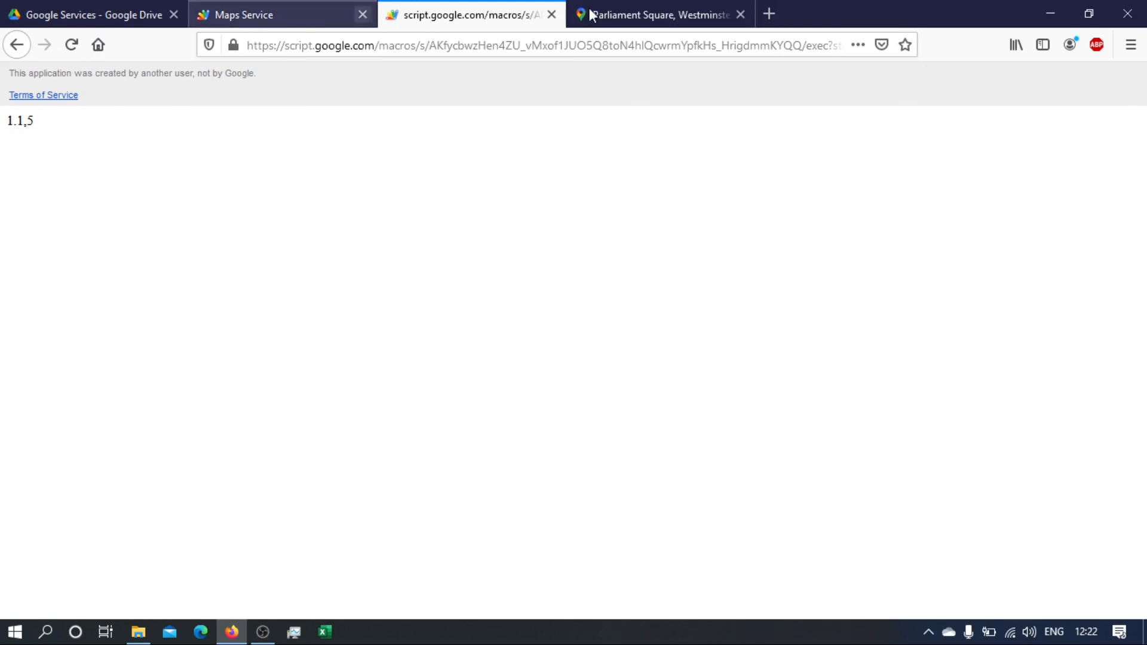
Compare with the Maps directions tab, then go to the Google Services folder in Drive.
{"action": "left_click", "coordinate": [655, 14]}
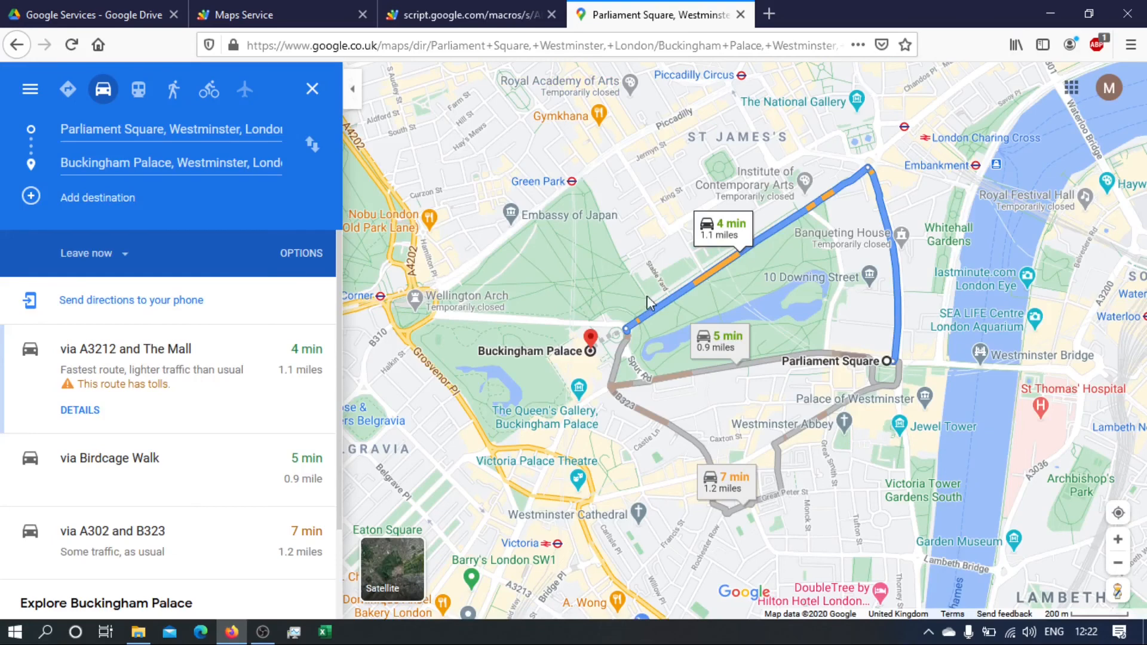
{"action": "mouse_move", "coordinate": [720, 344]}
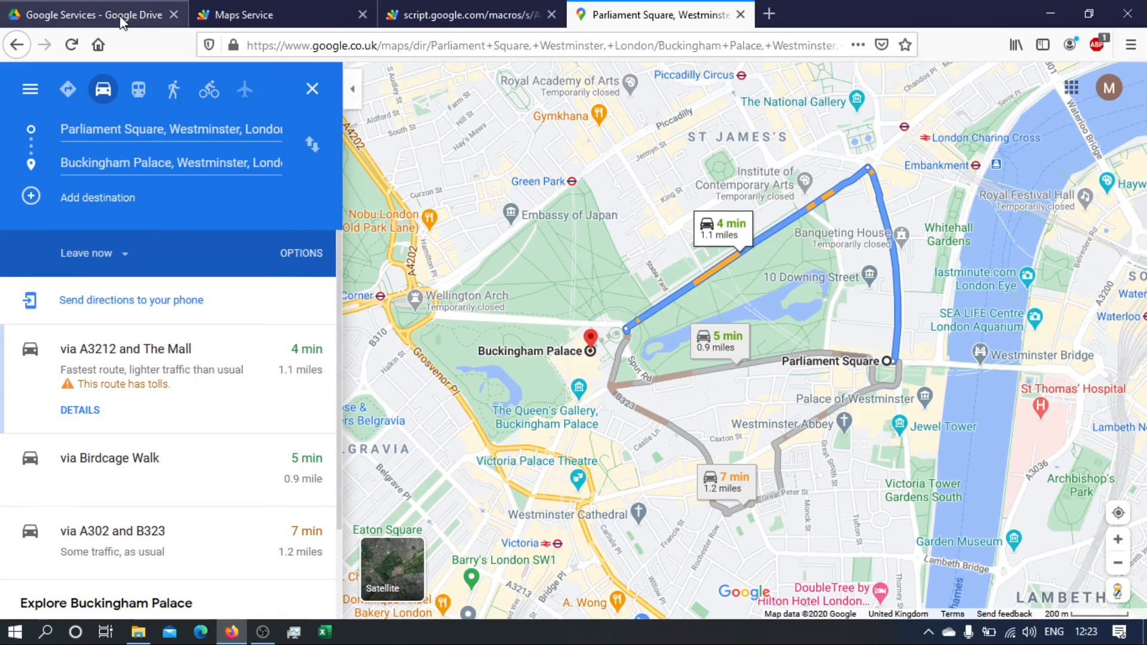
{"action": "left_click", "coordinate": [88, 14]}
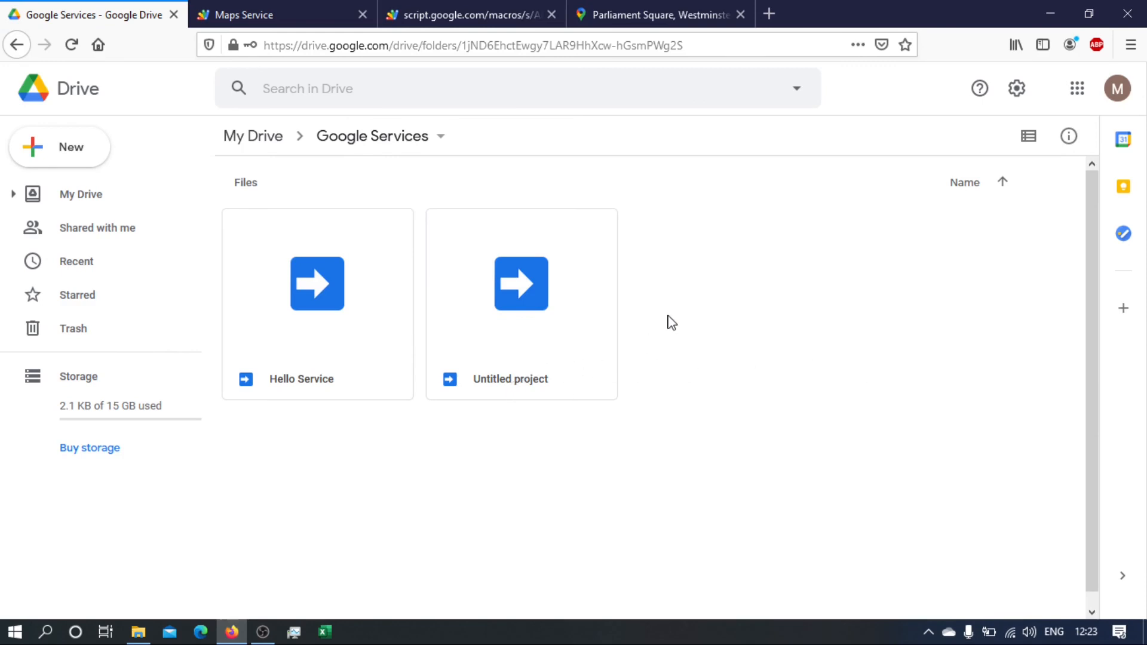
Return to the Maps Service project and review the doGet, getJourneyDetails and roundTo code in Code.gs.
{"action": "left_click", "coordinate": [248, 14]}
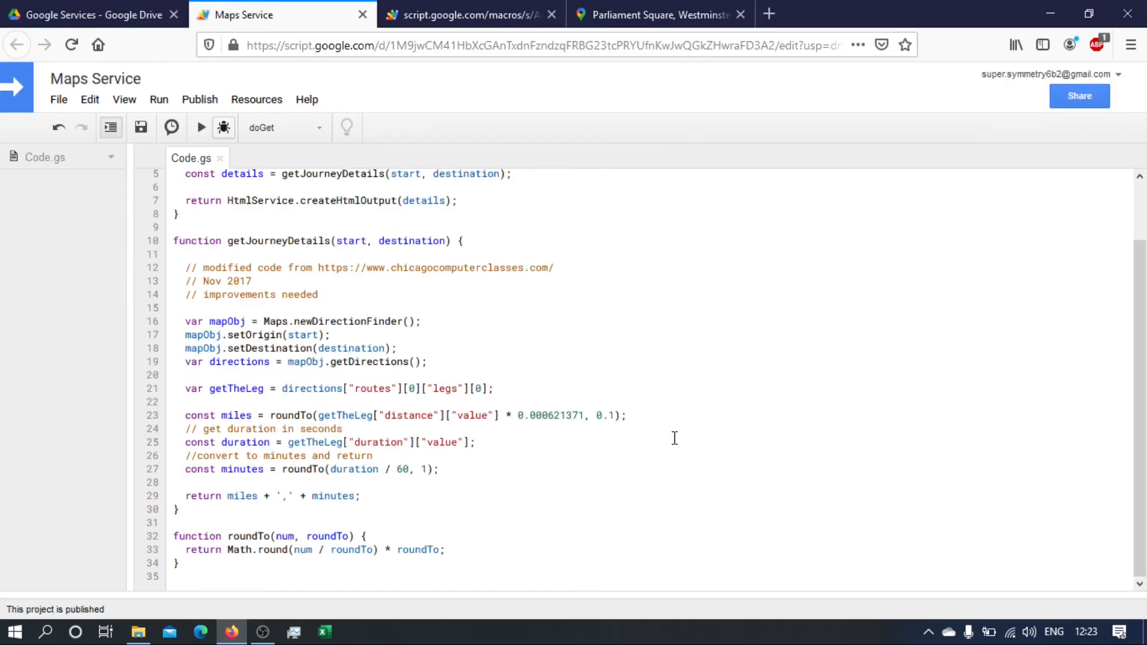
{"action": "scroll", "scroll_direction": "up", "scroll_amount": 3}
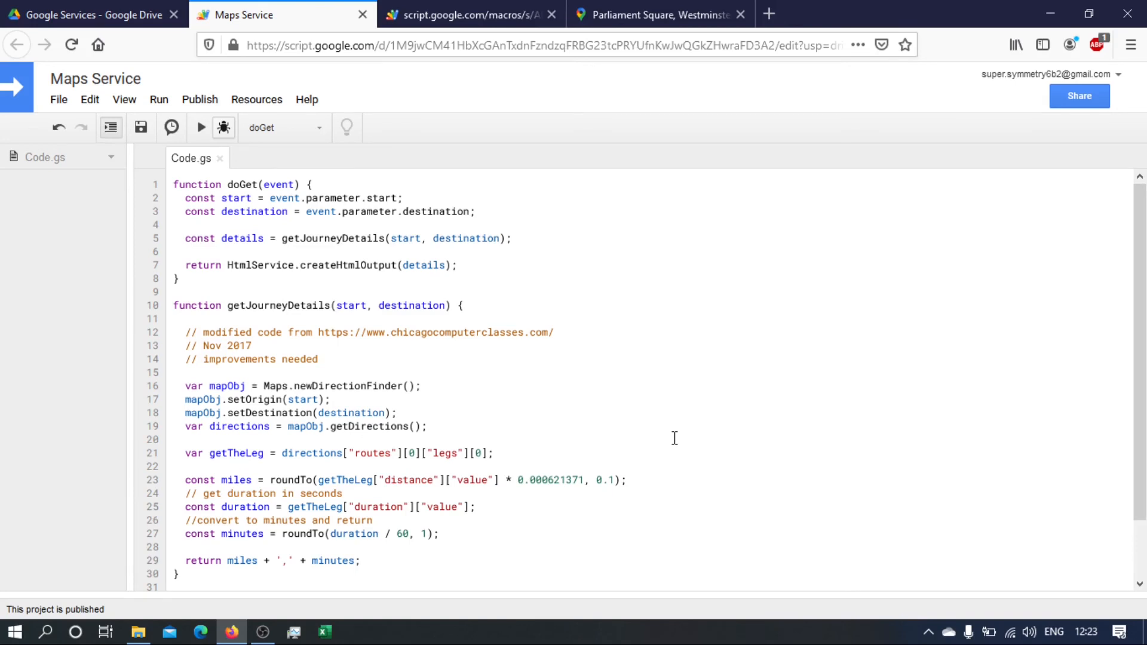
{"action": "scroll", "scroll_direction": "down", "scroll_amount": 3}
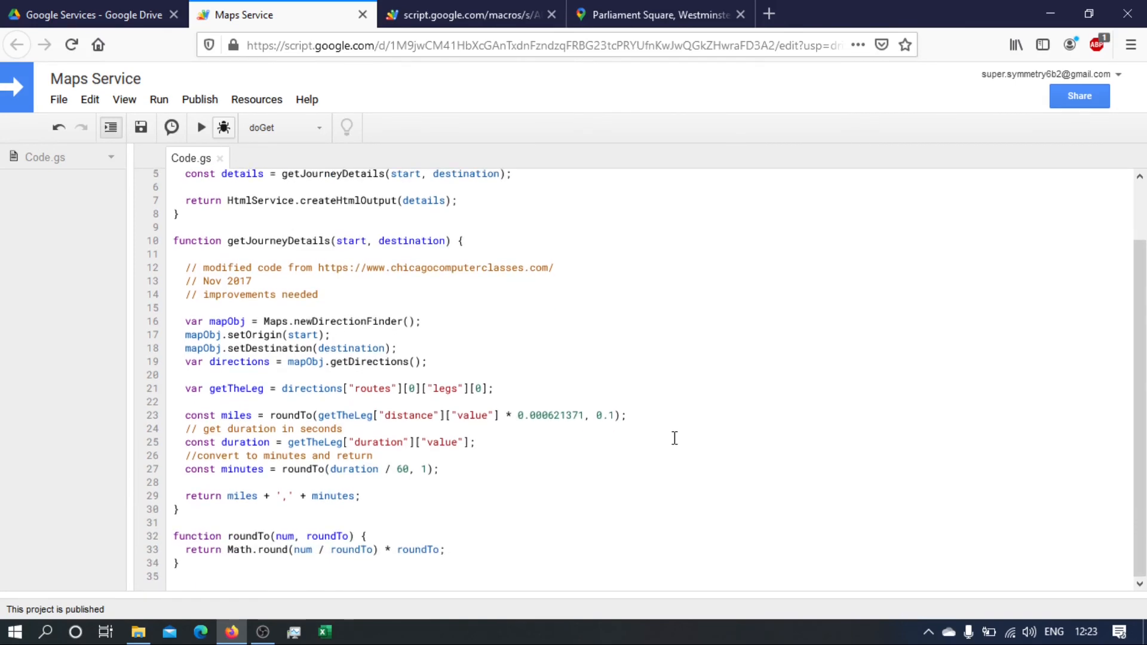
{"action": "scroll", "scroll_direction": "up", "scroll_amount": 3}
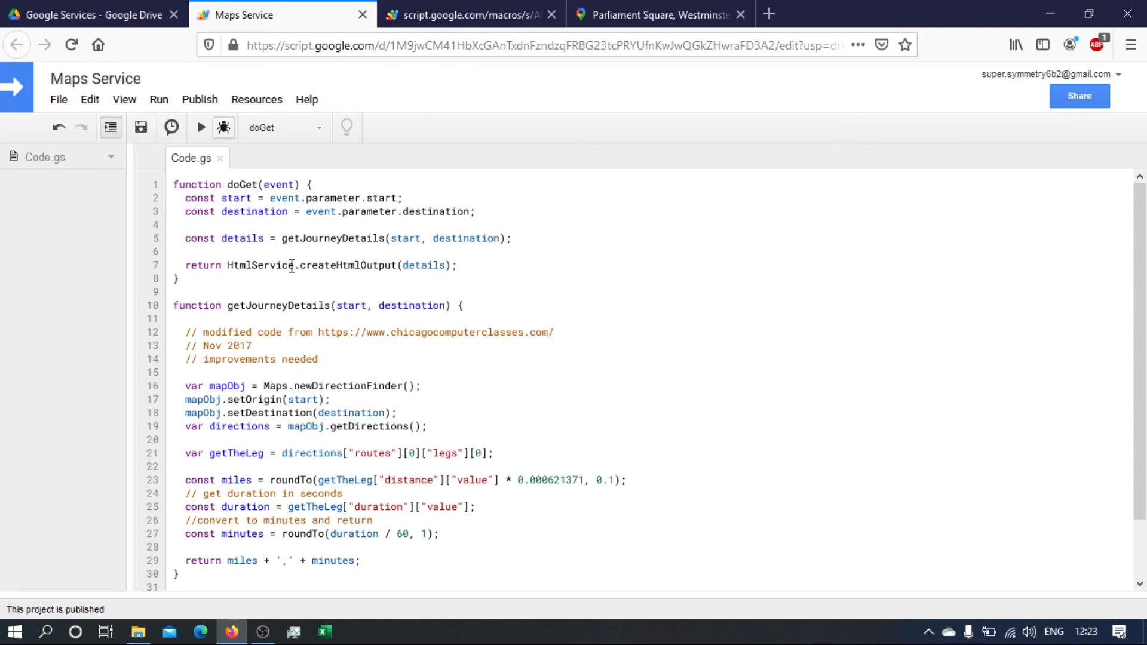
{"action": "mouse_move", "coordinate": [439, 378]}
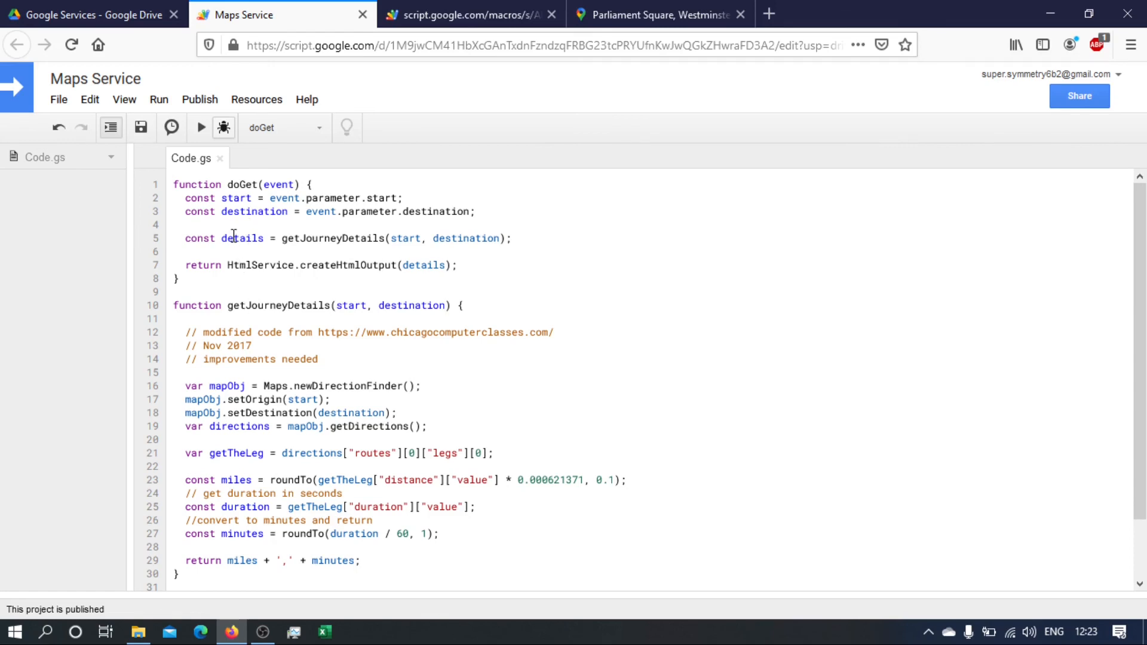
{"action": "mouse_move", "coordinate": [213, 191]}
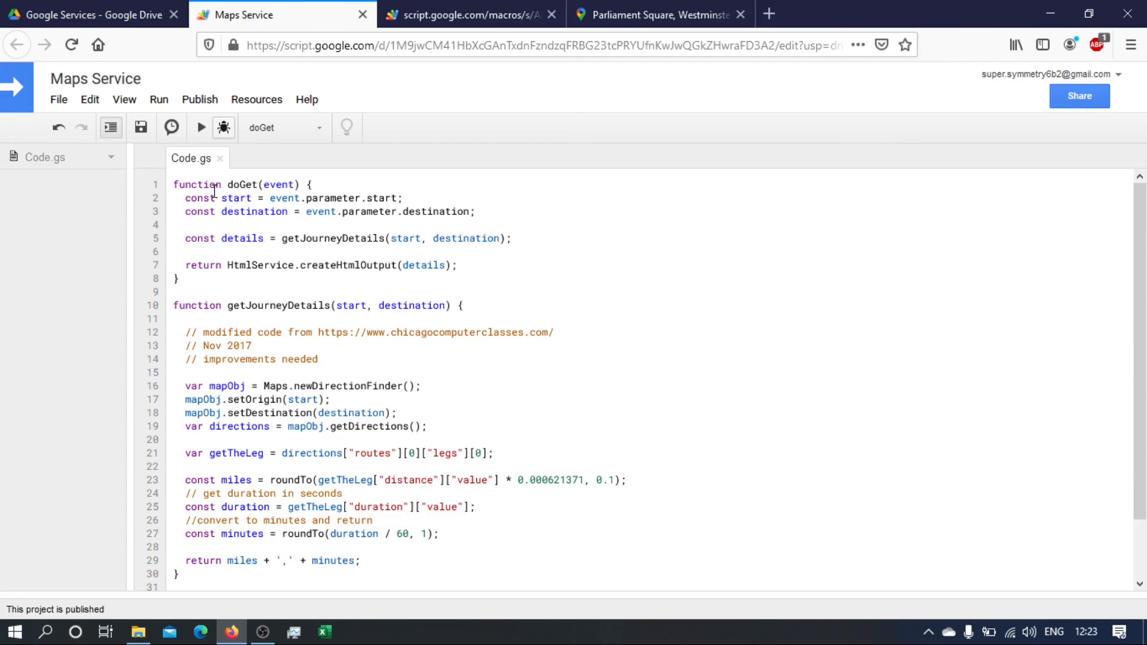
{"action": "mouse_move", "coordinate": [454, 489]}
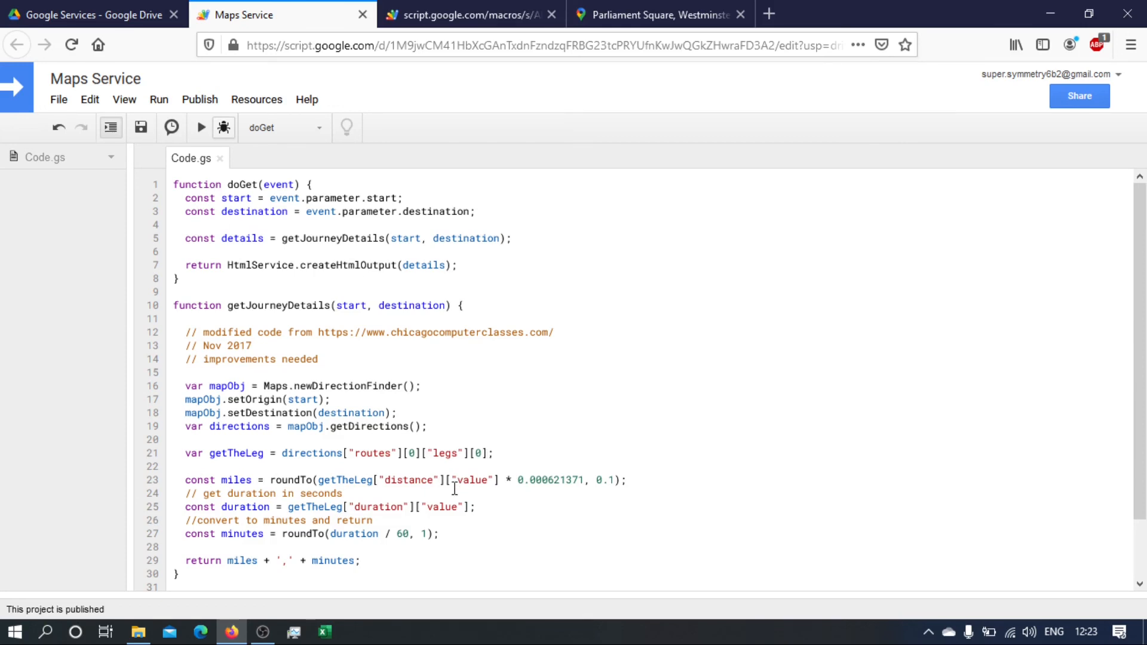